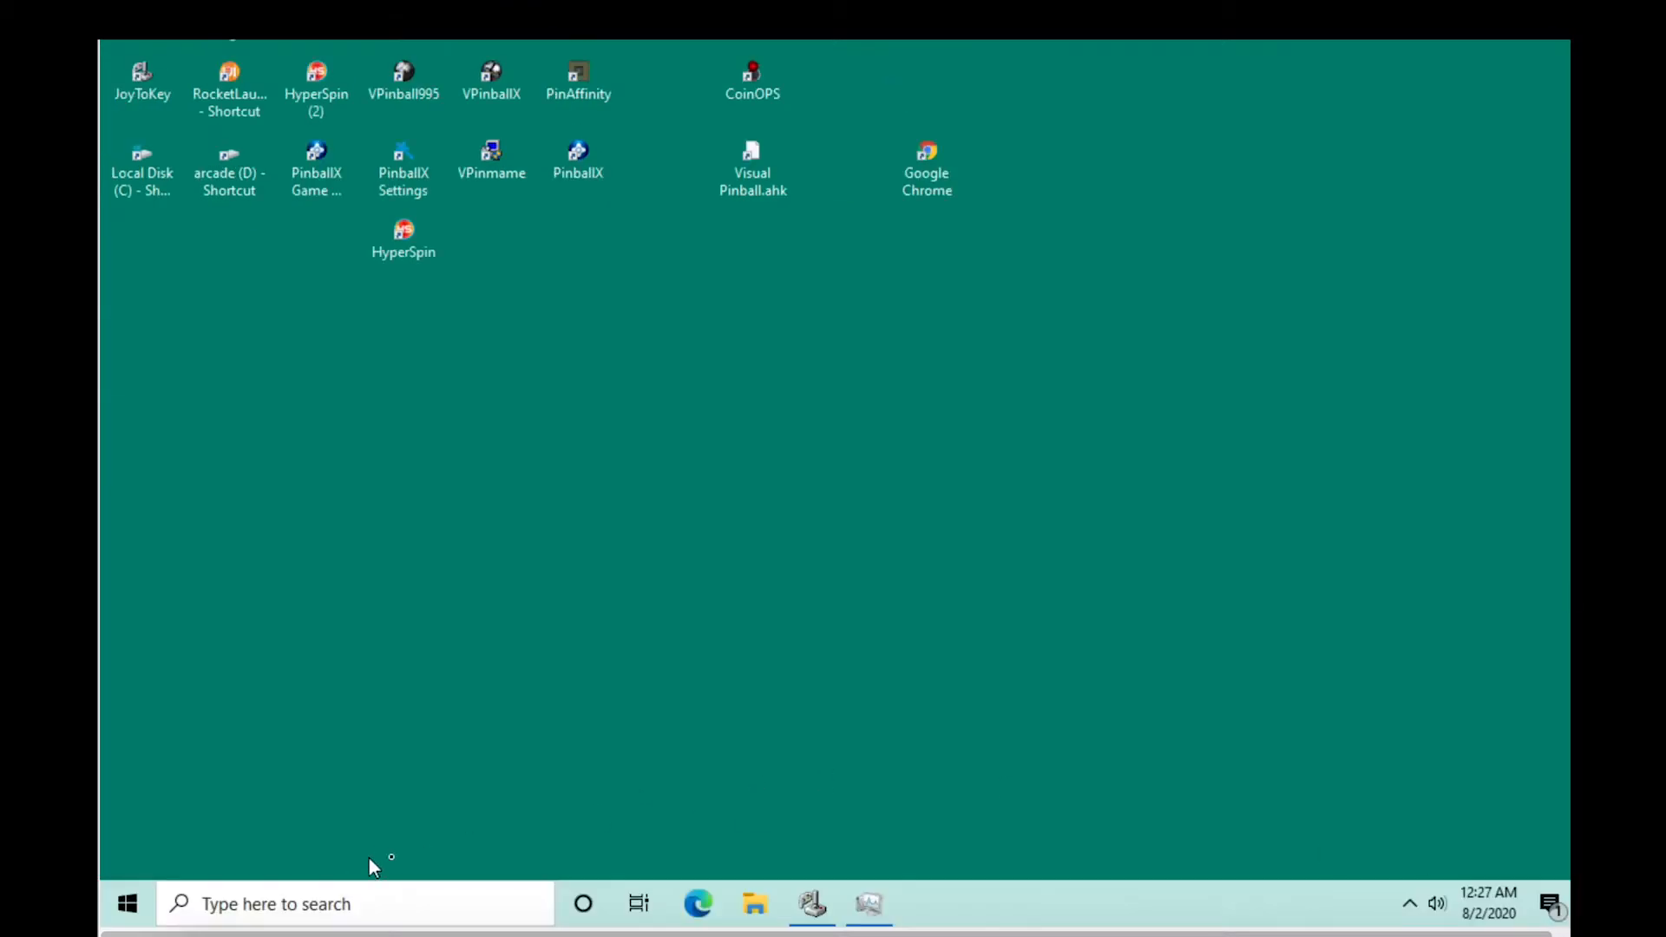
Step: Open Device Manager from Start search to view the USB Ethernet/RNDIS Gadget #3 adapter
click(126, 903)
text(dev)
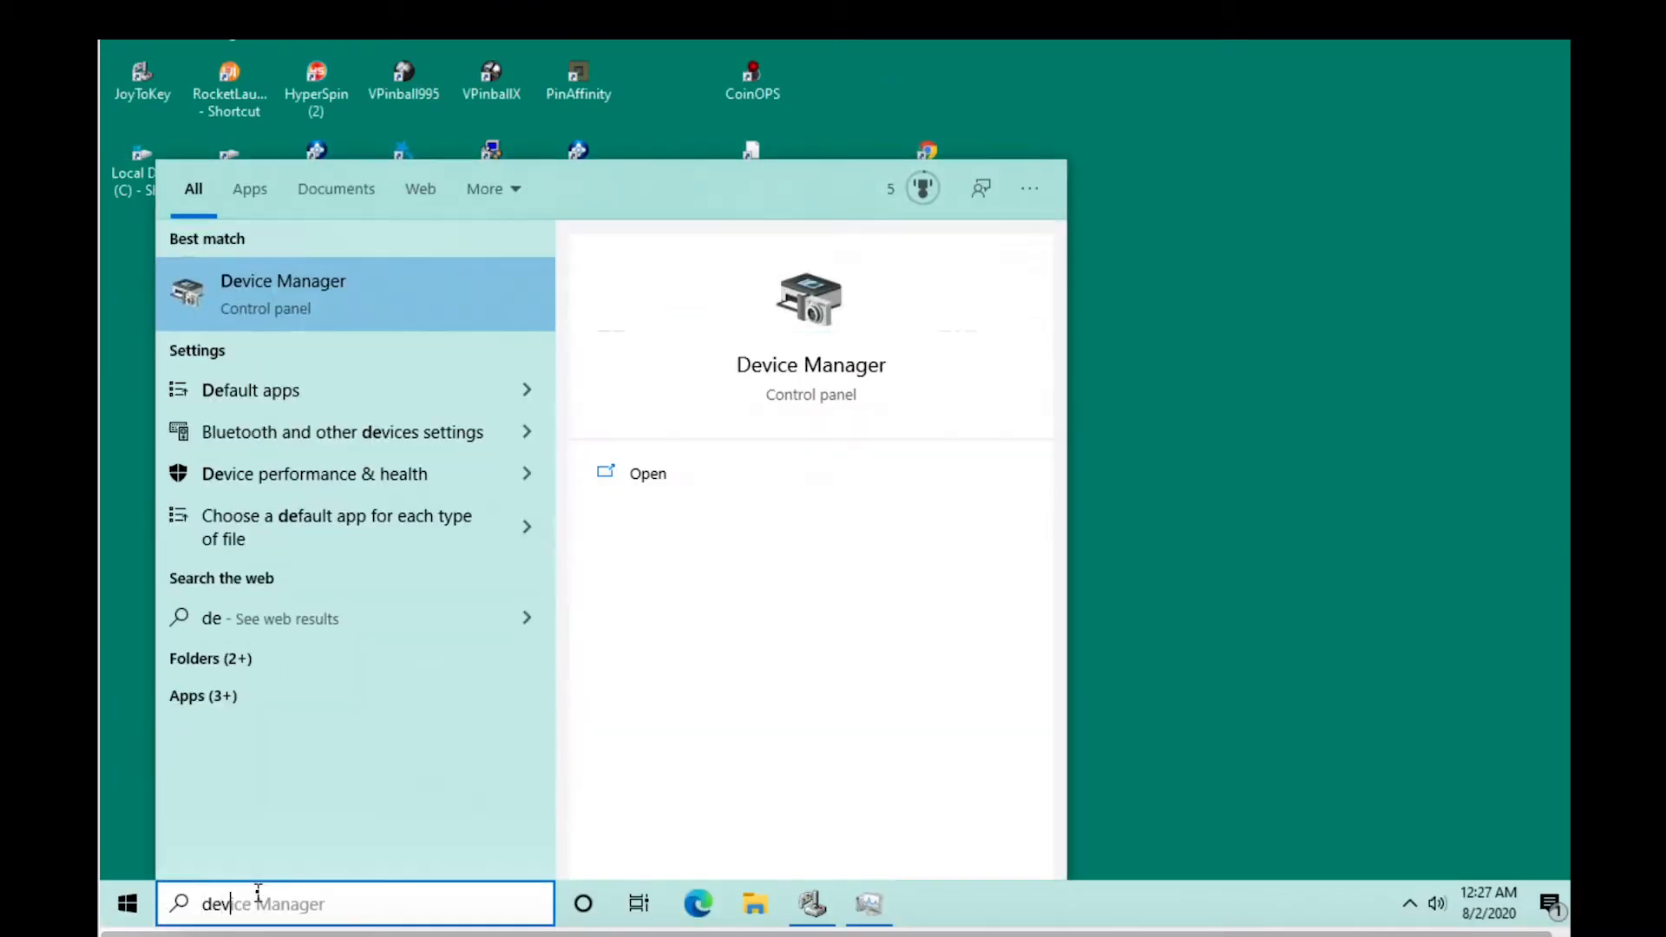
click(283, 294)
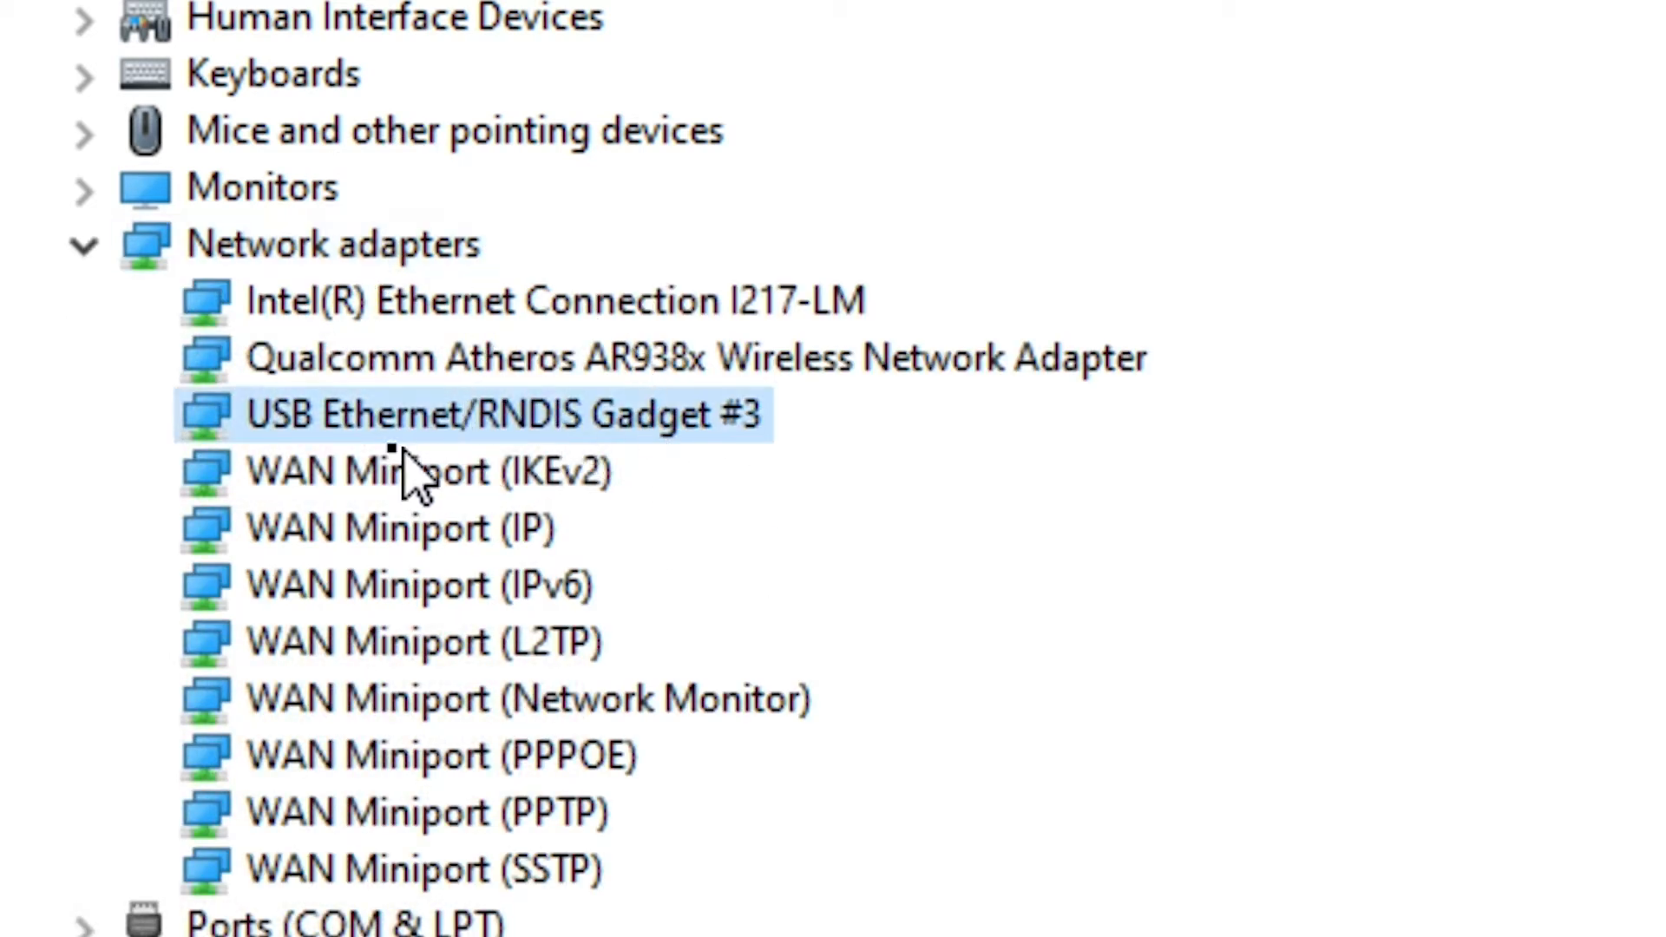
mouse_move(743, 468)
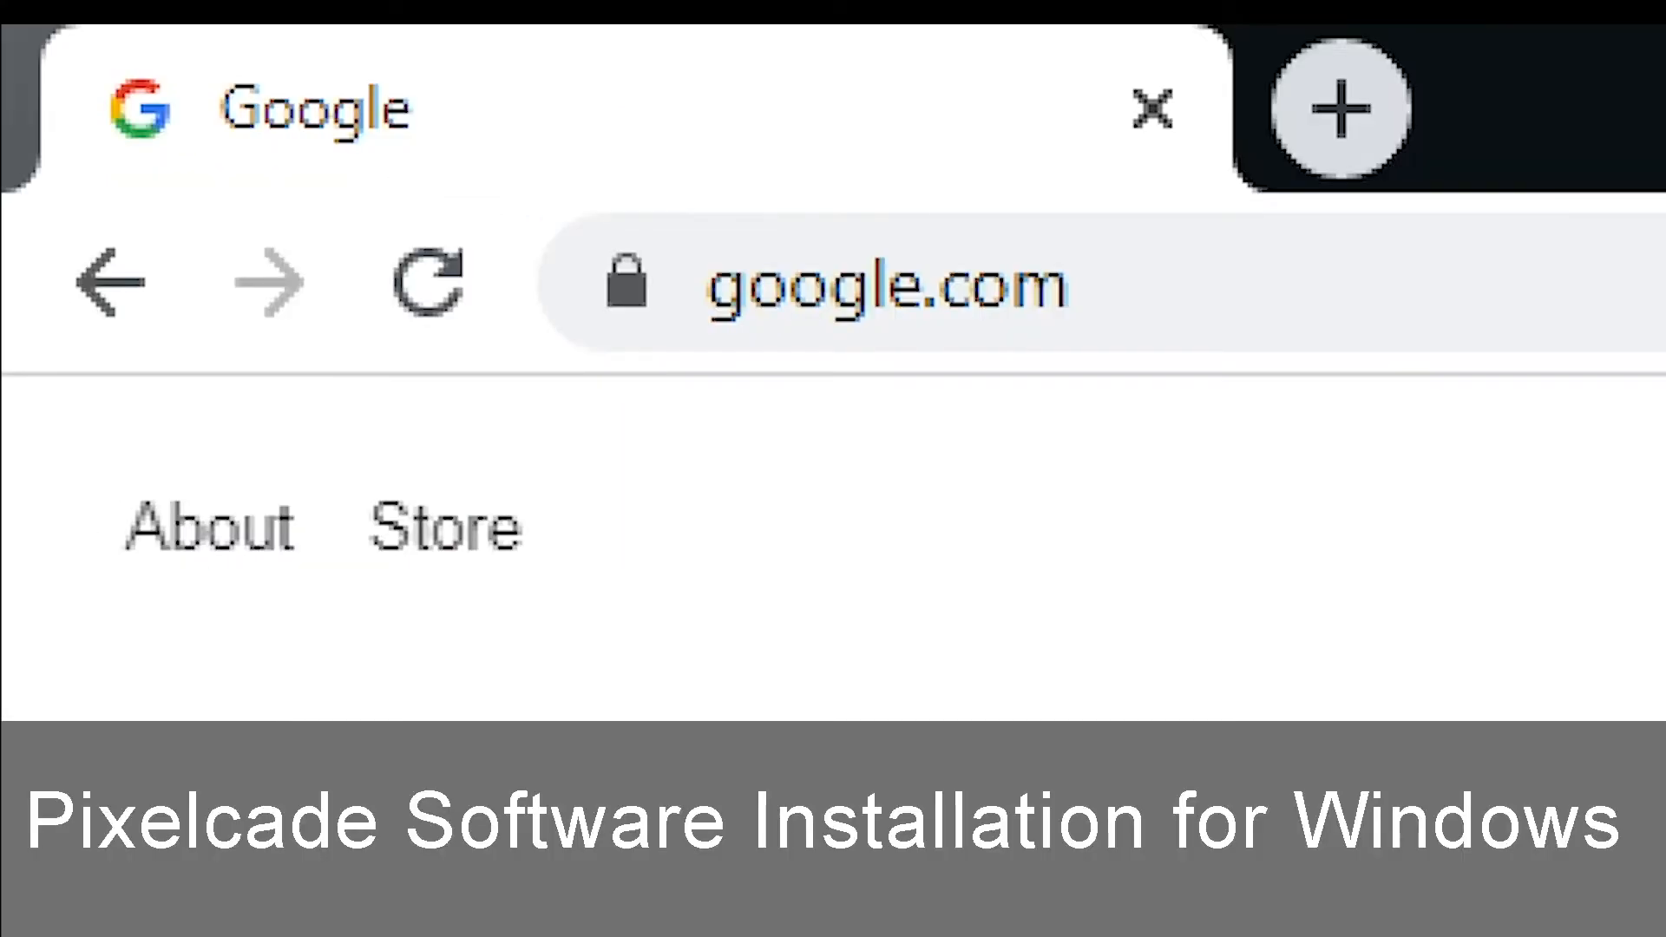
Step: Download and keep the pixelcade-setup installer from pixelcade.org's PC Based Arcade Front Ends page
click(885, 284)
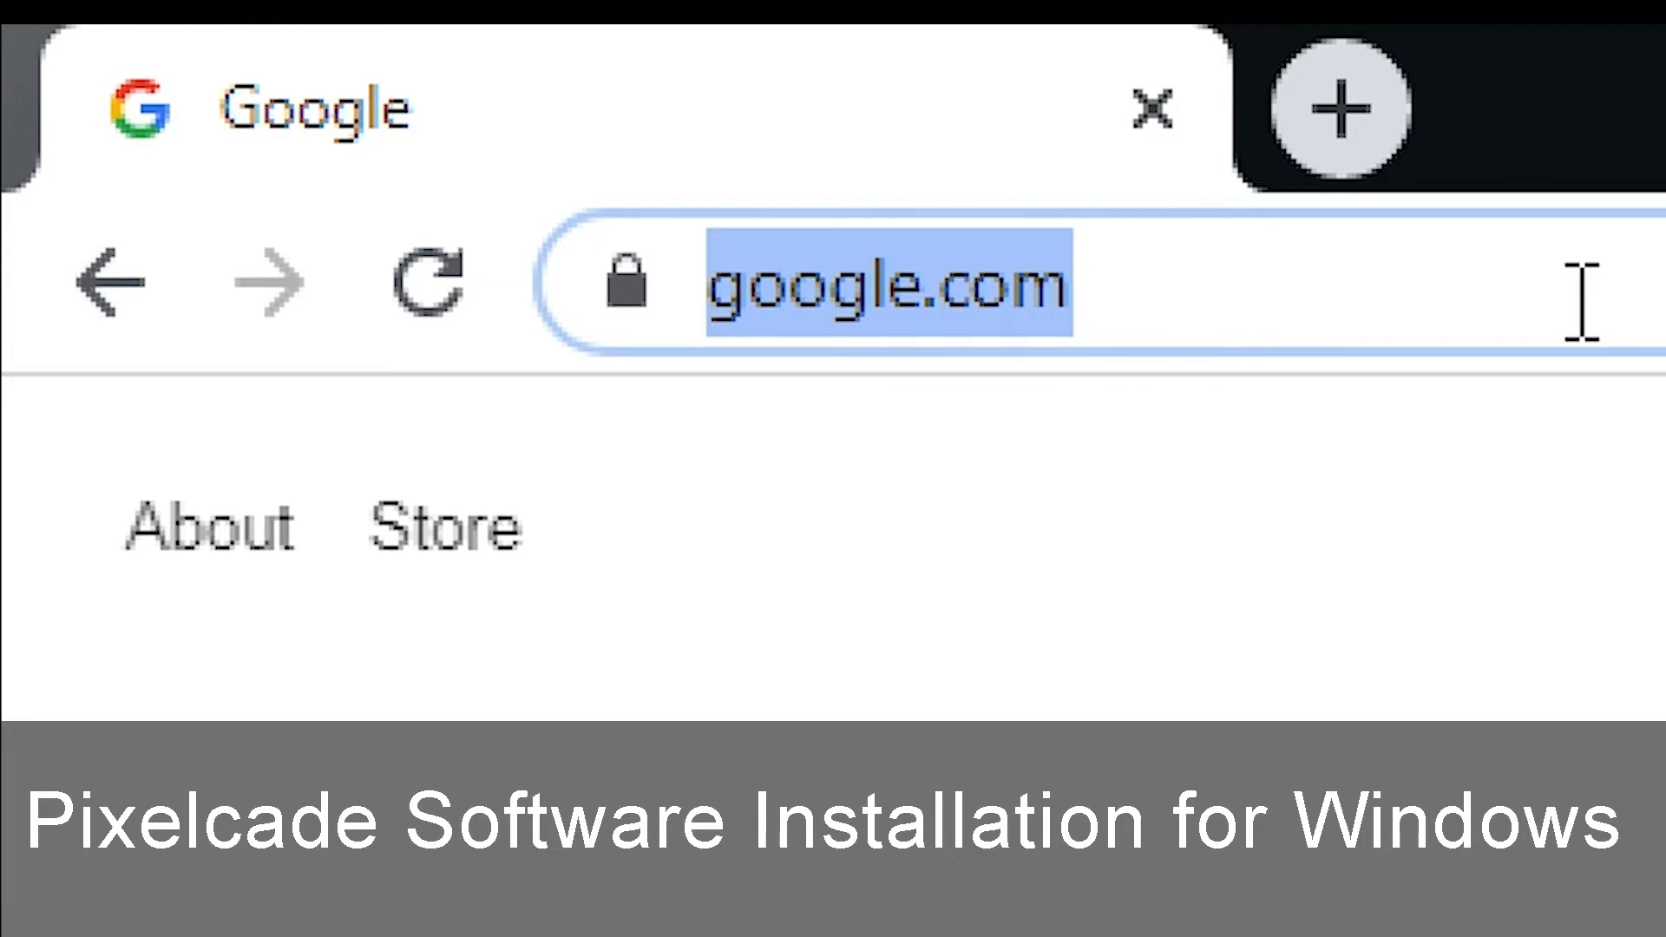
text(pixelcade.org)
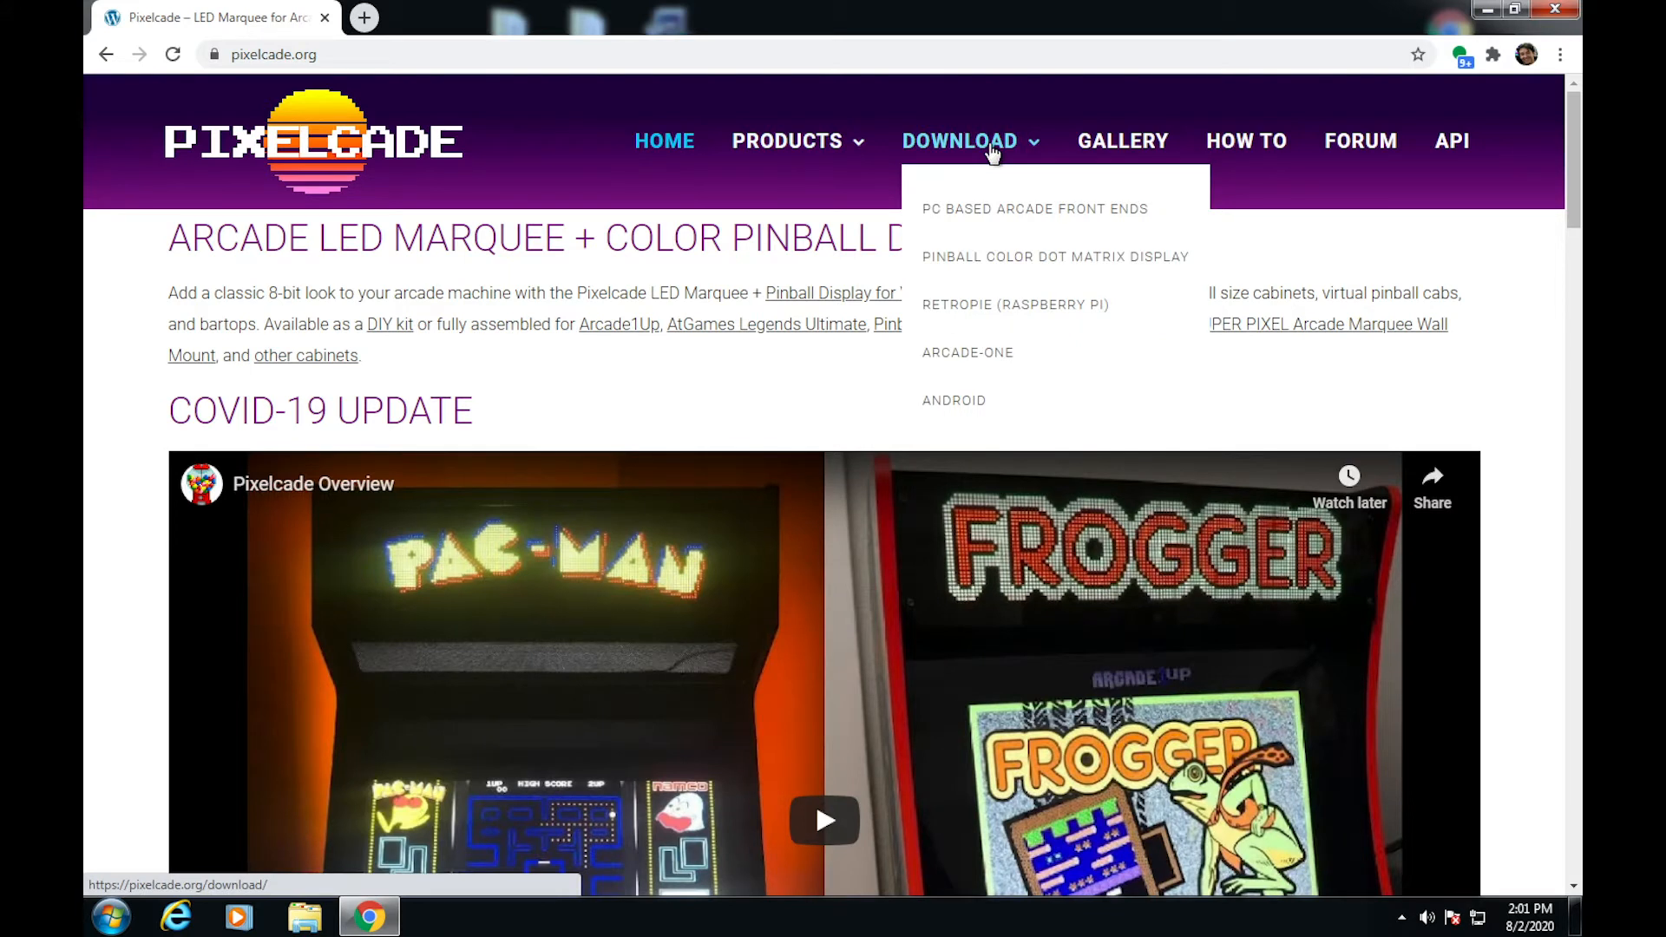
mouse_move(1034, 208)
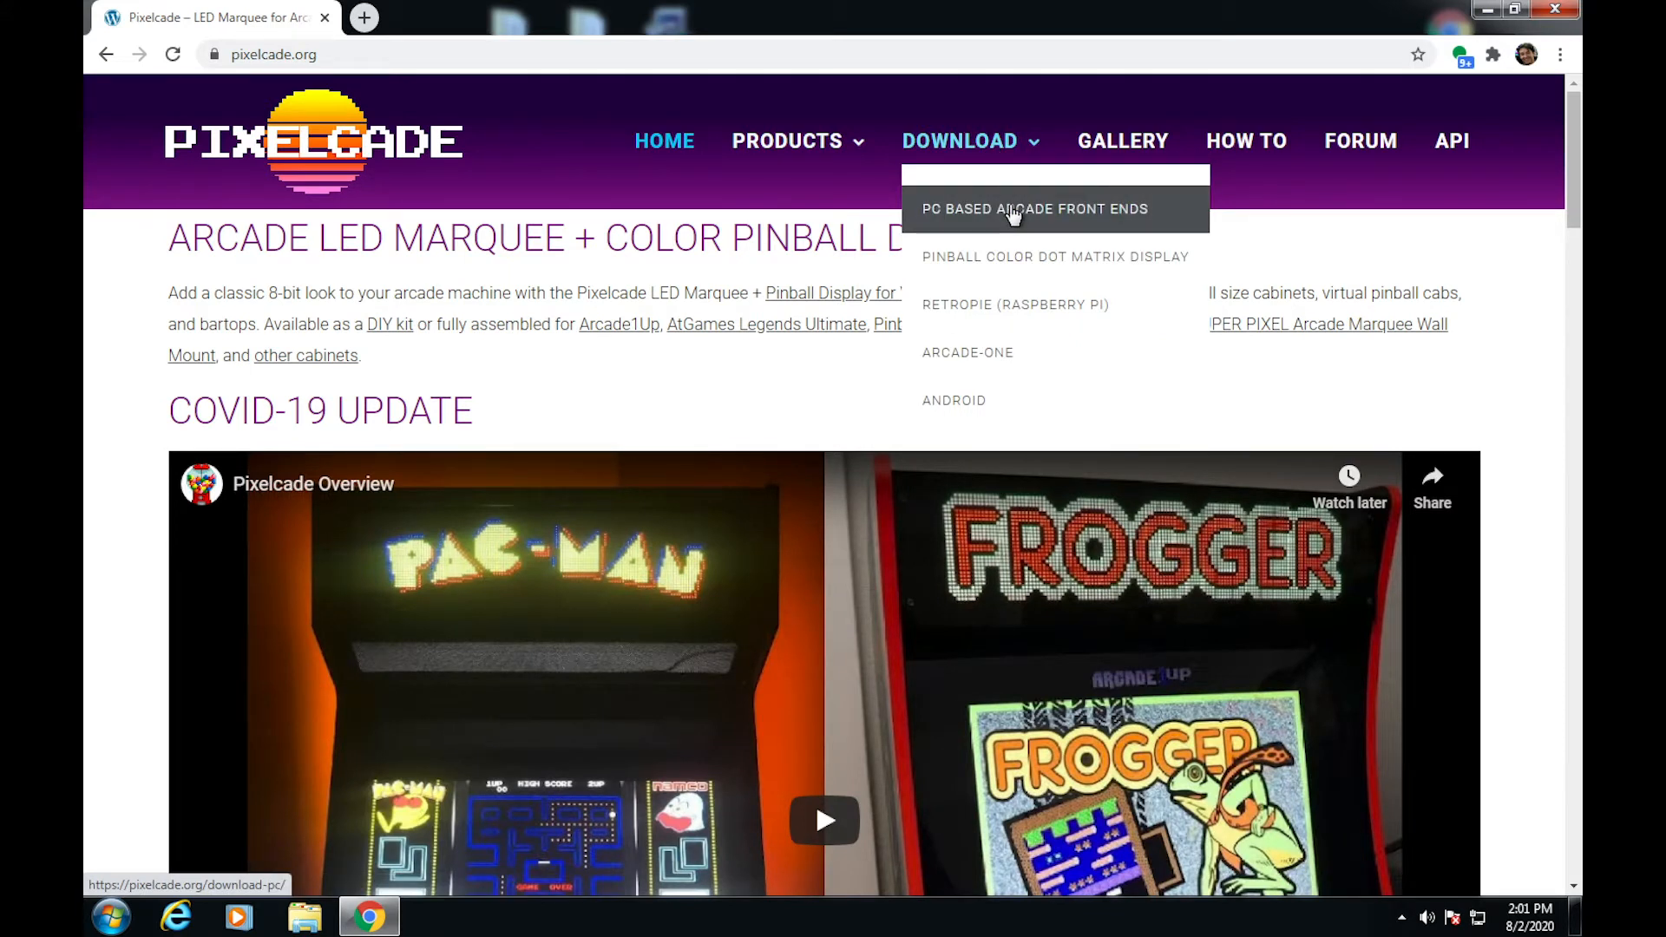
click(1032, 208)
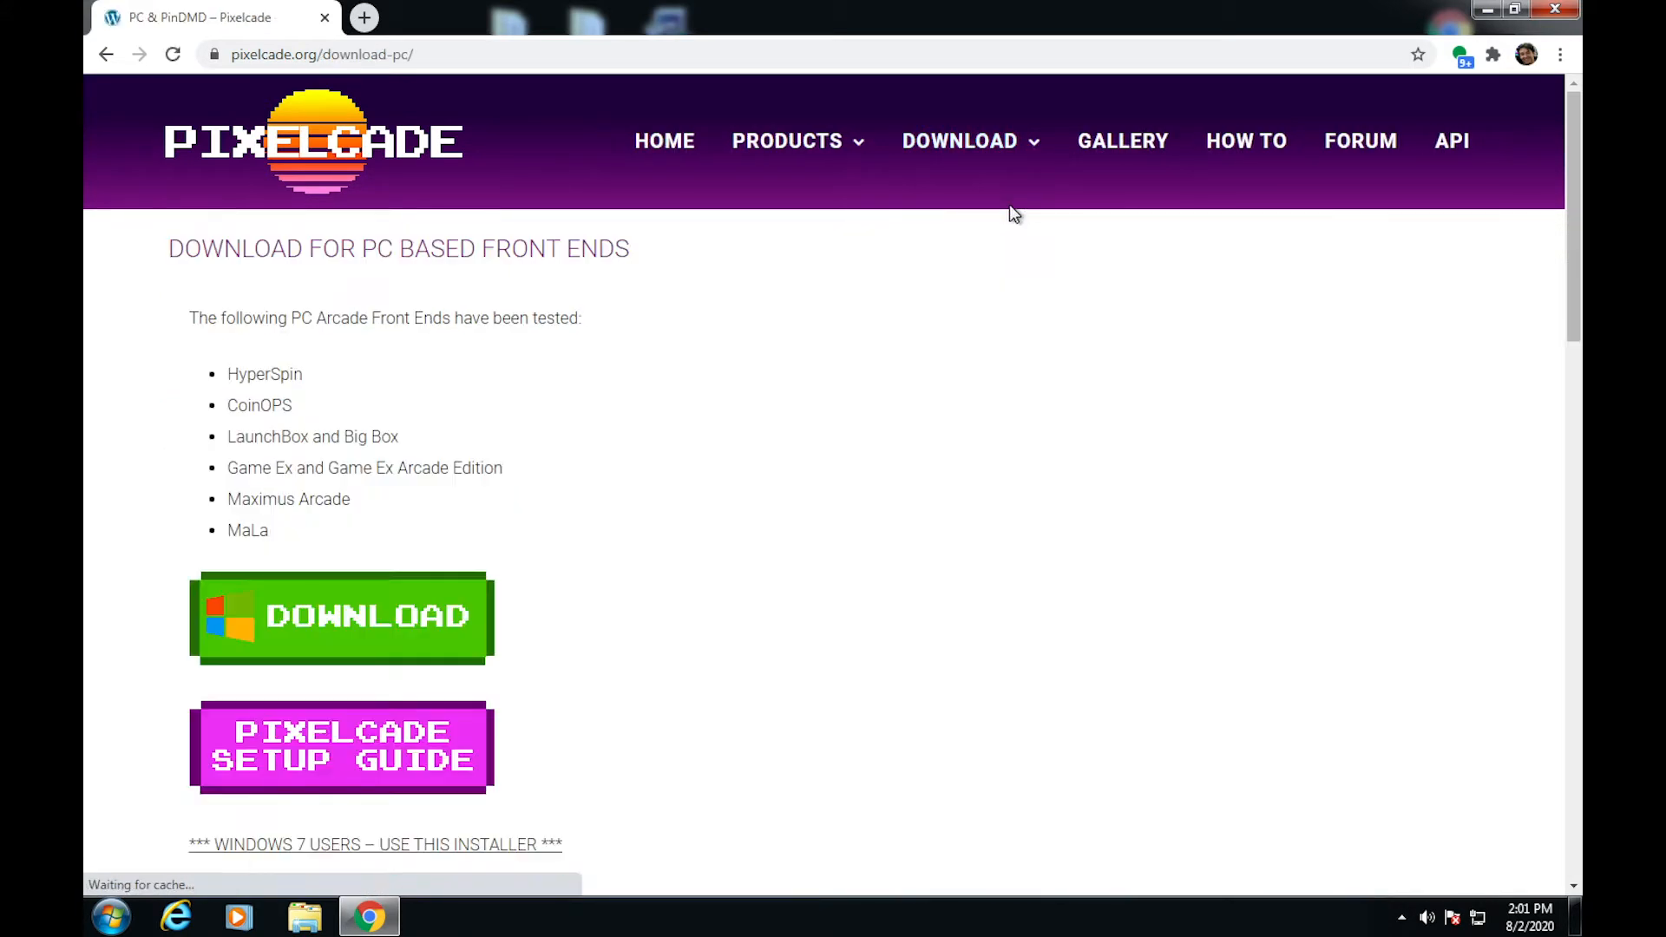
mouse_move(731, 408)
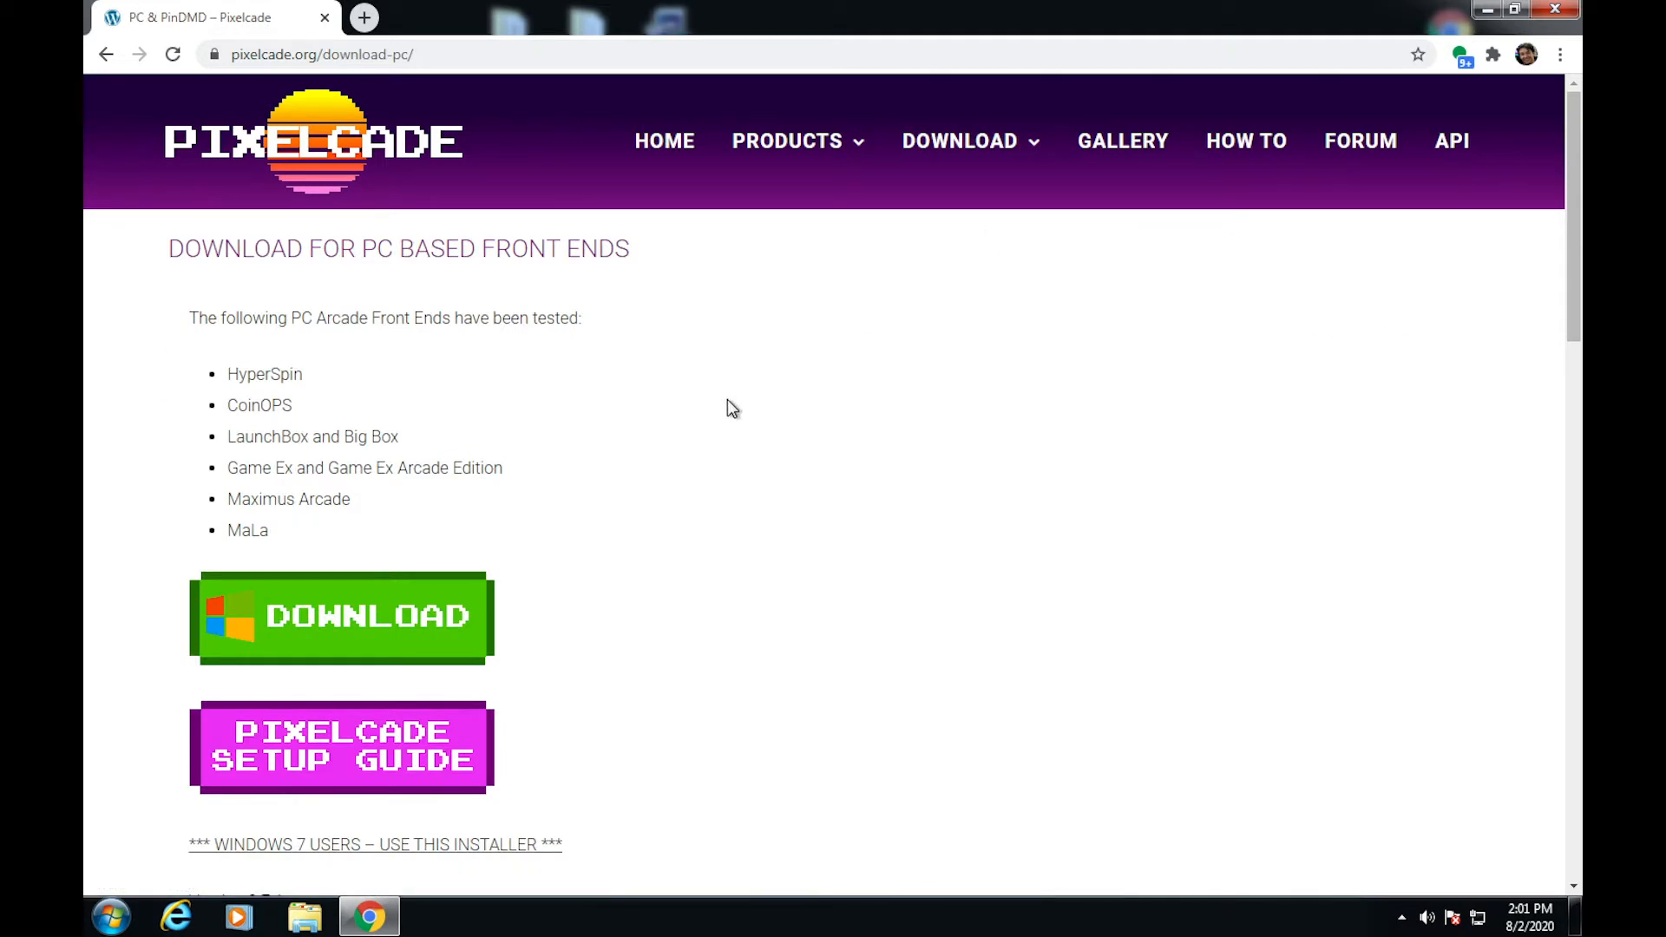
mouse_move(423, 621)
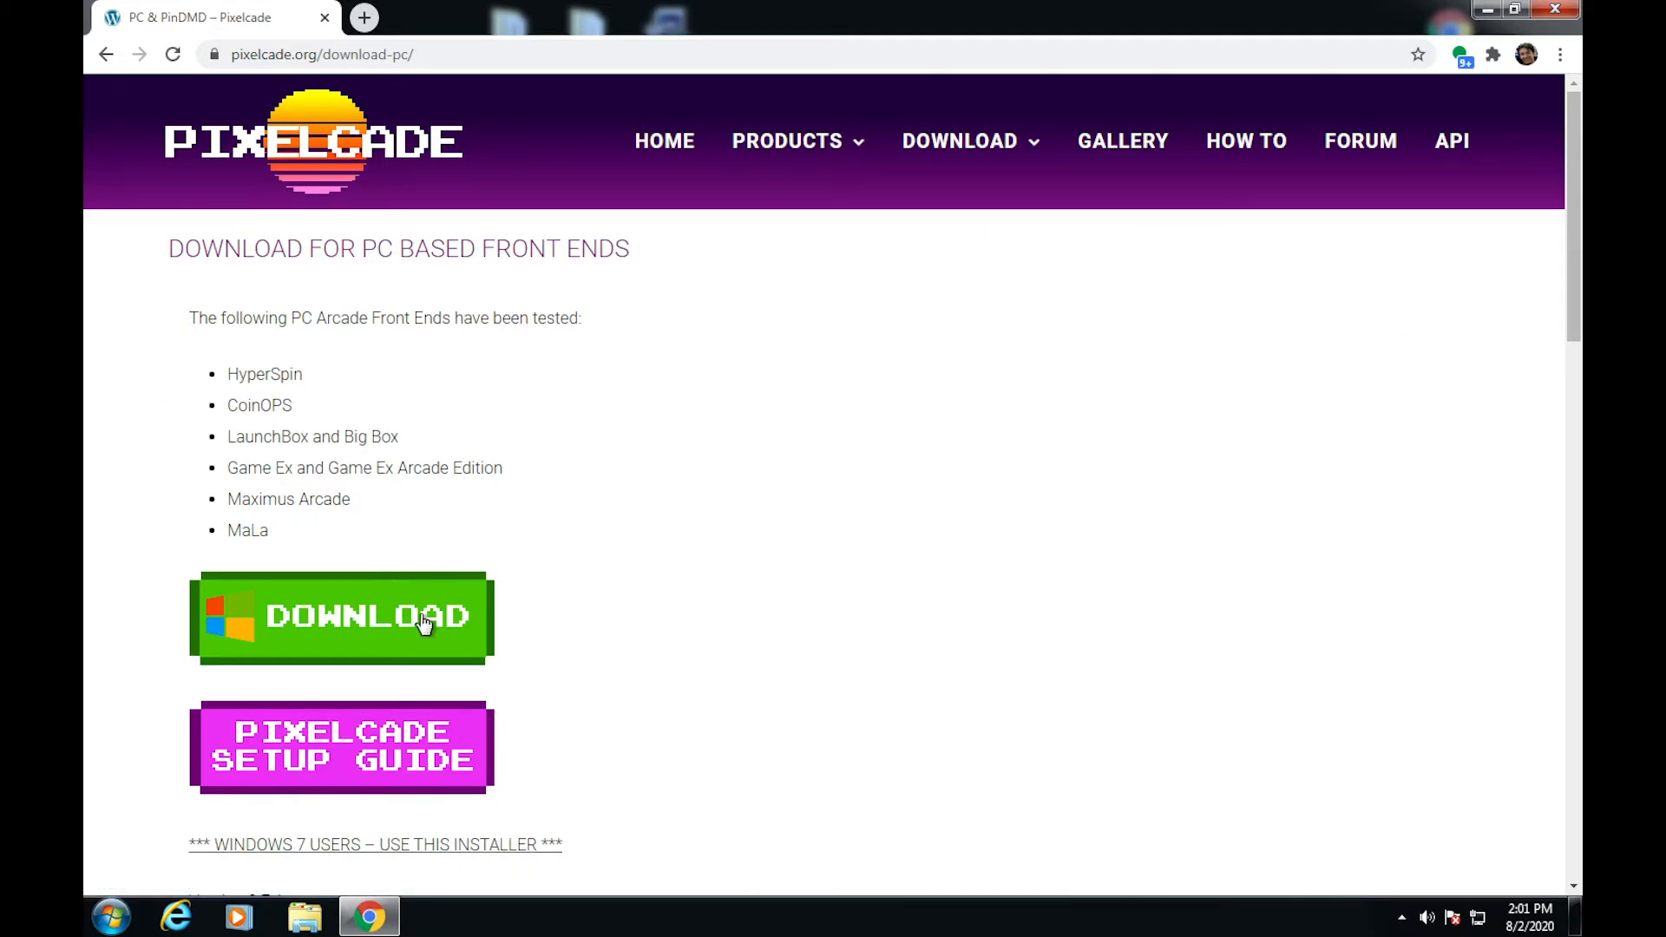
click(370, 633)
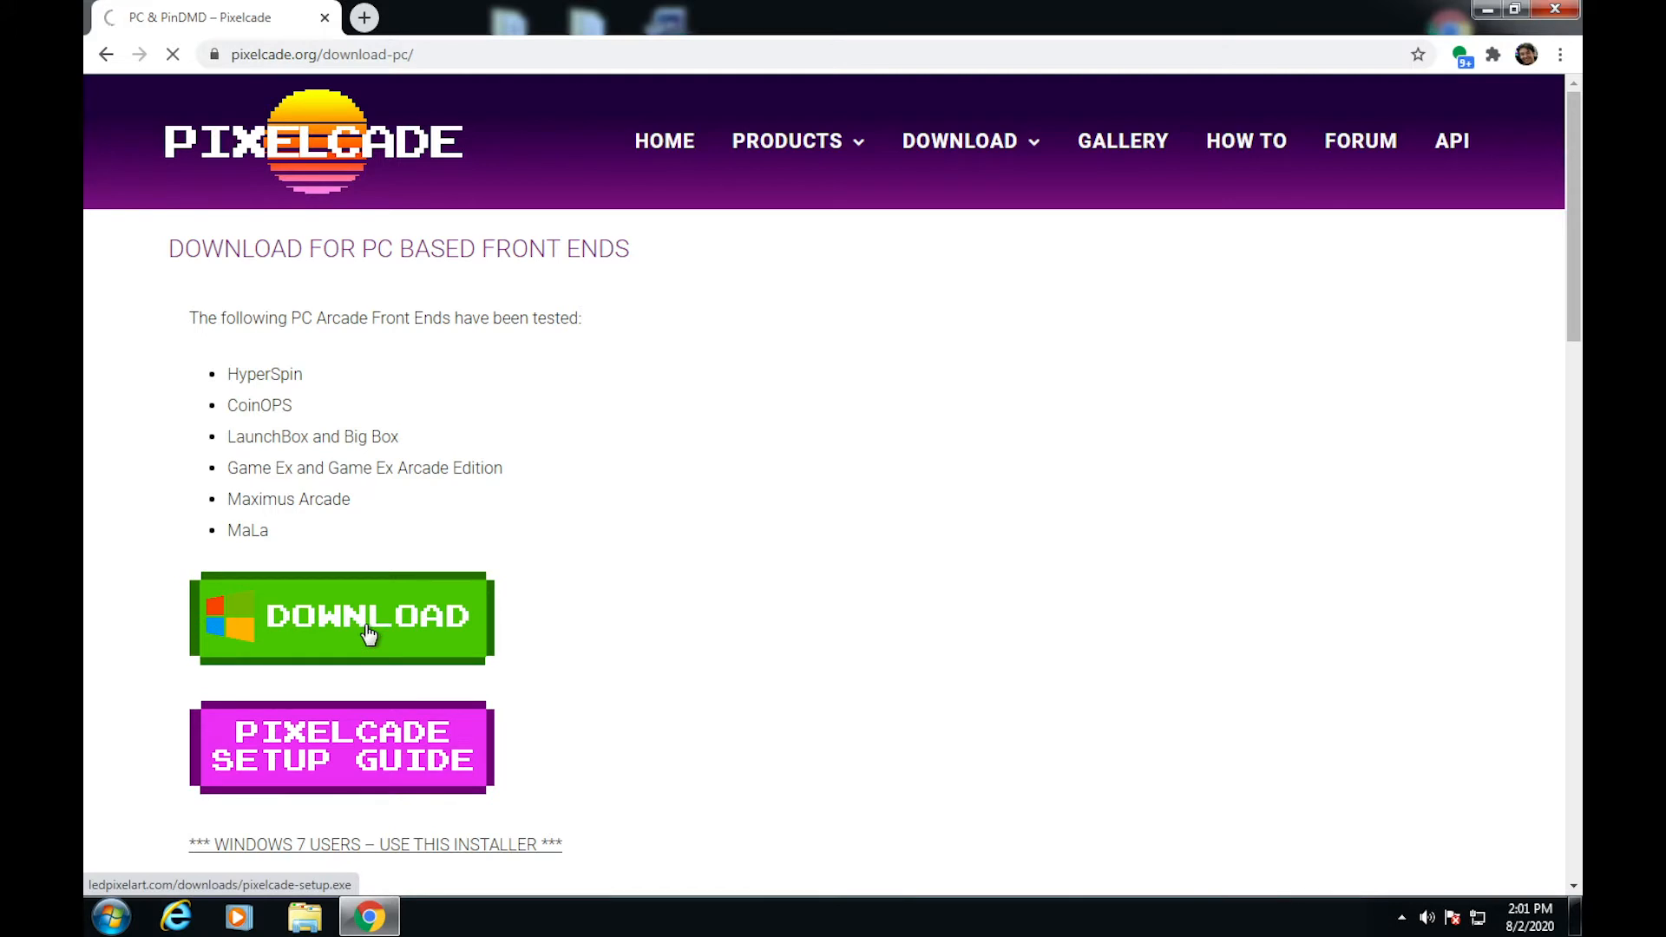
click(341, 616)
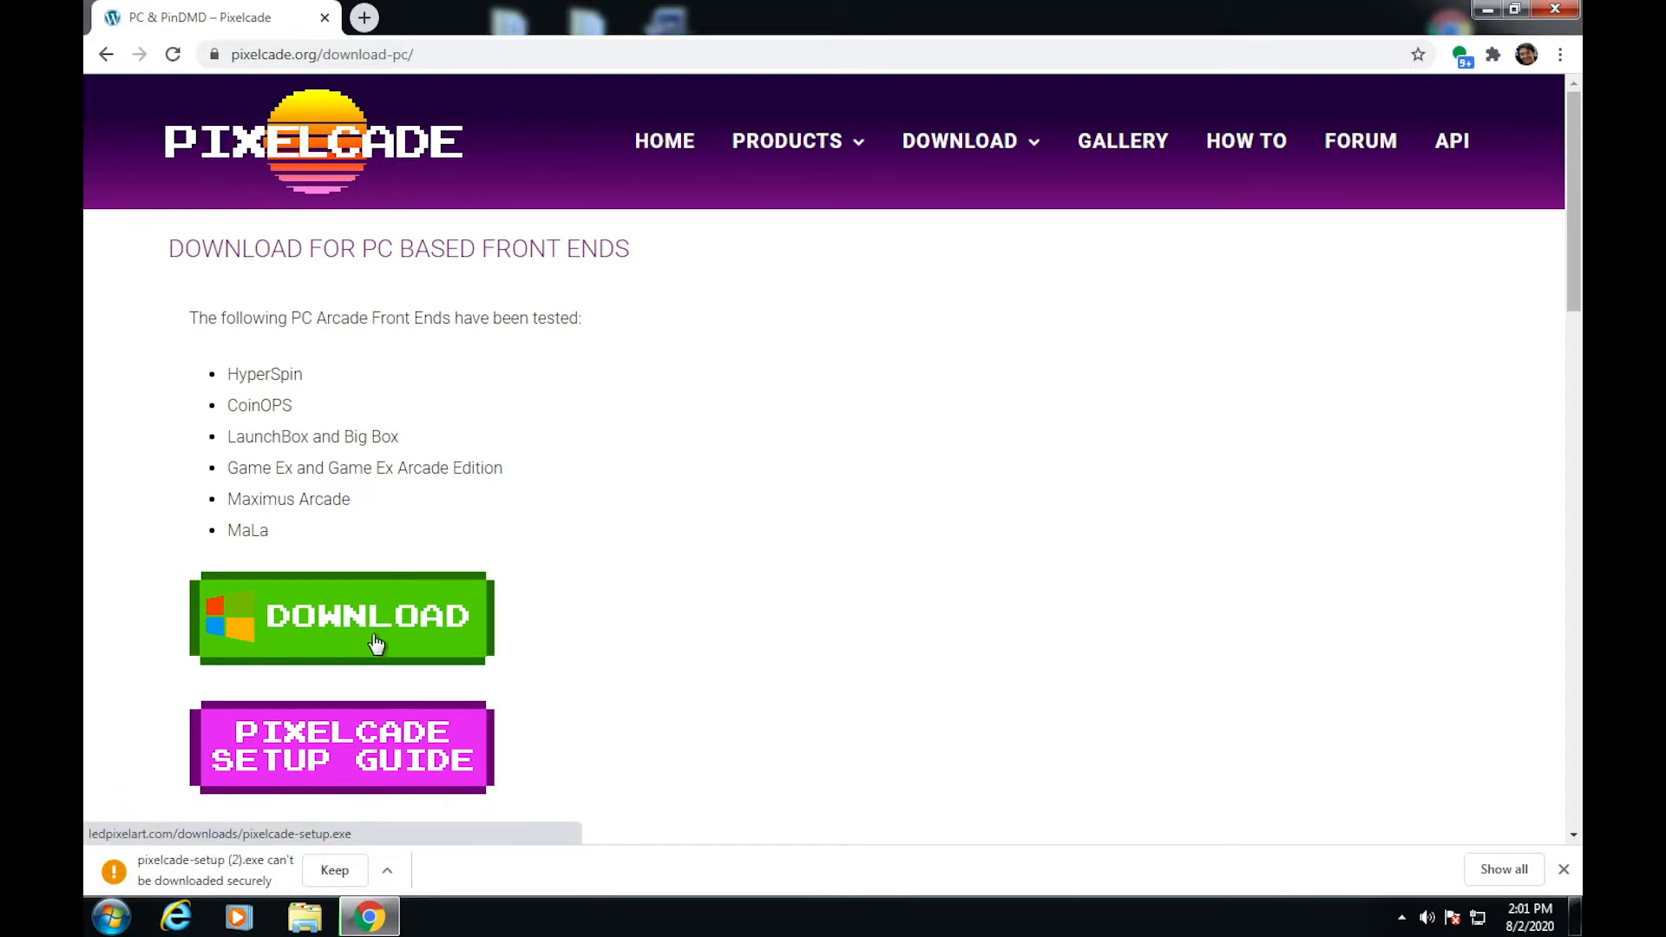
click(333, 869)
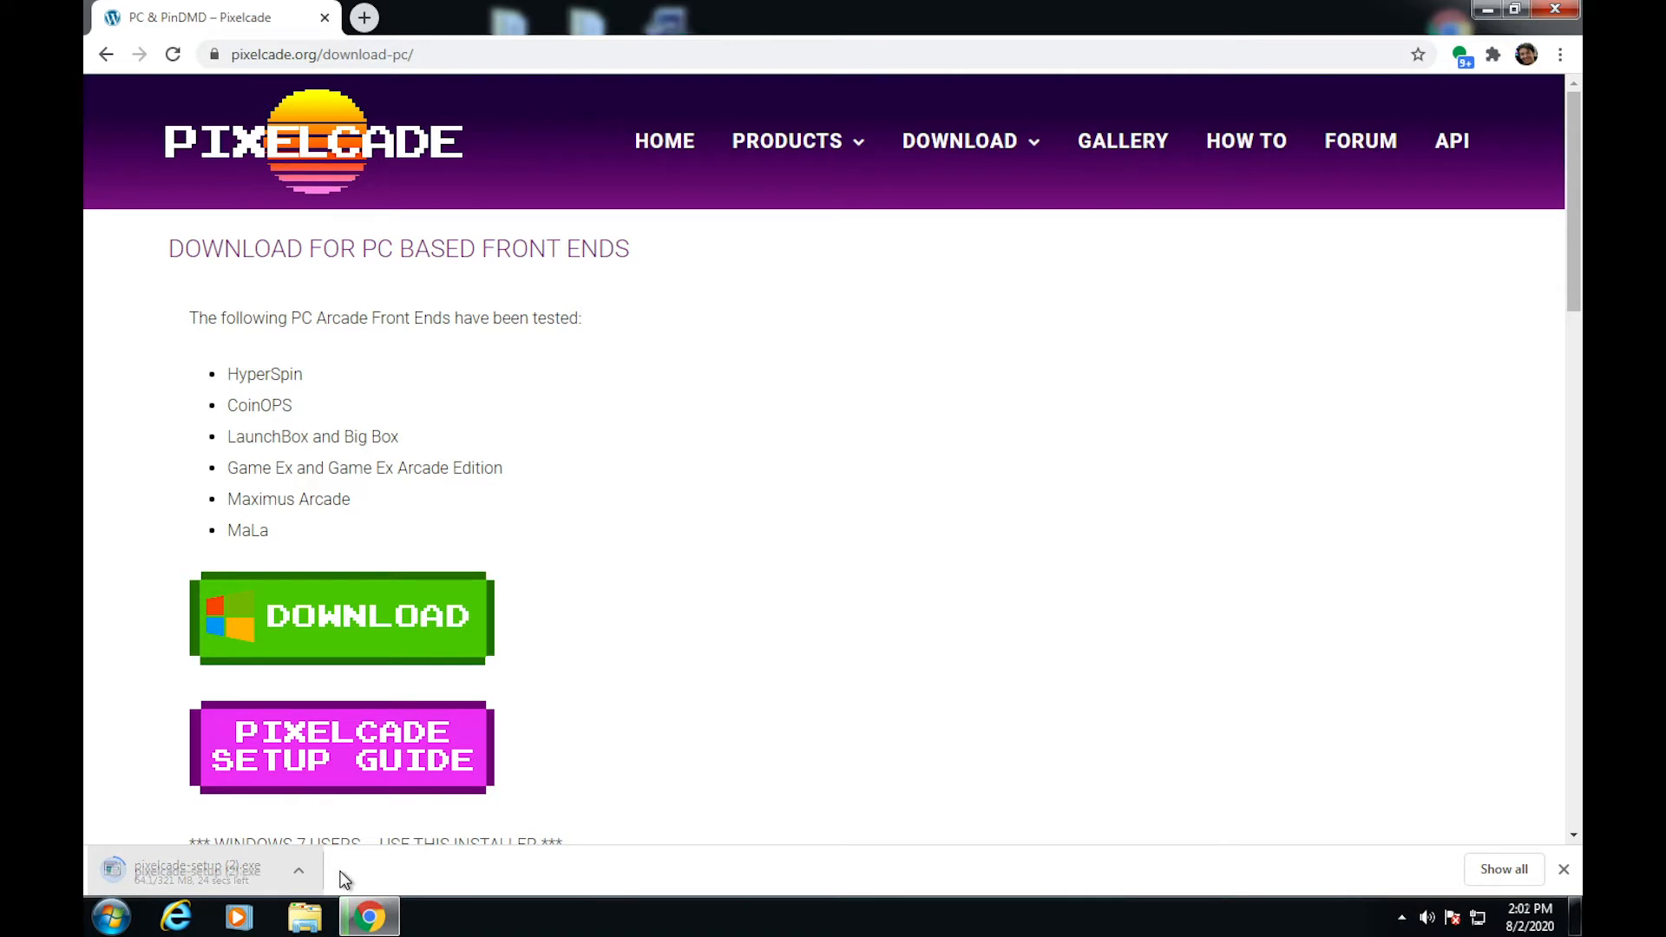
Step: Run the downloaded Pixelcade installer and proceed with the ticked LEDBlinky prerequisite
click(197, 867)
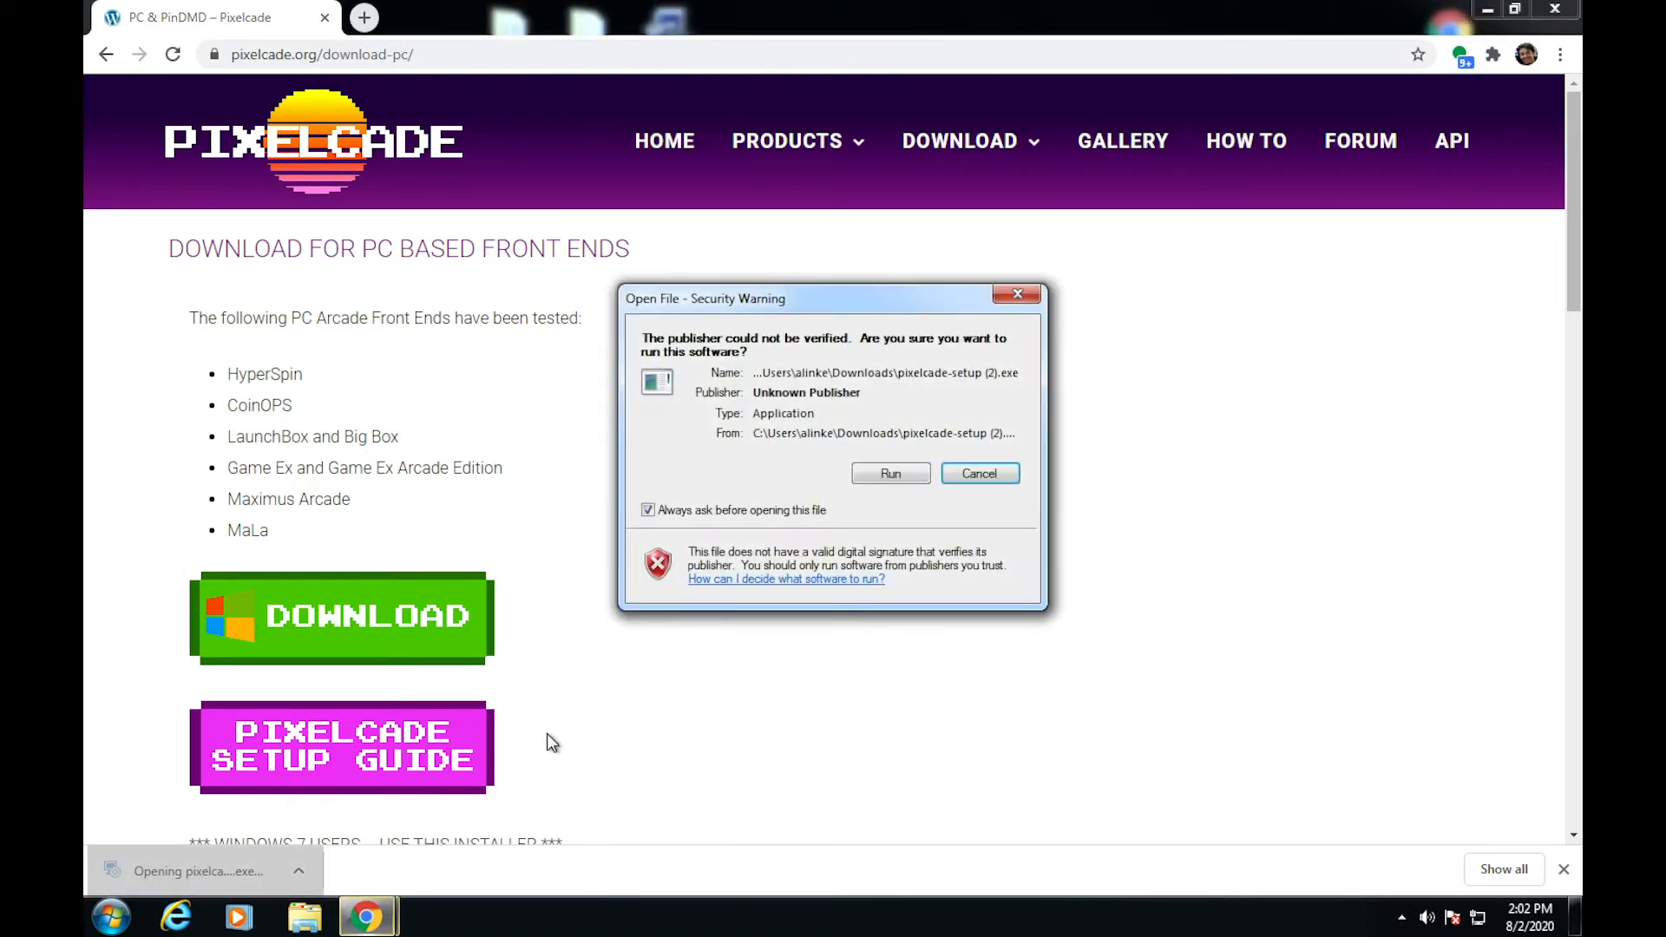
click(890, 473)
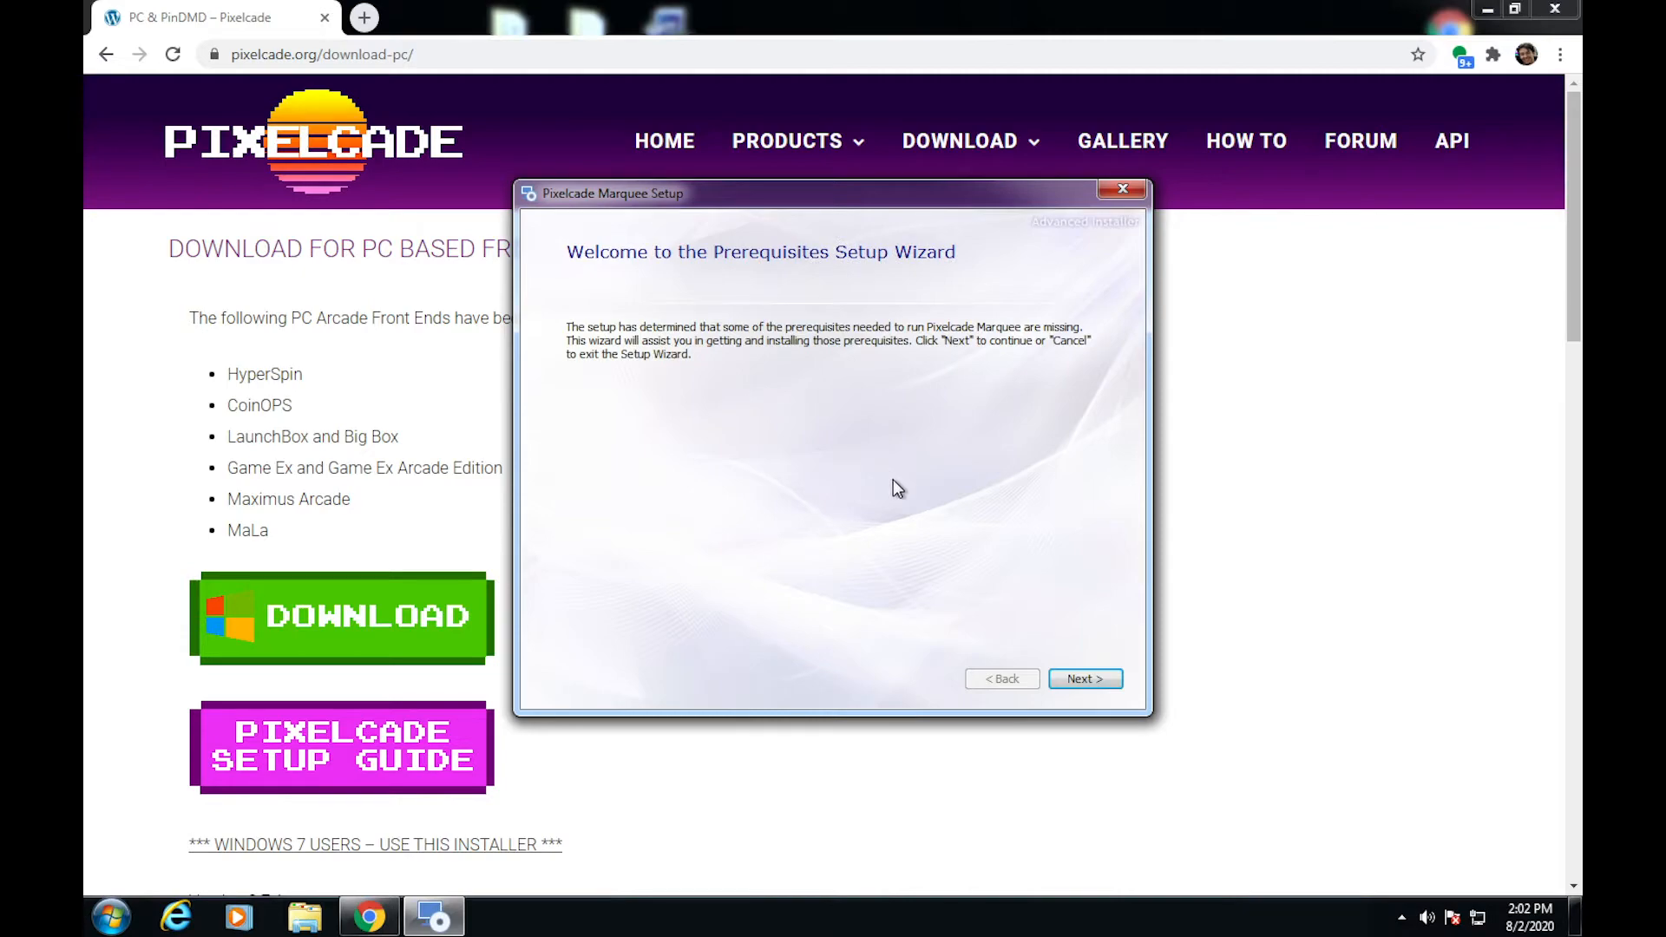
click(1084, 677)
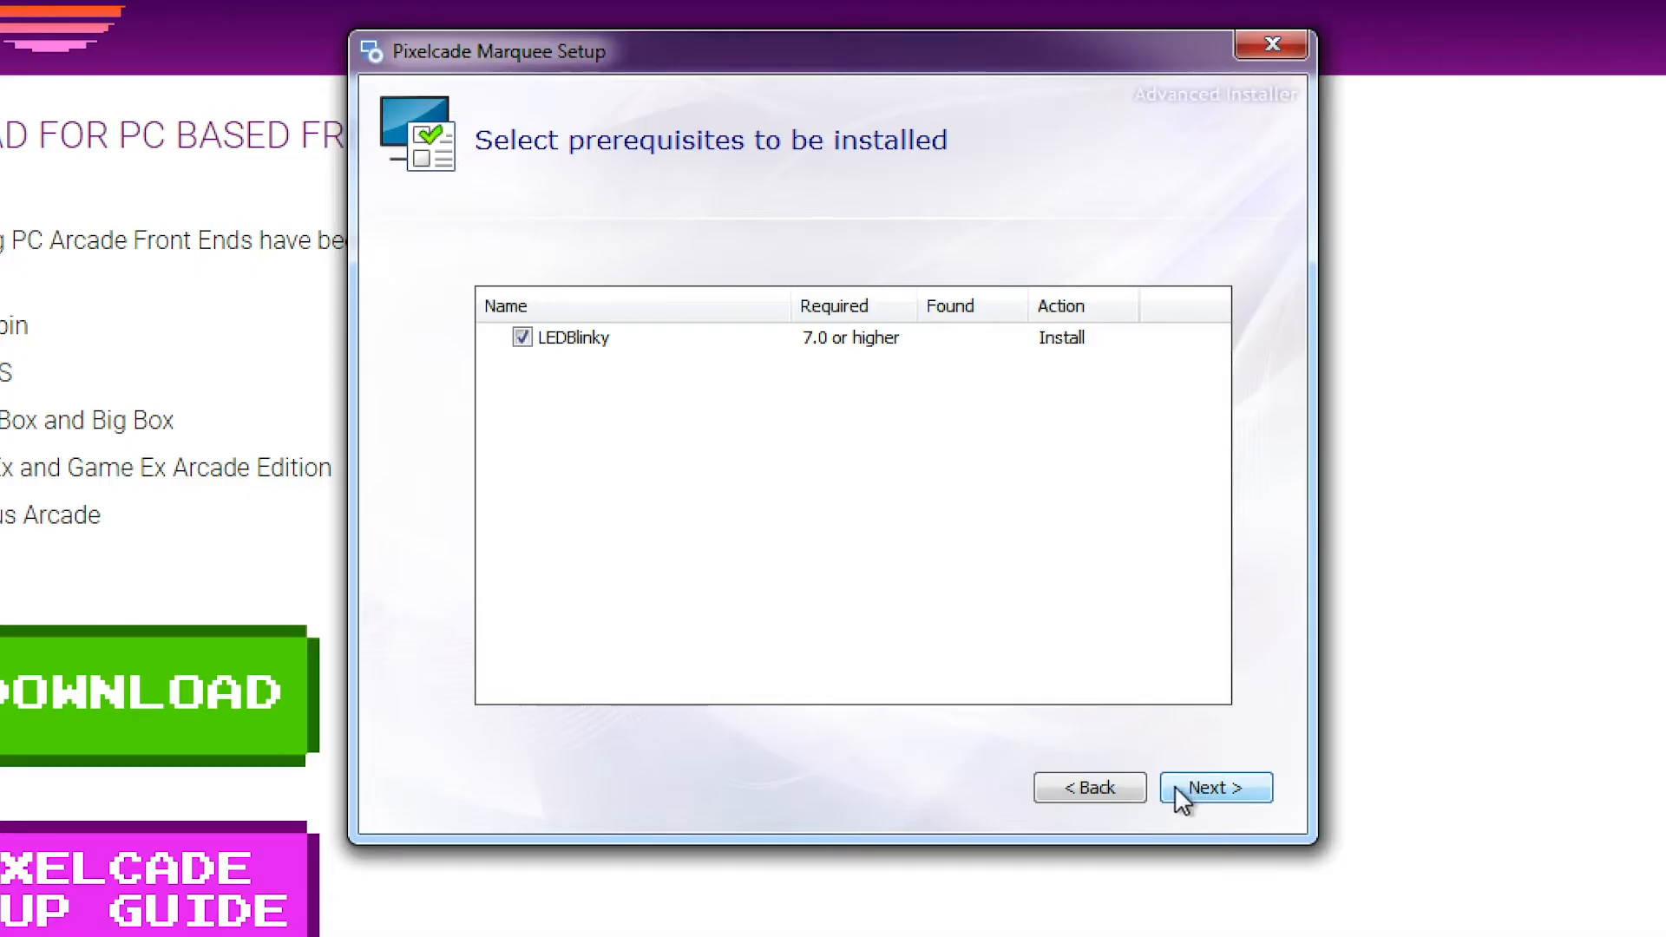
click(1215, 787)
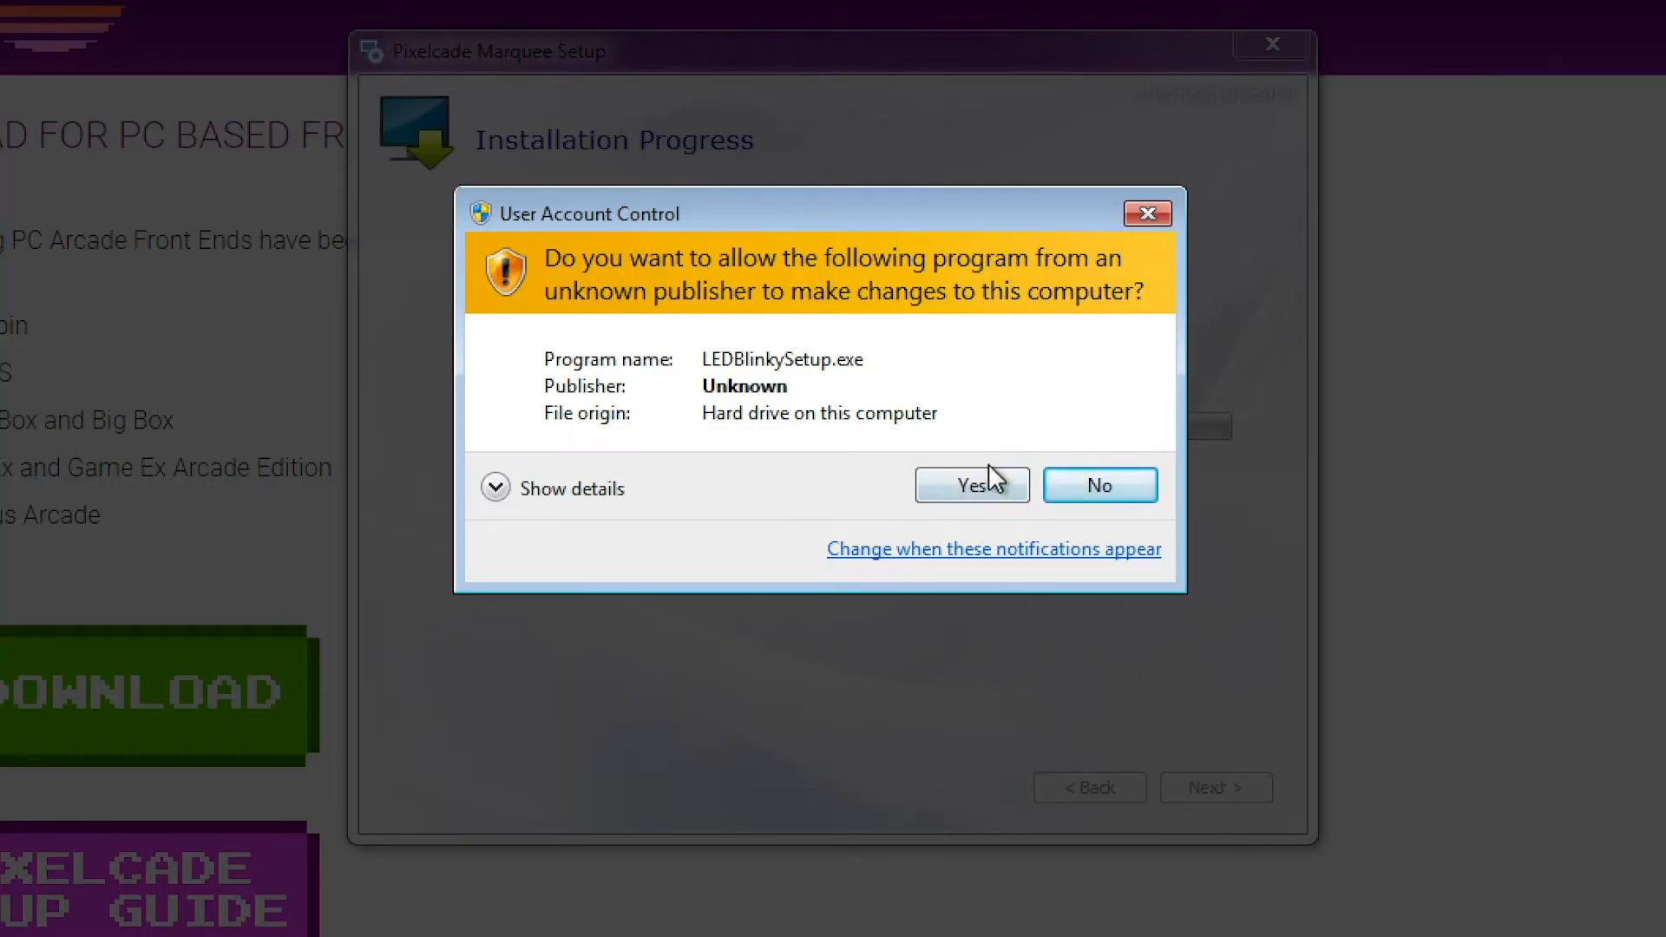
Step: Install LEDBlinky into the existing C:\LEDBlinky folder, accepting the license and default options
click(969, 484)
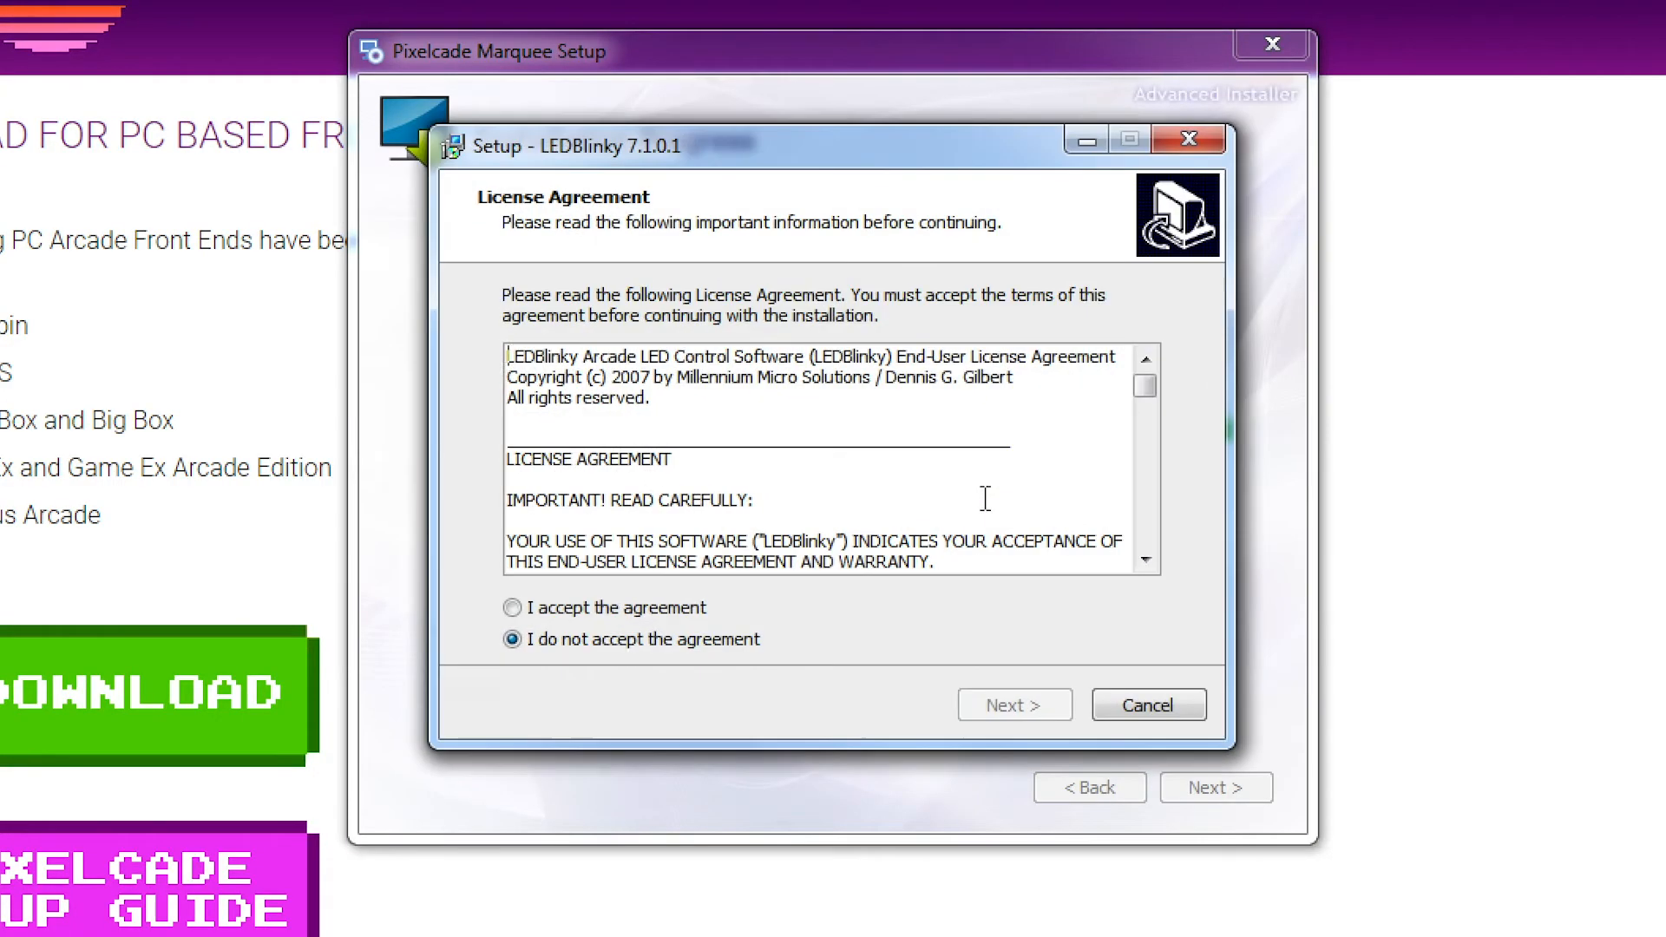
click(513, 607)
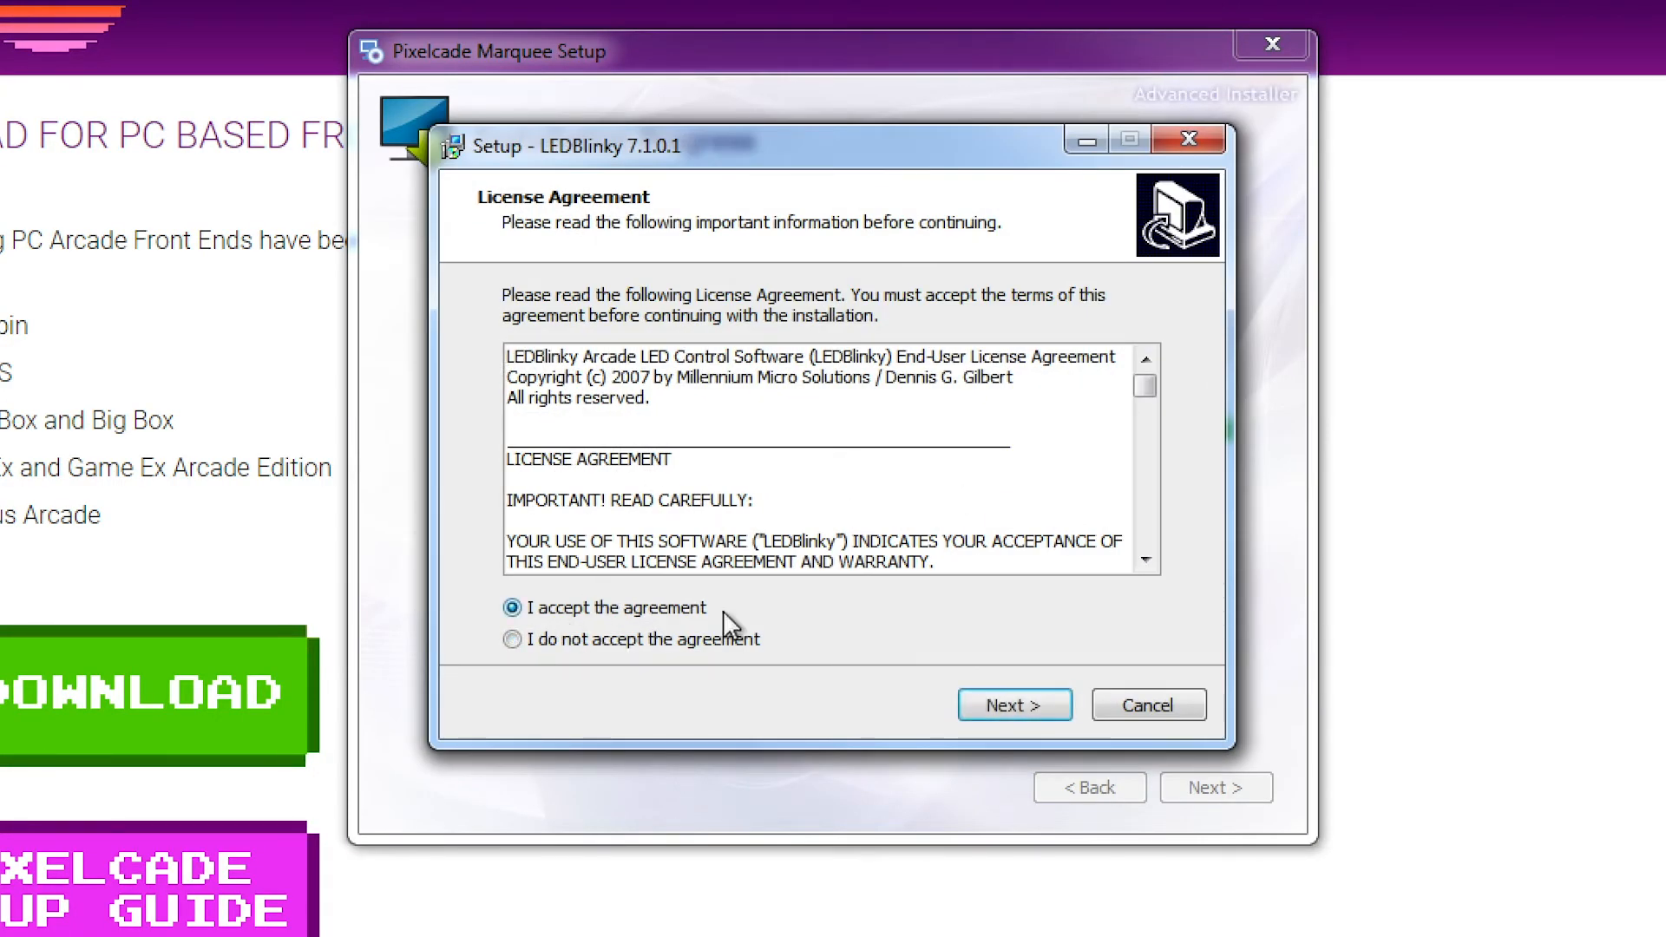
click(1013, 704)
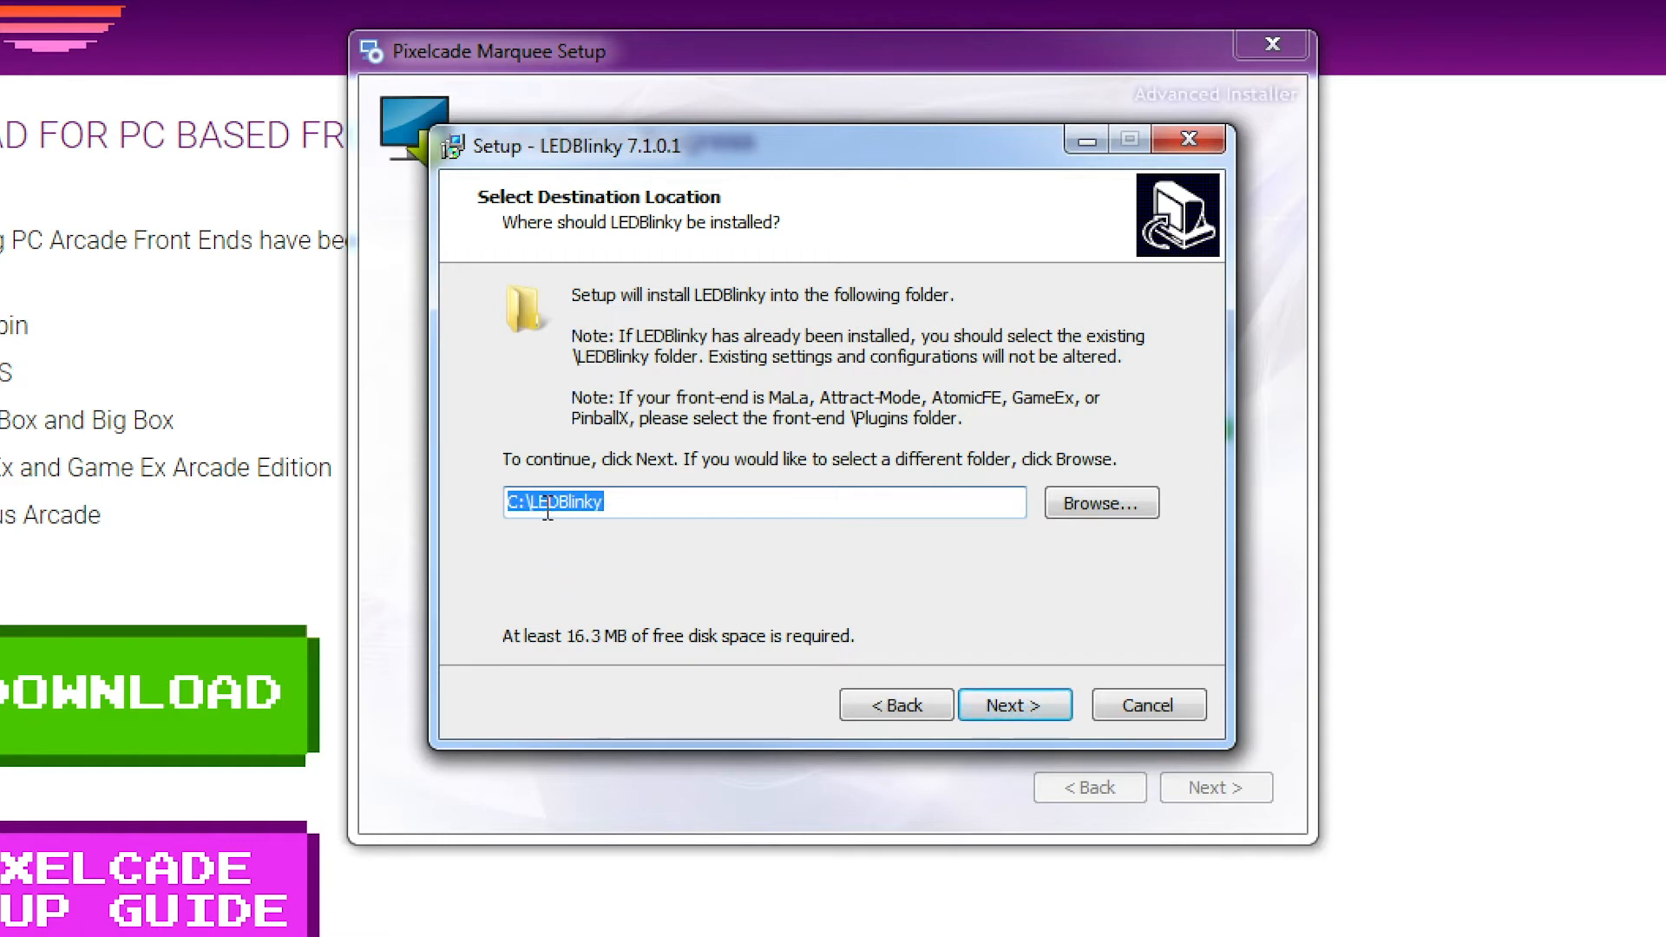
click(1014, 704)
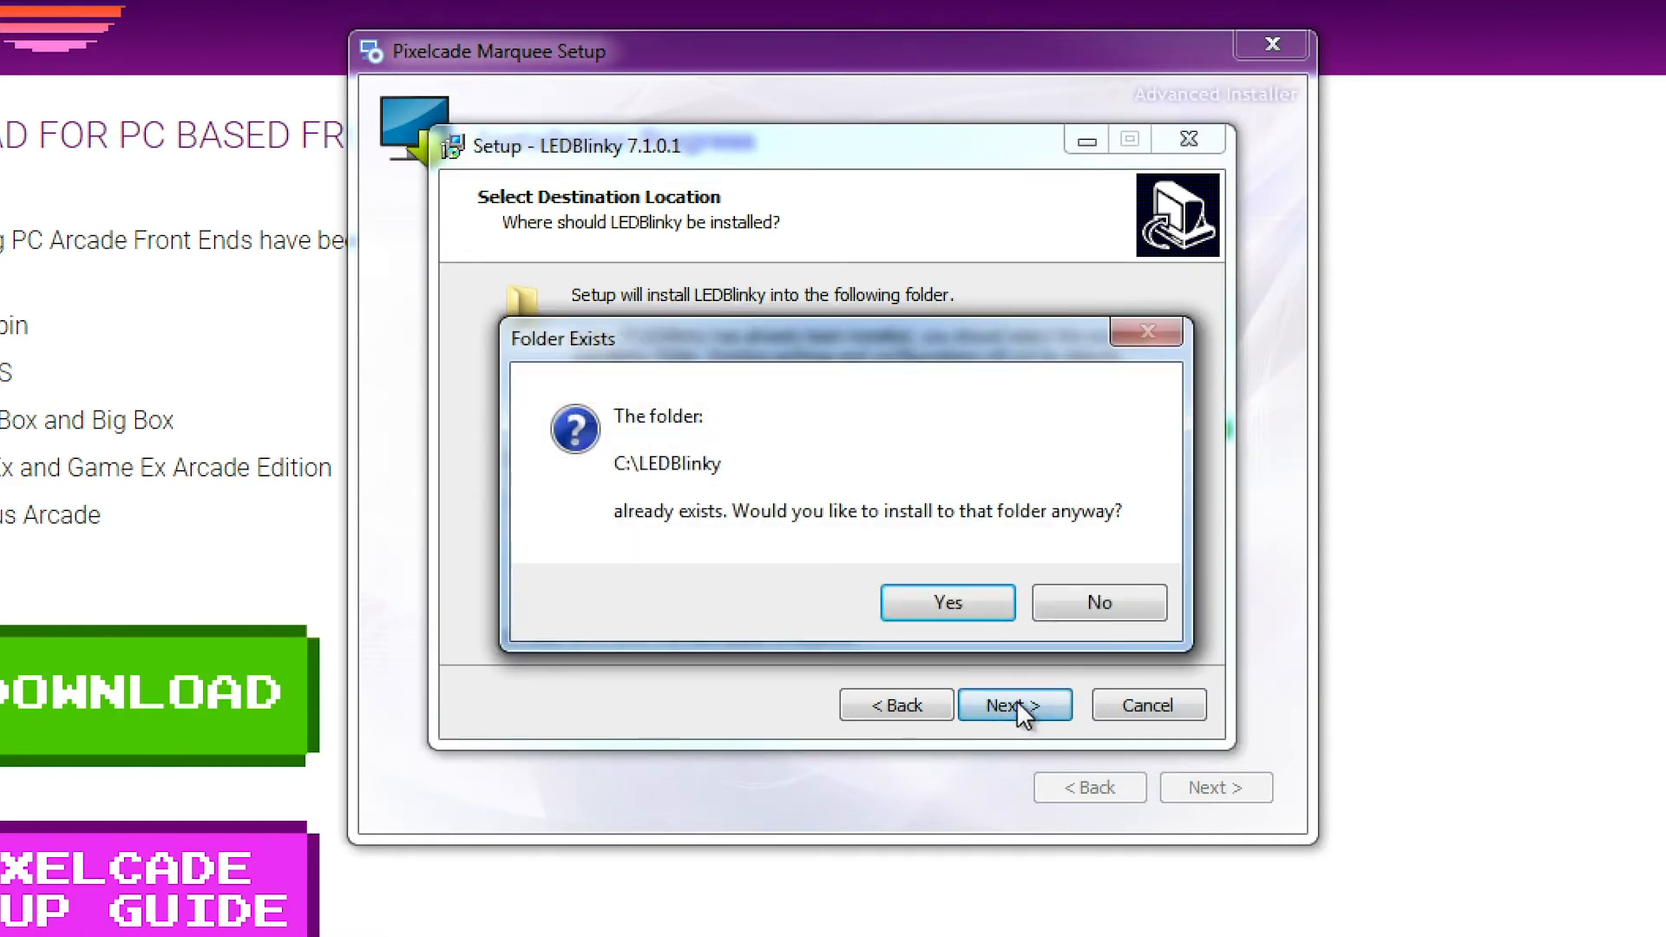
click(946, 601)
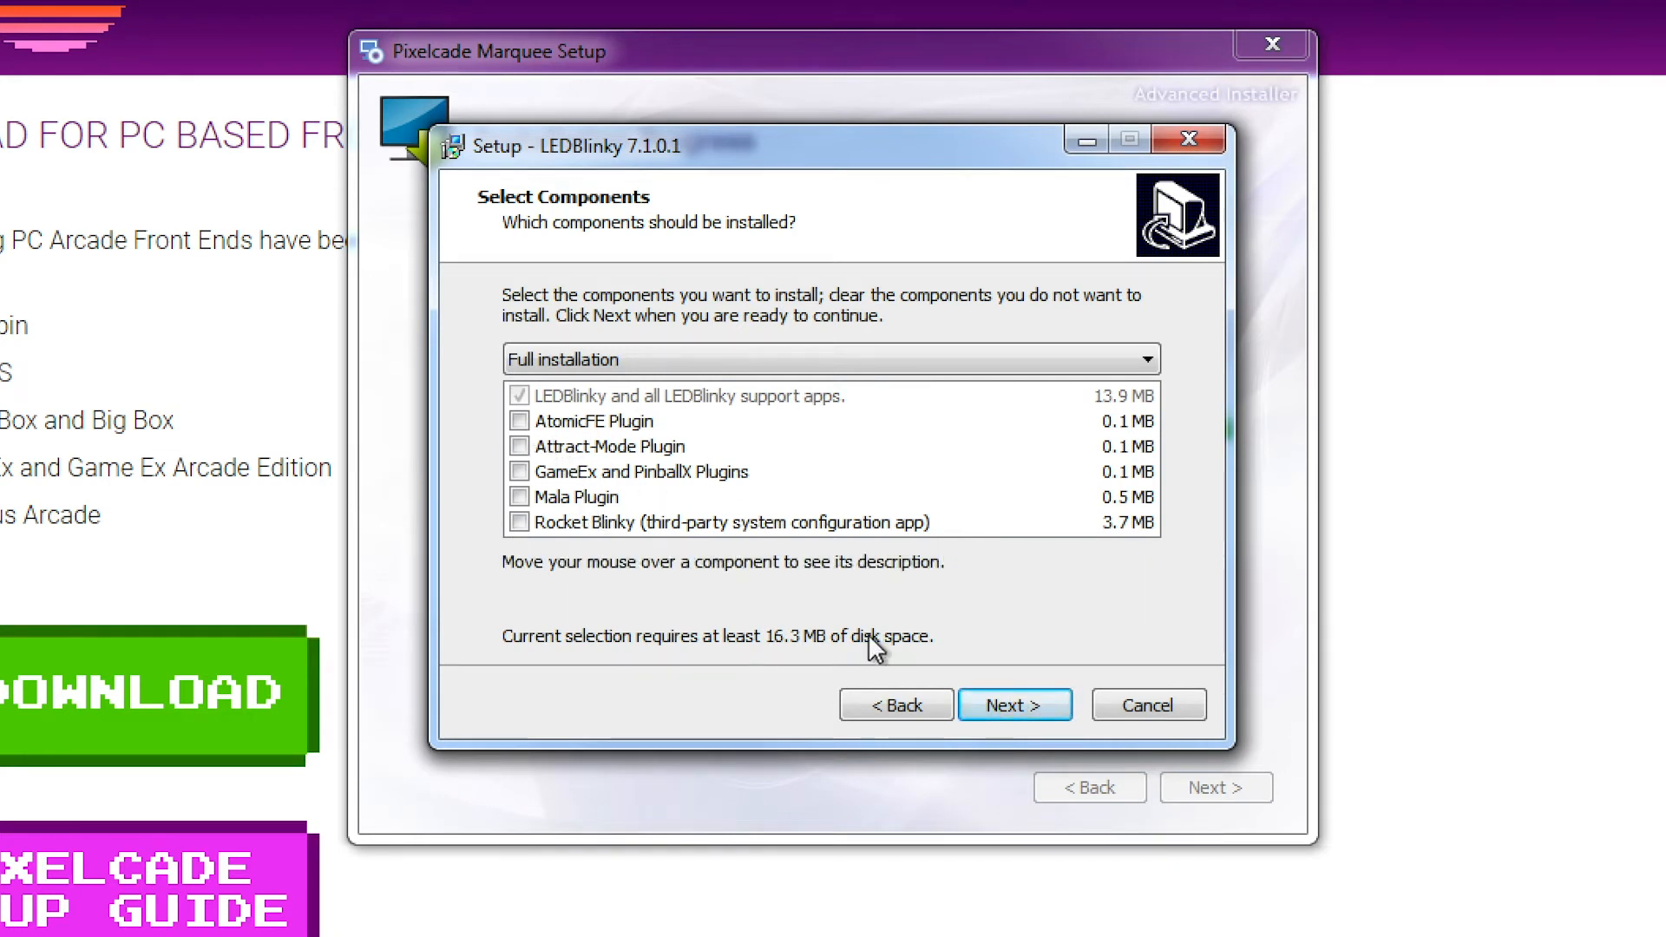
click(1013, 704)
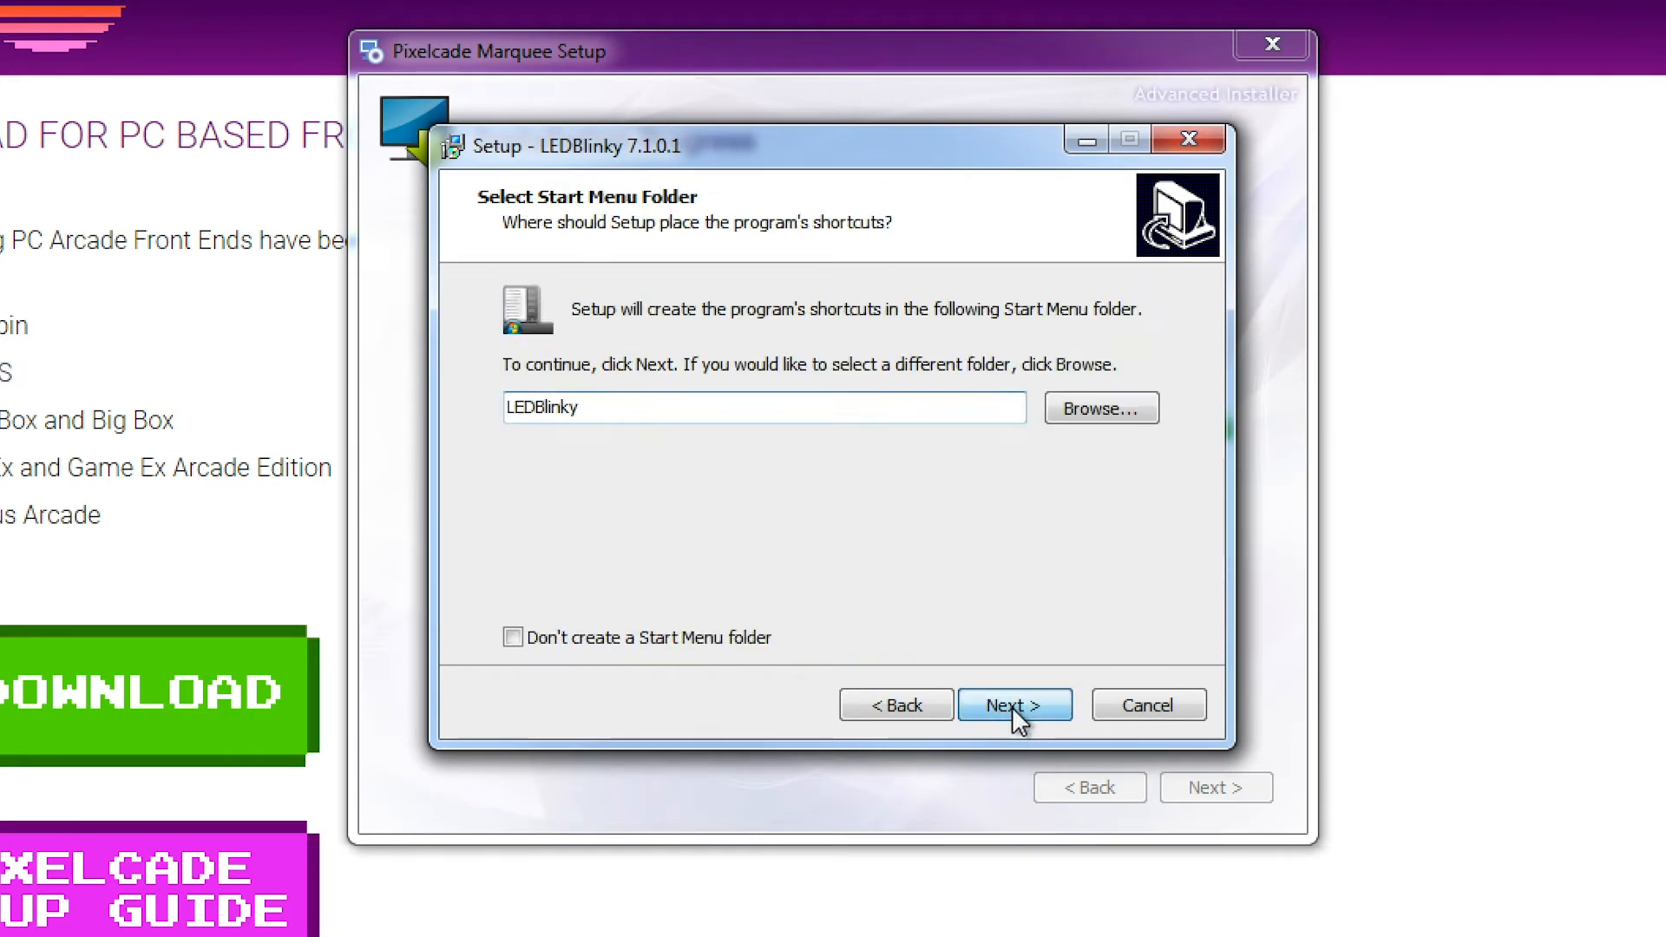
click(1012, 705)
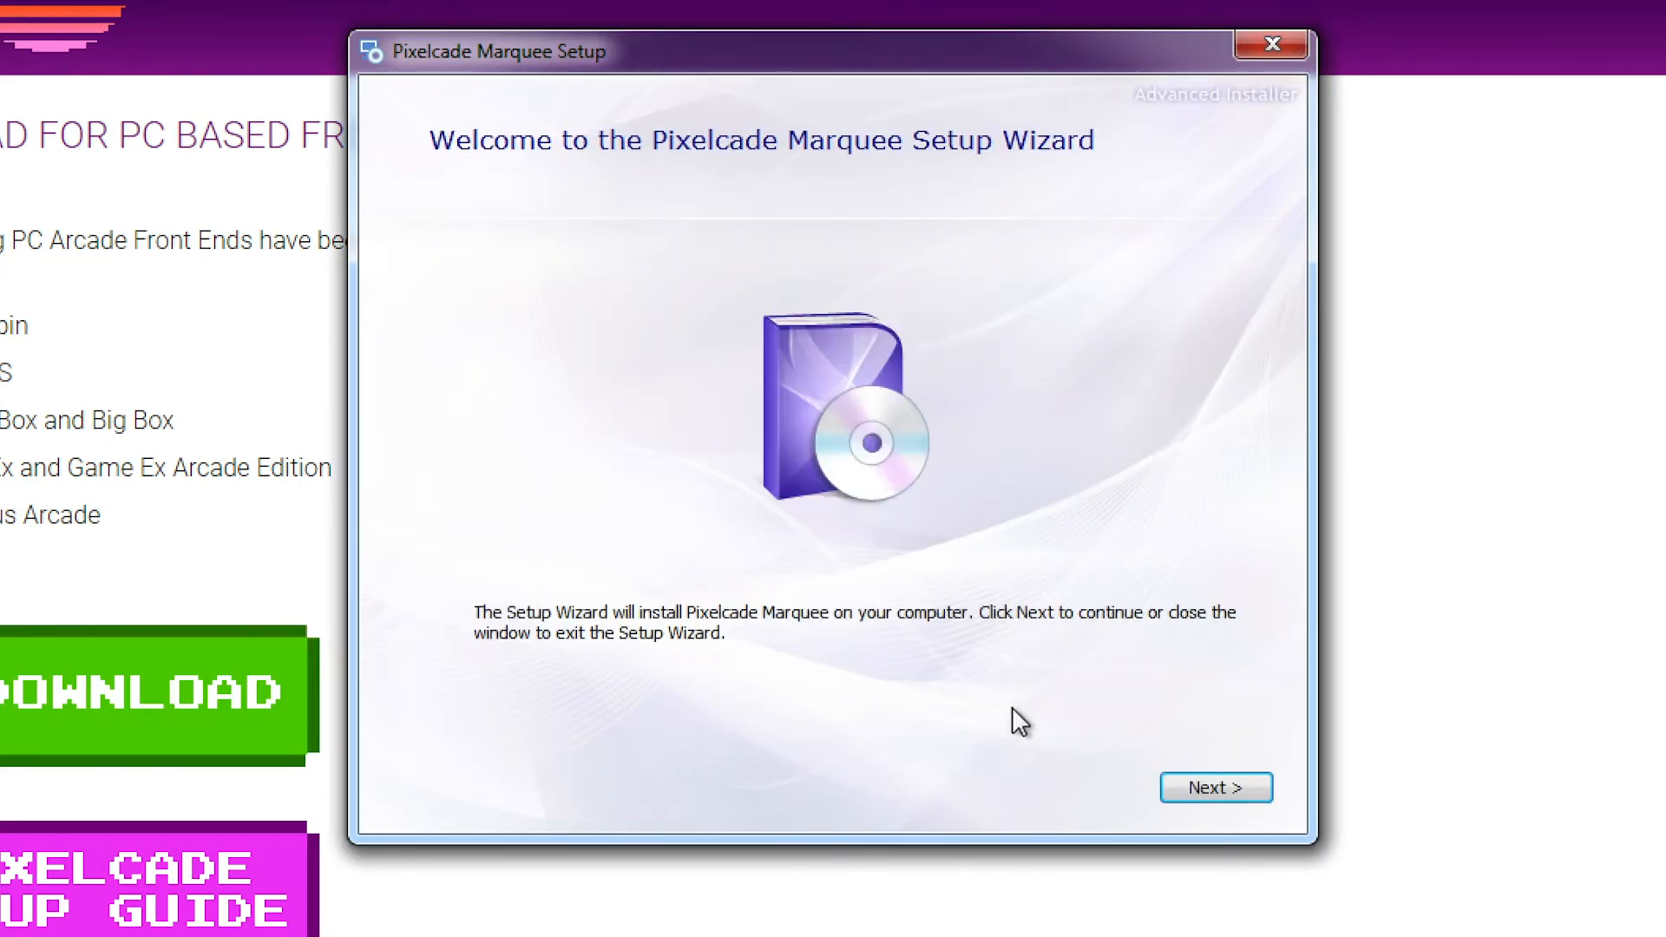
Step: Answer yes to having a PixelcadeLCD in the Pixelcade setup questions
click(1215, 787)
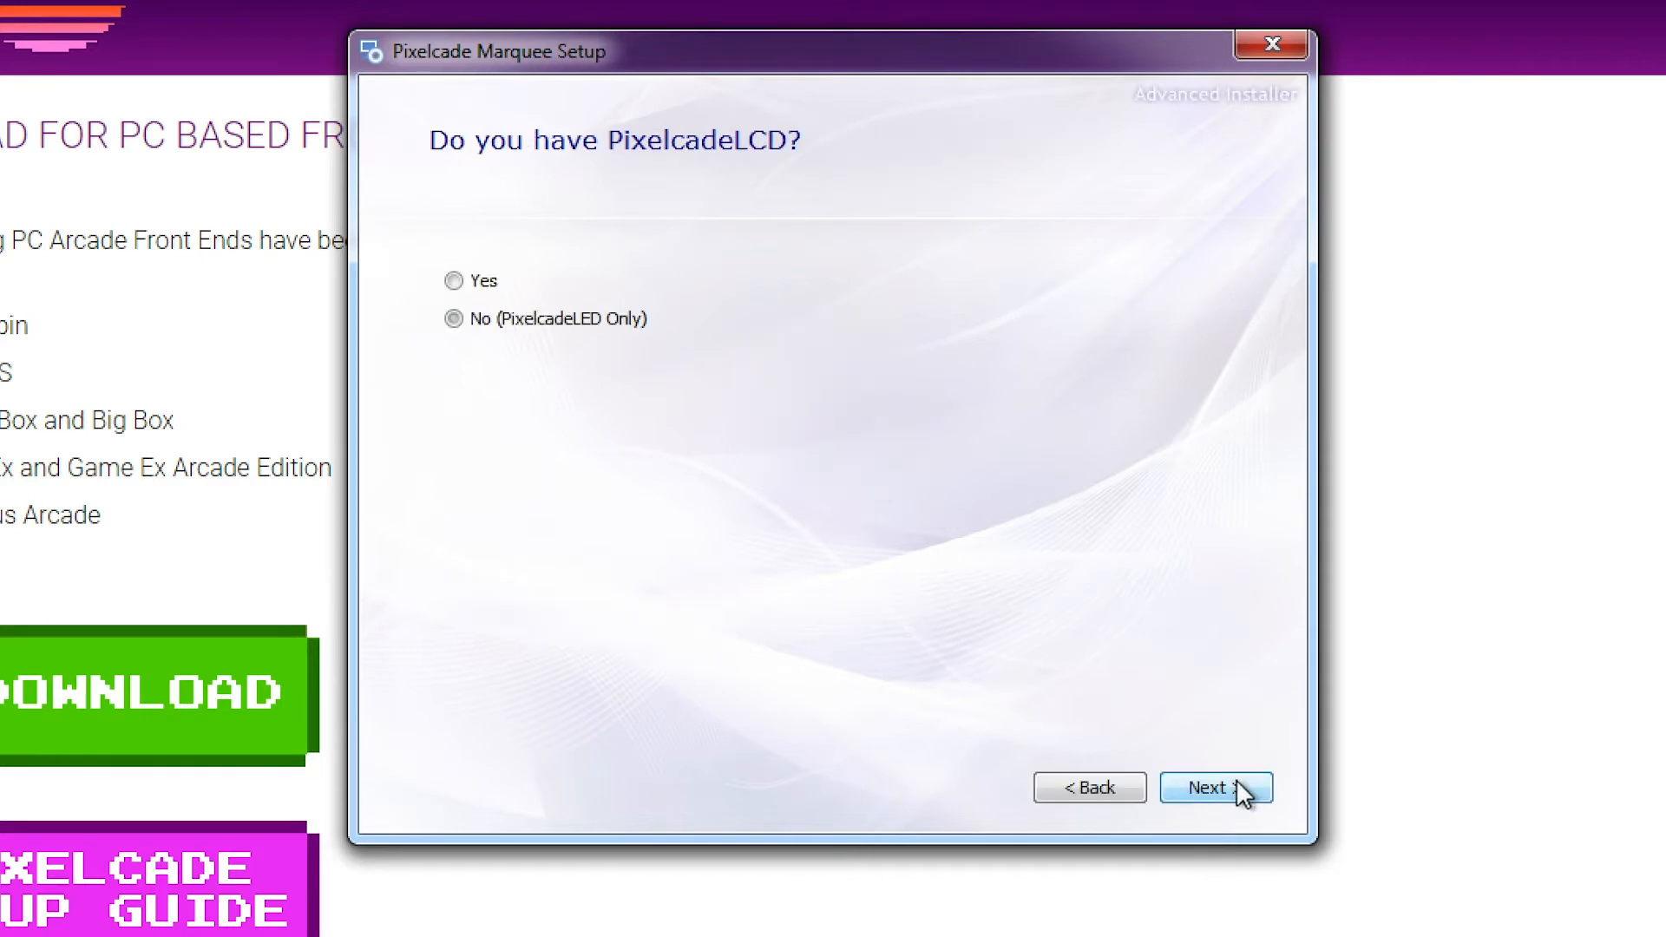
click(451, 317)
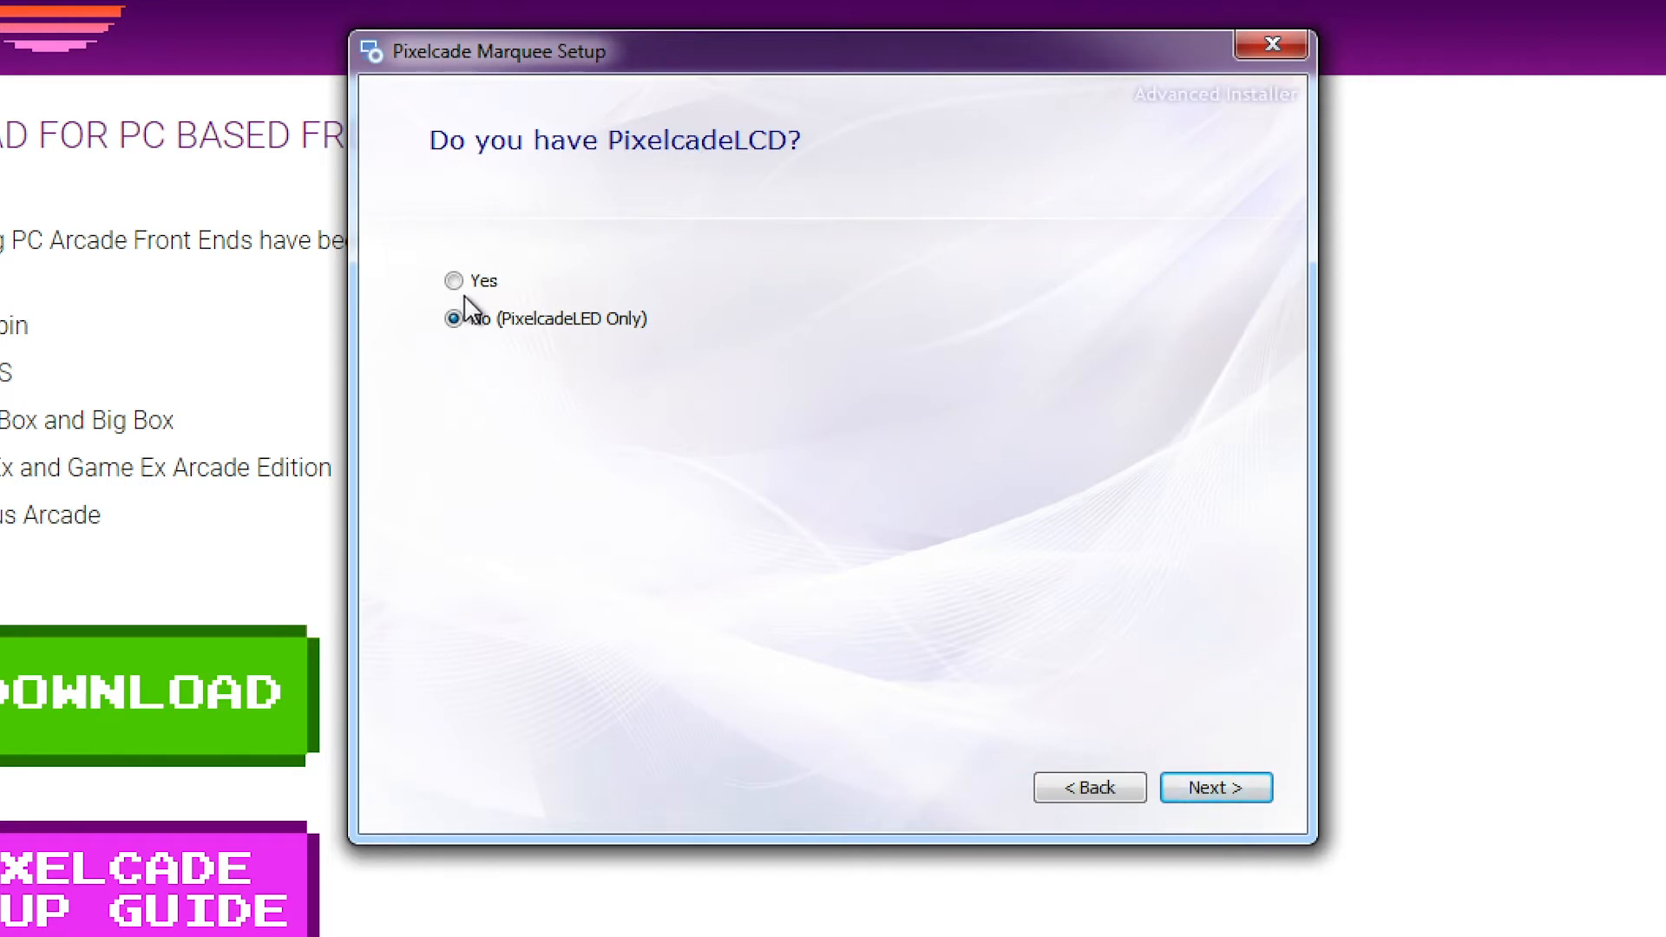
click(454, 279)
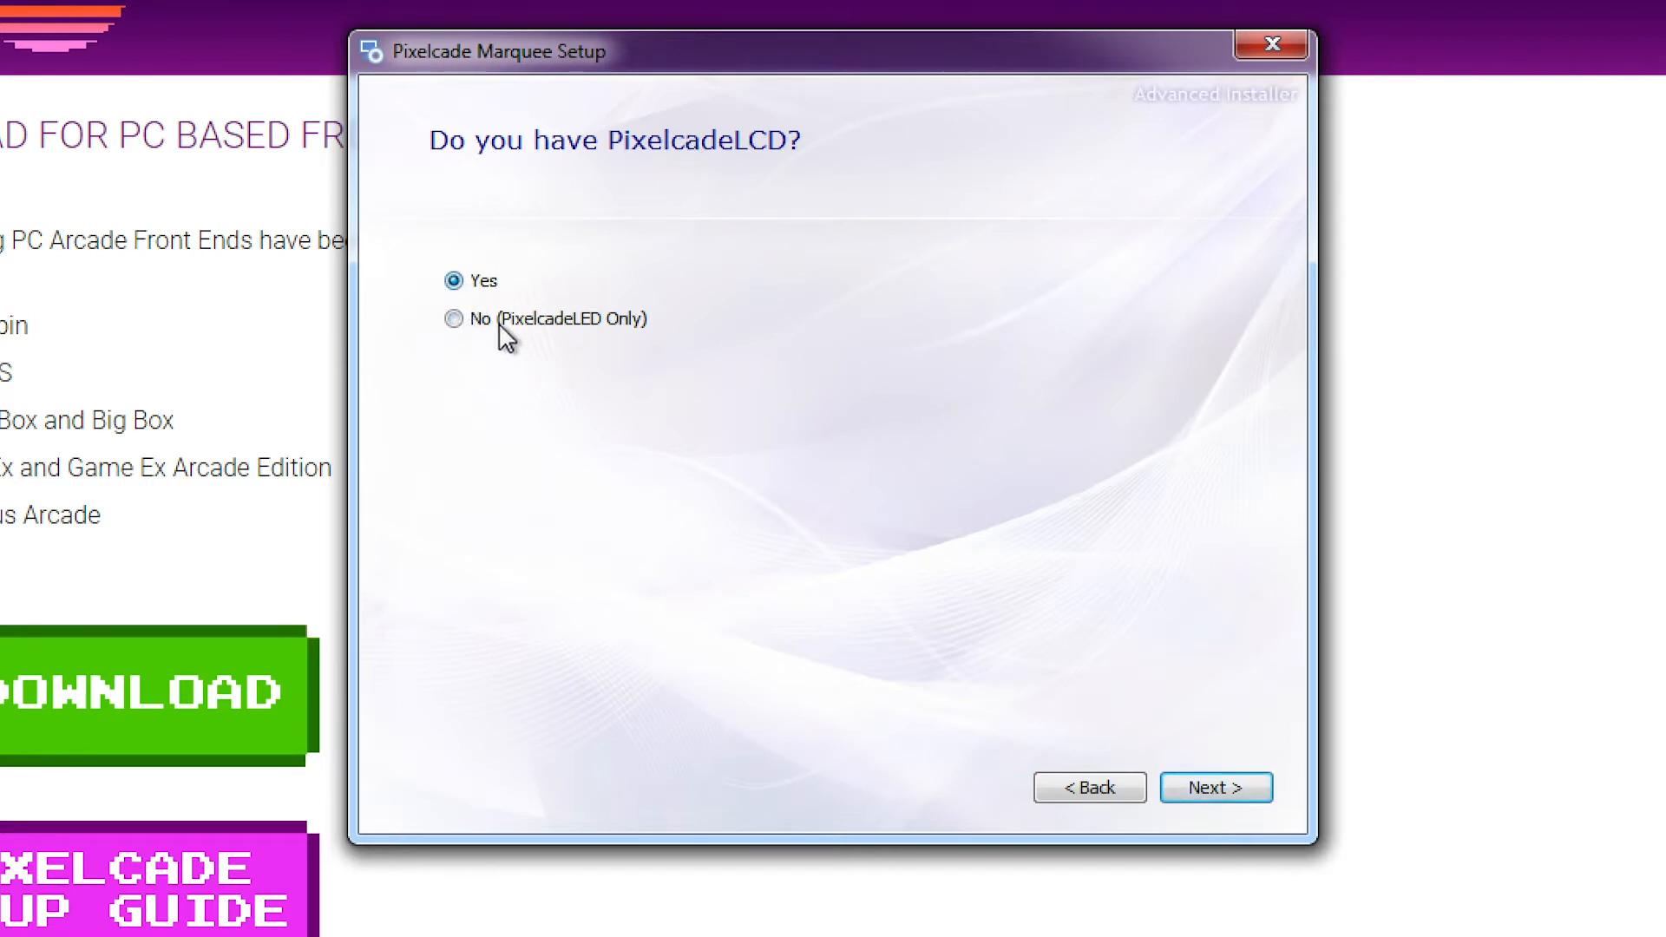
click(451, 319)
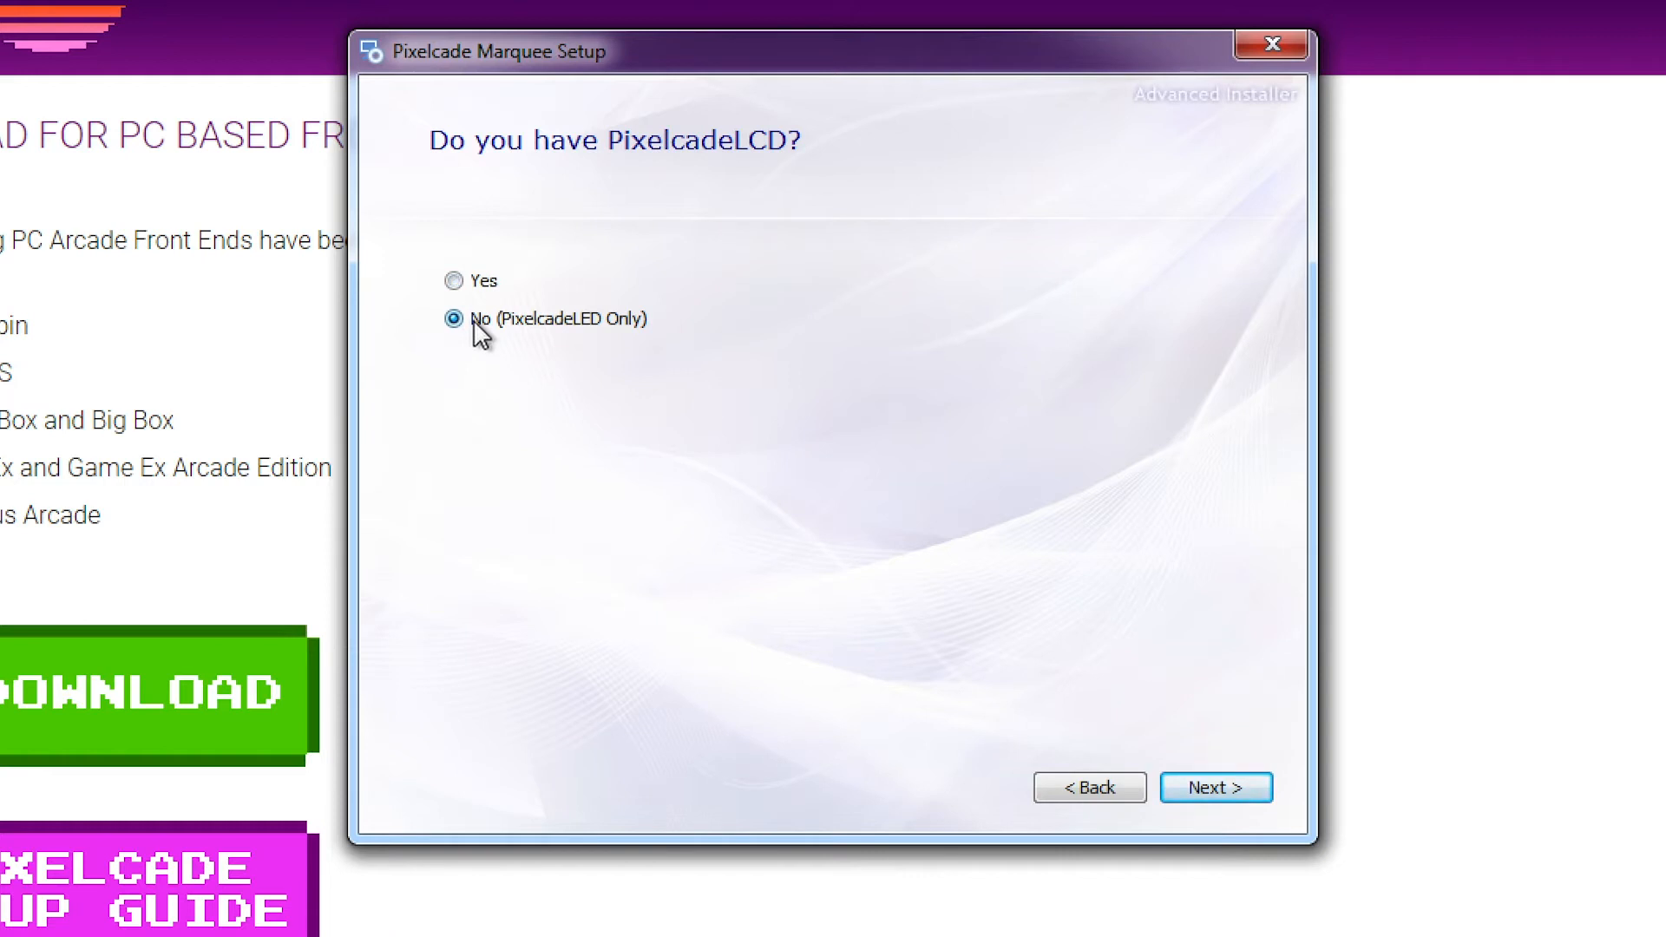
mouse_move(476, 306)
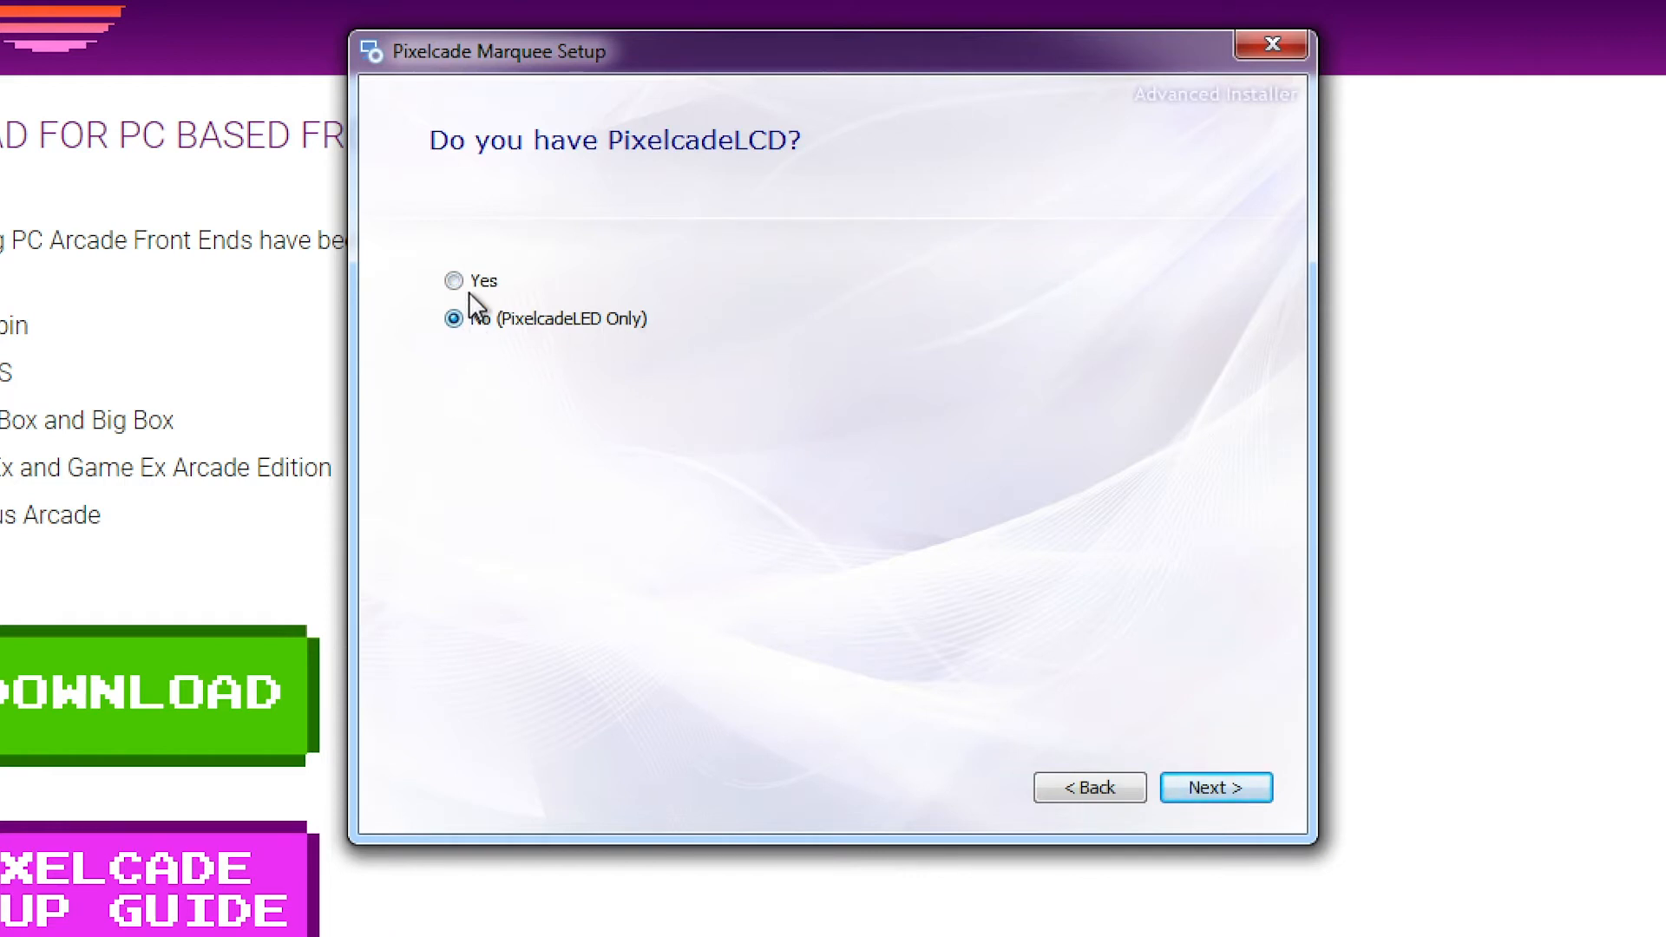
click(453, 279)
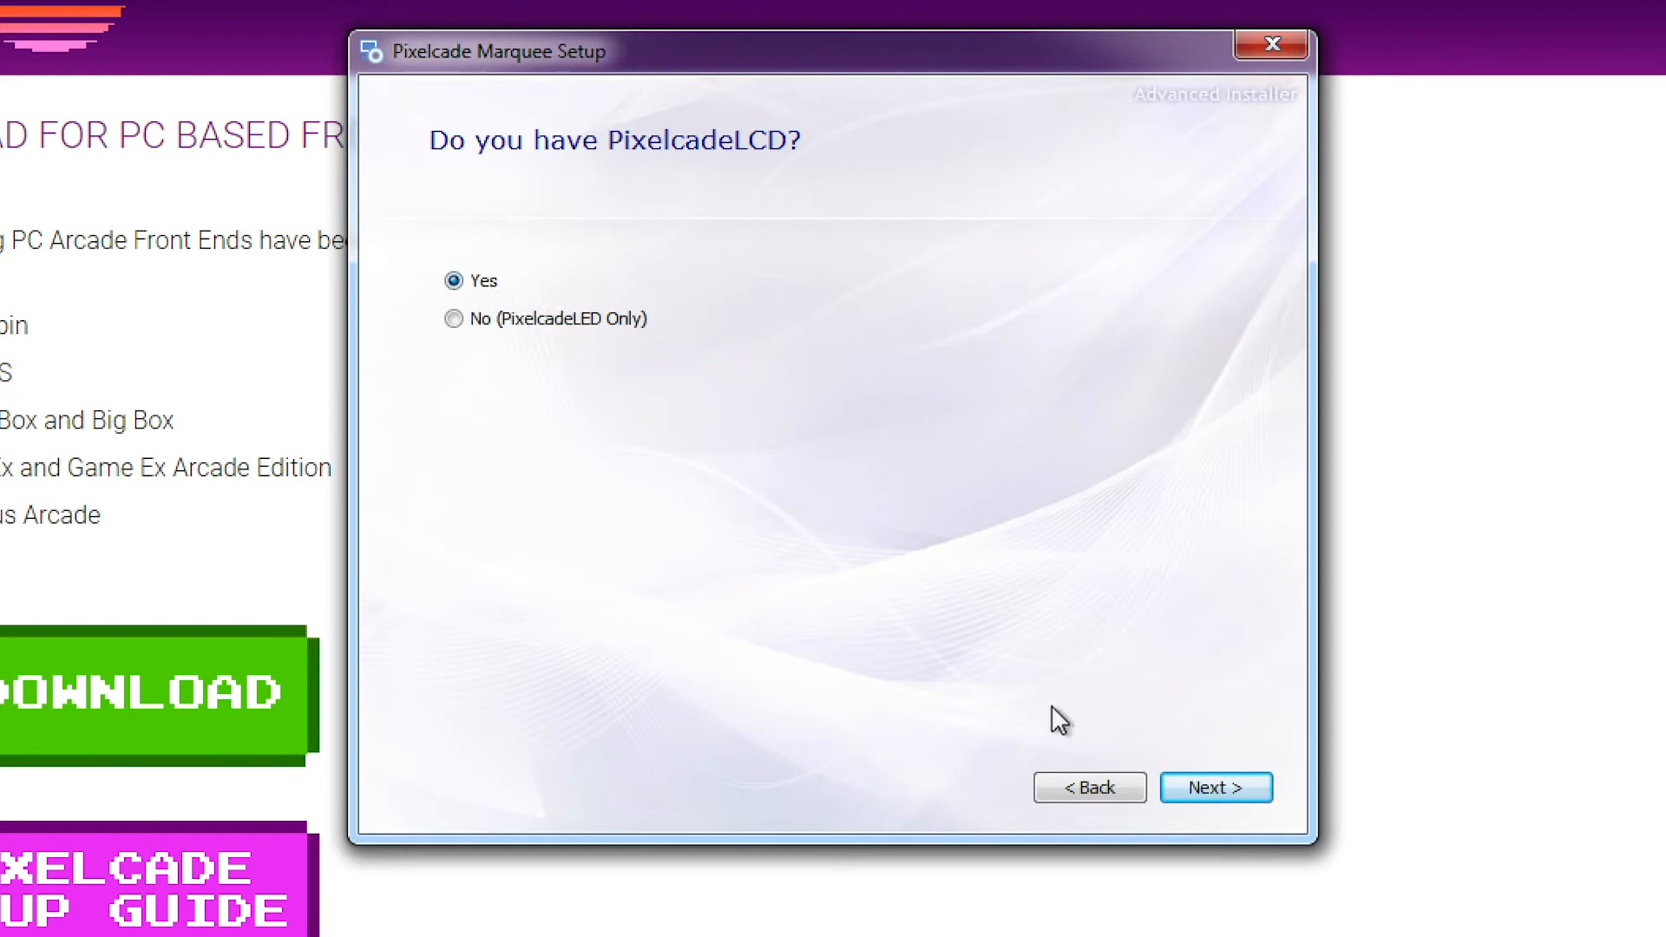
click(1214, 787)
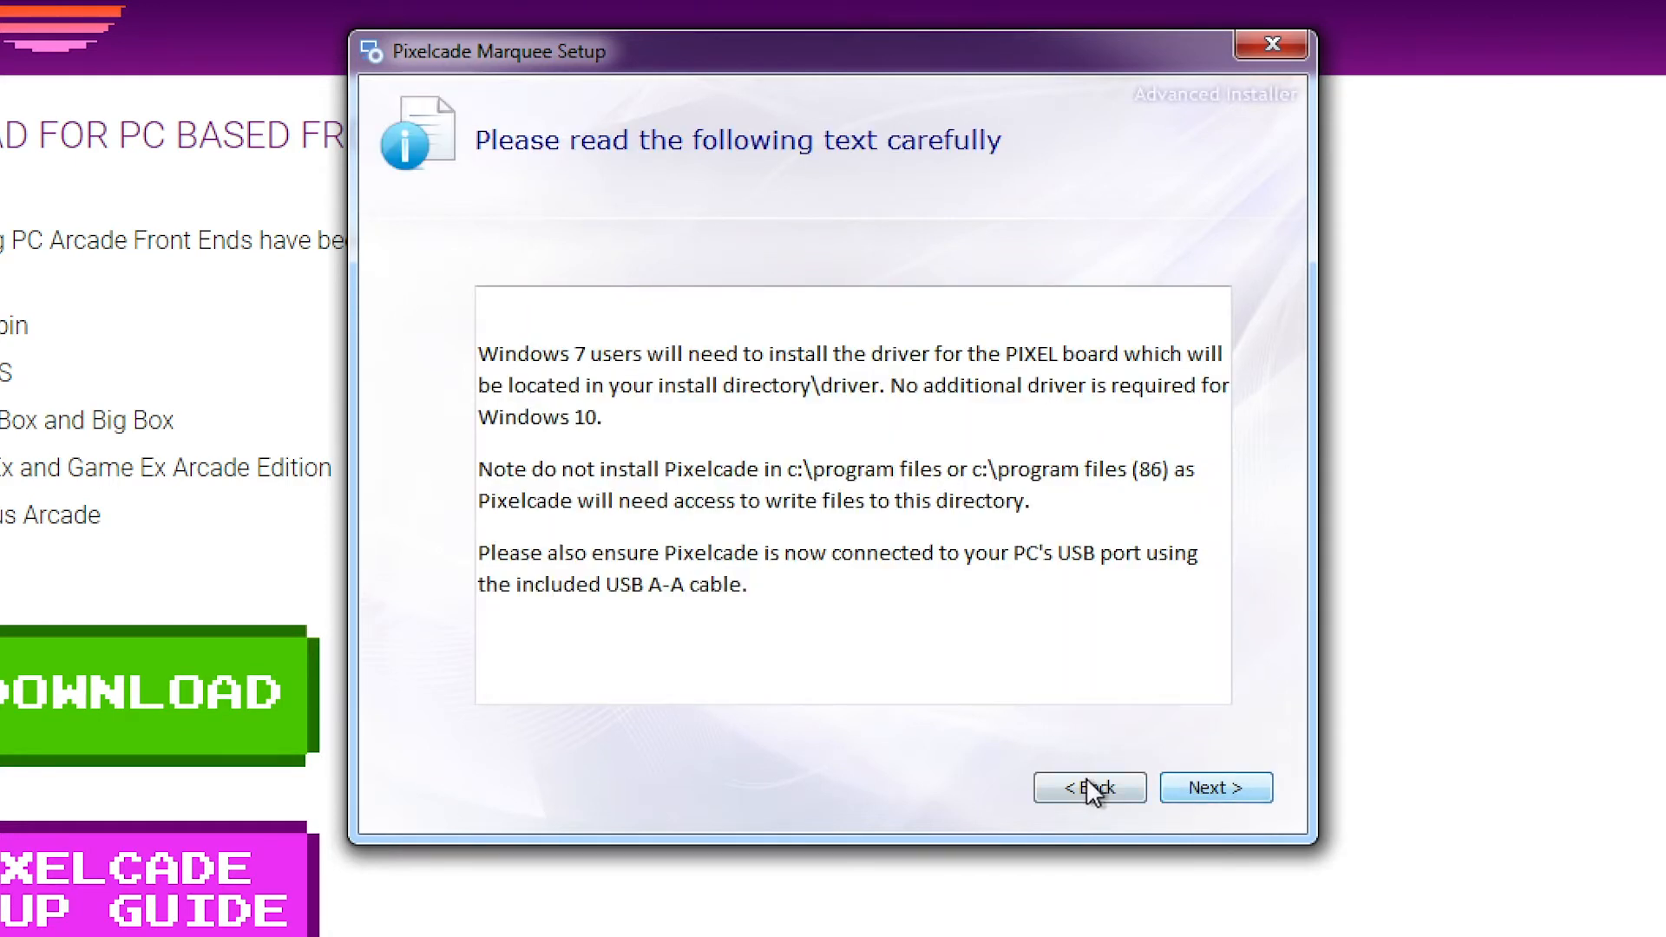
Step: Skip past the installation notes and begin installing Pixelcade Marquee into C:\Pixelcade
click(1215, 786)
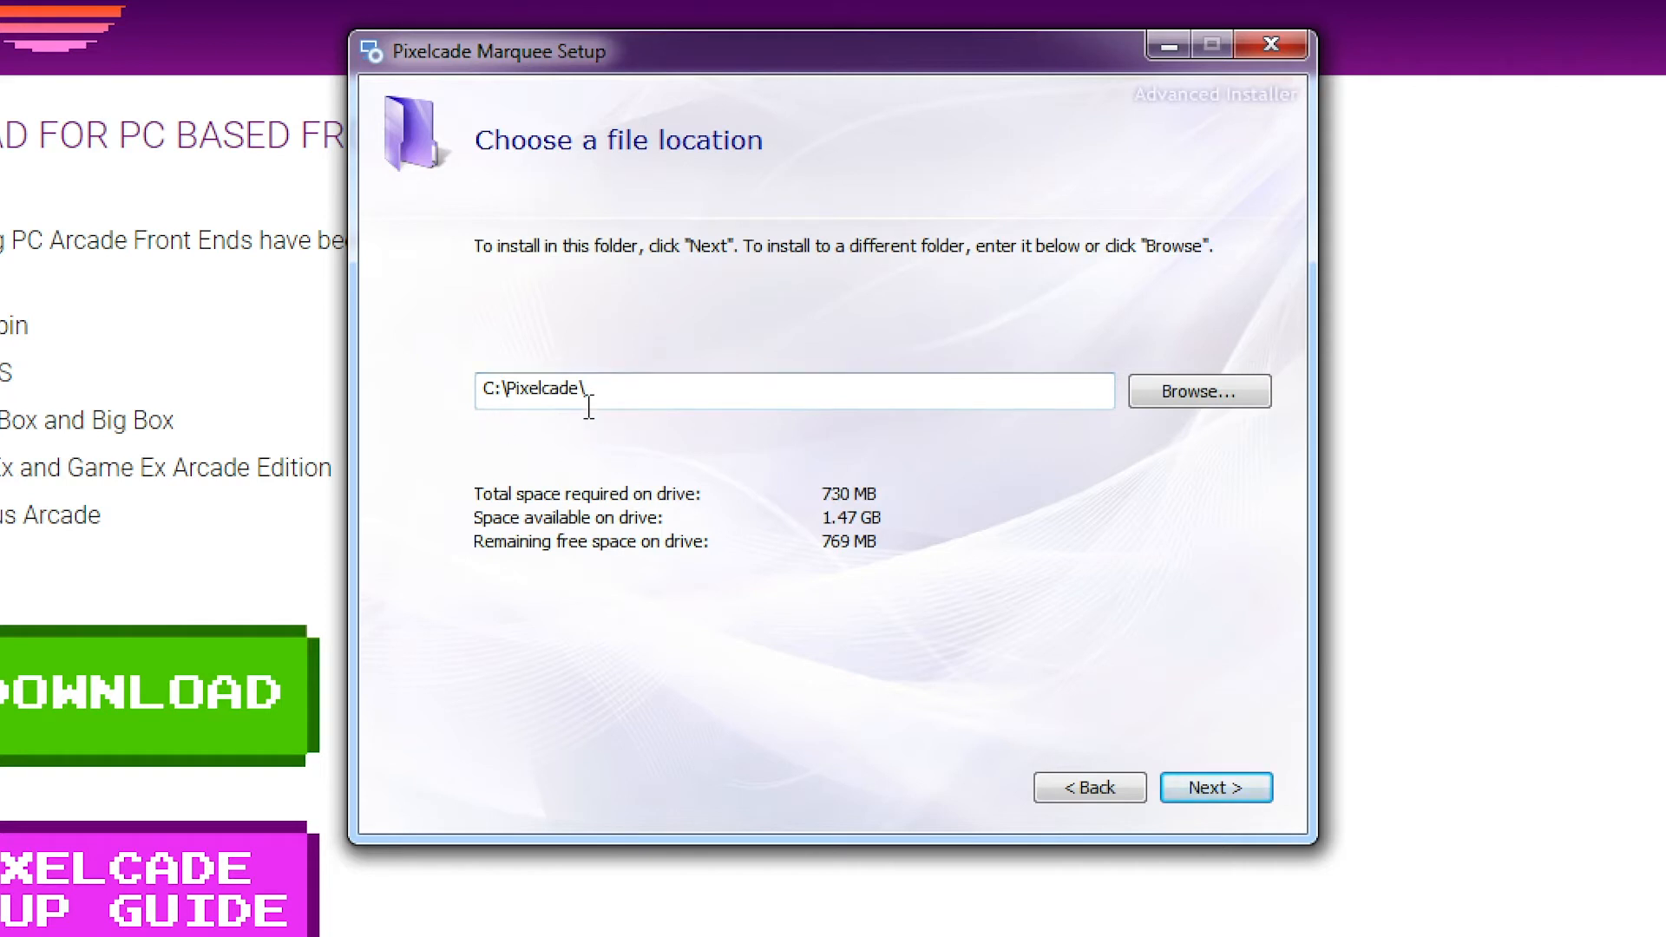
click(1216, 787)
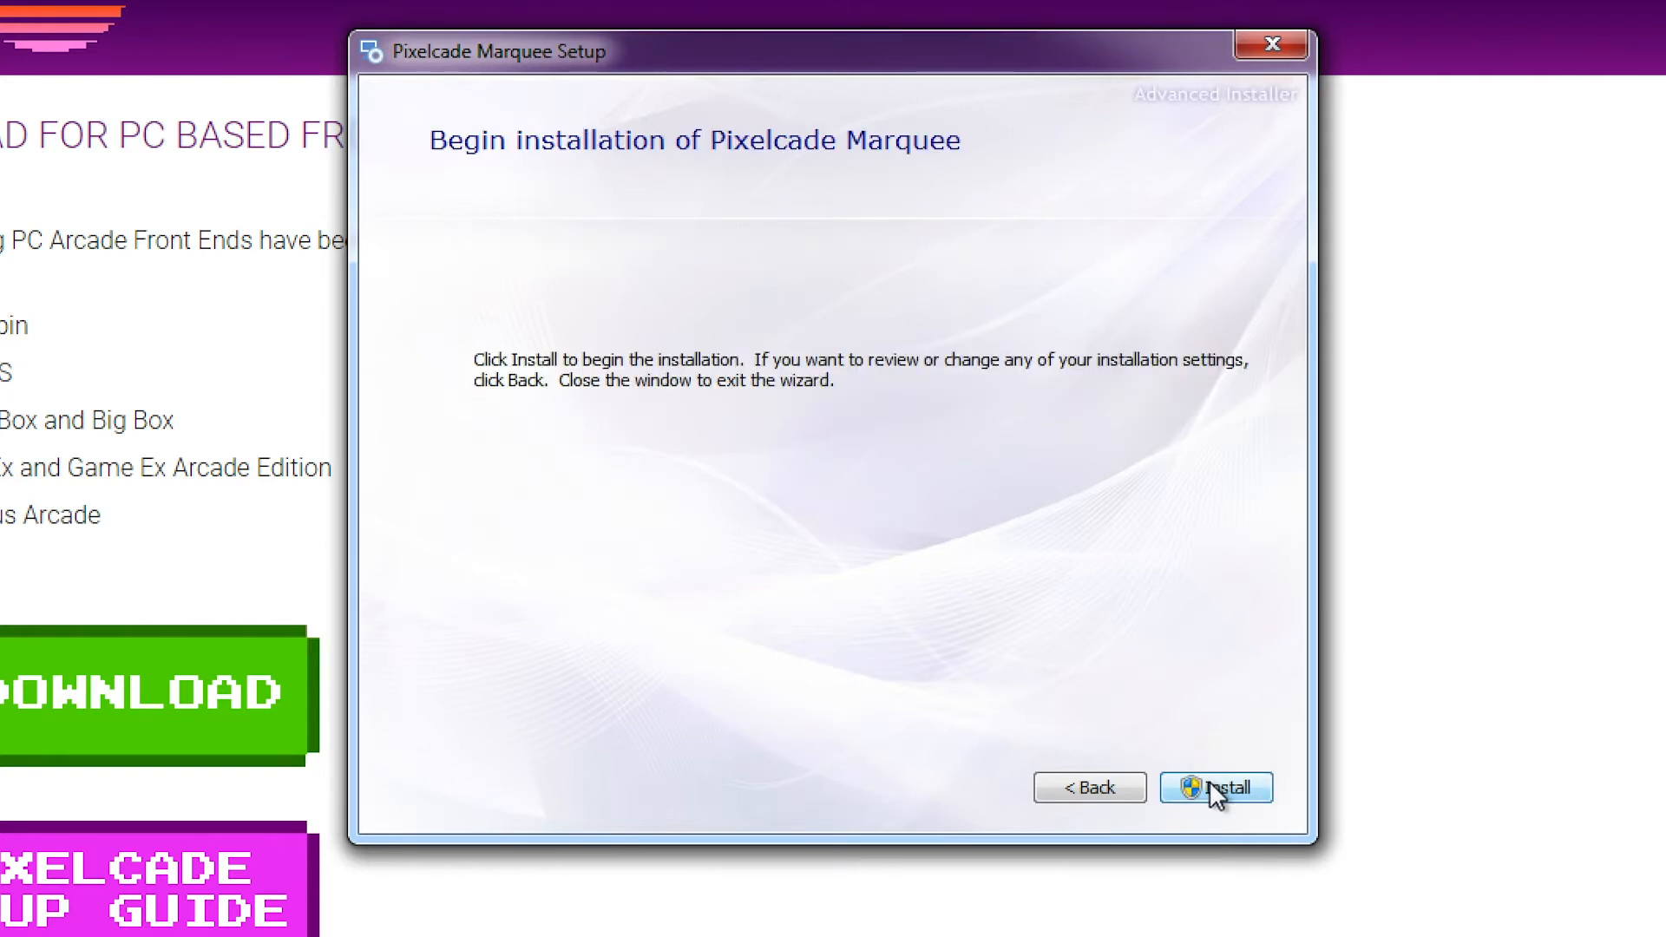
click(1215, 787)
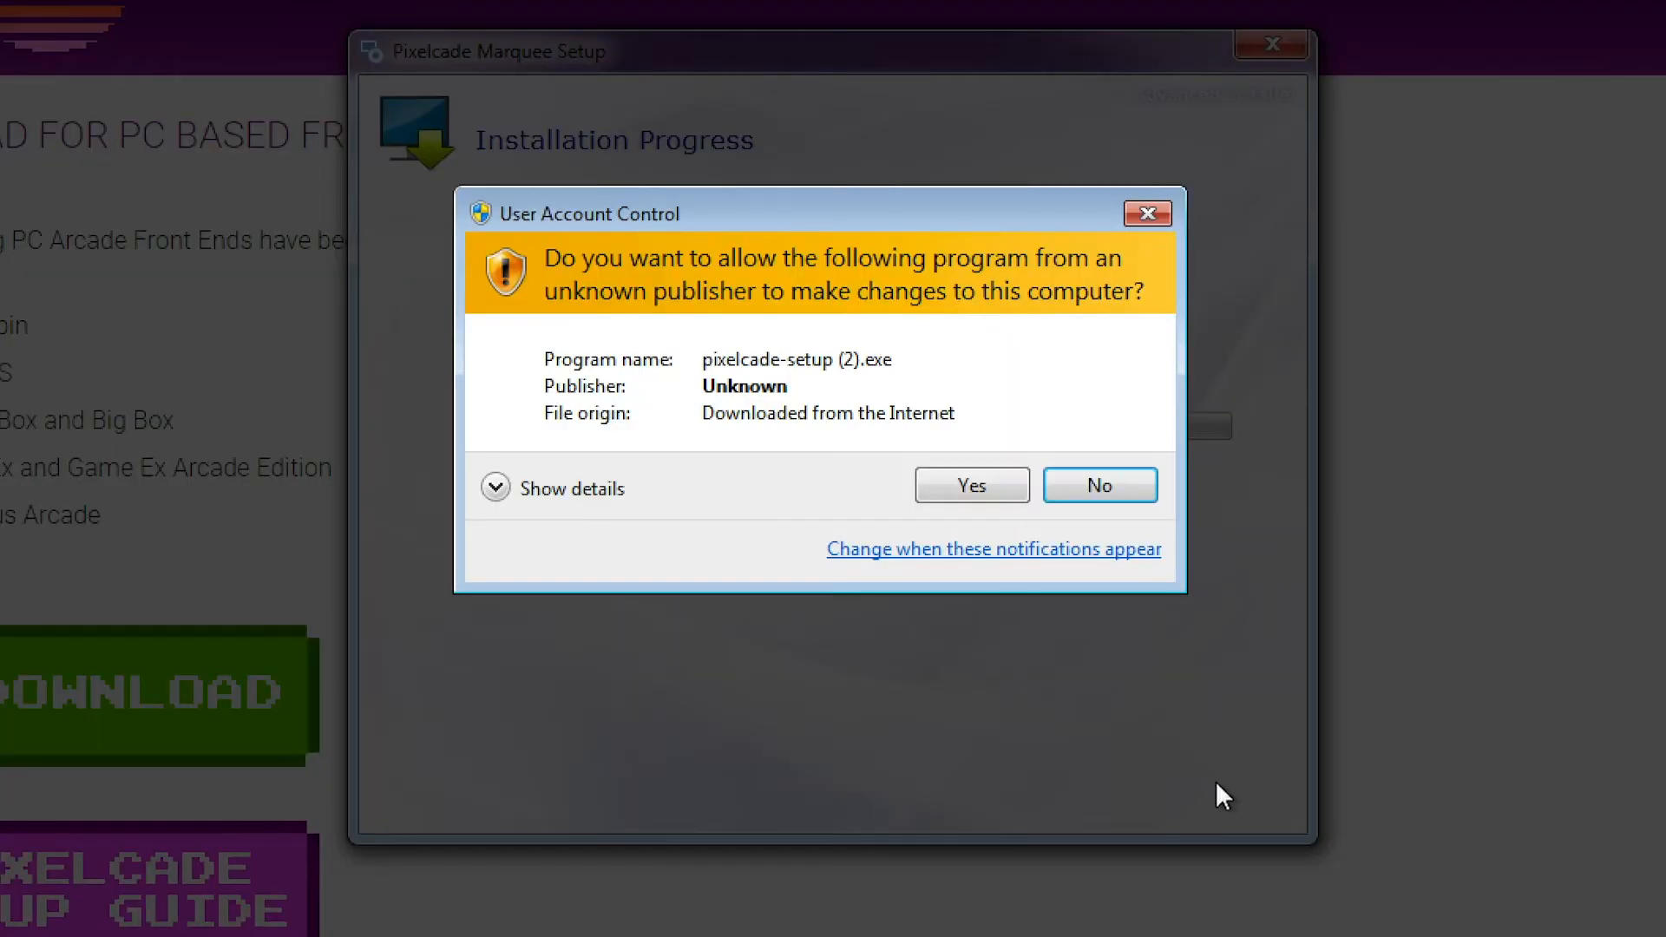
Step: Approve the UAC prompt, let Pixelcade Marquee finish installing, and close the installer
click(969, 484)
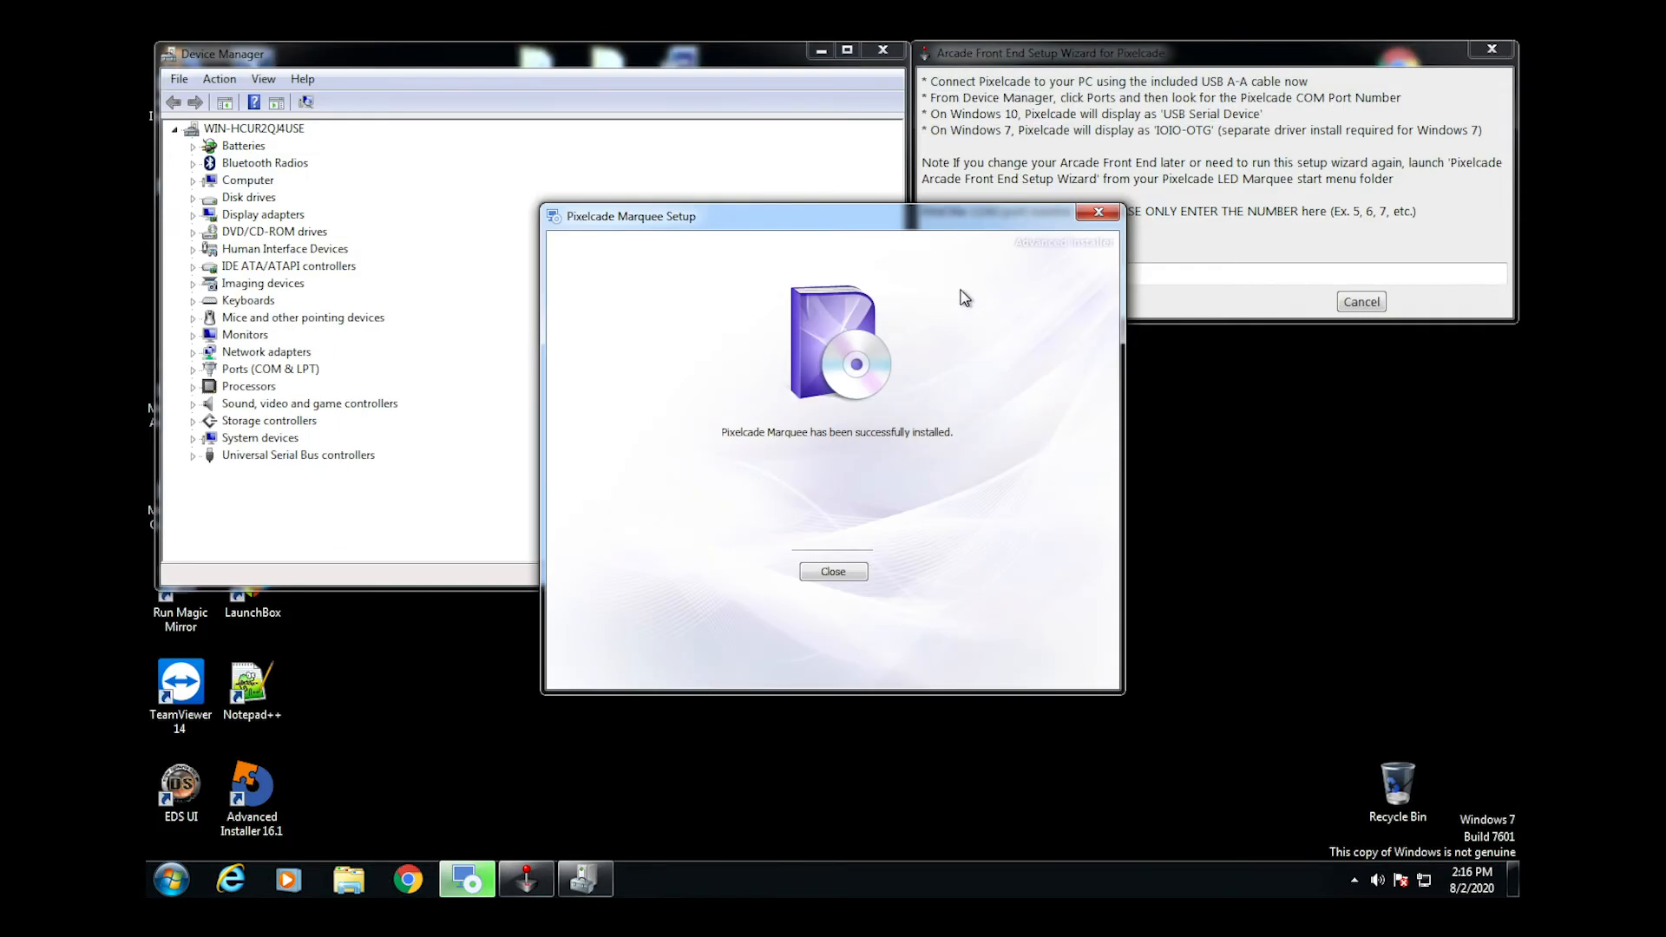
click(833, 572)
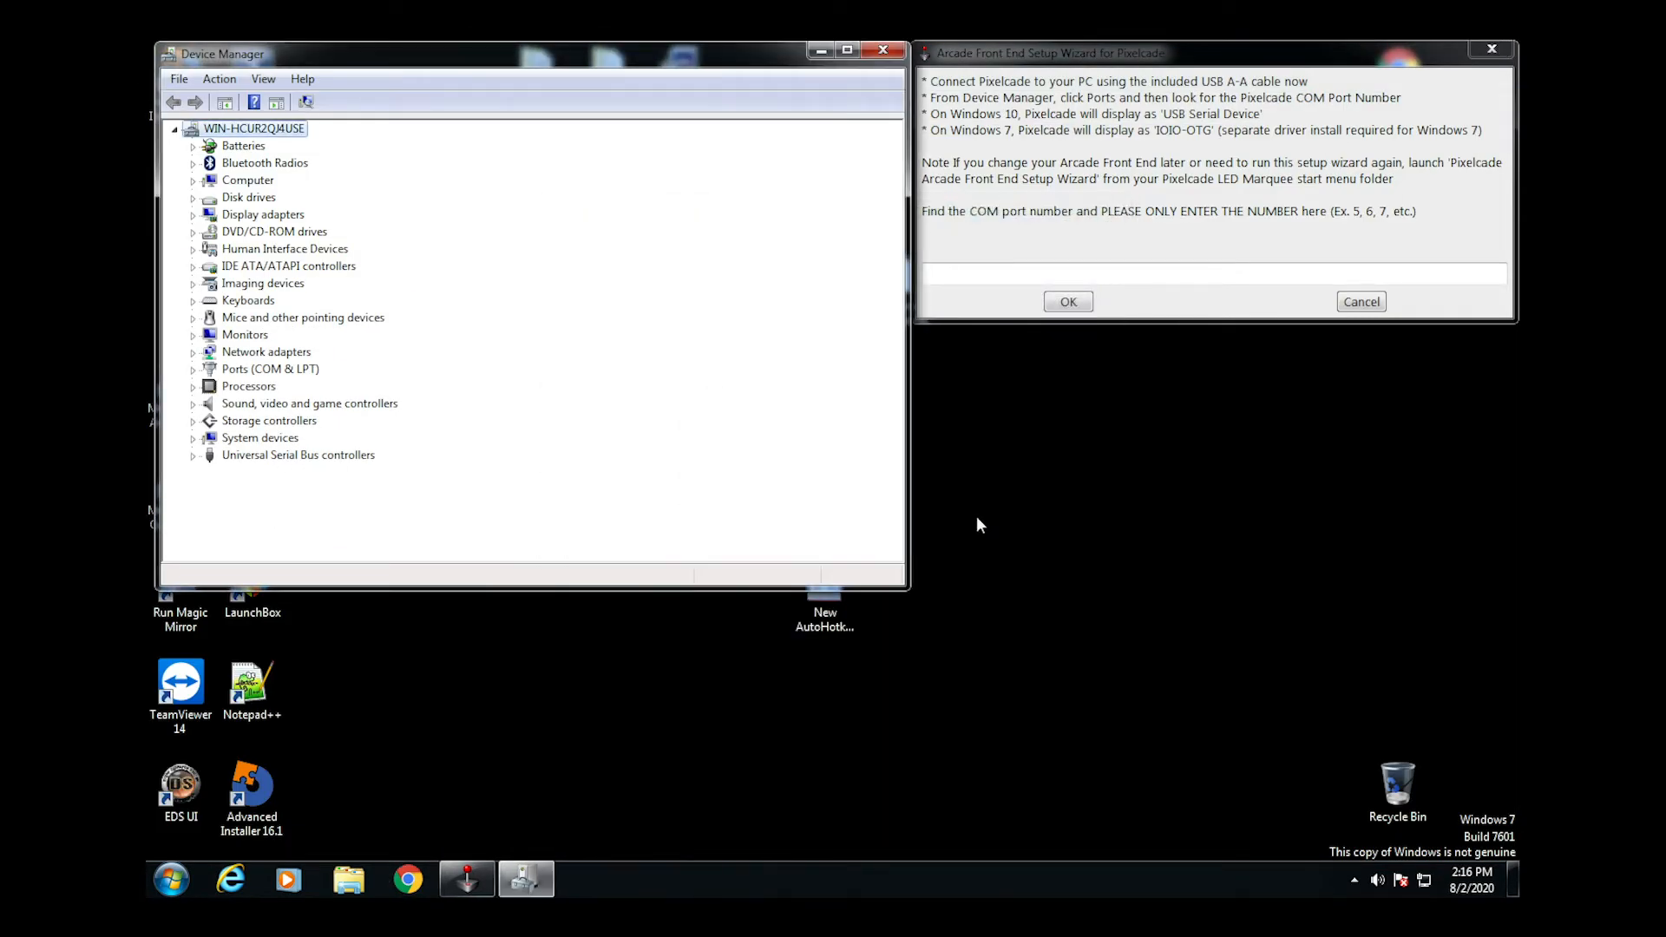
mouse_move(765, 223)
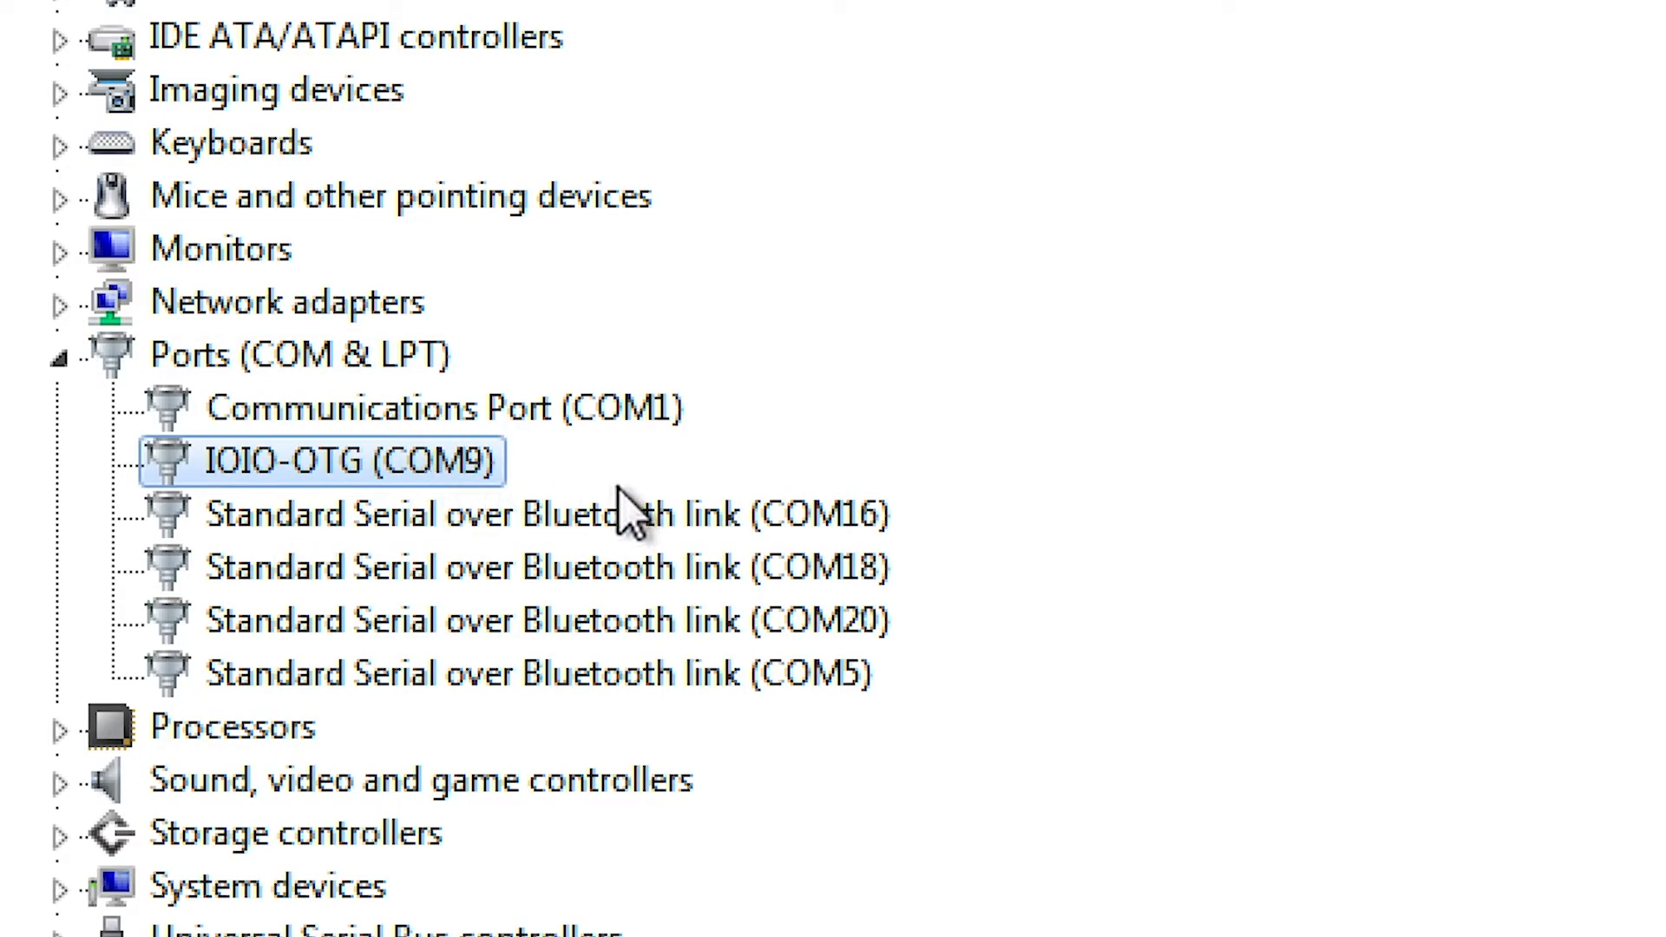
mouse_move(256, 500)
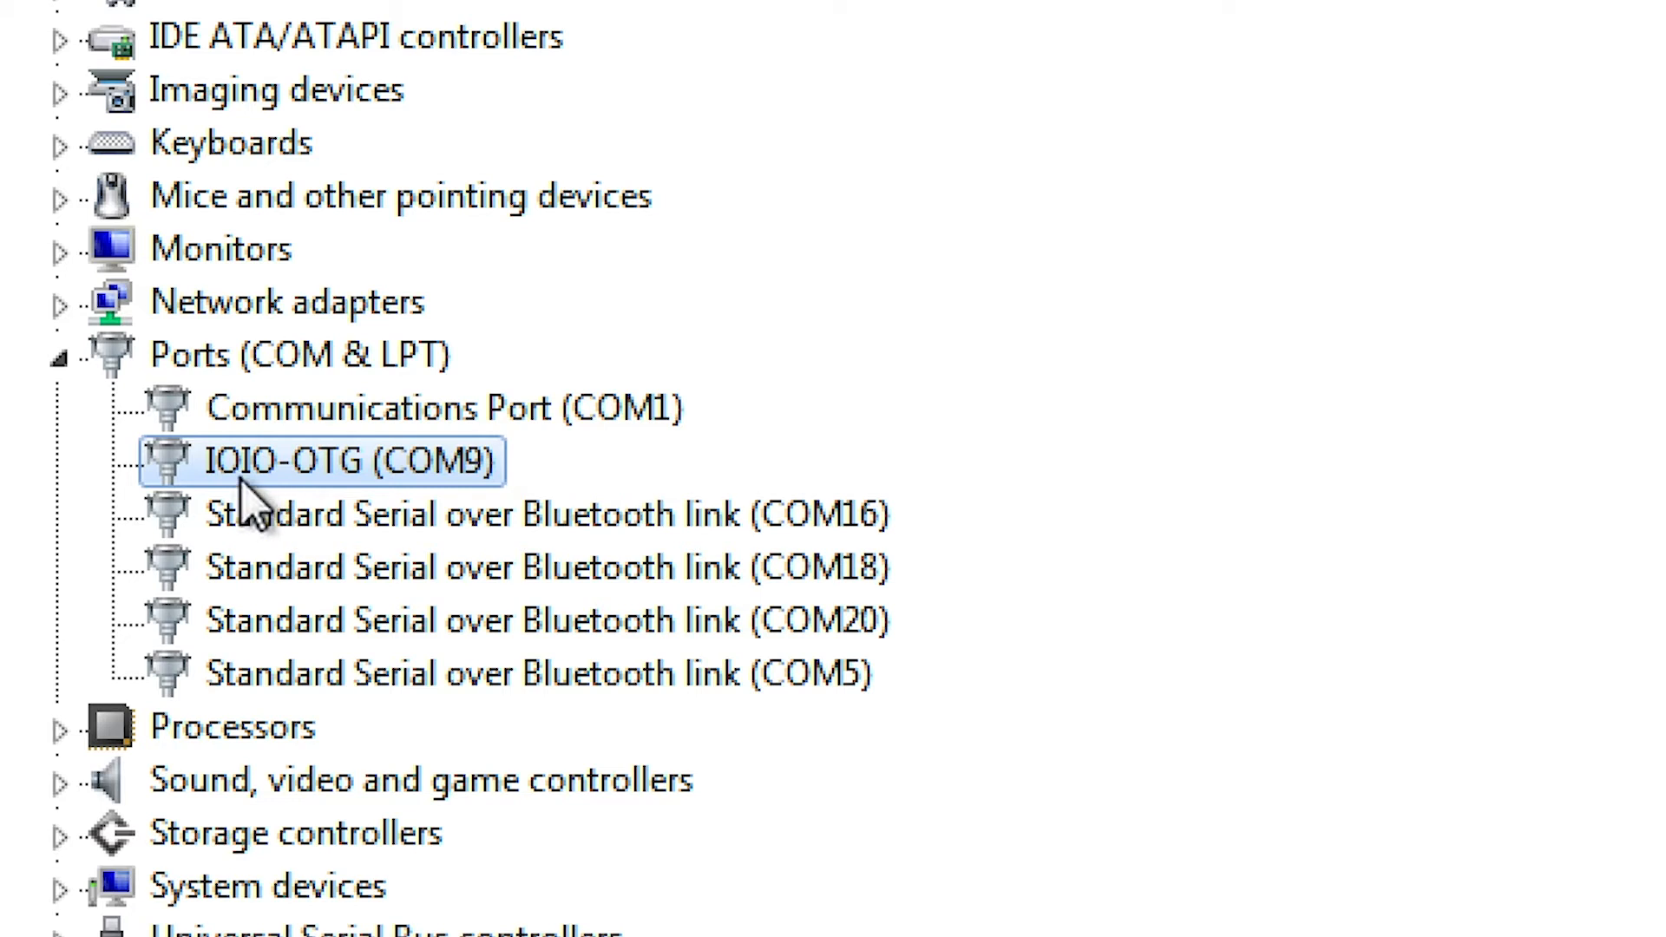
mouse_move(531, 505)
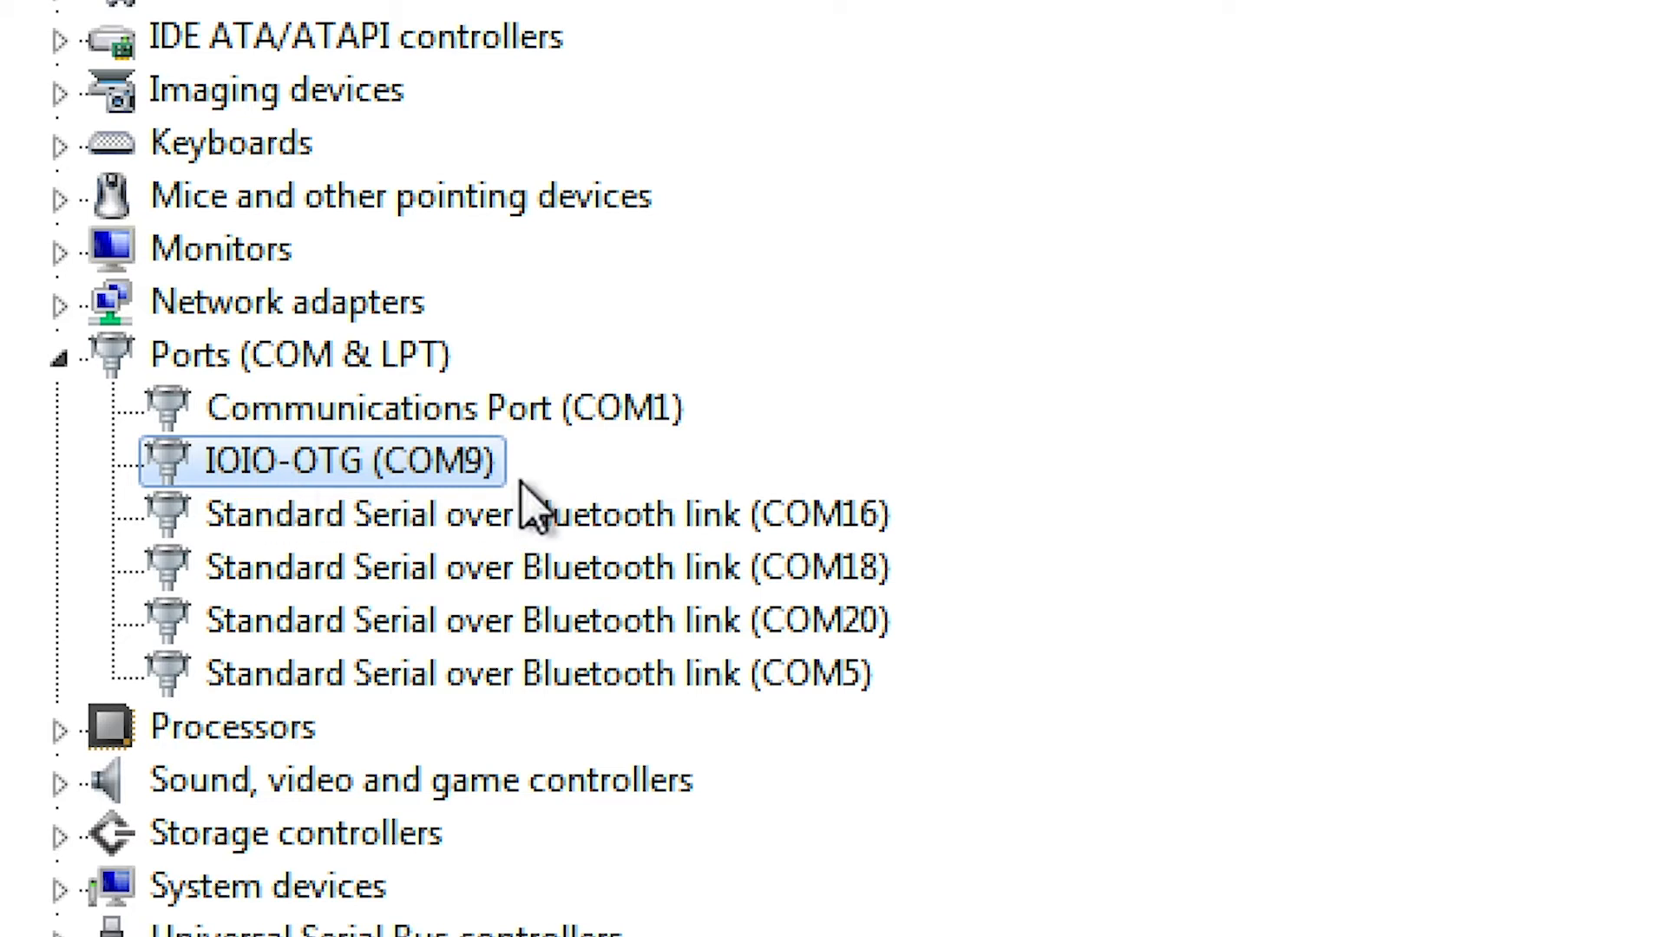
mouse_move(478, 483)
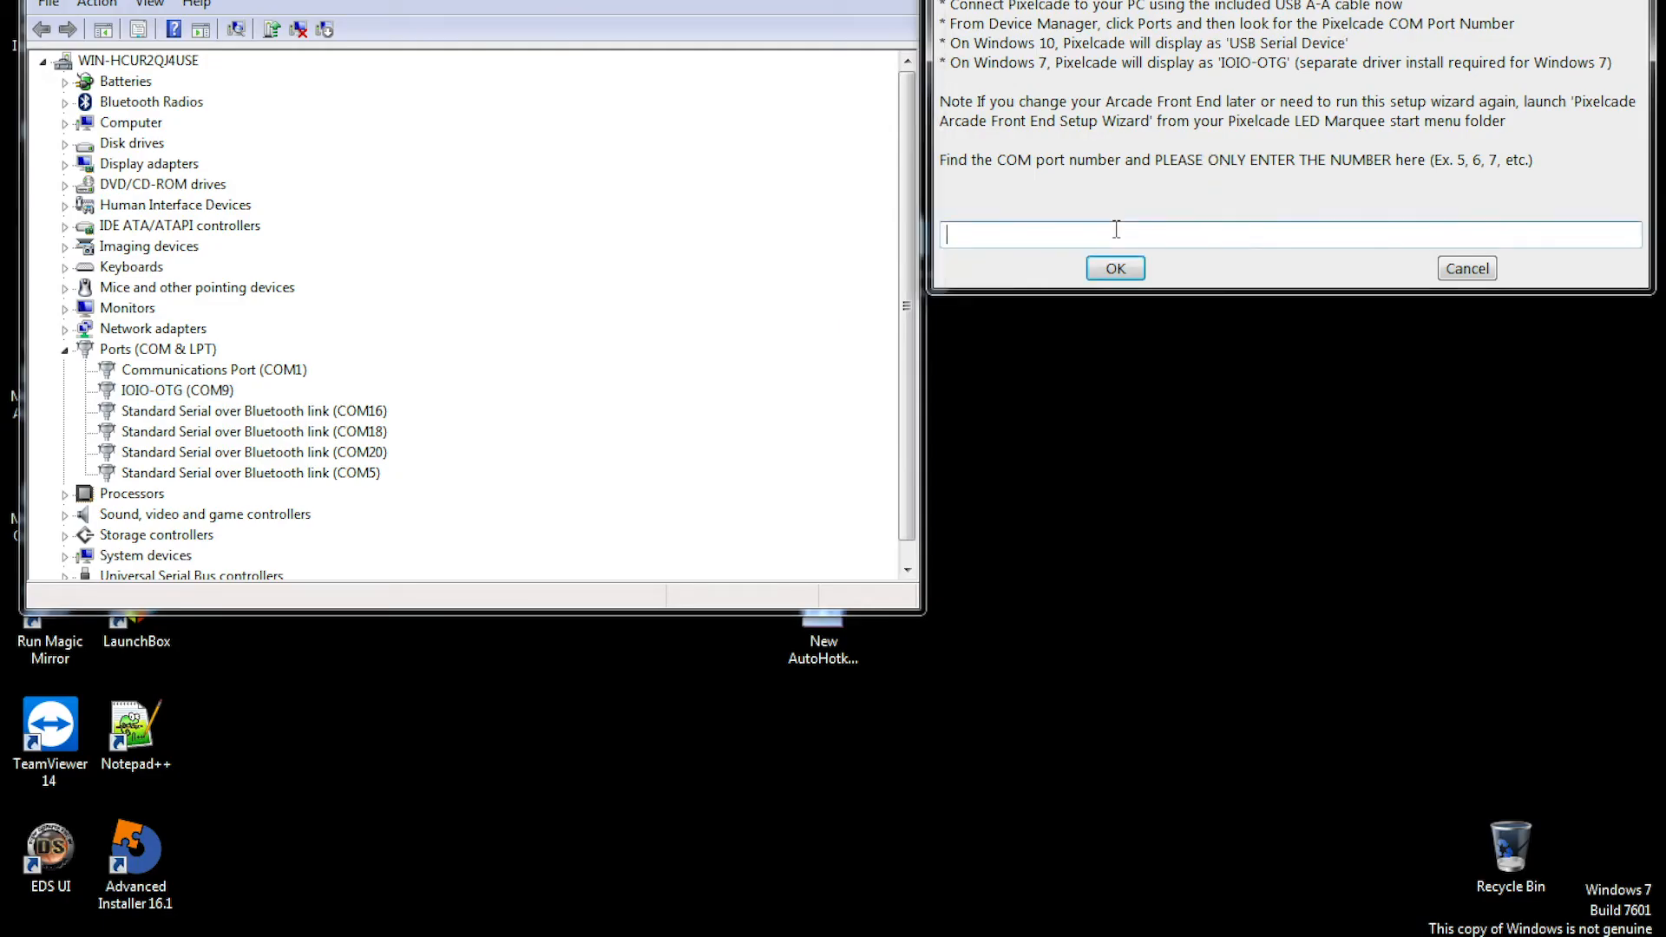
Step: Set the COM port to 9, confirm the LEDBlinky location and marquee-only use
text(9)
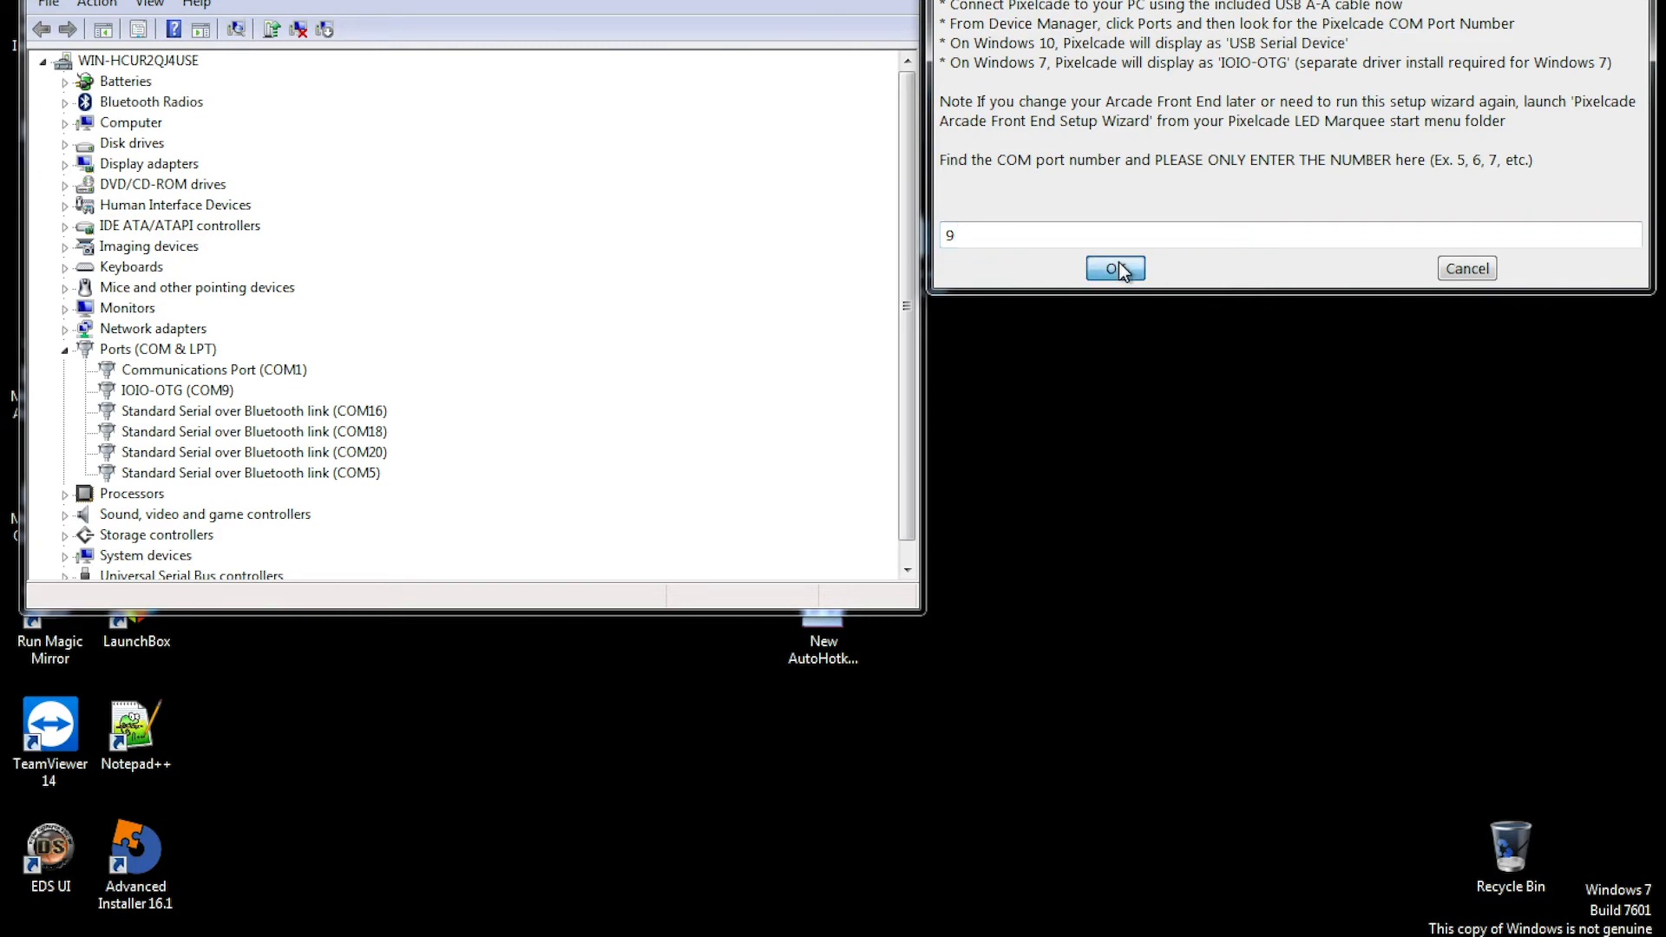
click(1114, 268)
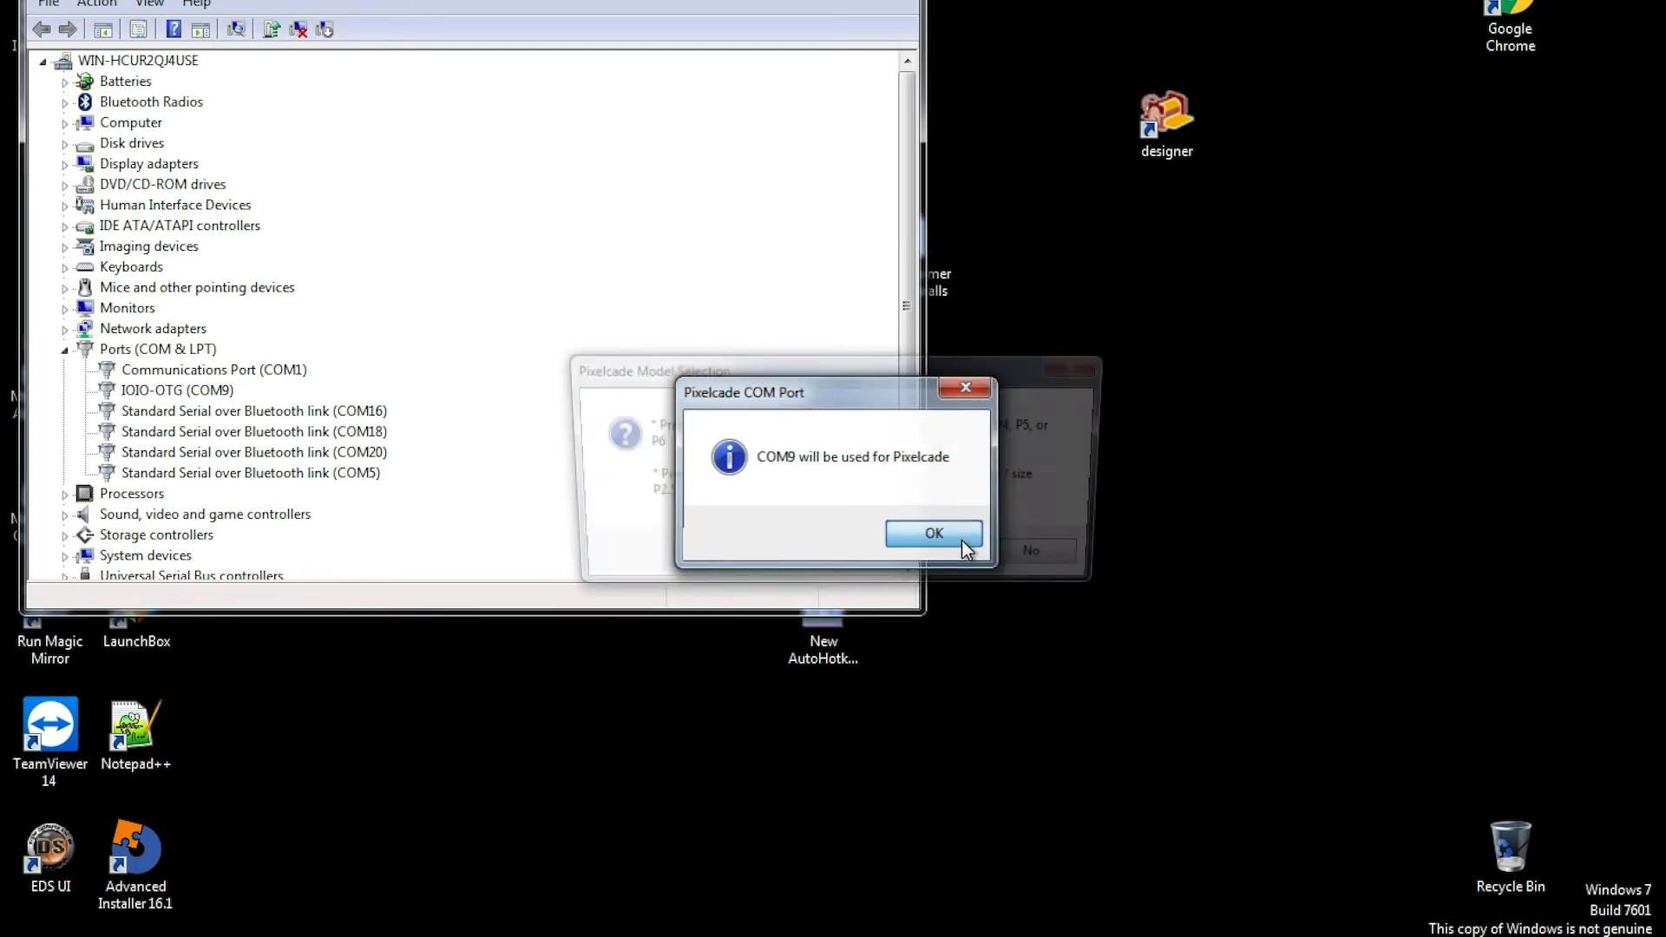
click(932, 532)
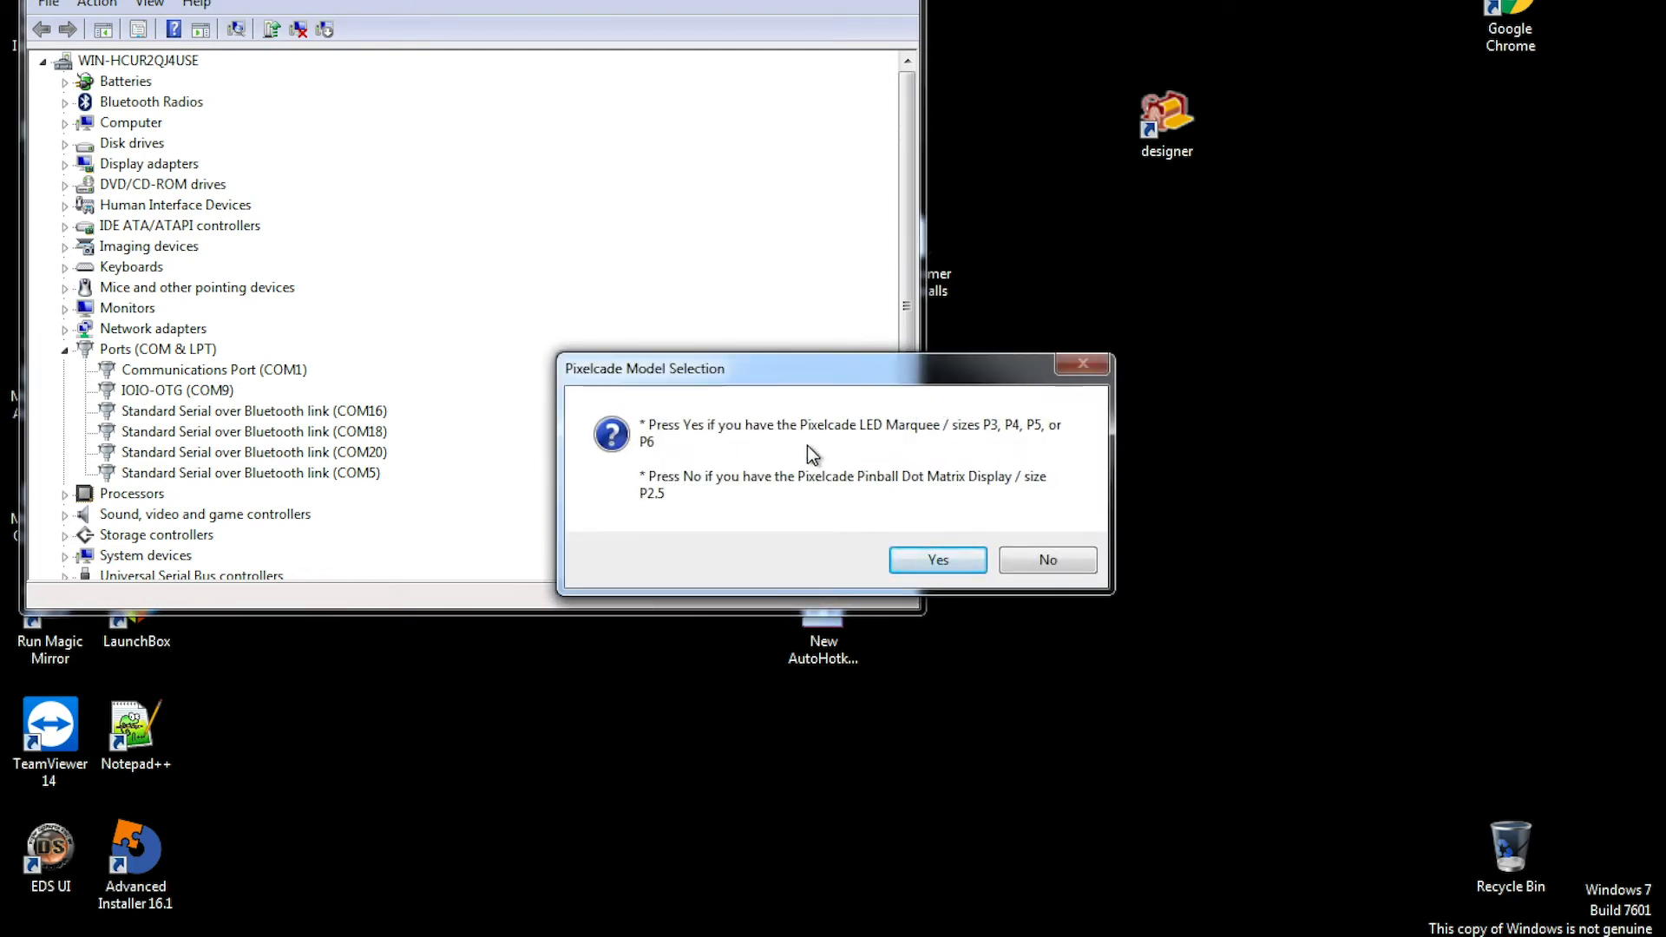
mouse_move(749, 473)
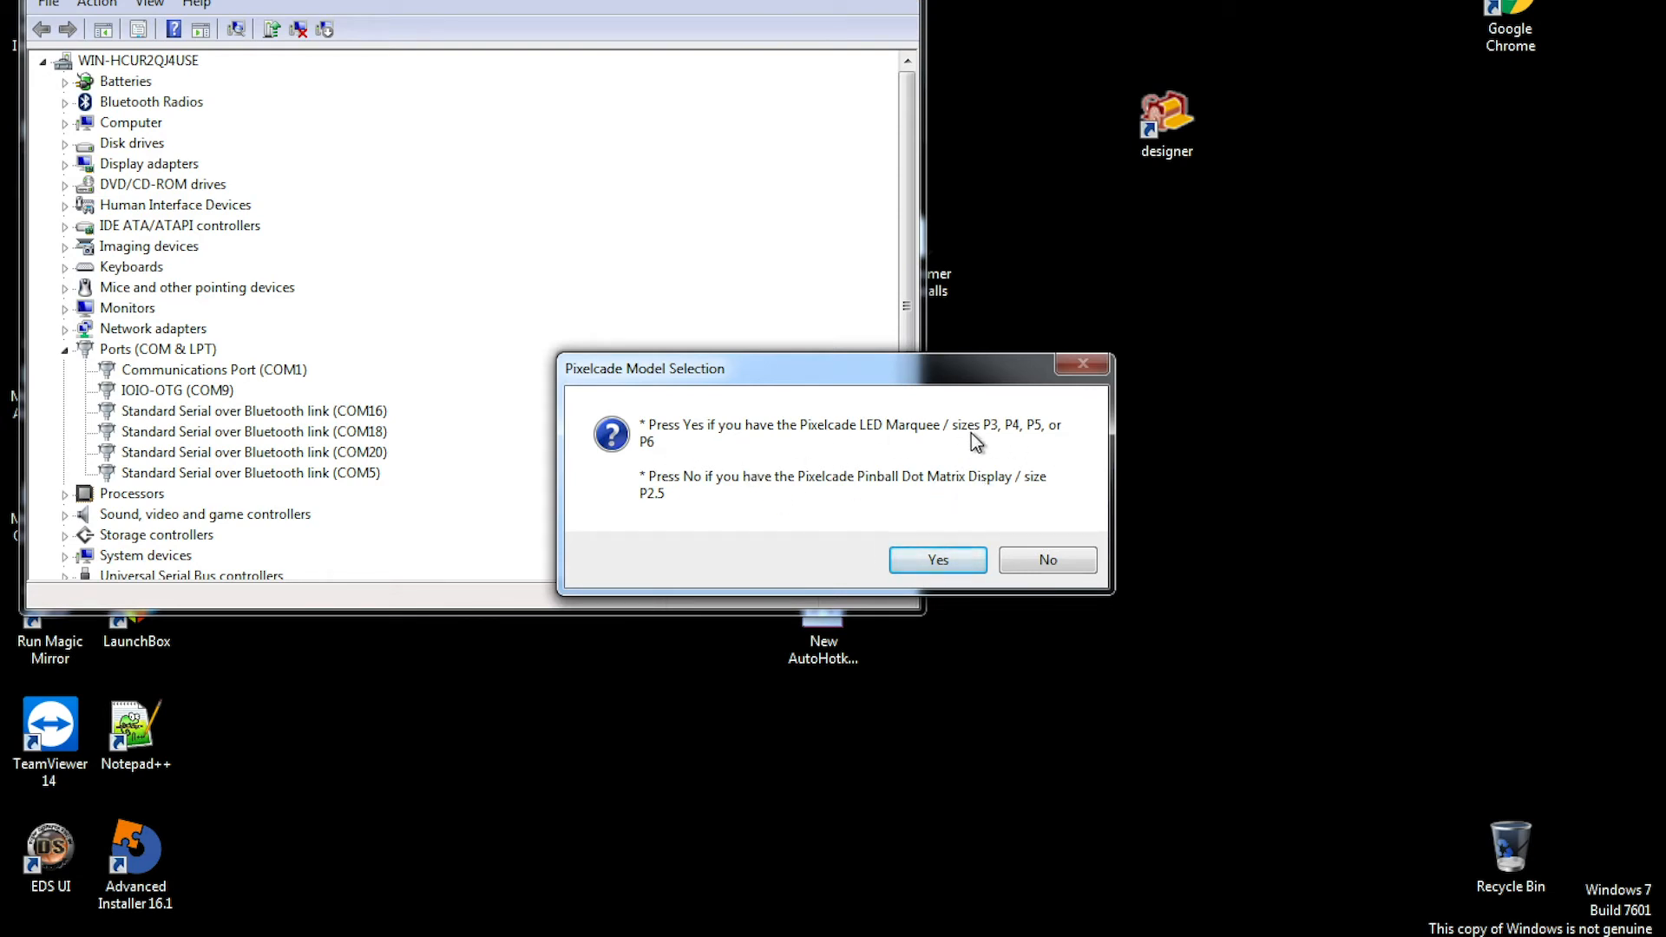
mouse_move(792, 568)
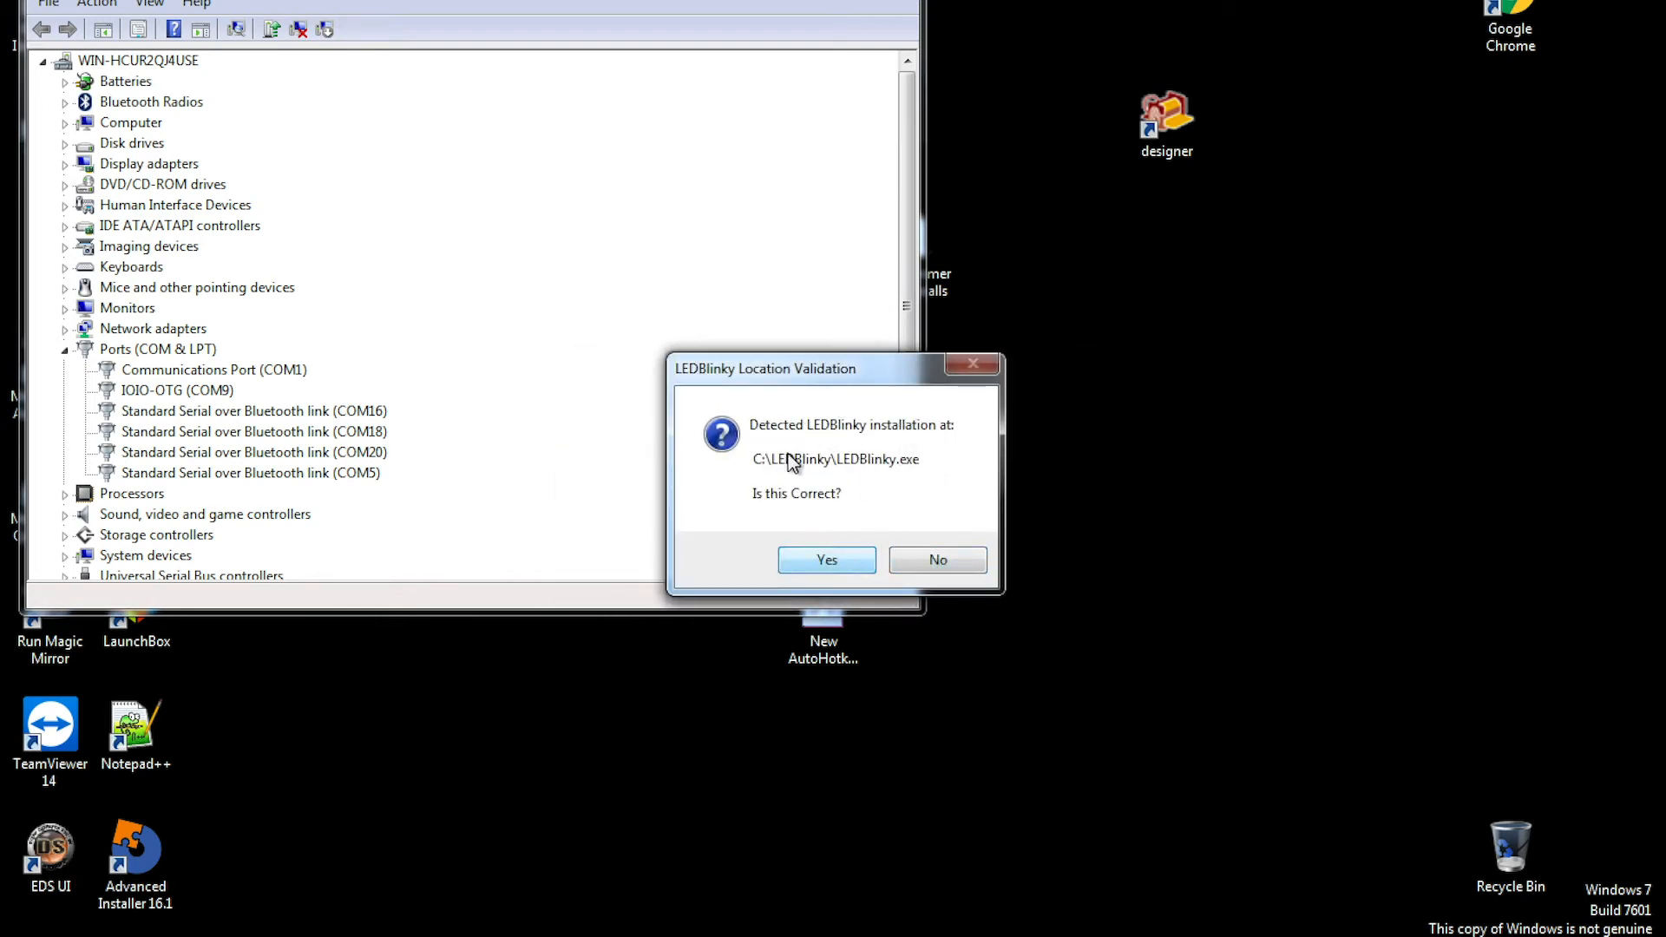
click(827, 560)
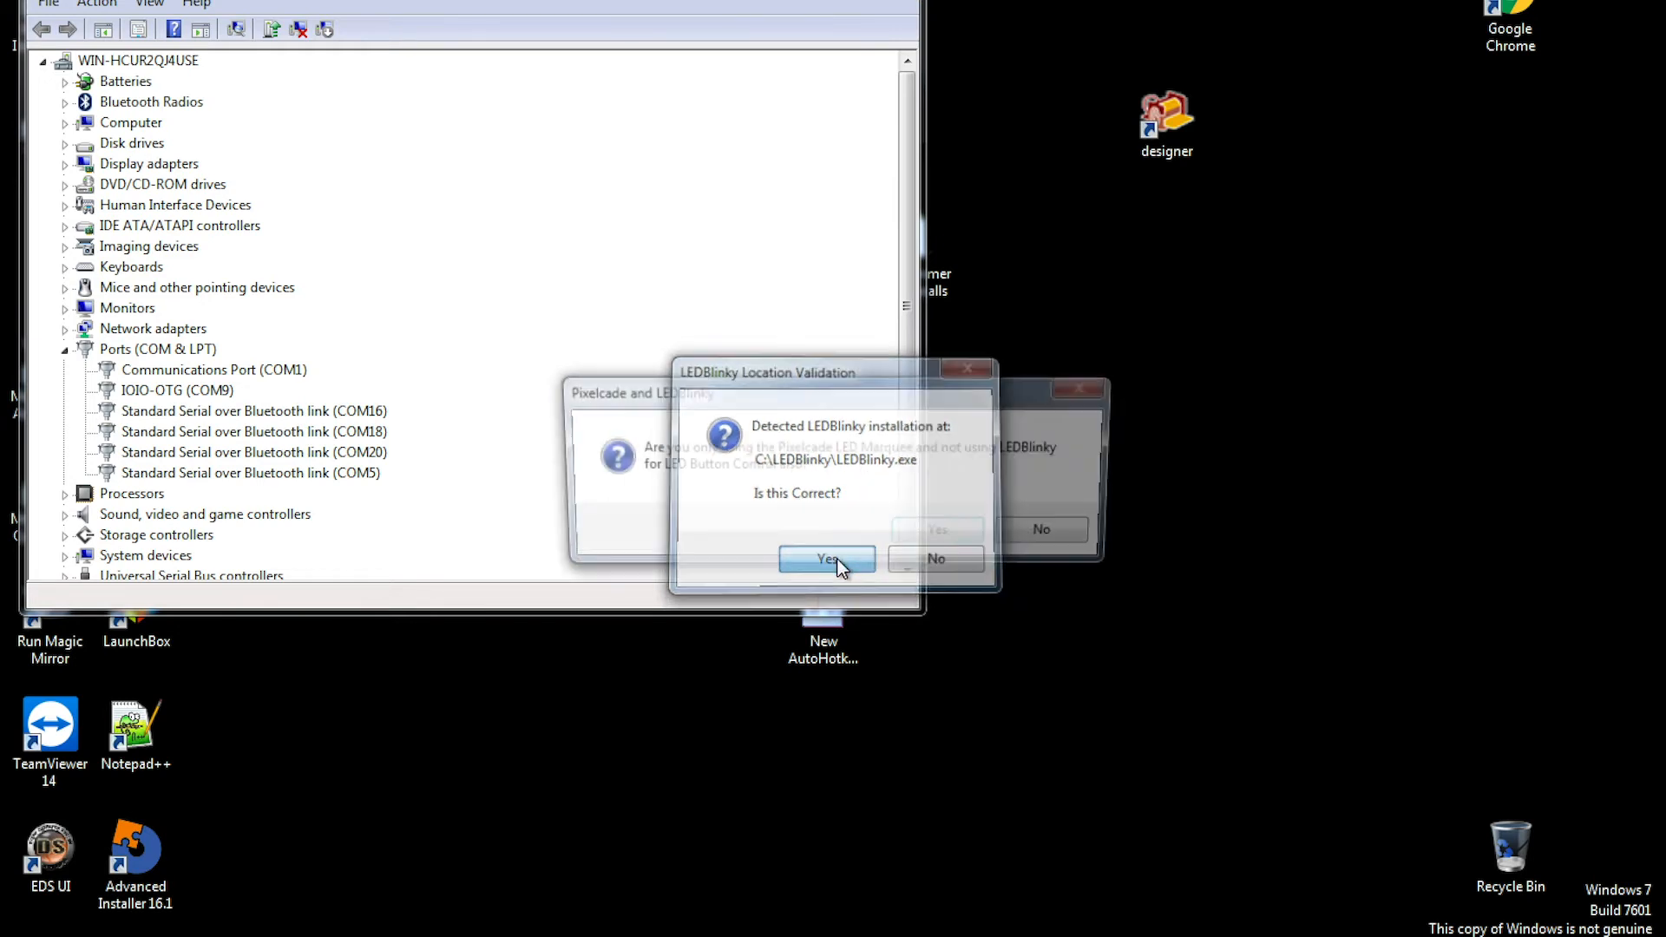
click(828, 559)
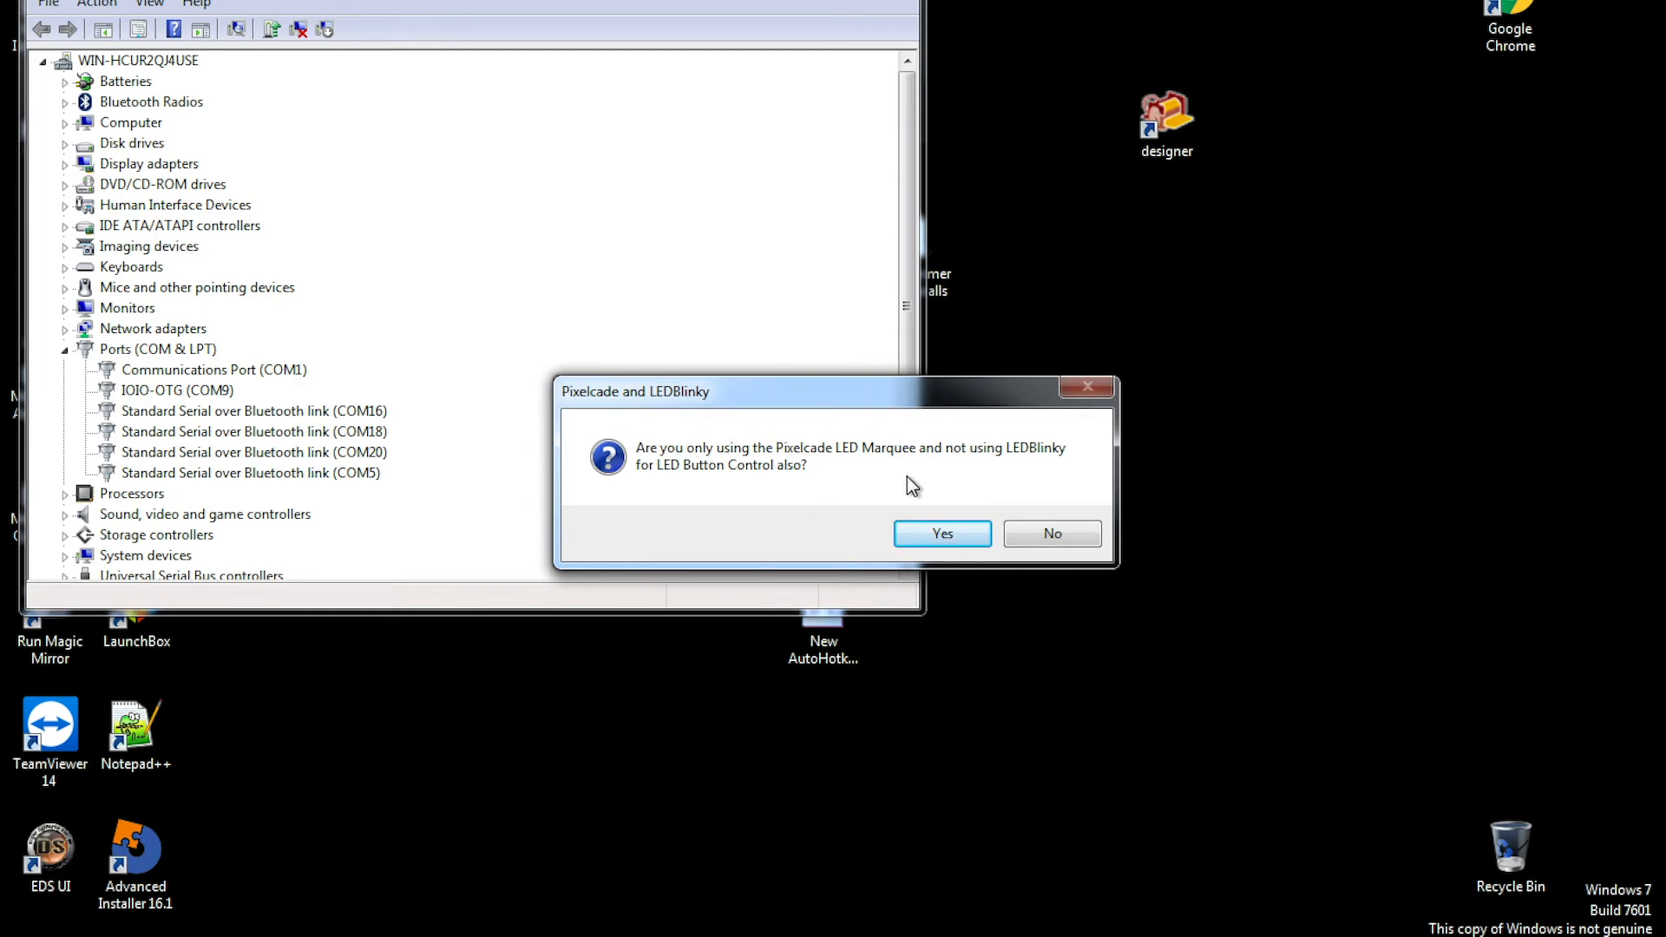
mouse_move(796, 500)
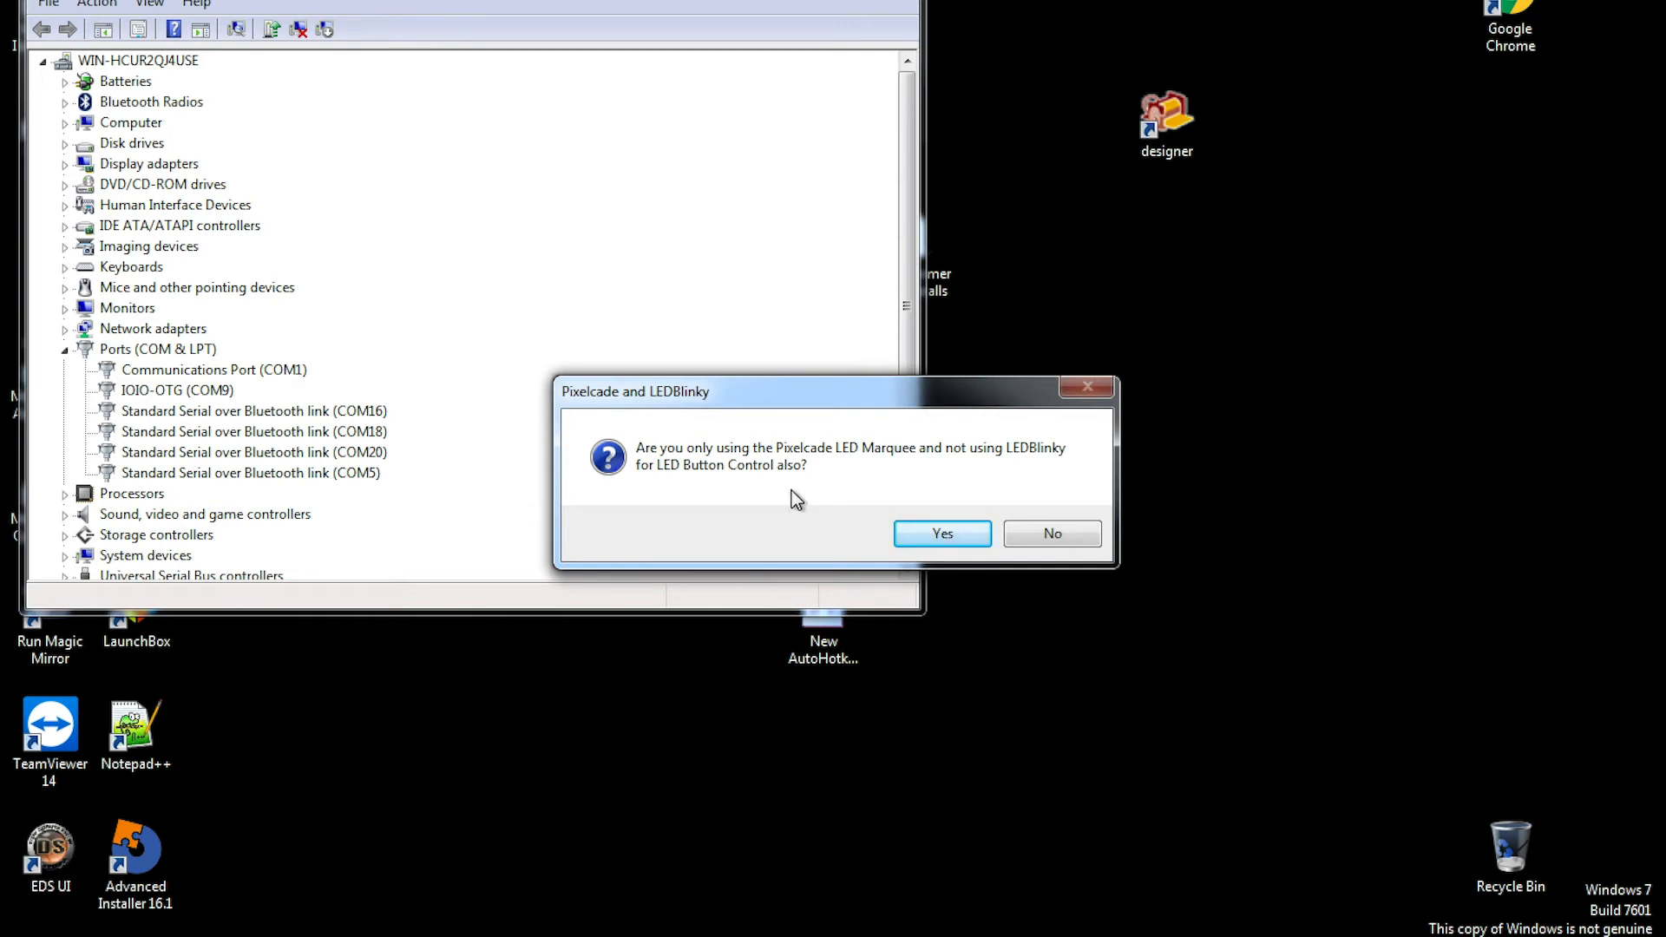
click(941, 534)
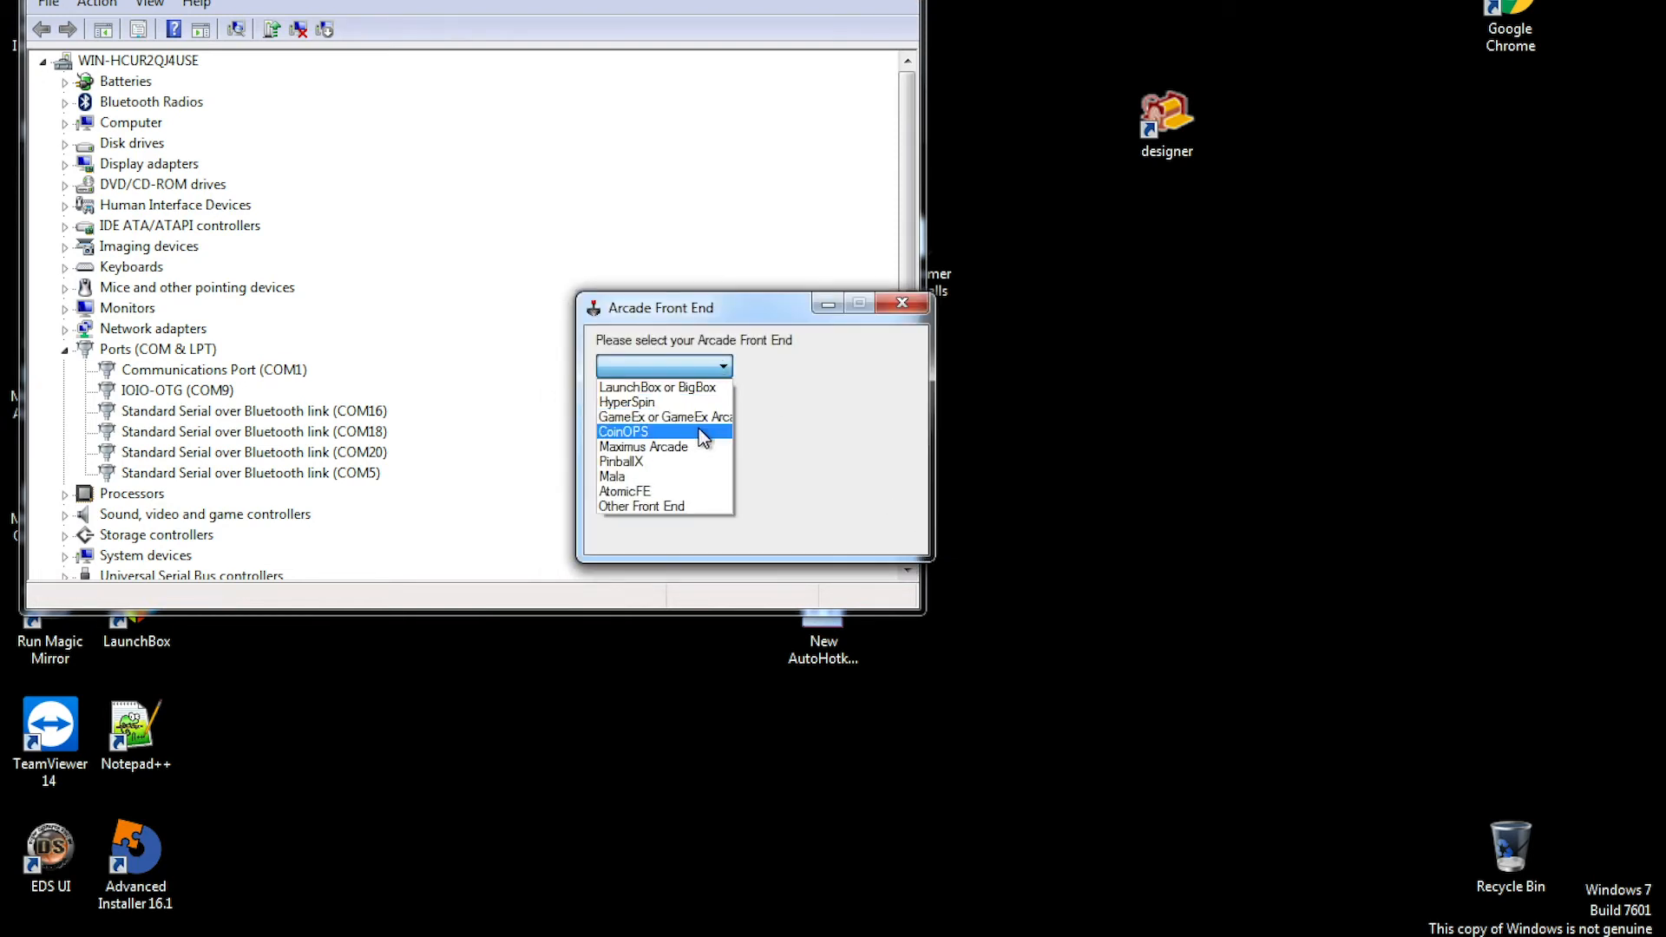
Step: Choose CoinOPS as the front end, pick its CoinOps folder, and acknowledge the retrofe copy
click(624, 431)
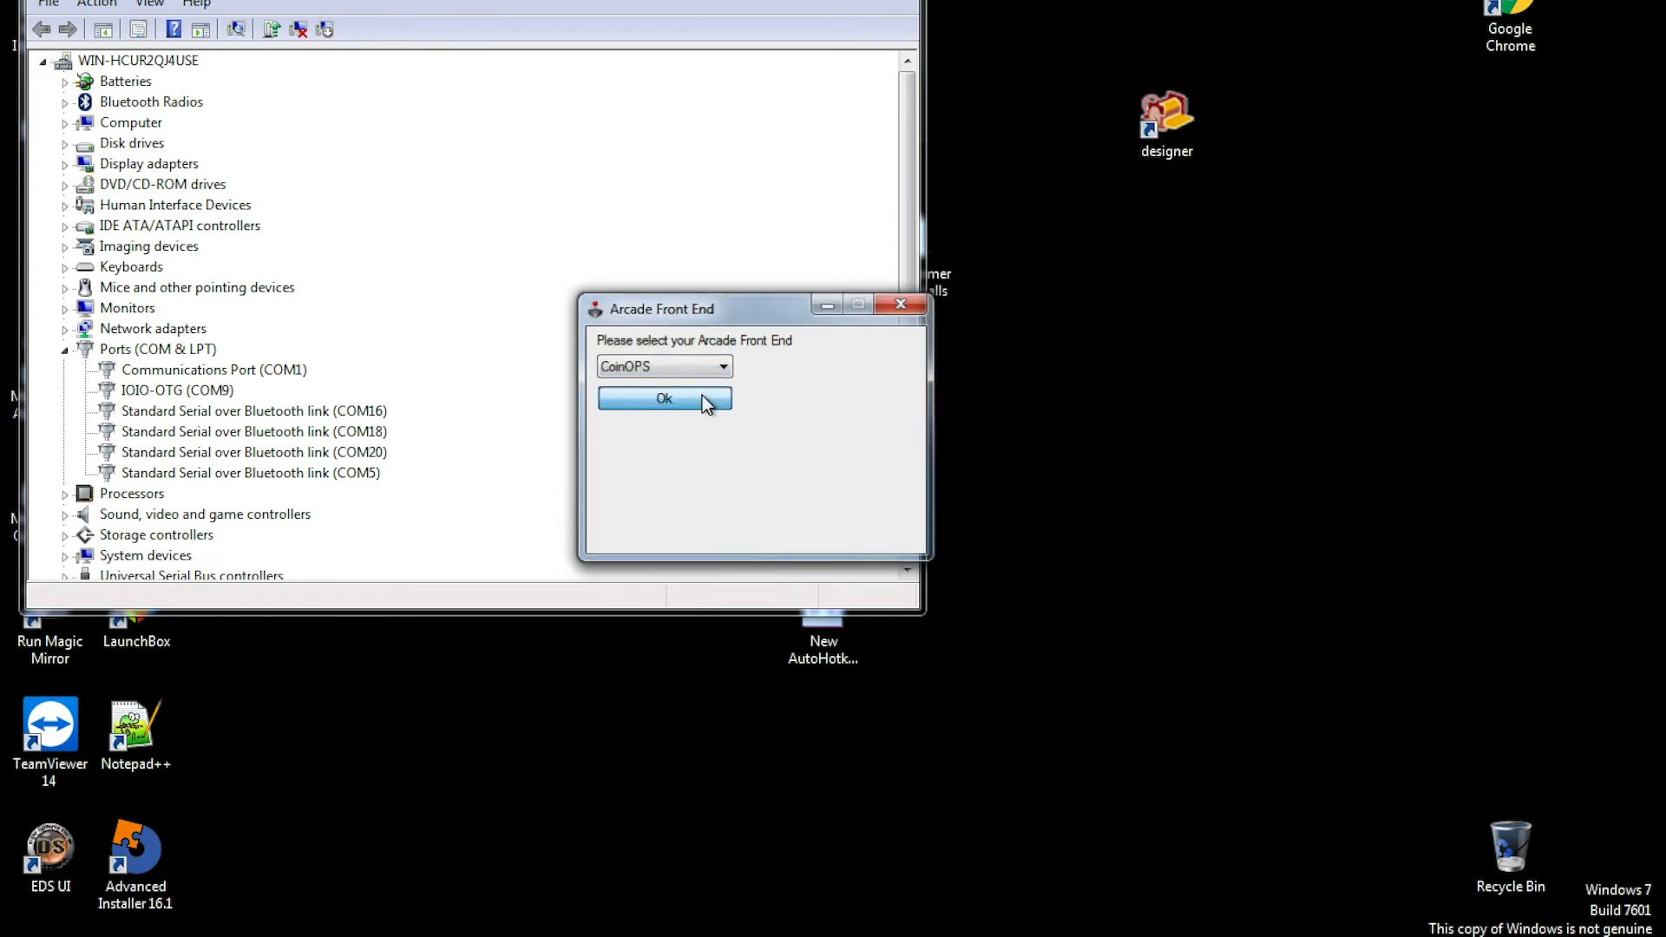
click(663, 399)
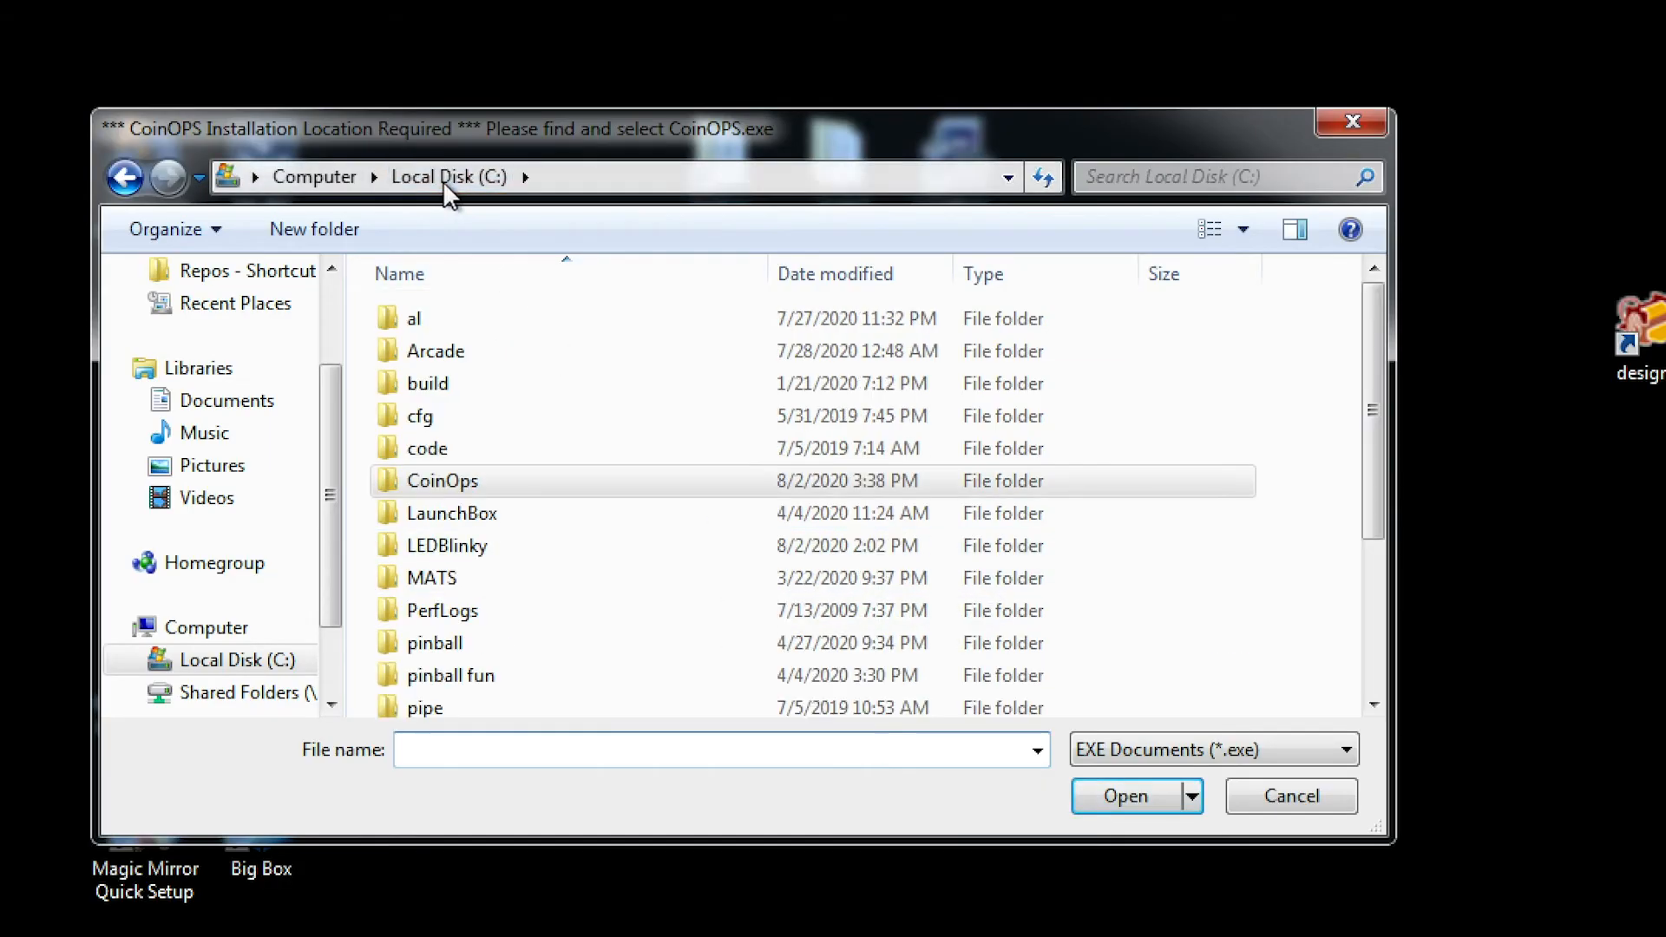
double_click(441, 480)
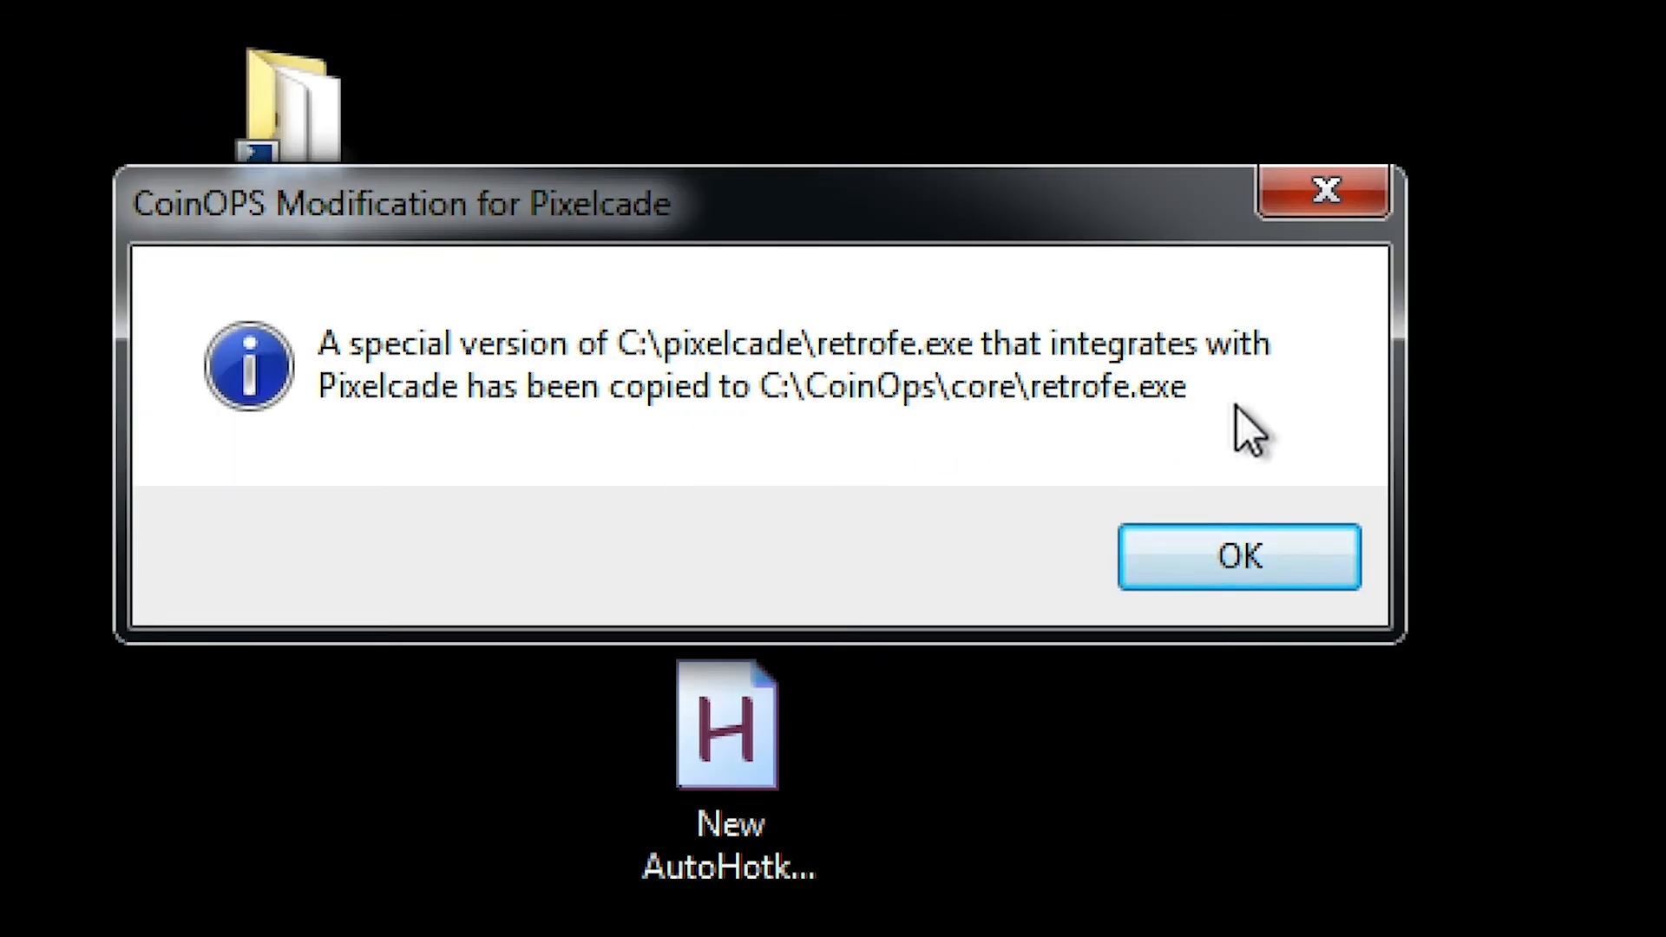
mouse_move(771, 435)
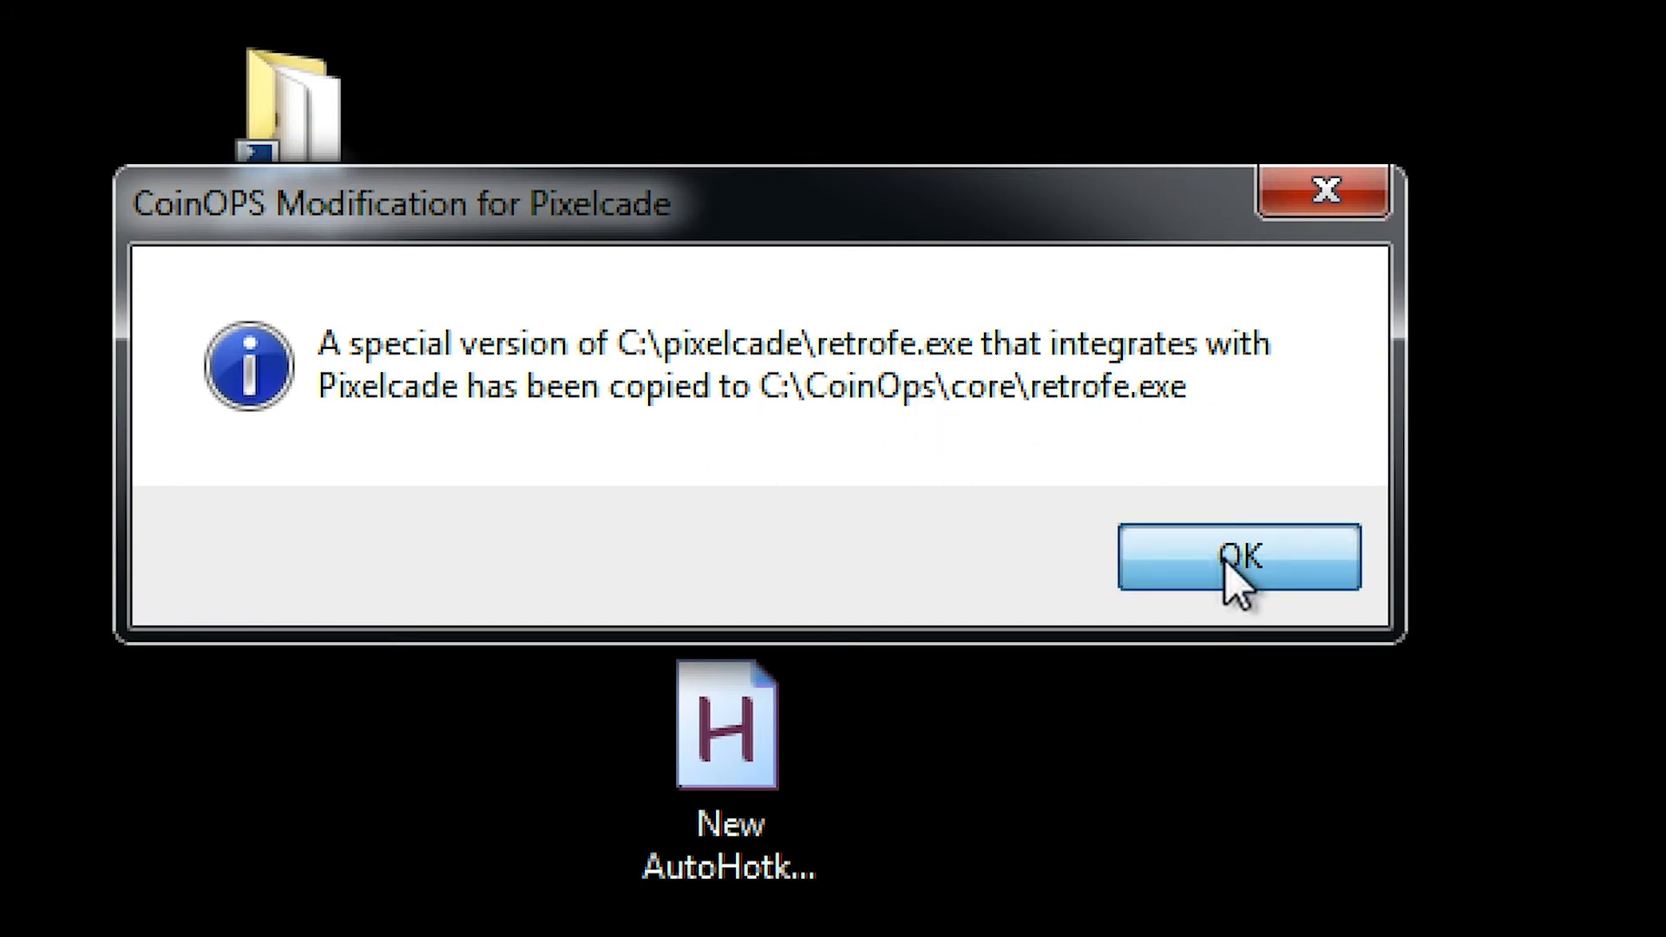
click(1238, 558)
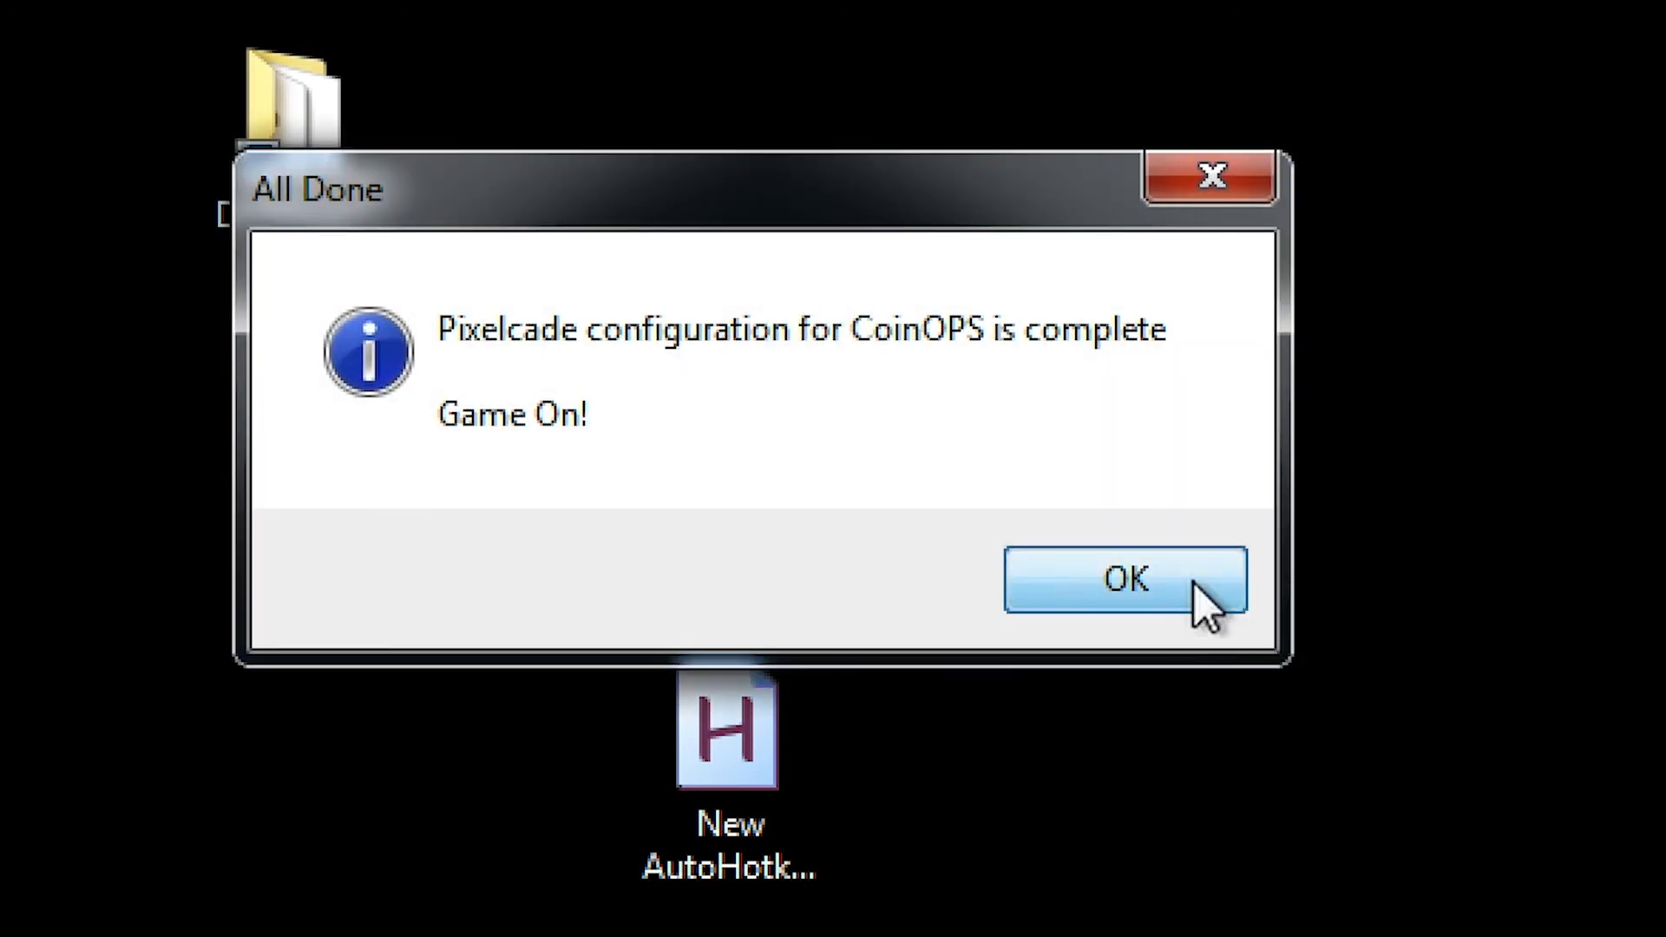
click(1126, 577)
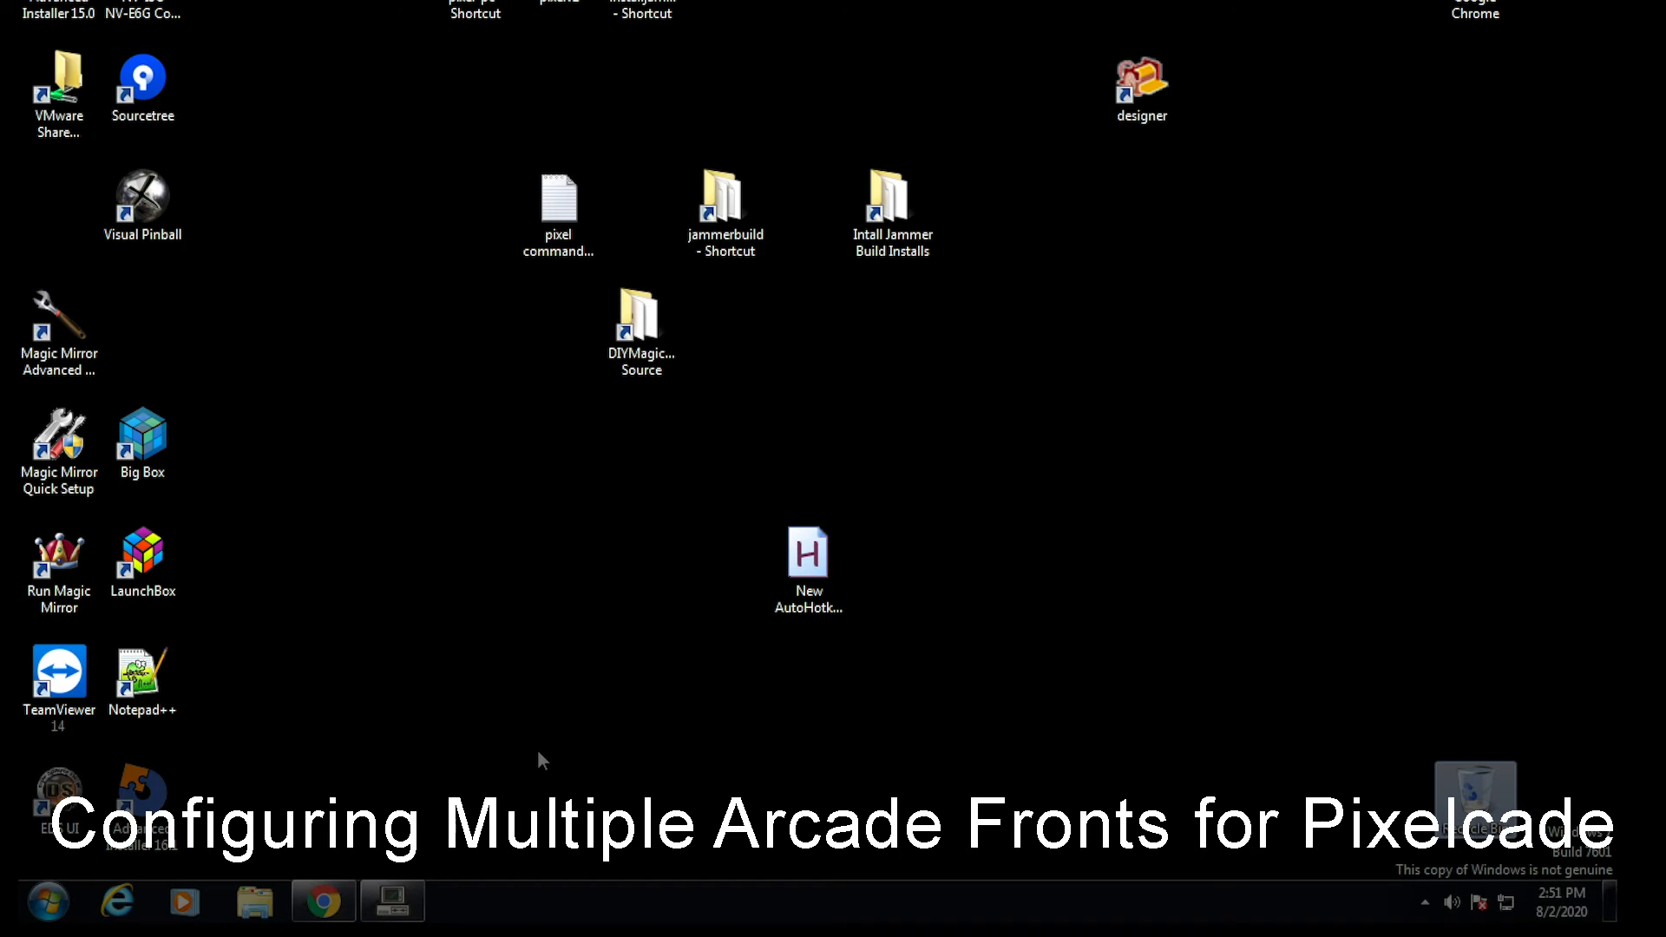
Step: Relaunch the Arcade Front End Setup Wizard from All Programs, reconfirming LEDBlinky location and marquee-only use
click(141, 792)
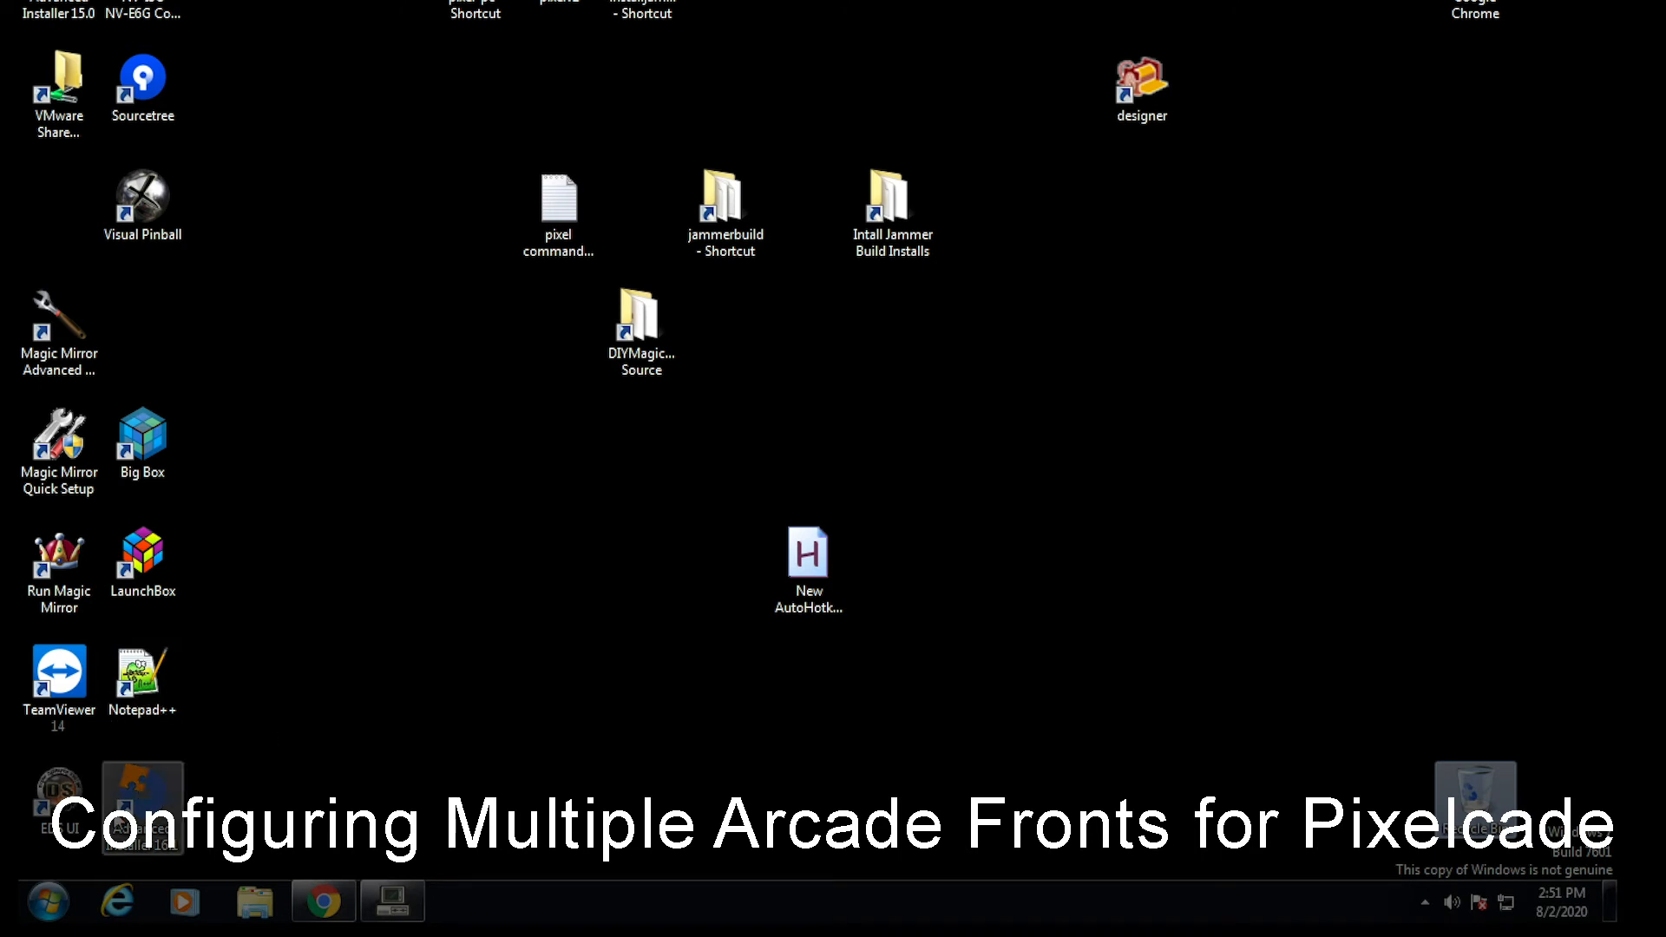
click(46, 902)
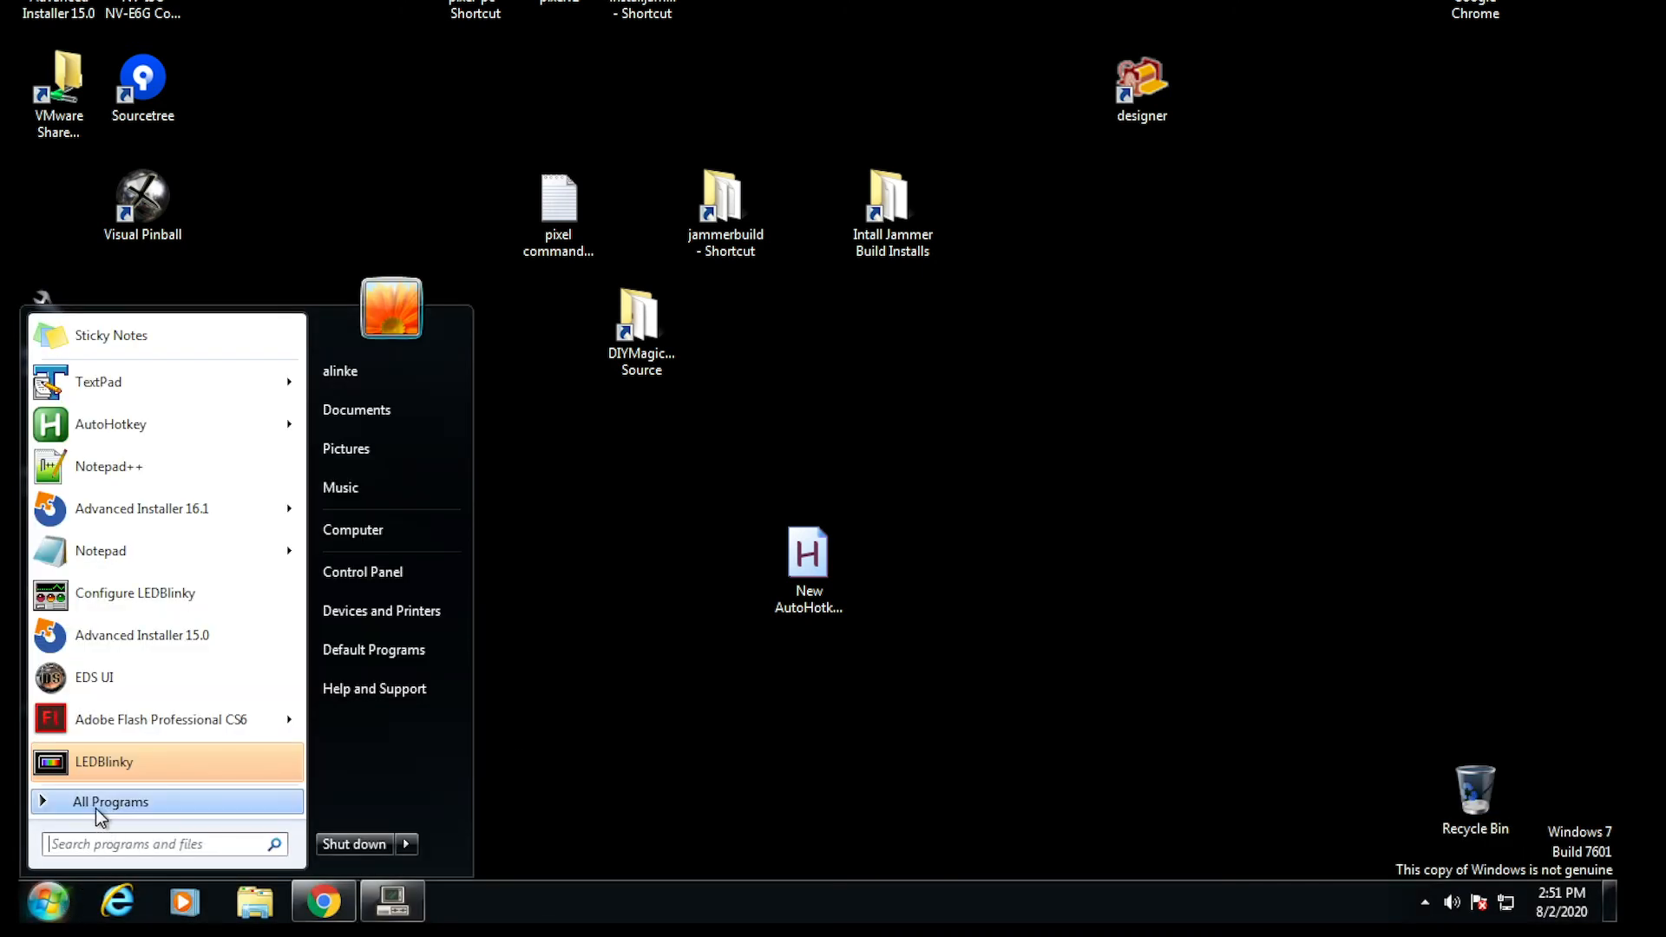
click(110, 801)
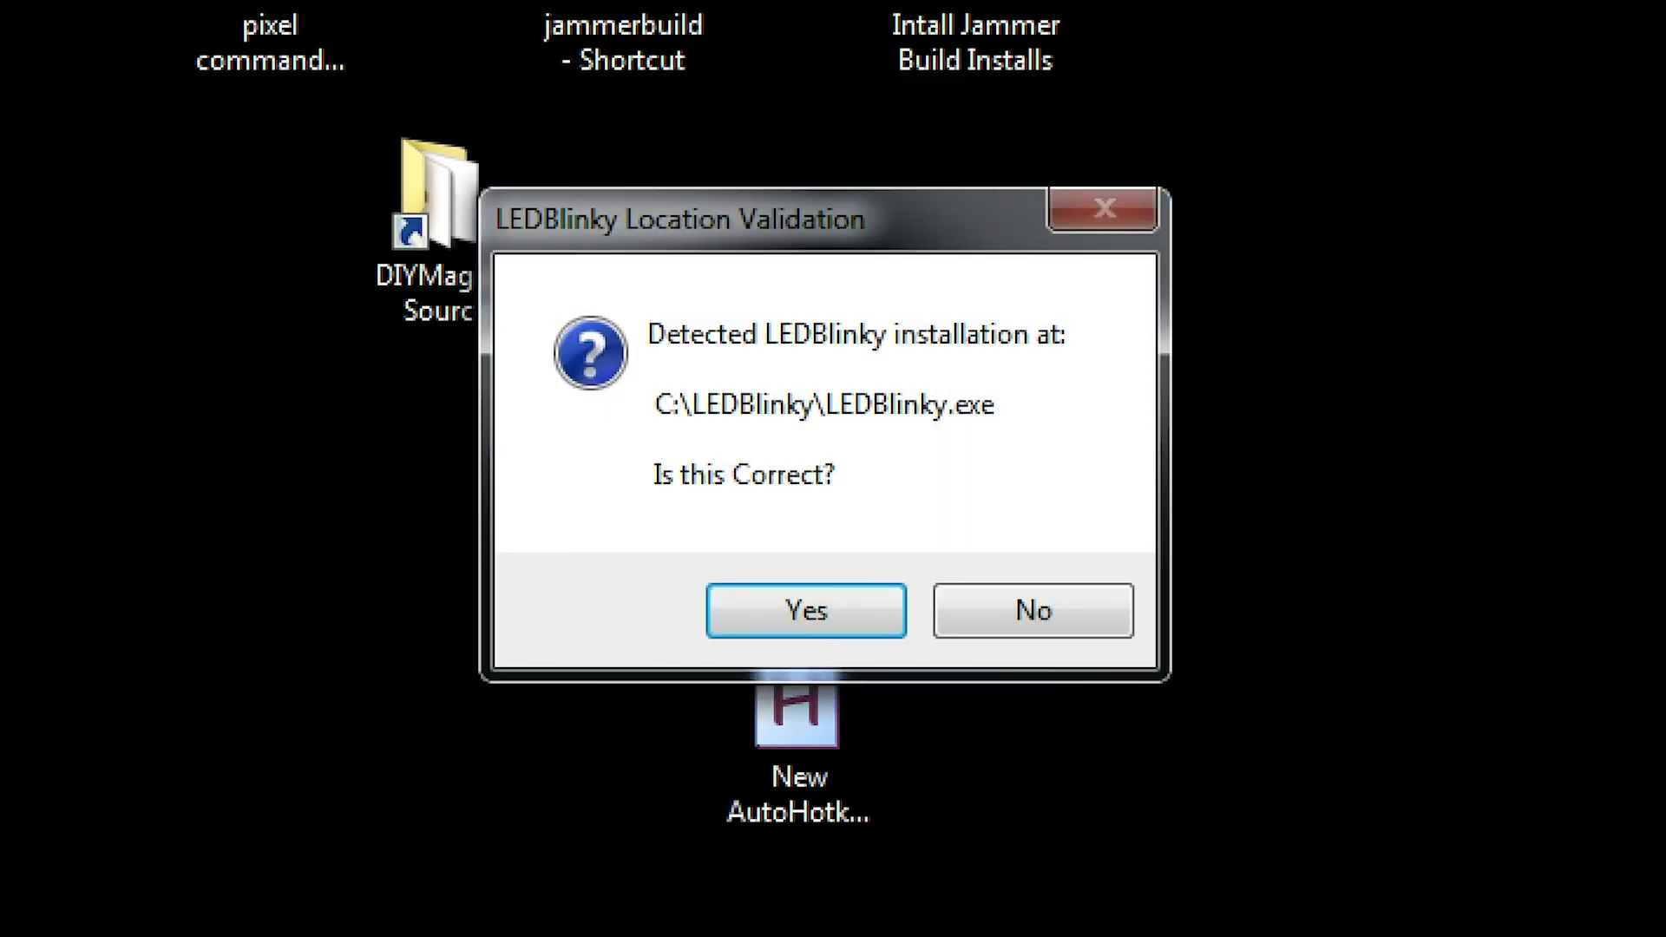
mouse_move(747, 554)
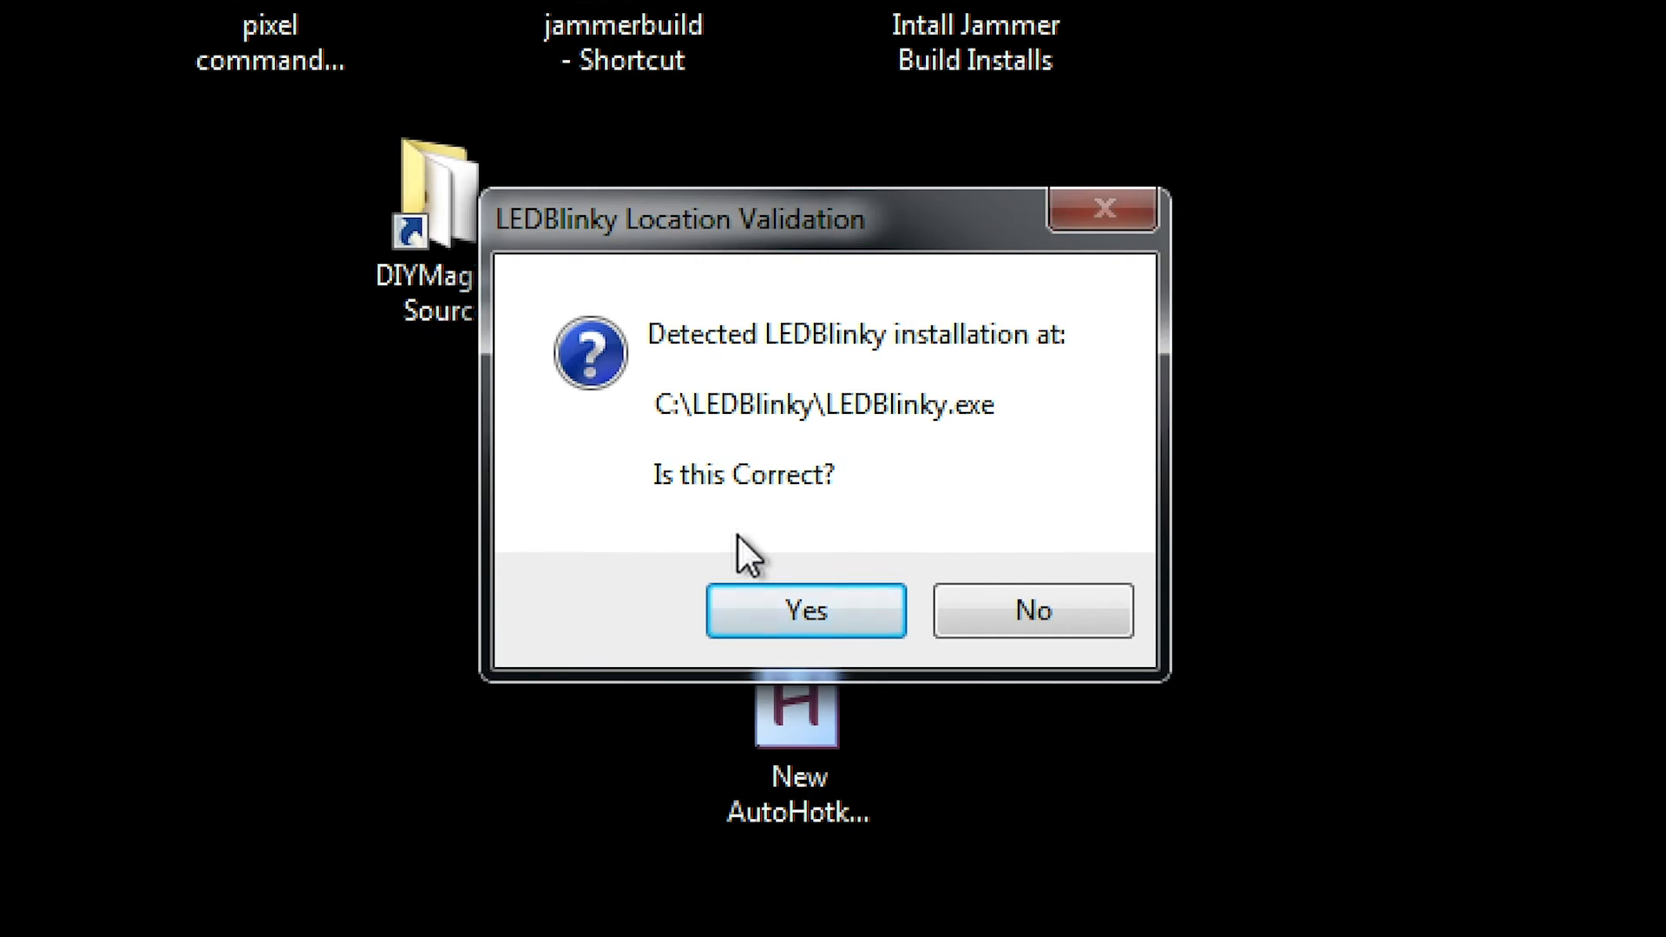
mouse_move(723, 473)
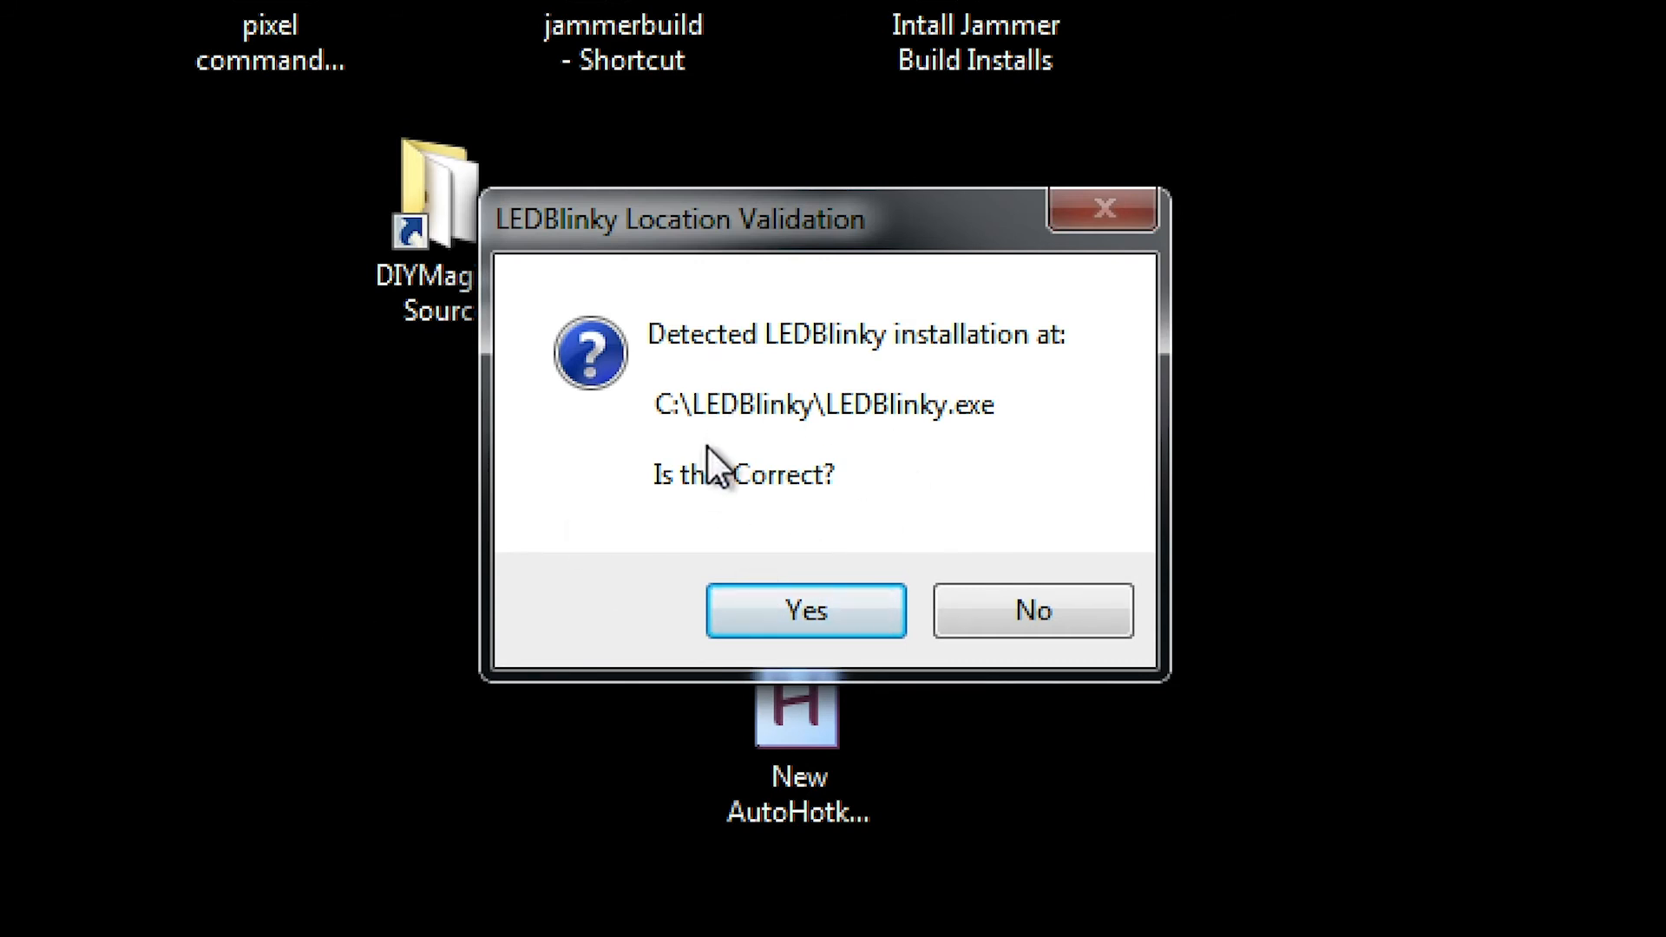
click(804, 610)
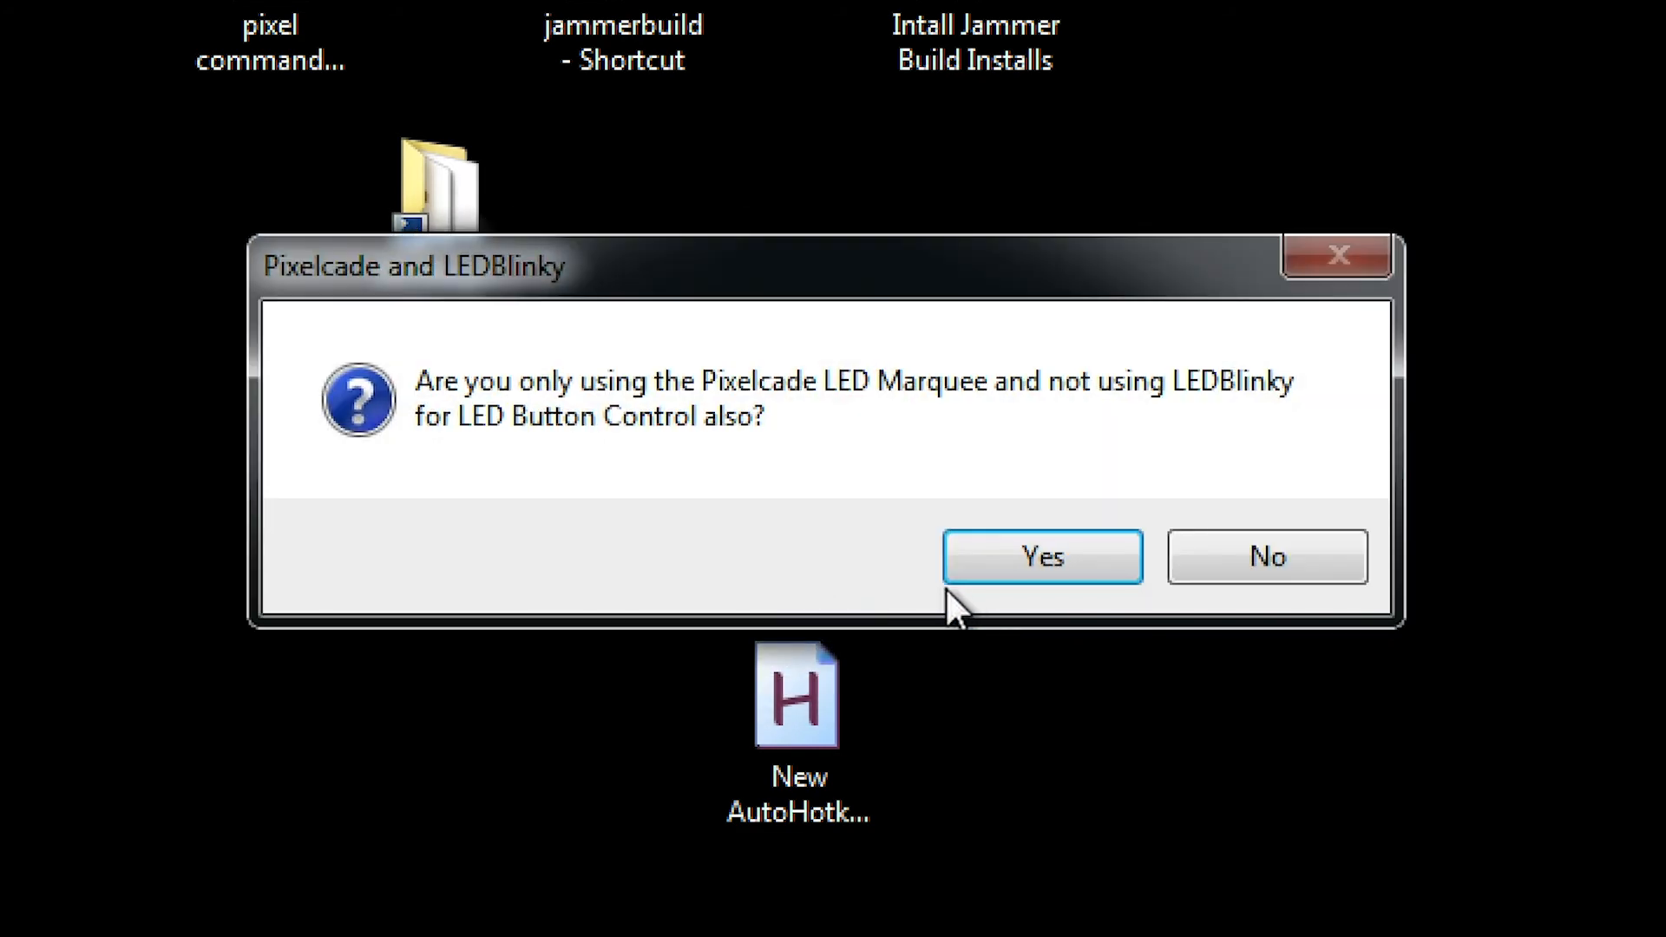
mouse_move(959, 417)
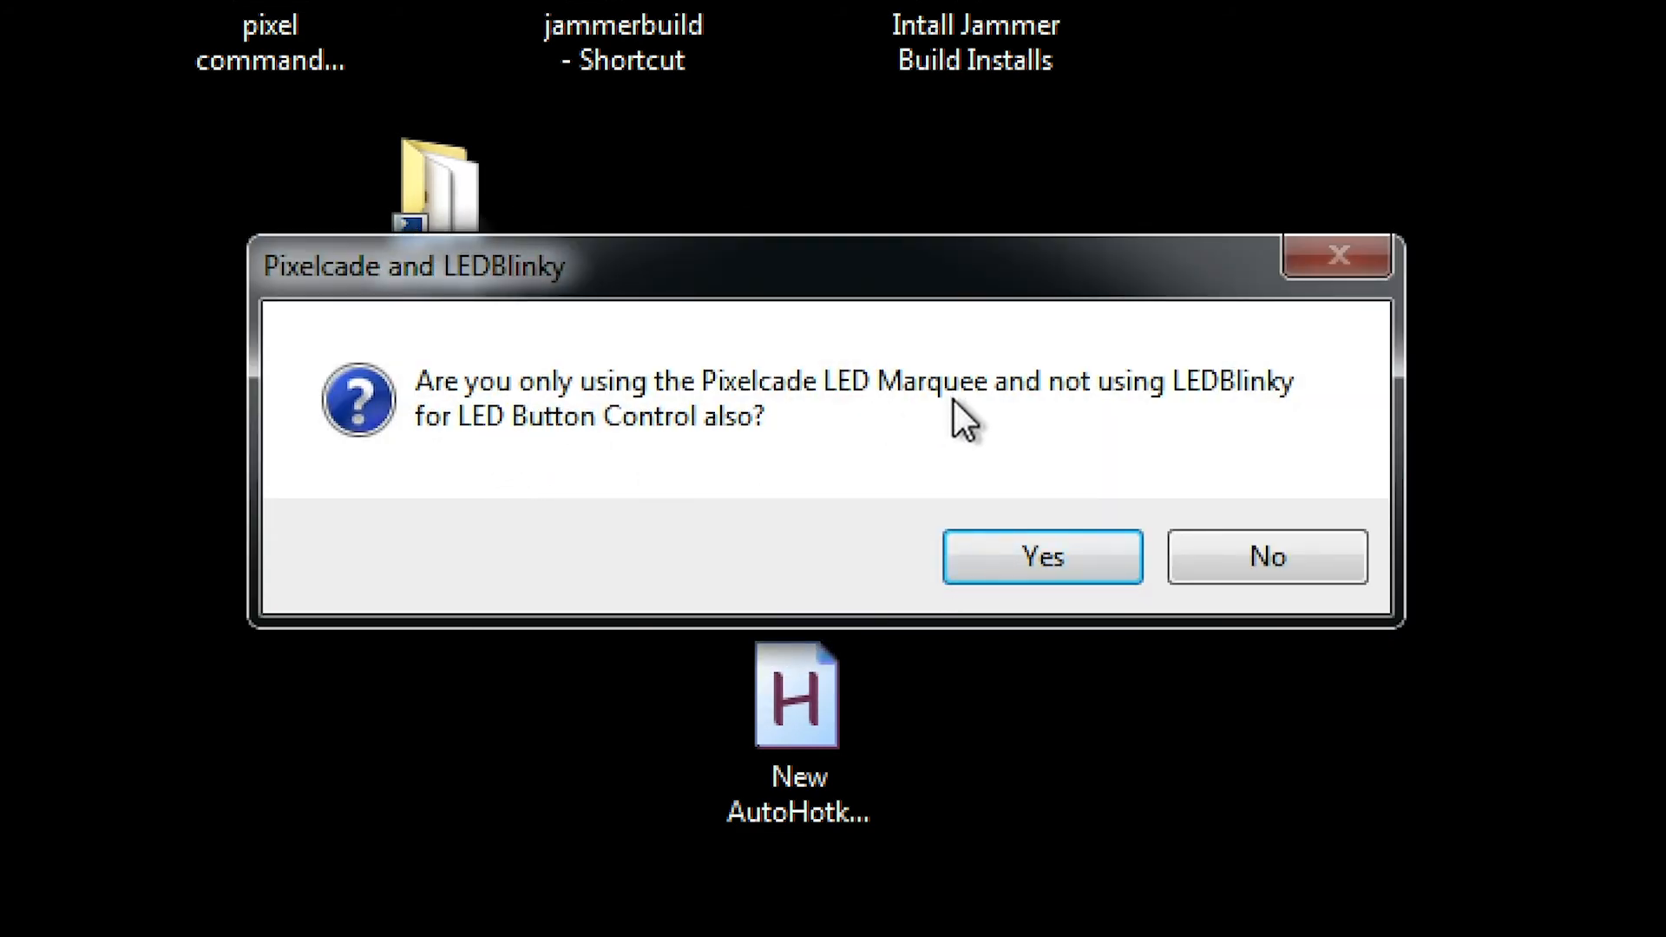
click(1041, 555)
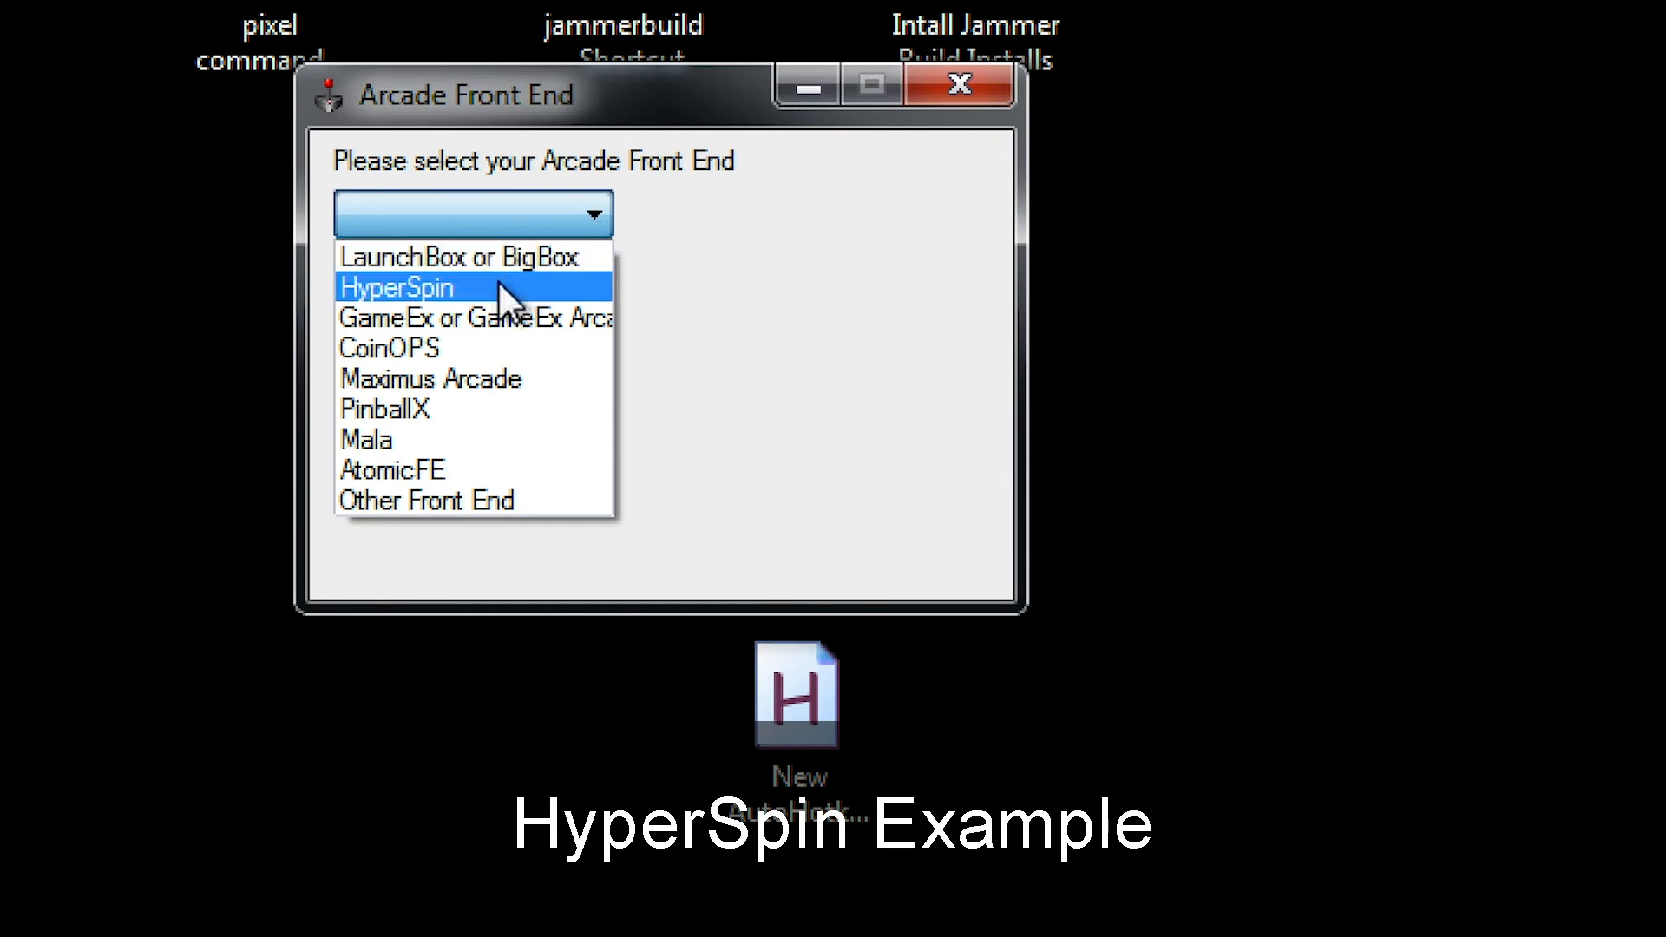
mouse_move(499, 316)
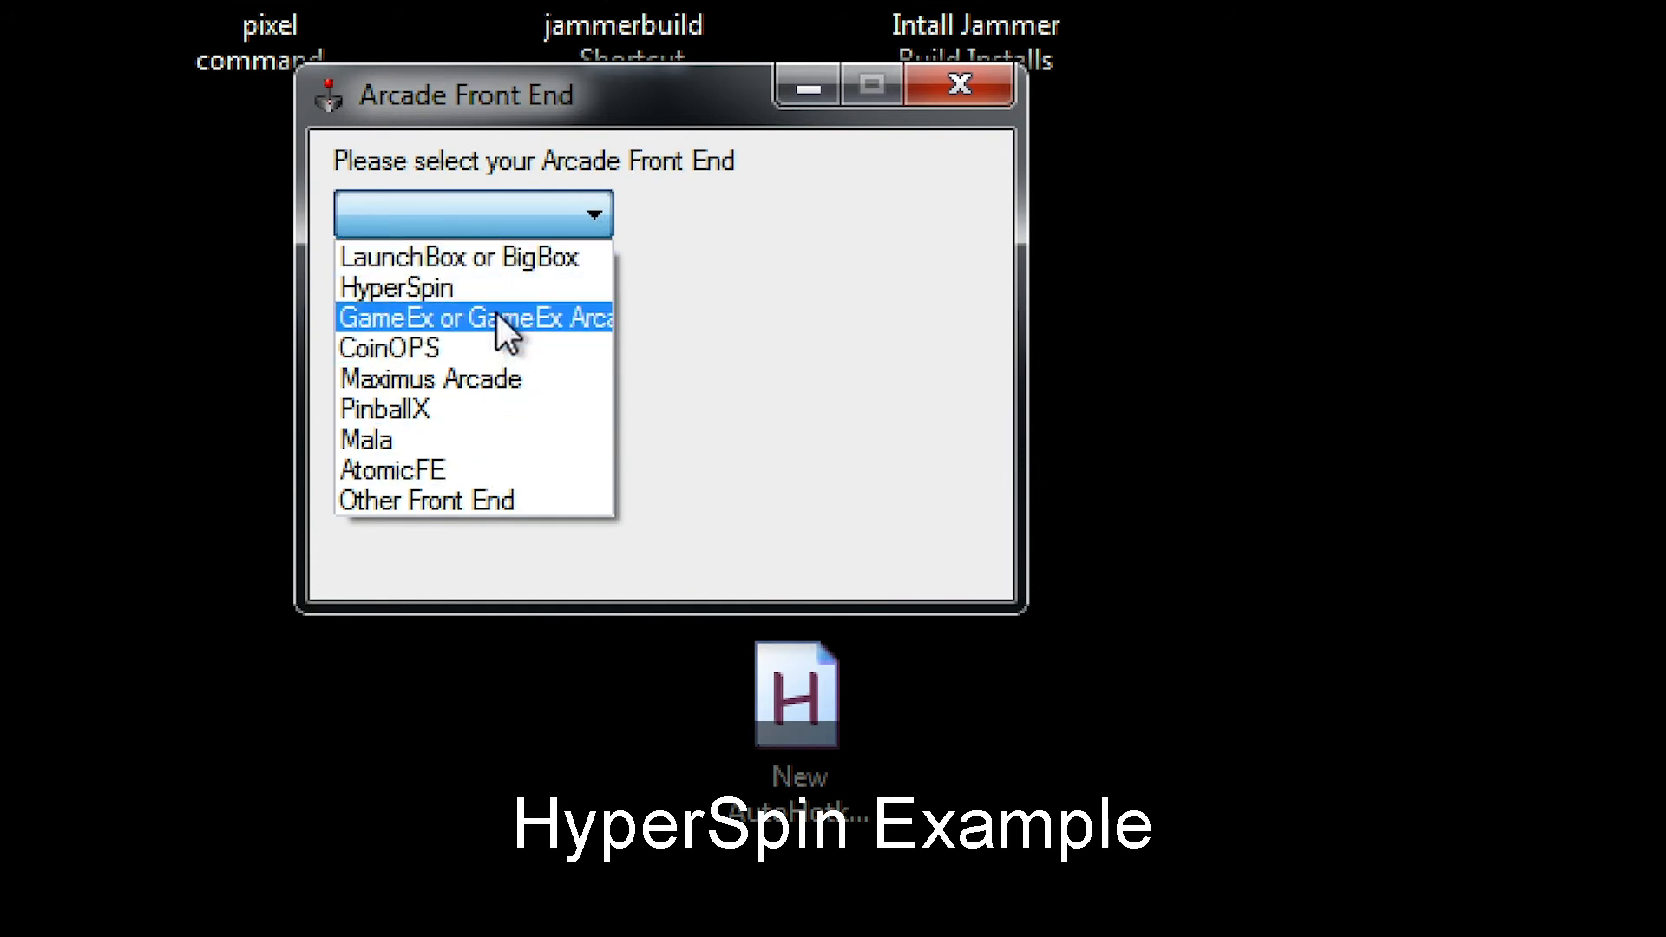
Step: Select HyperSpin as the front end and manually locate C:\Arcade\HyperSpin.exe
click(397, 287)
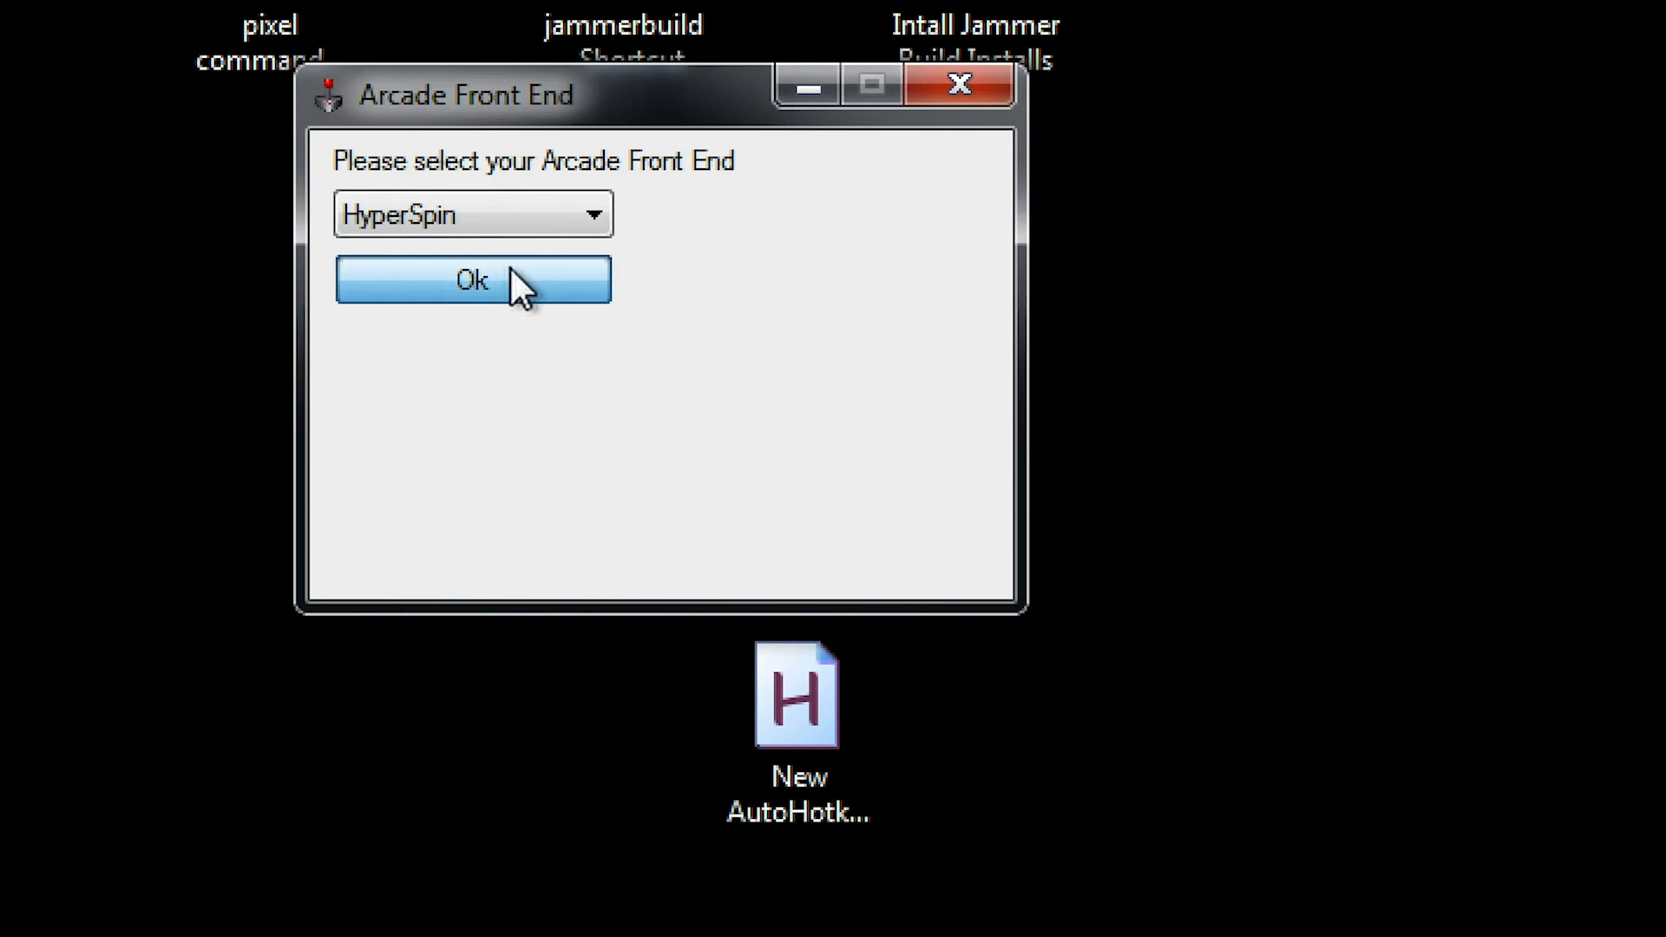
click(472, 280)
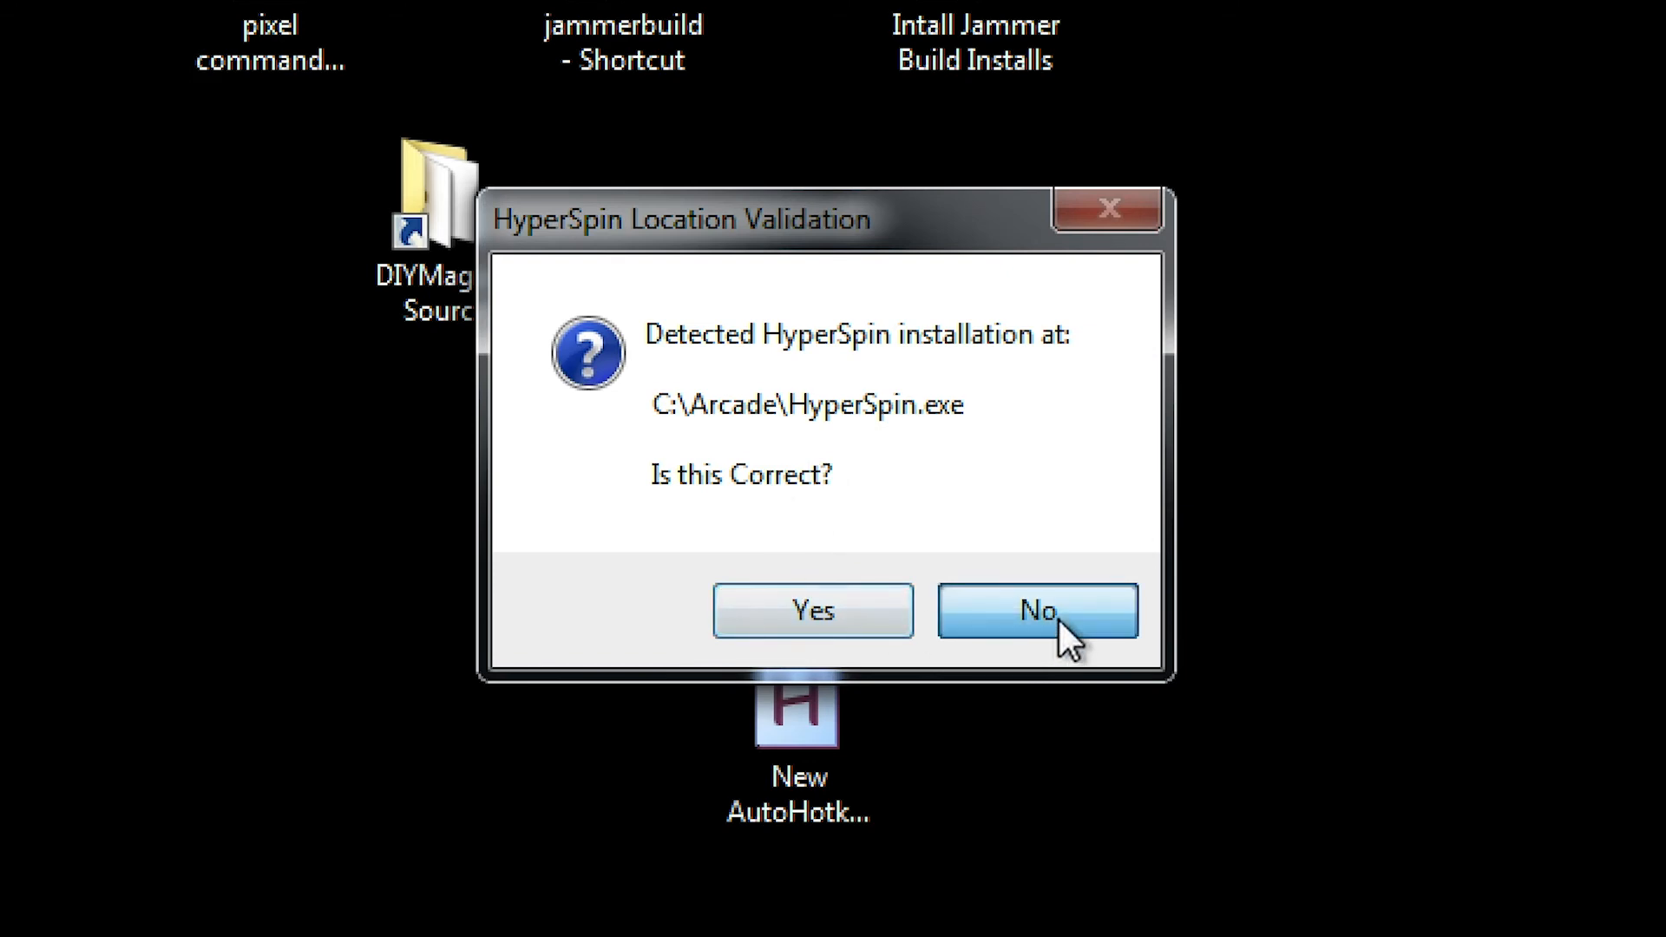
click(1035, 610)
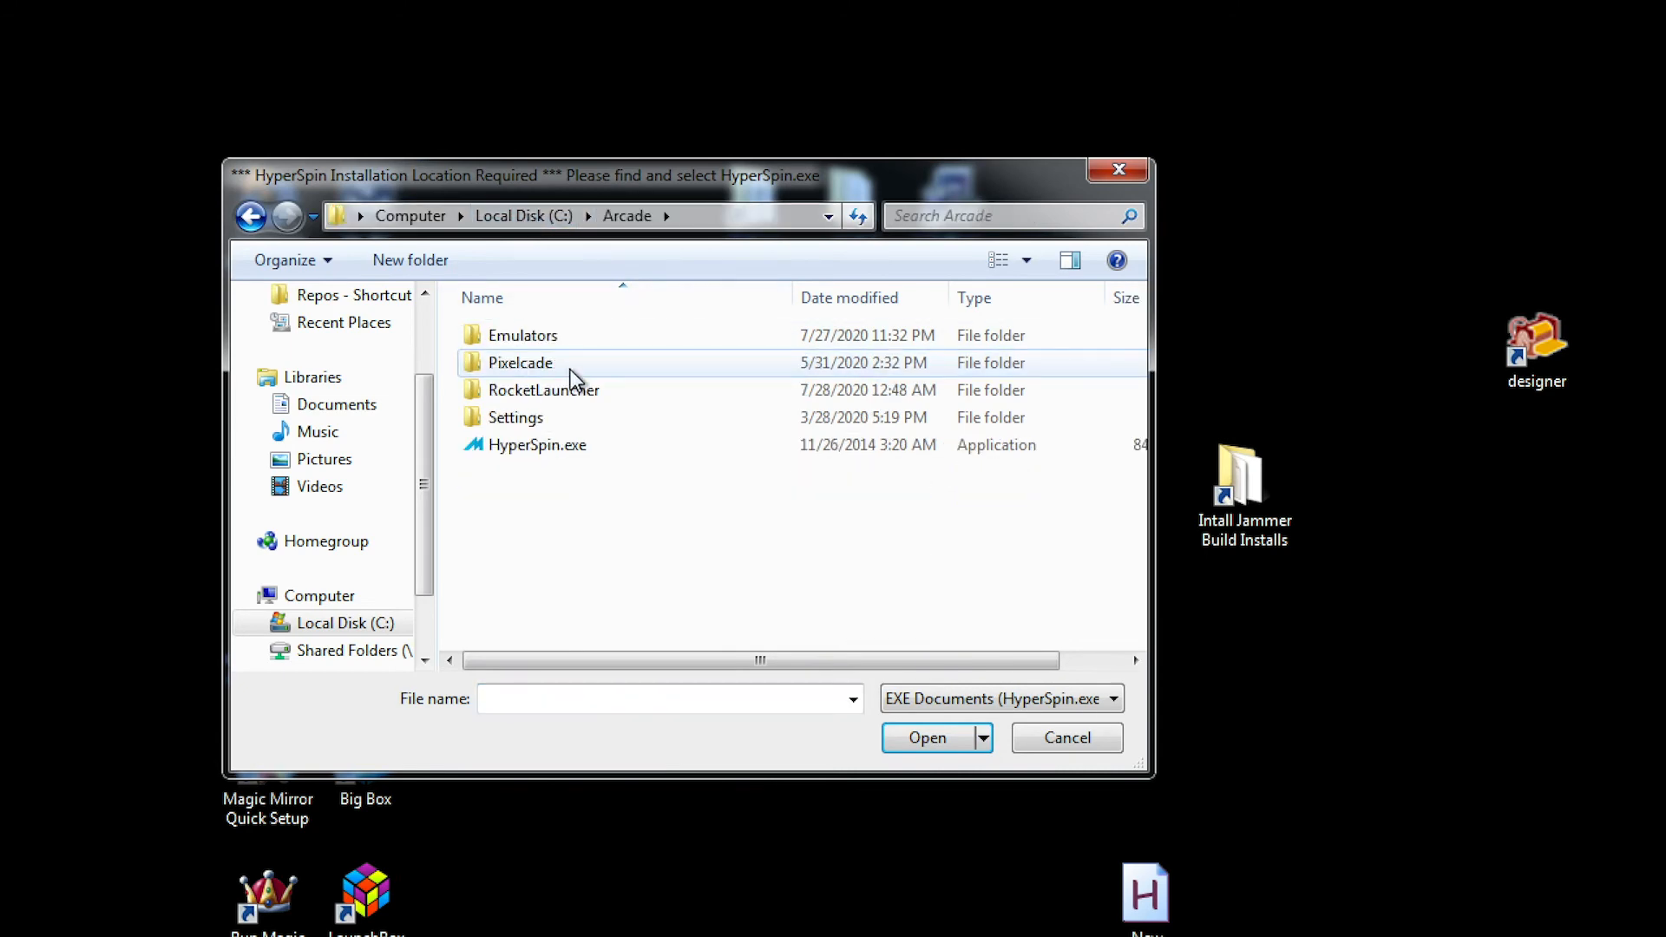
click(536, 444)
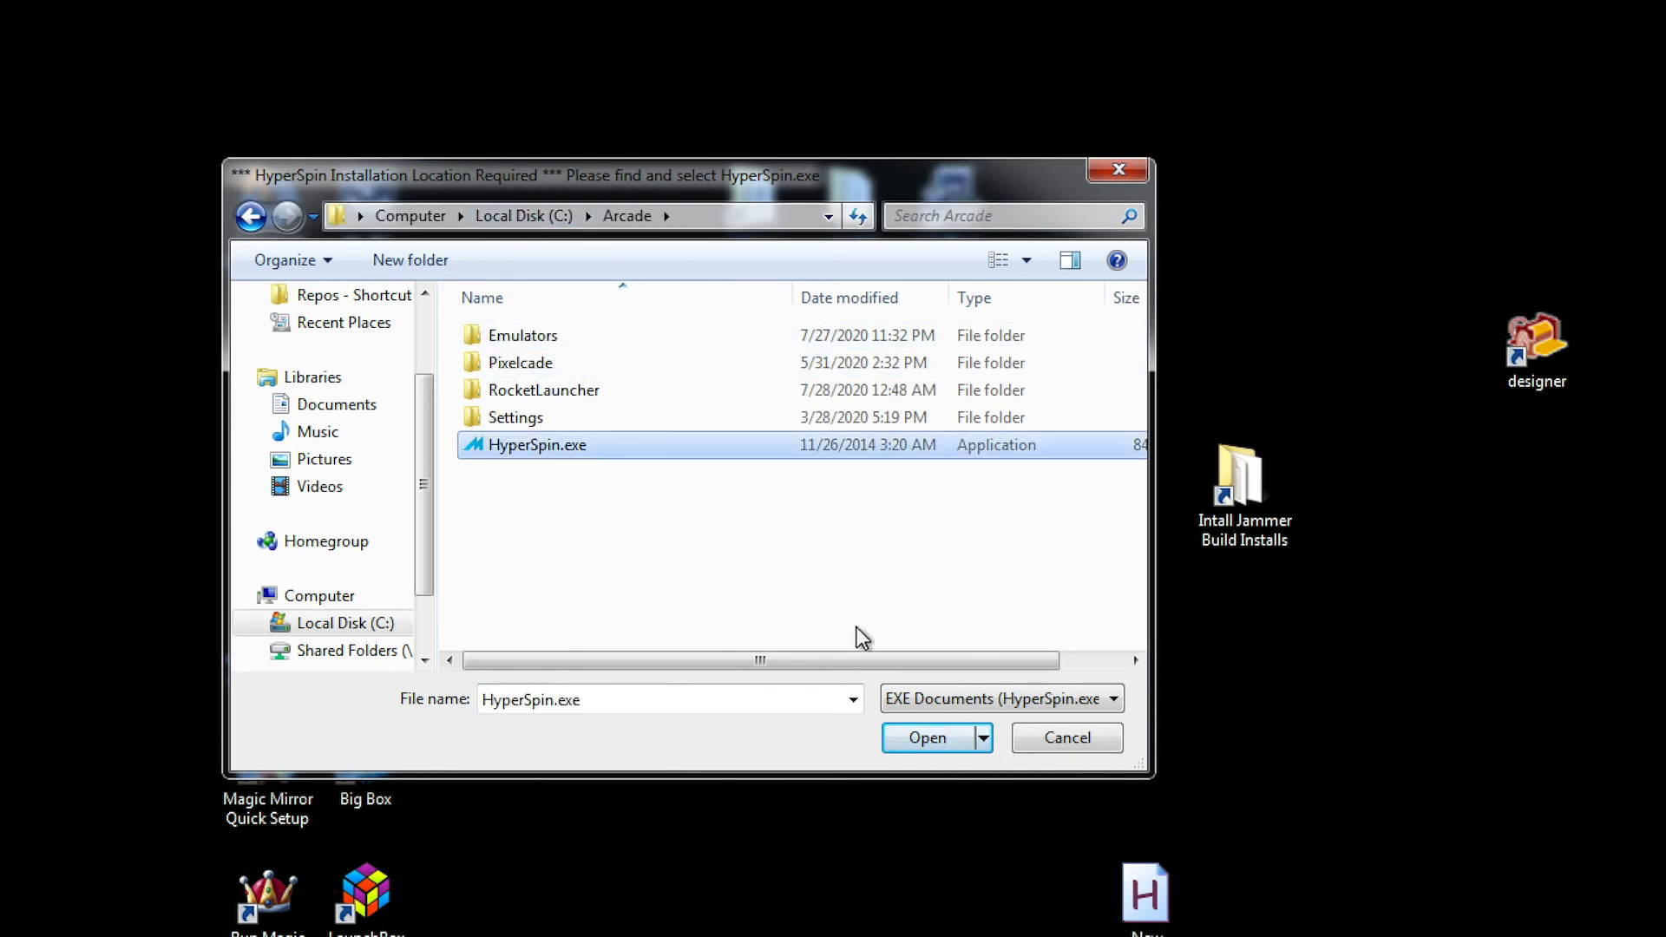
click(926, 738)
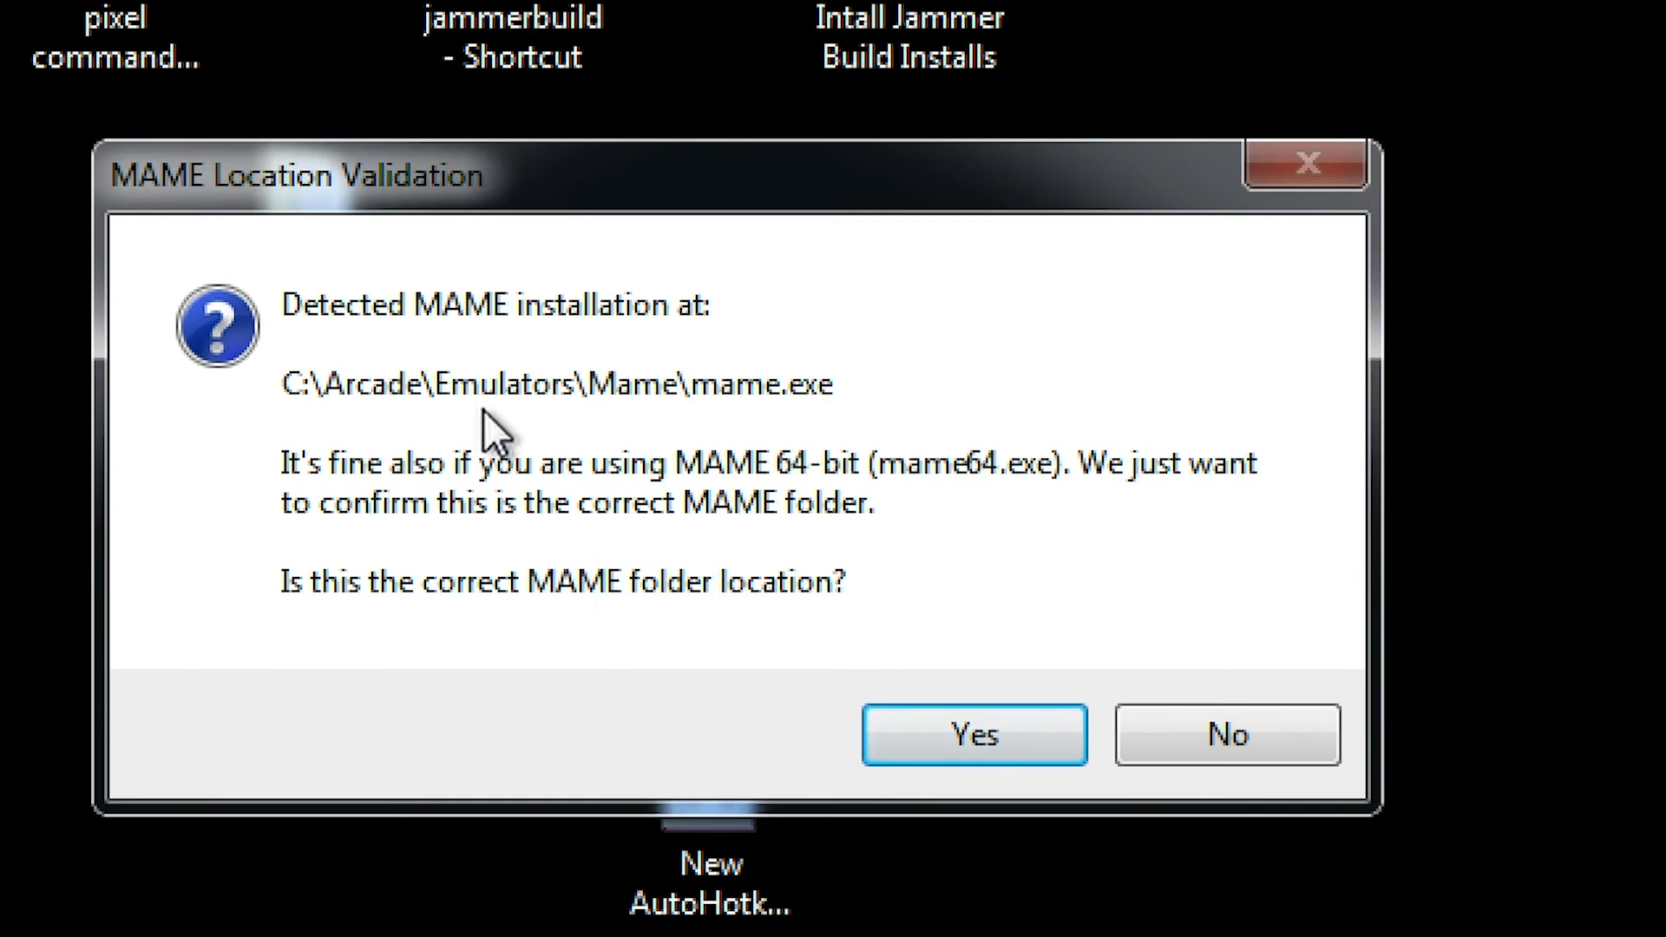
mouse_move(701, 412)
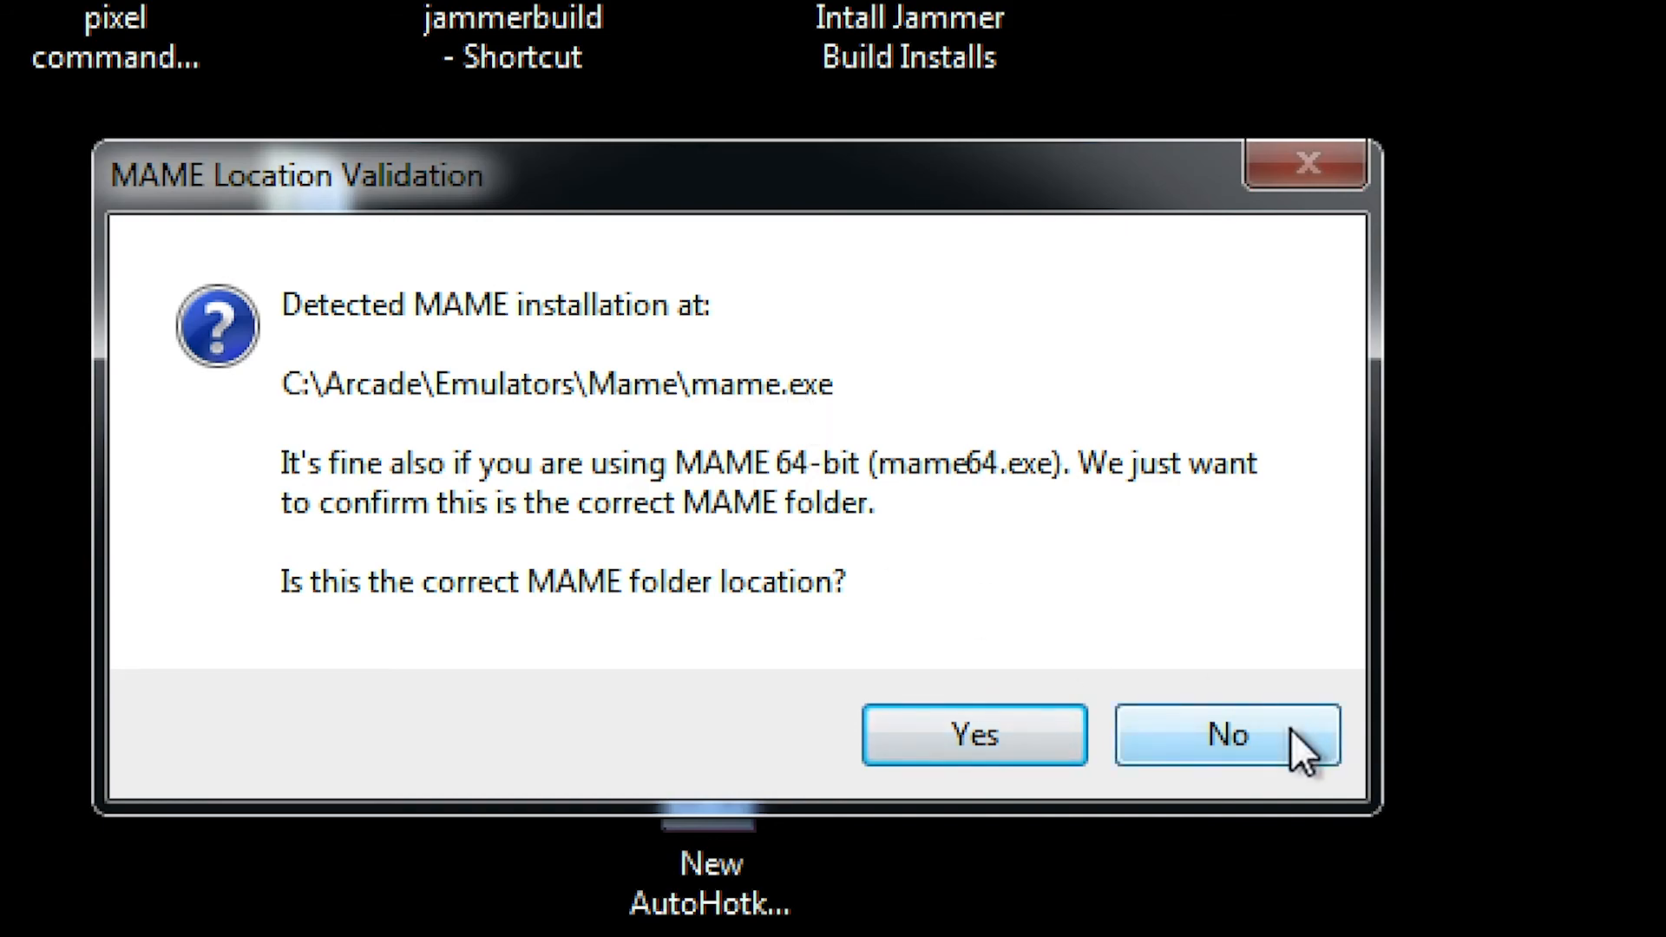
Step: Browse manually to Emulators\Mame\mame.exe as the MAME installation
click(1227, 734)
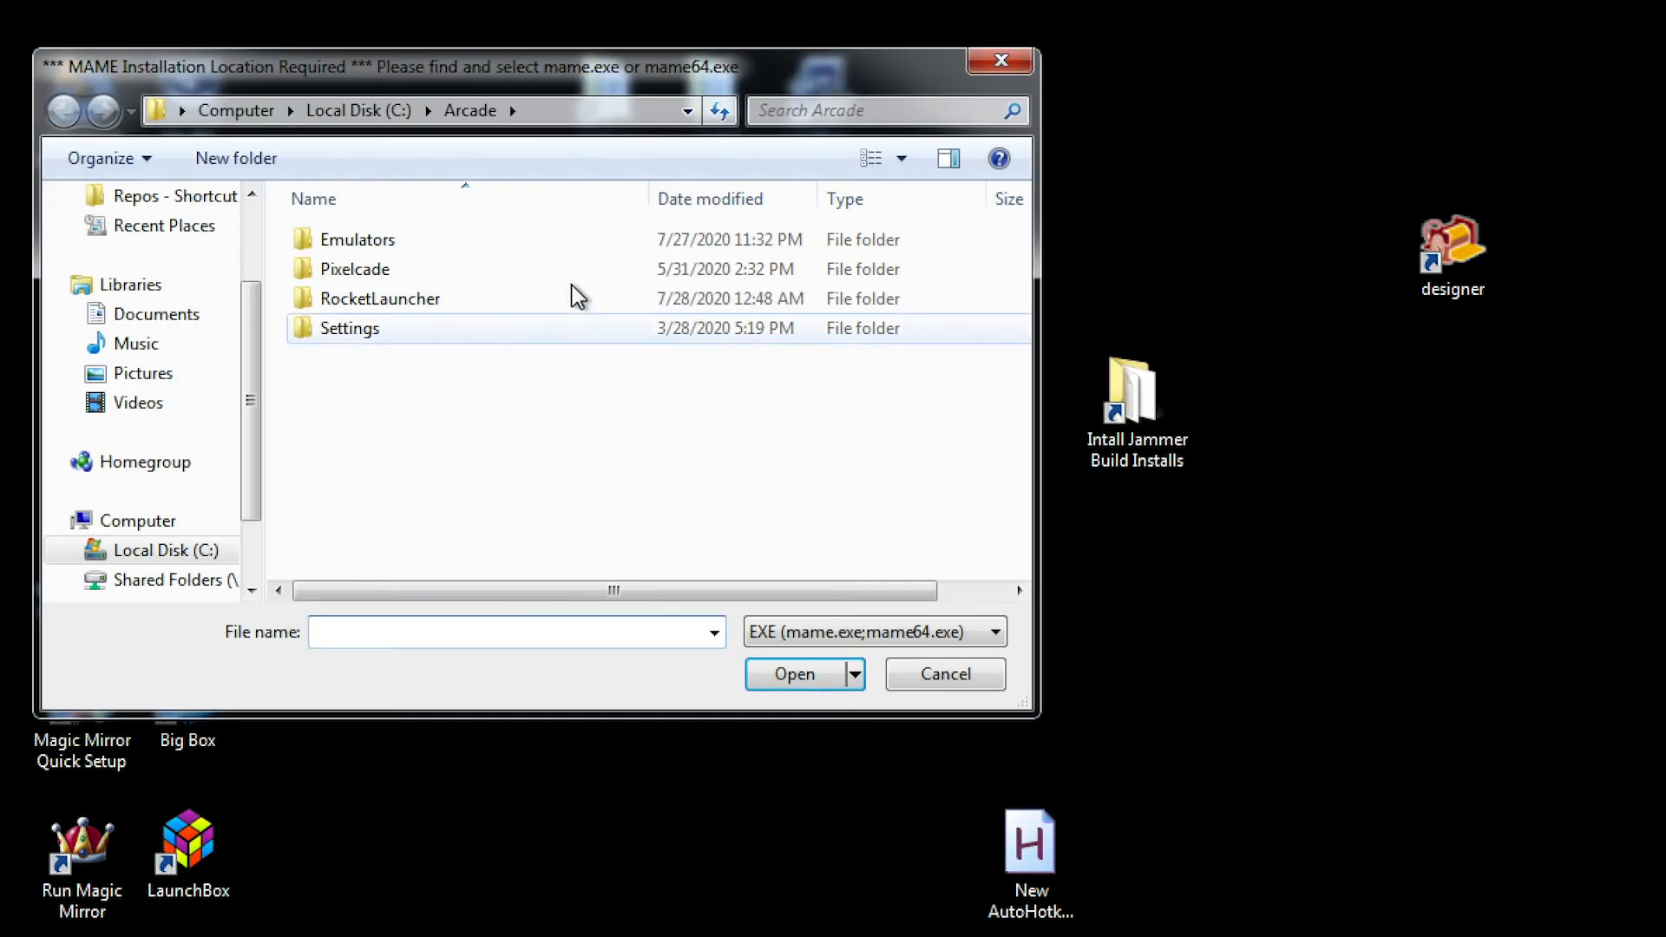
double_click(356, 240)
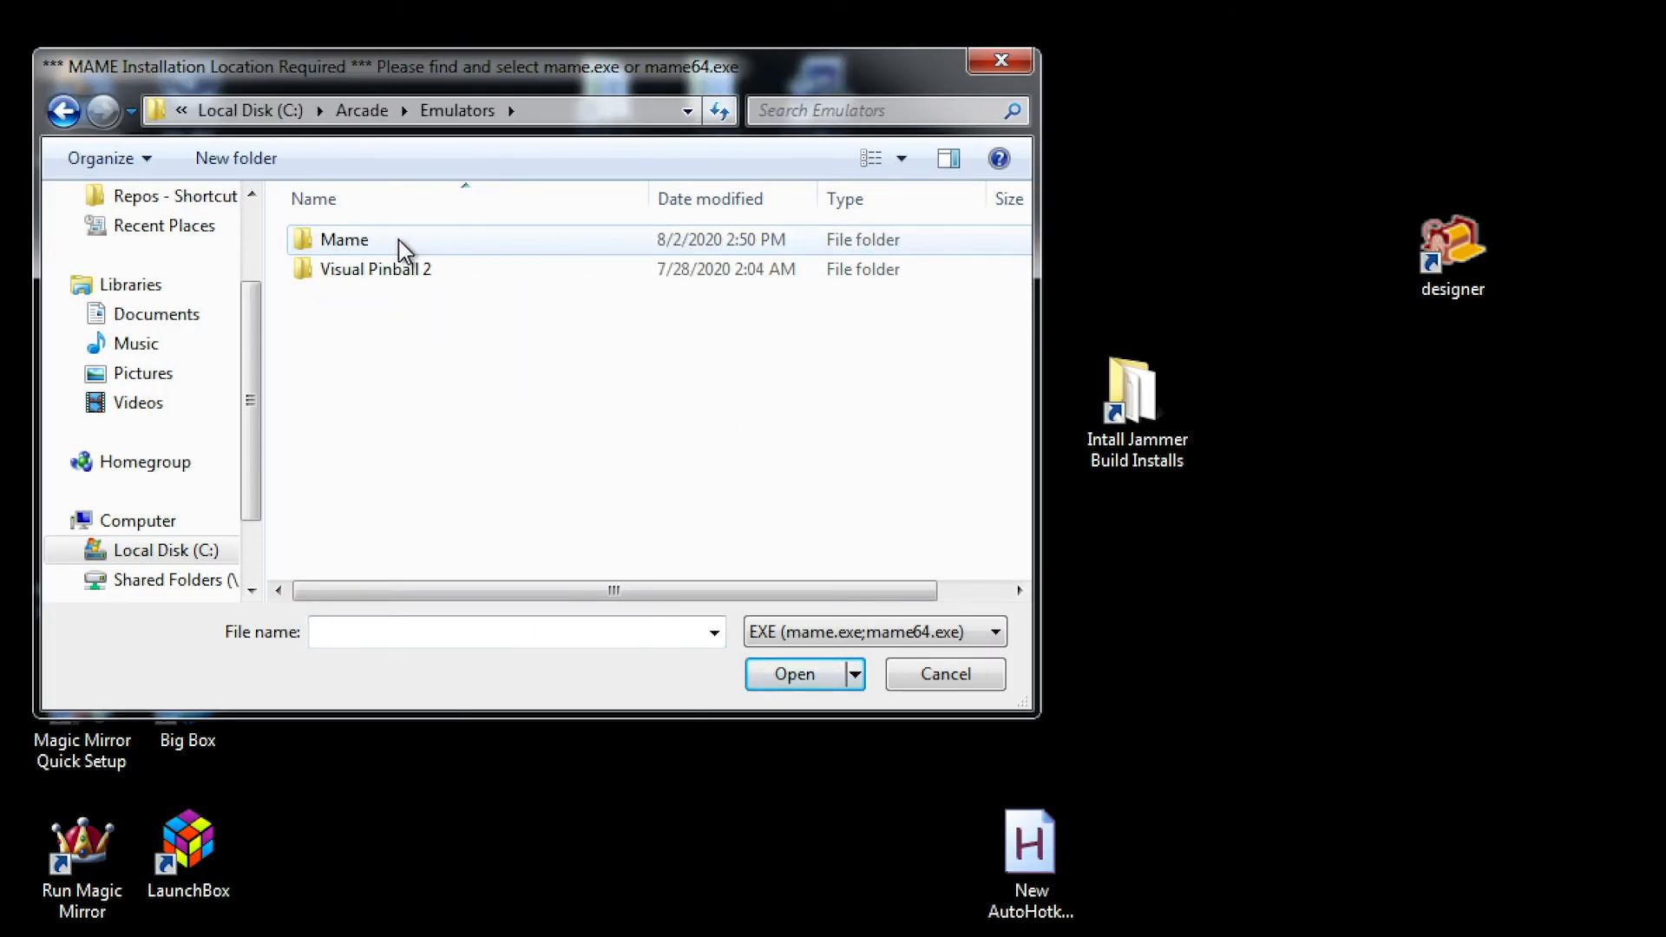
double_click(343, 239)
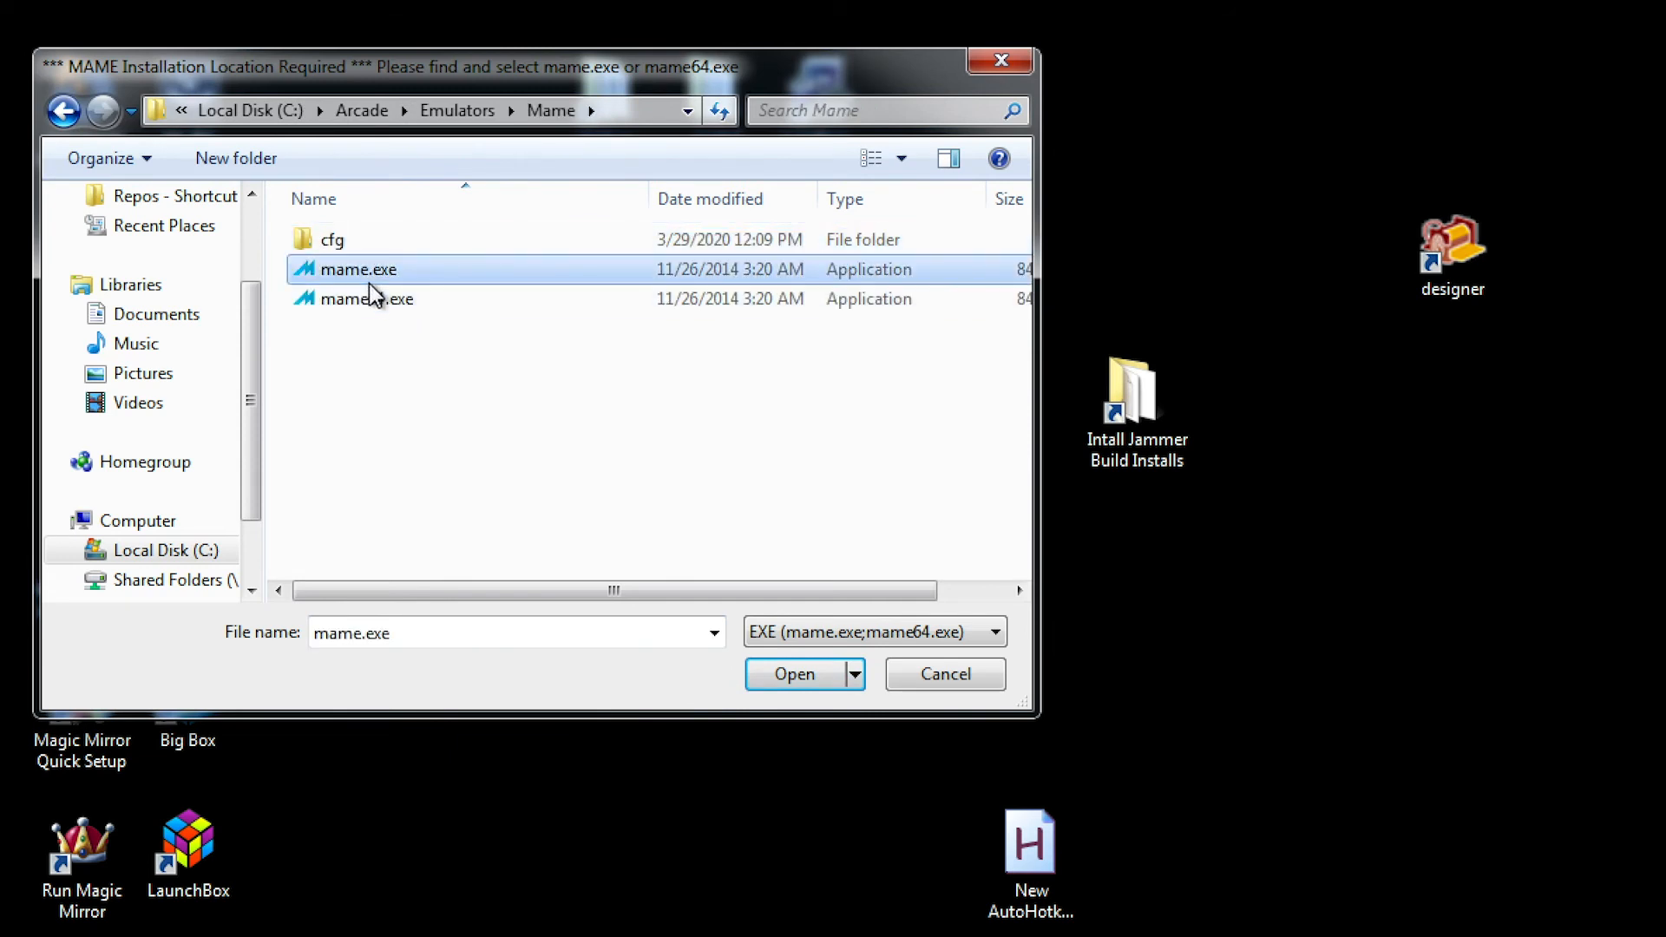
click(369, 298)
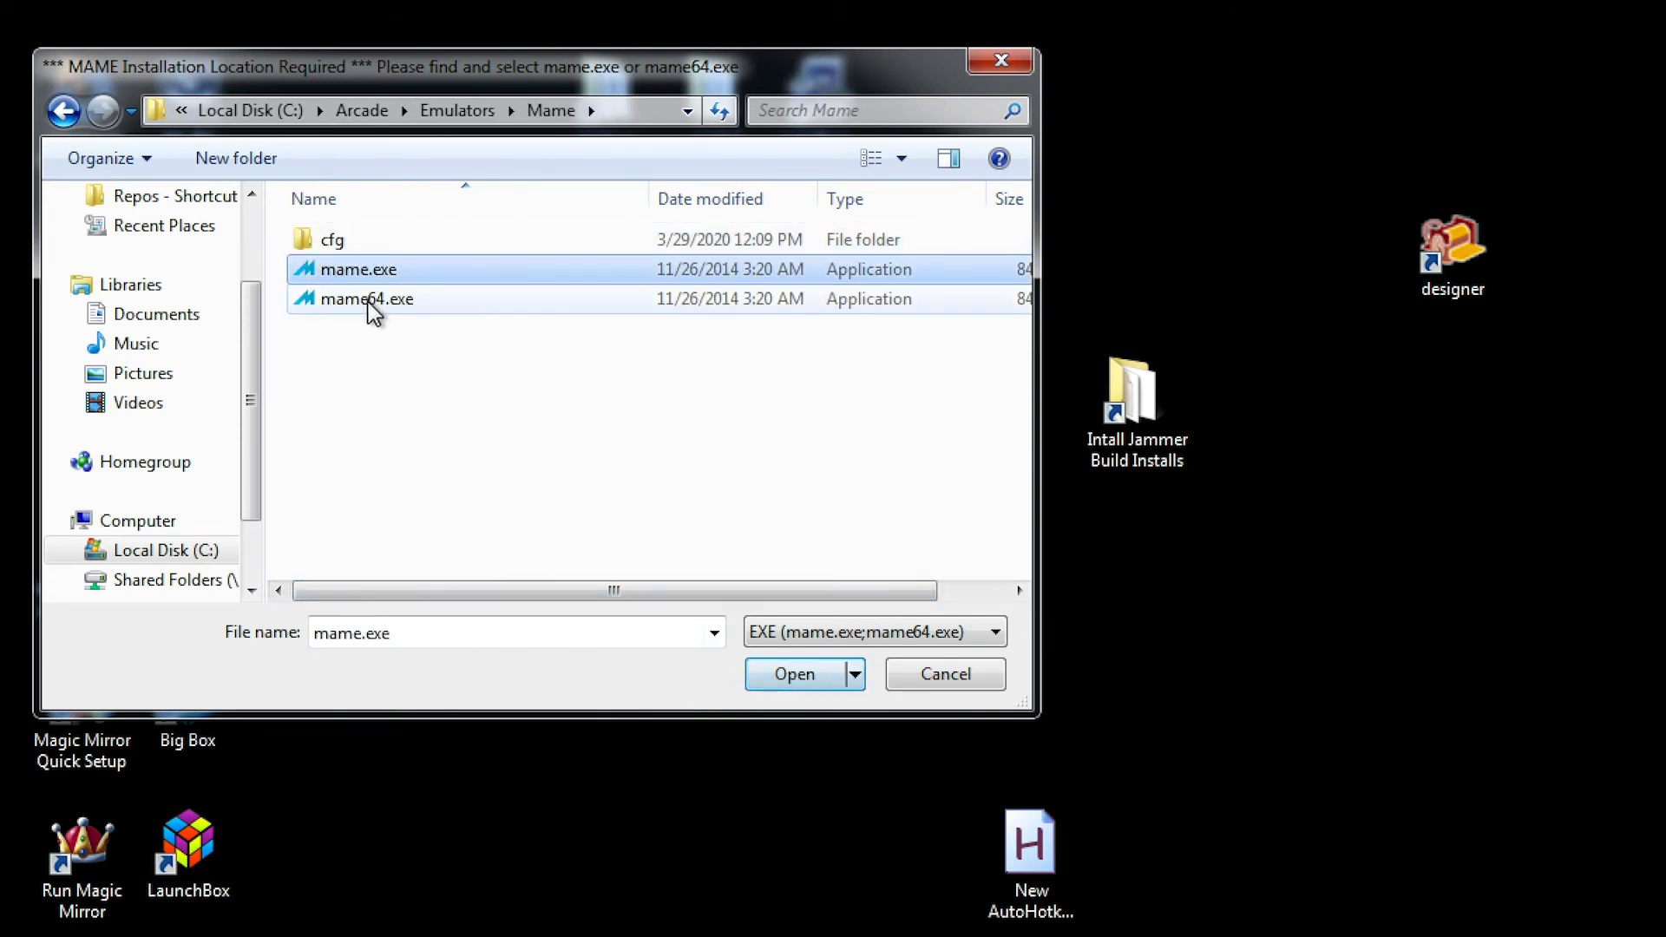
click(372, 269)
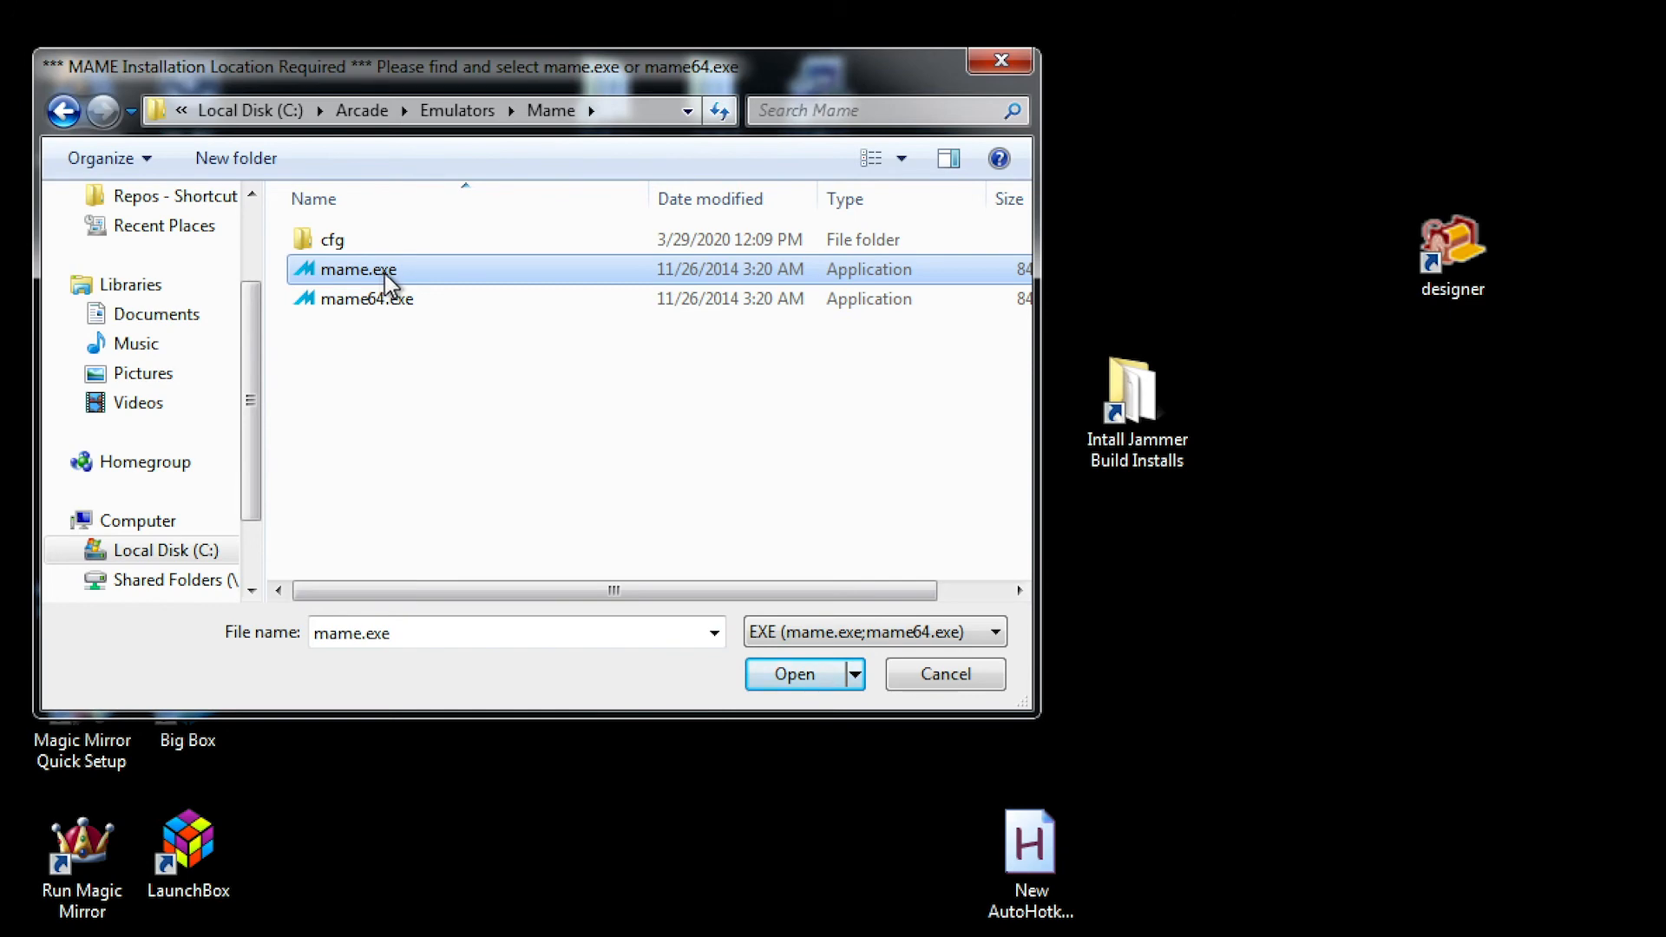
click(792, 673)
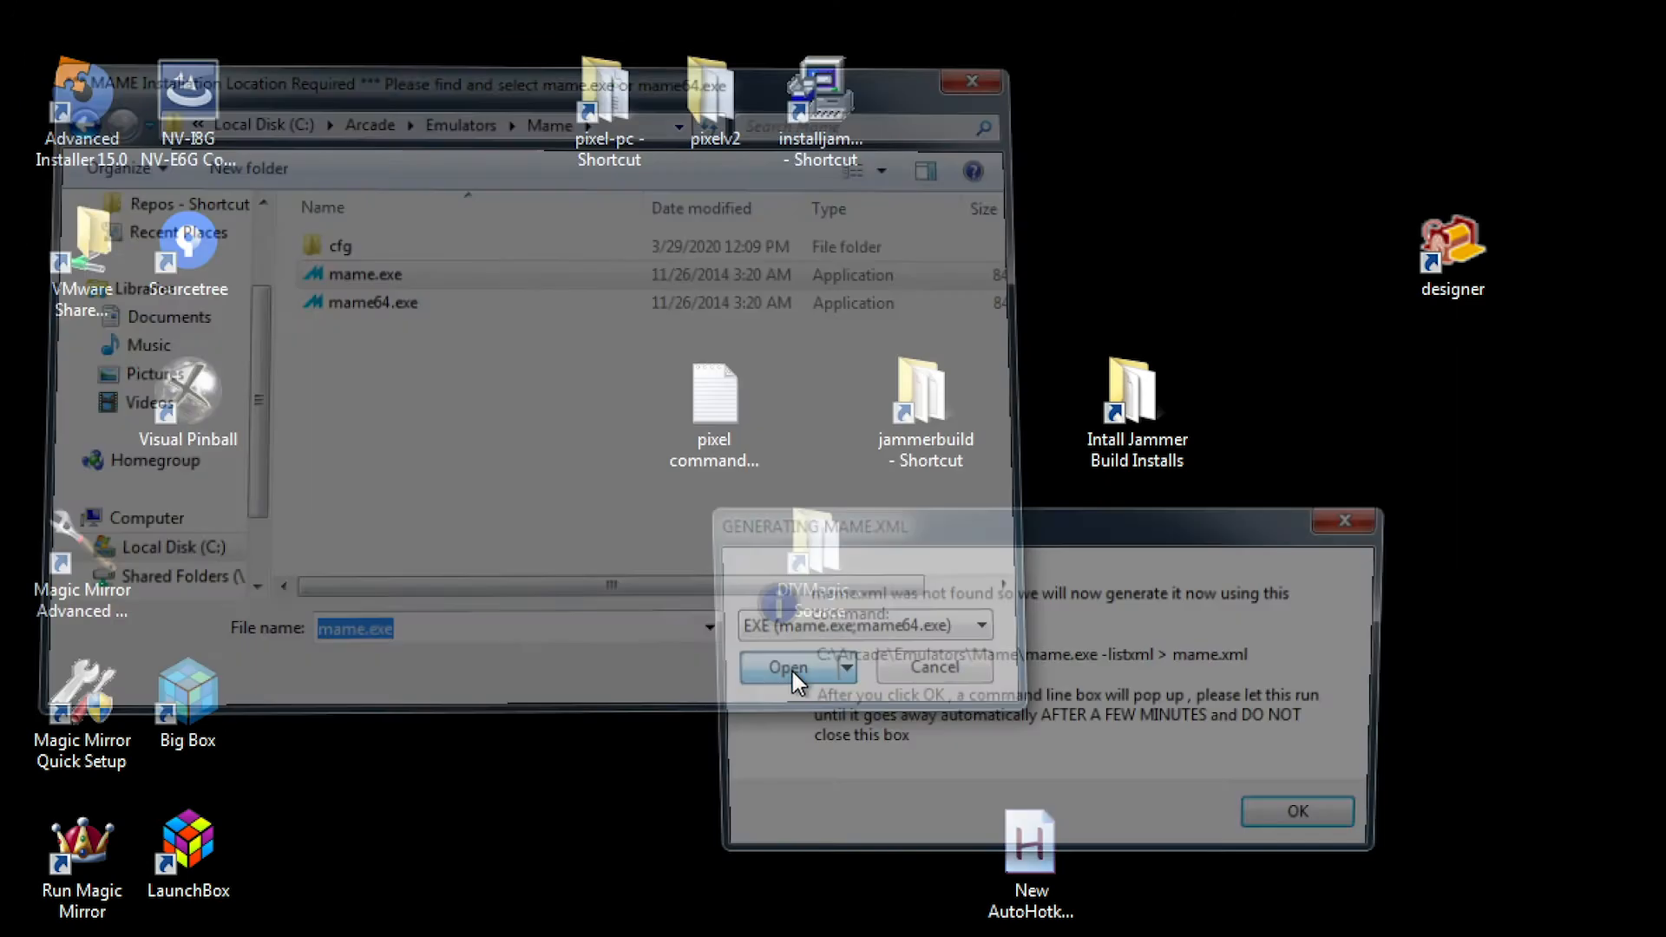
Step: Generate mame.xml and dismiss the HyperSpin configuration complete notice
click(786, 668)
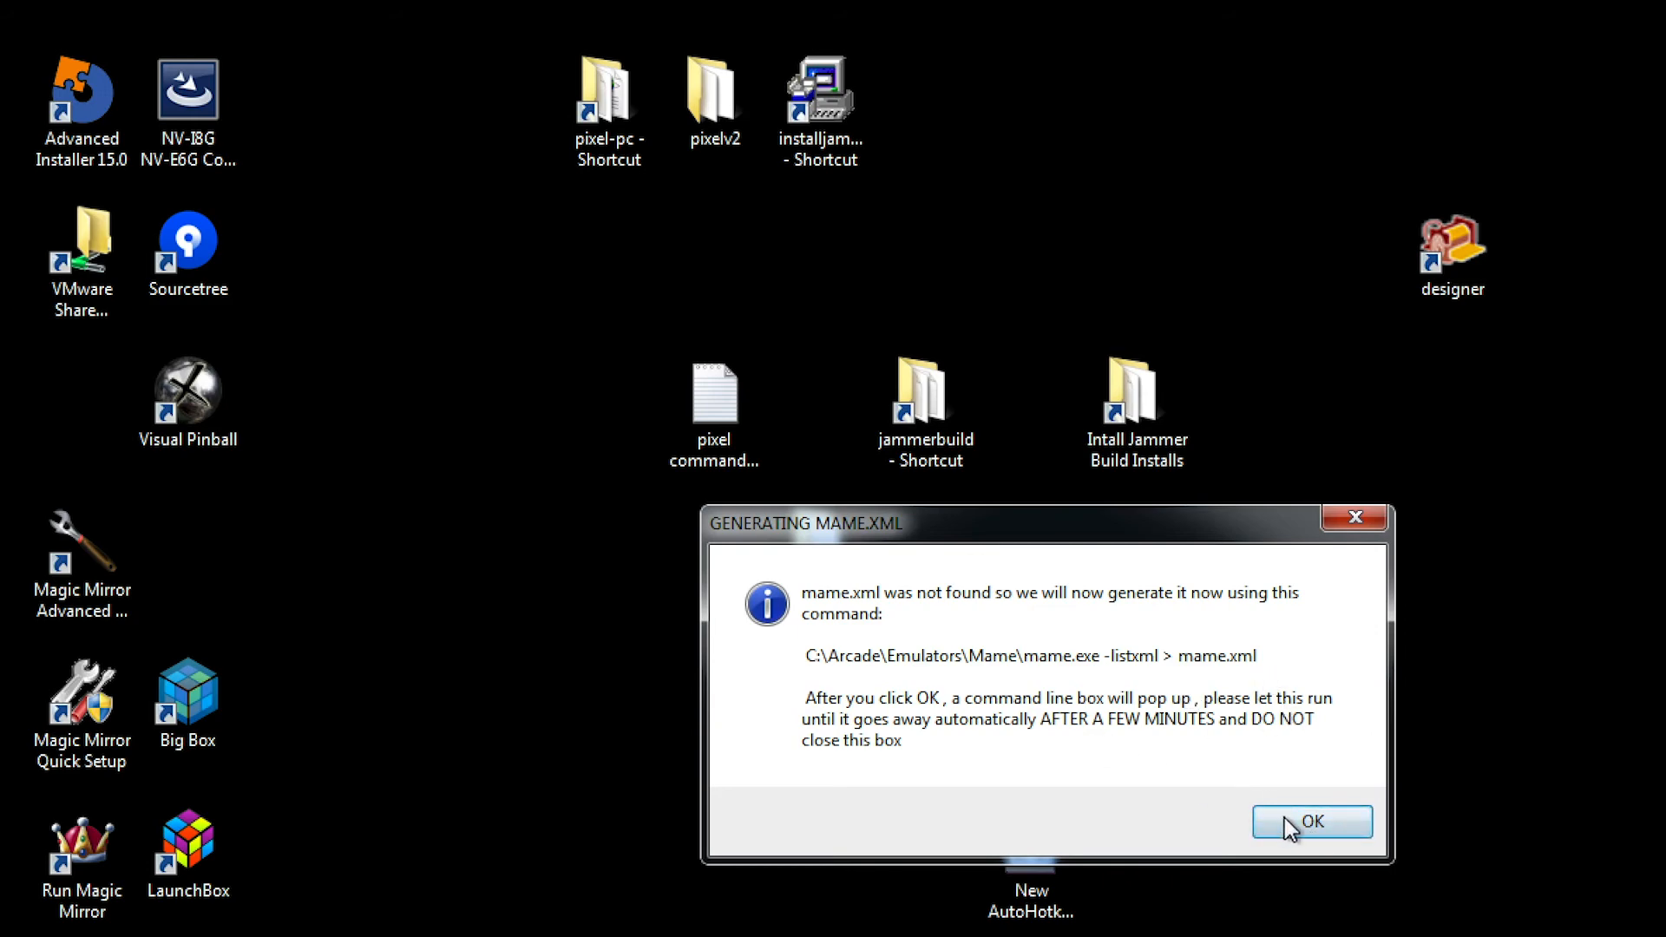
click(1311, 822)
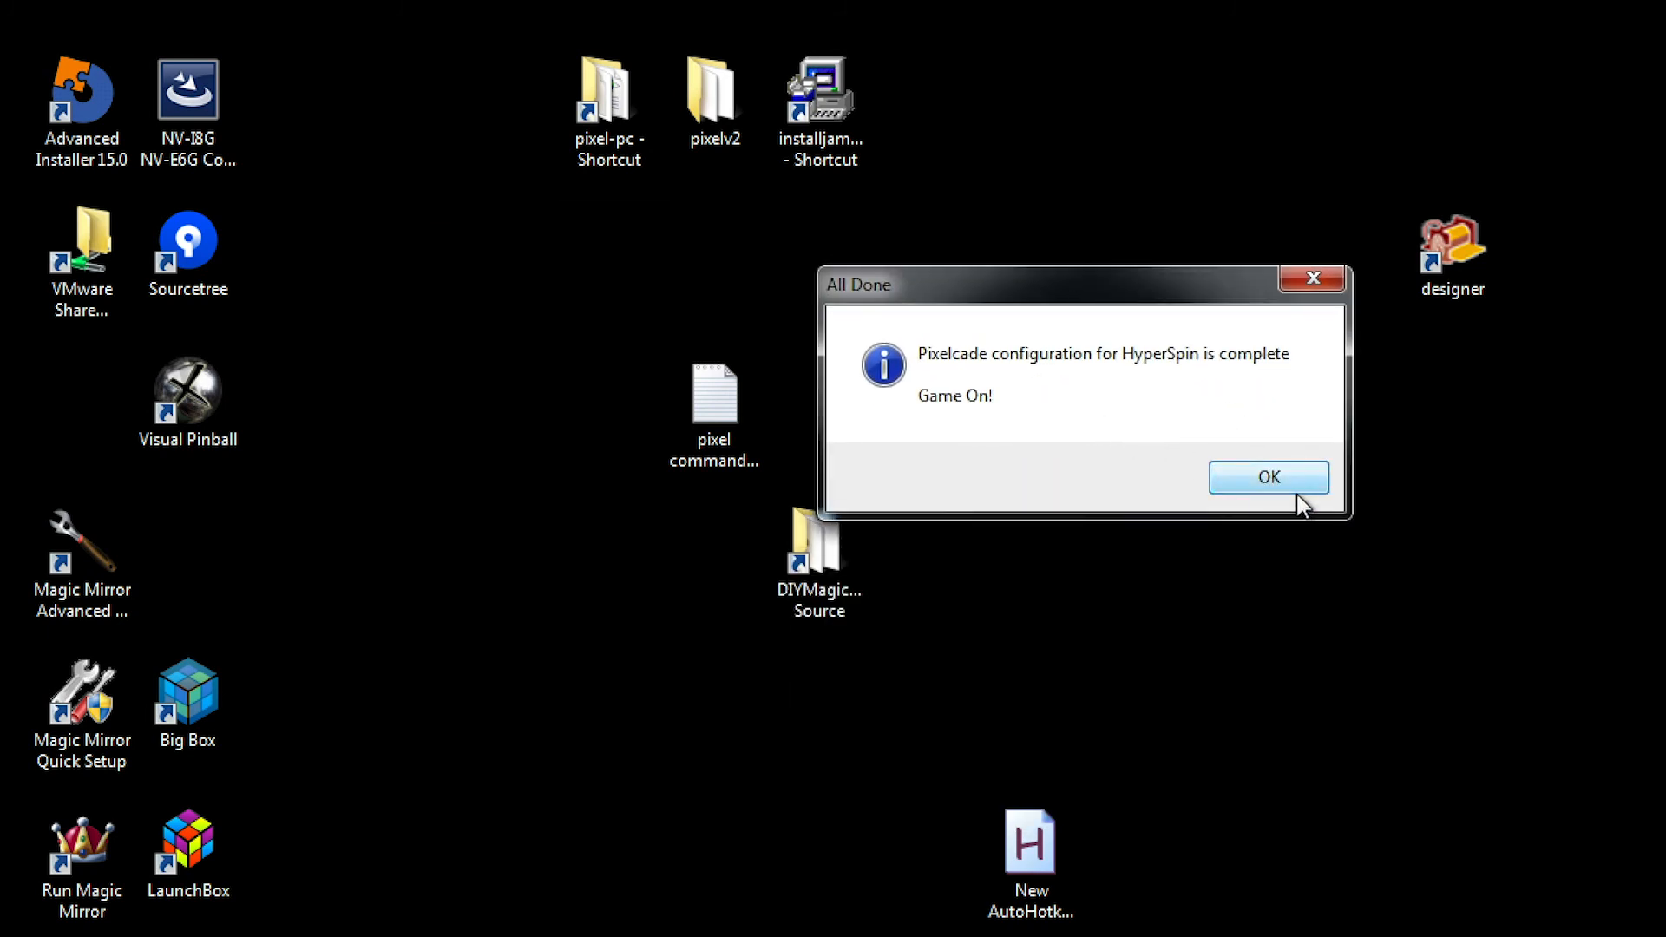
click(1266, 477)
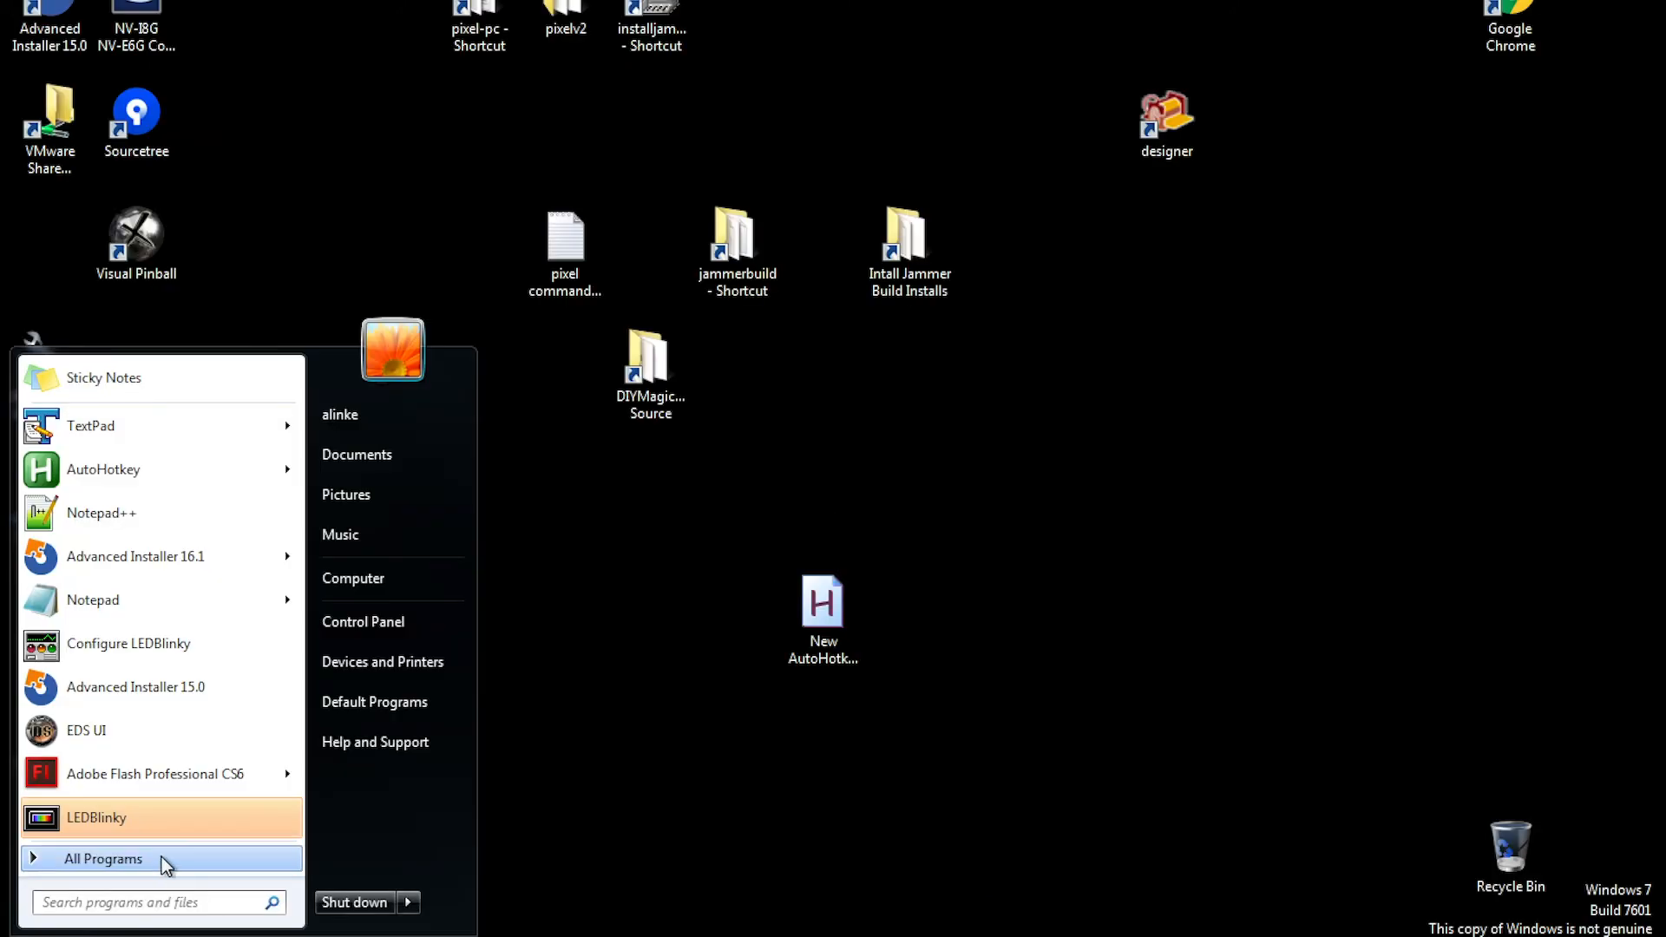
Step: Browse All Programs down to the Pixelcade folder to launch Pixelcade Listener
click(103, 858)
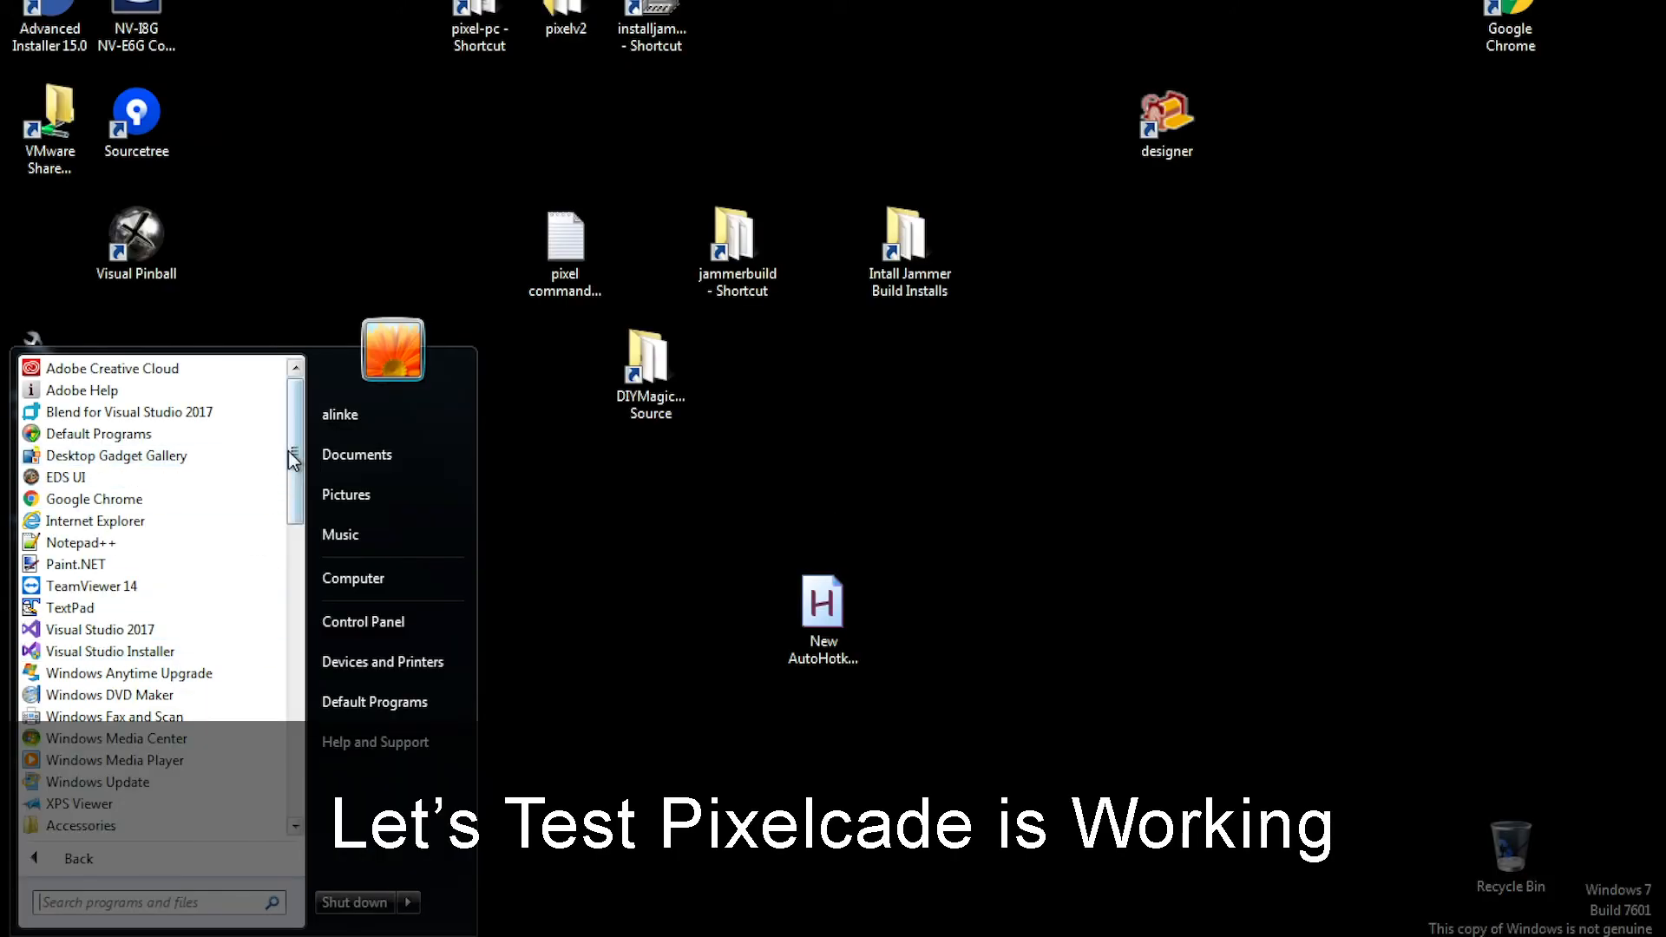
scroll(down, 3)
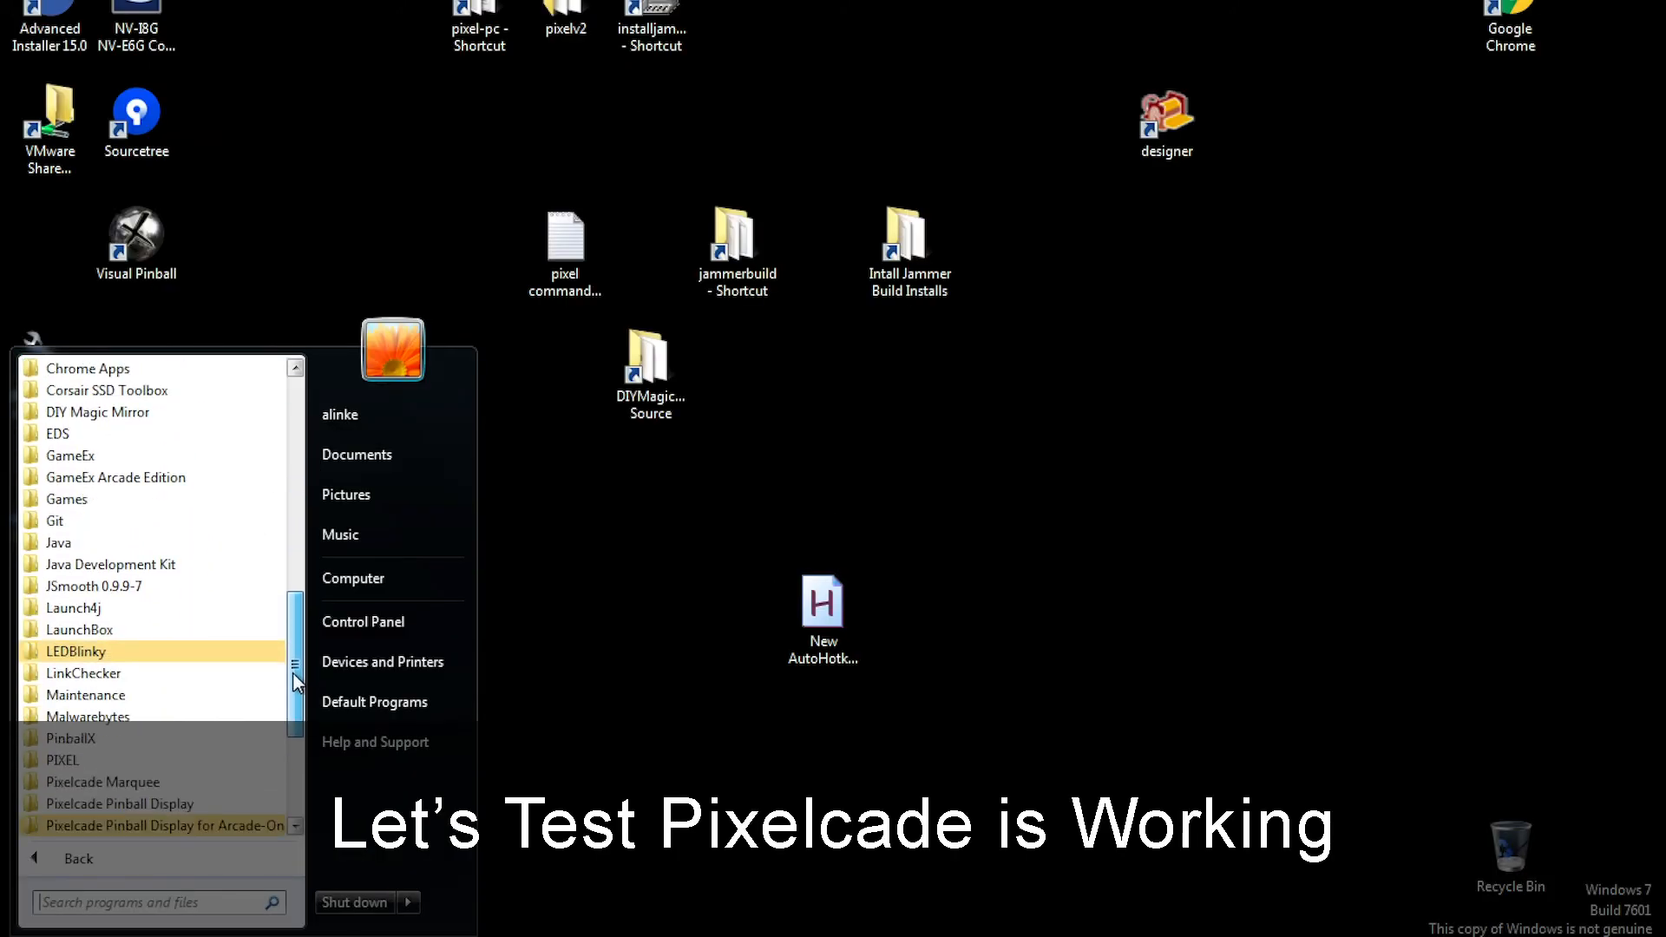
scroll(down, 3)
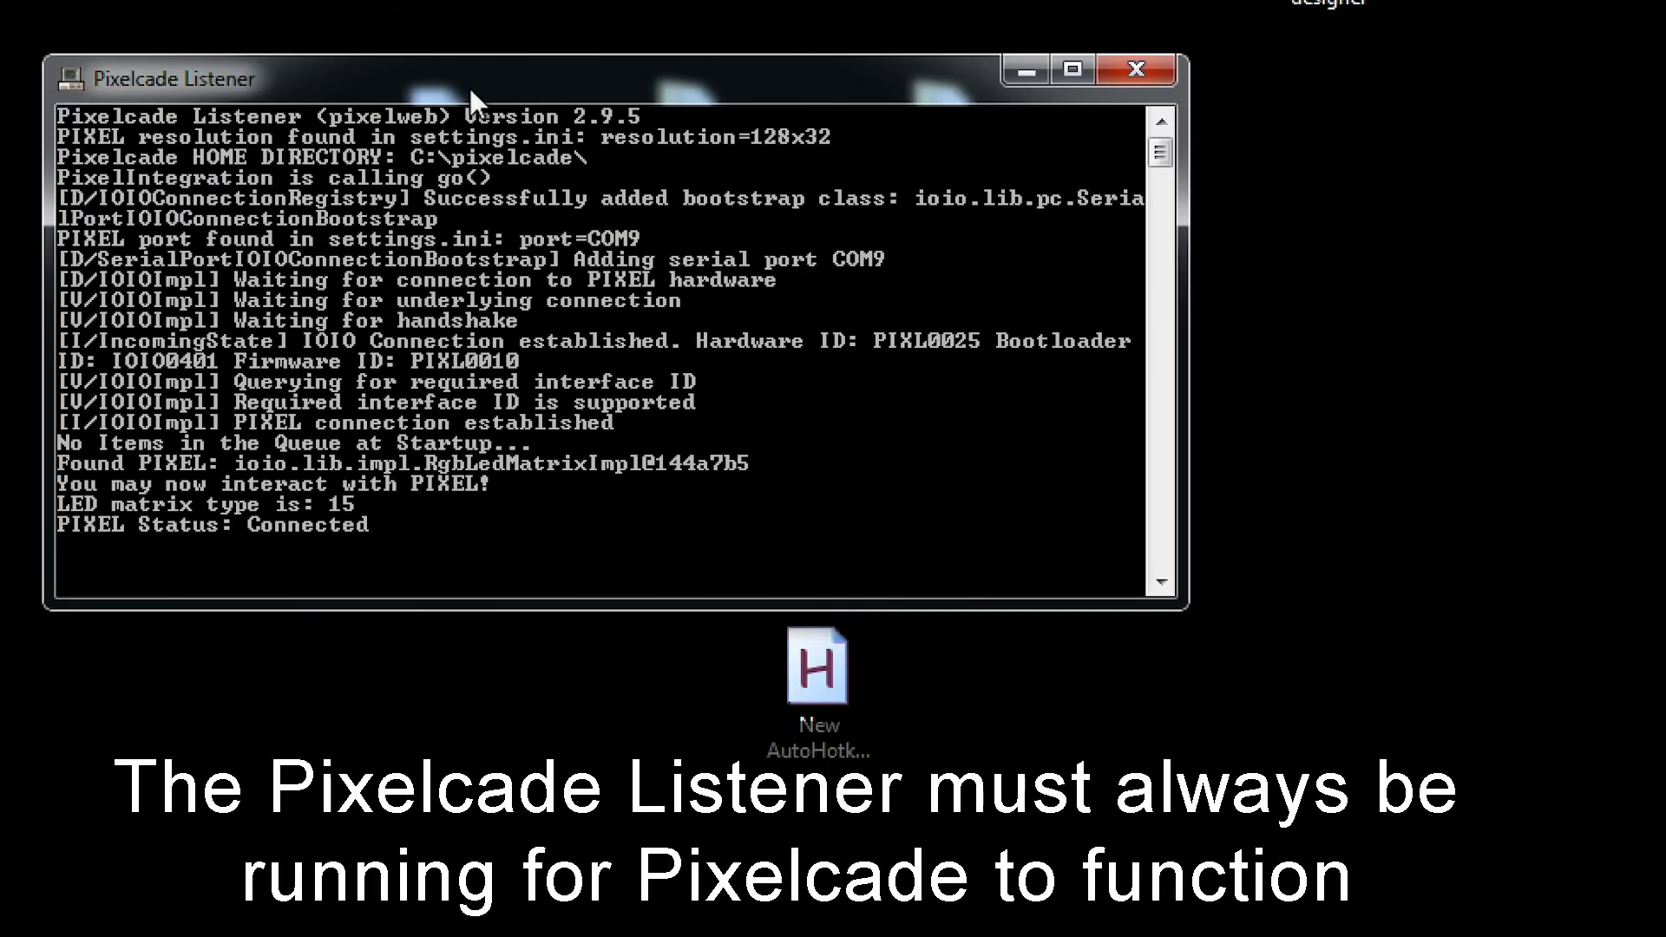
mouse_move(385, 568)
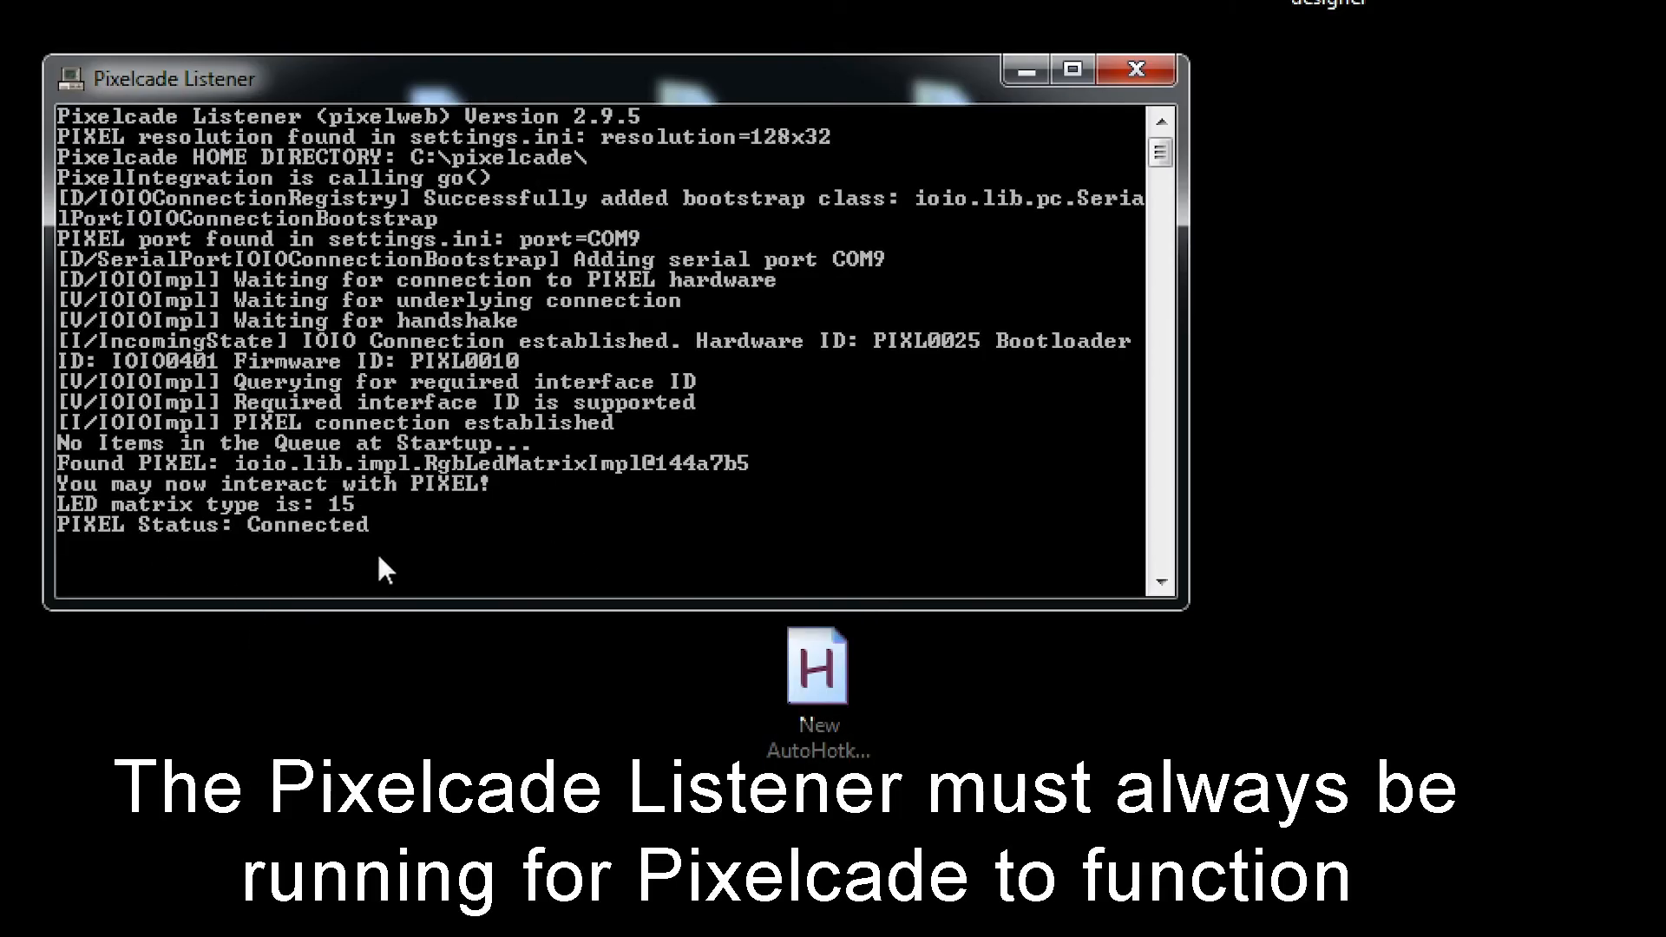
mouse_move(1026, 100)
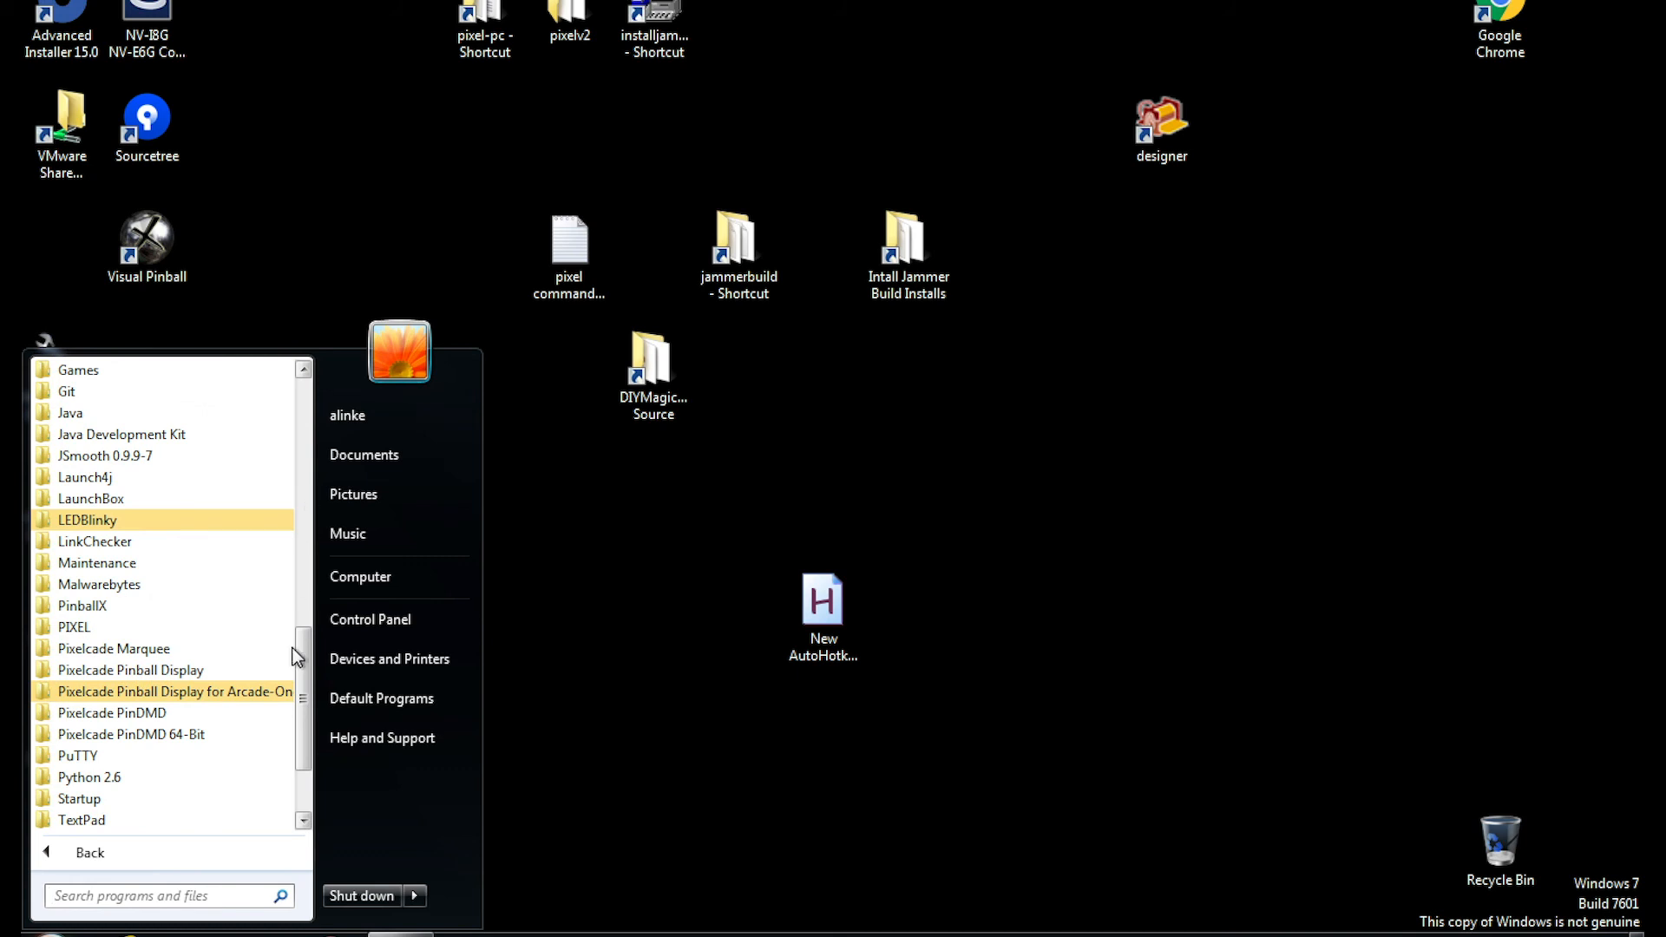
Step: Open Pixelcade Art Browser in Arcade Marquees mode and display the 1943.png marquee
click(113, 648)
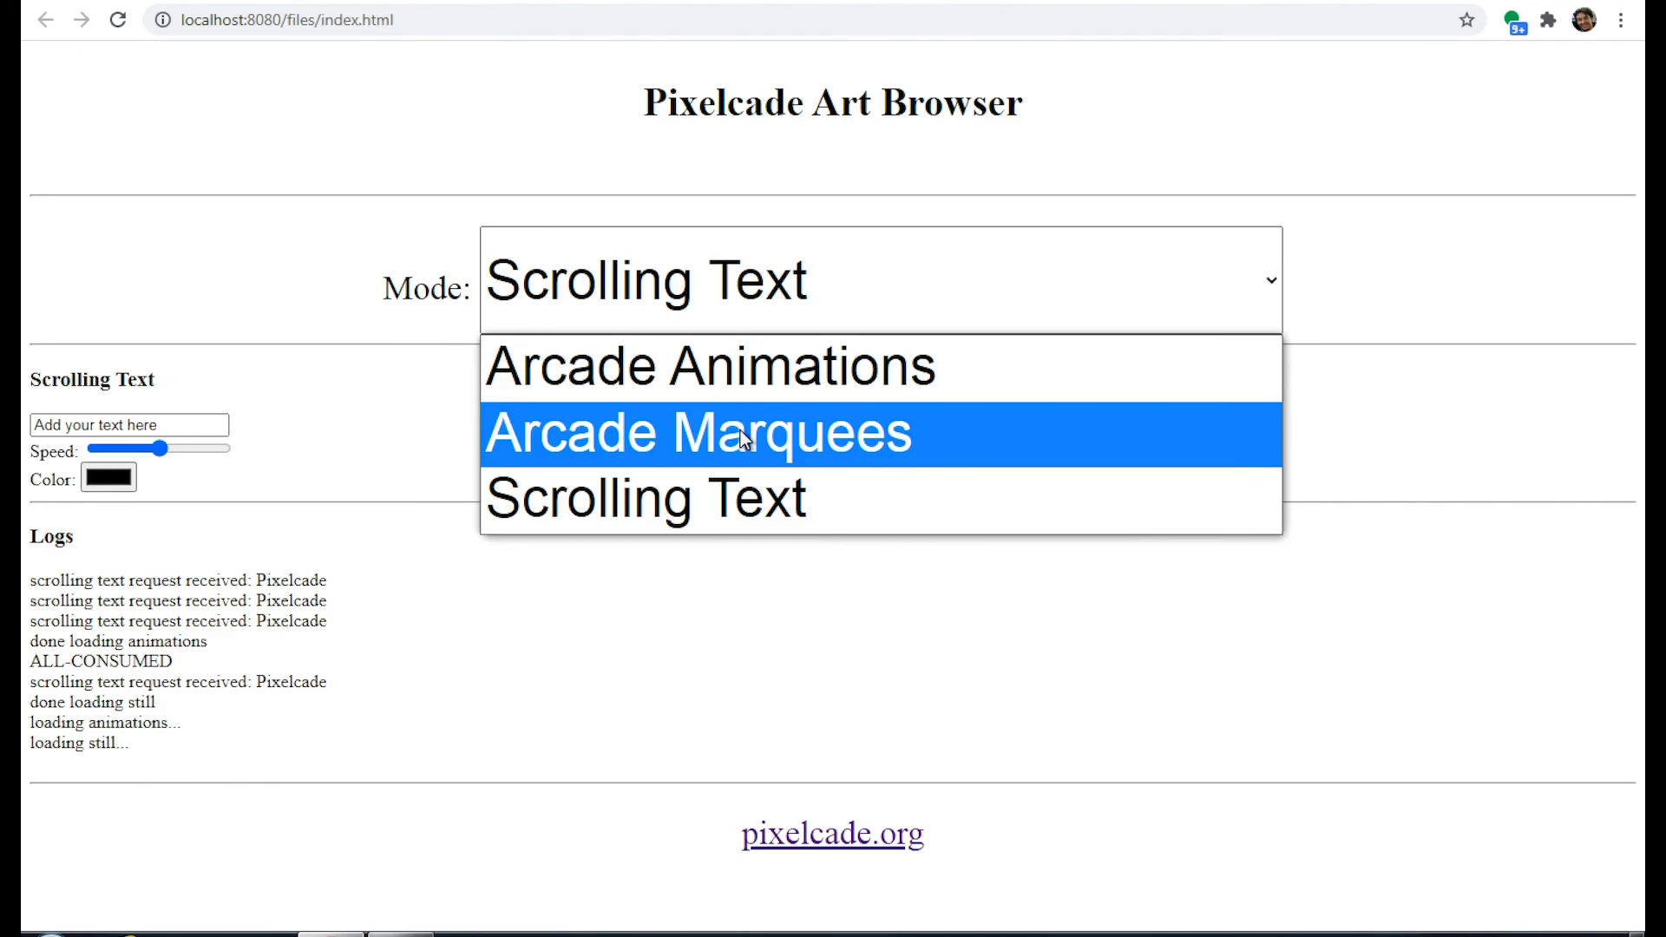
click(696, 432)
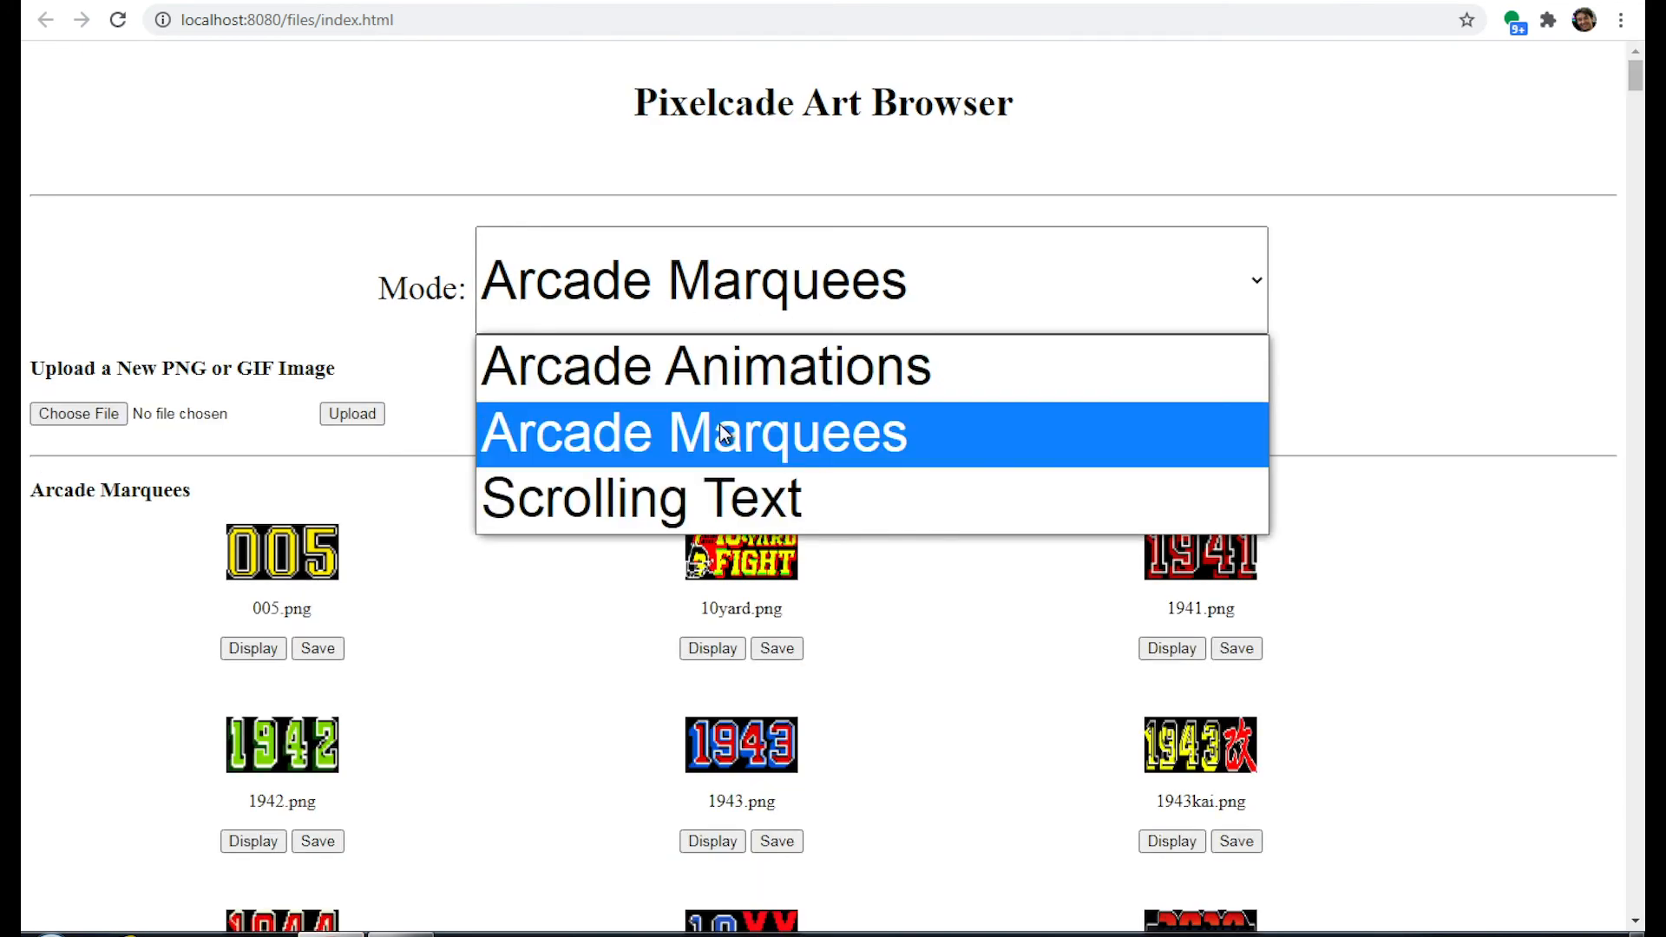
click(690, 432)
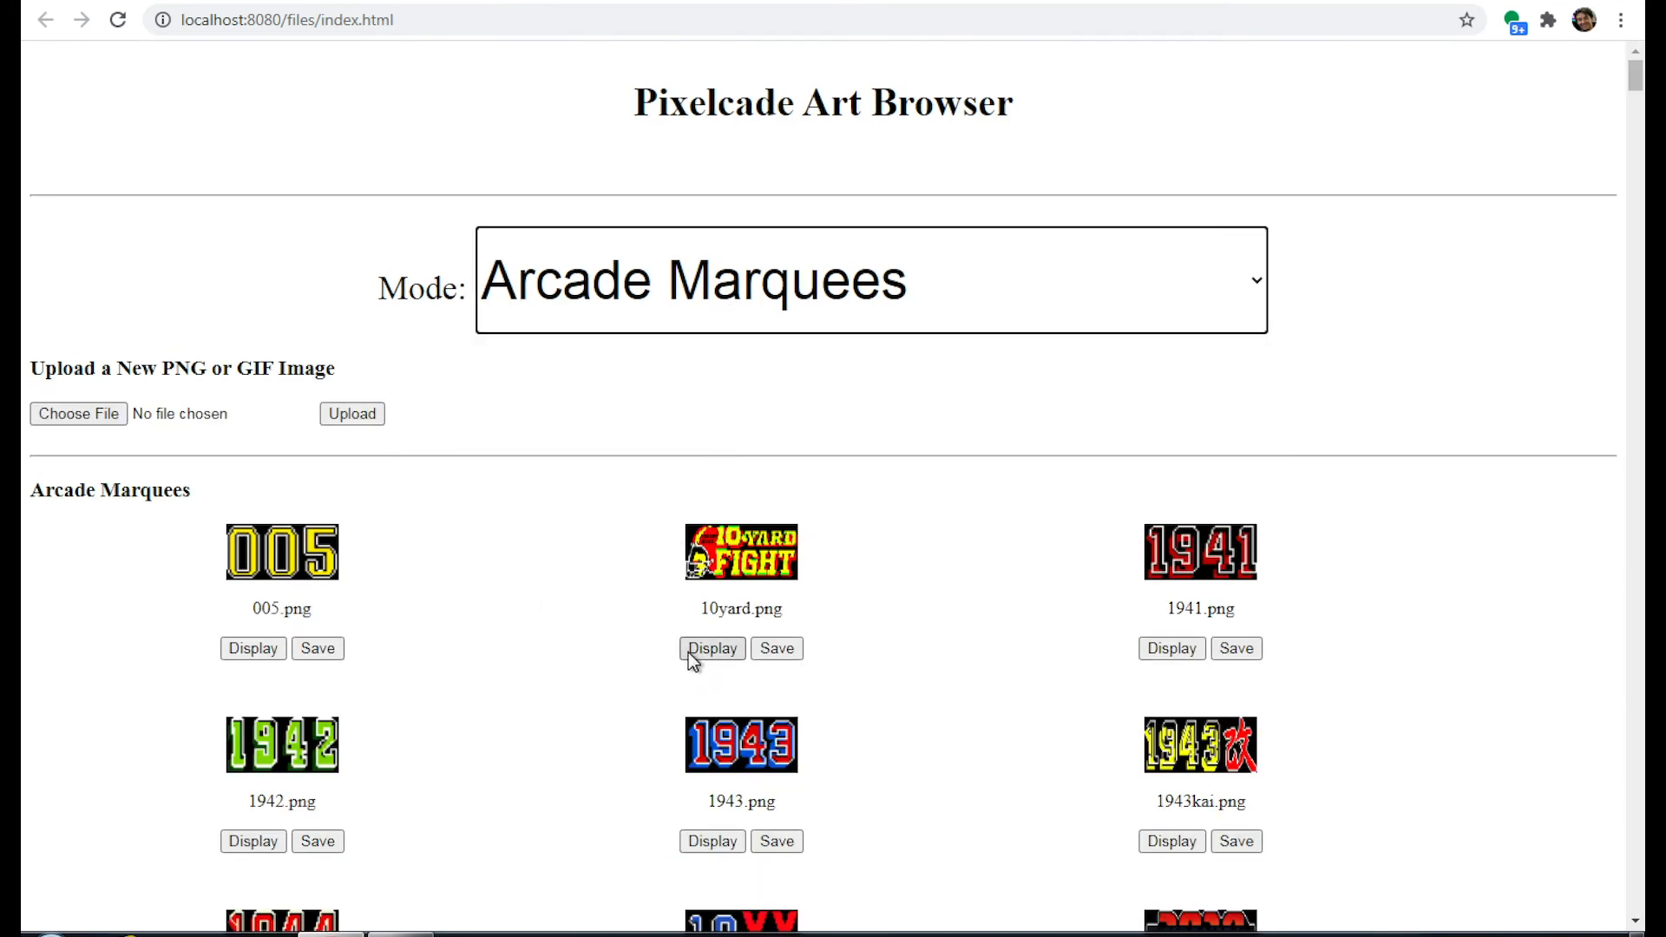
mouse_move(1012, 690)
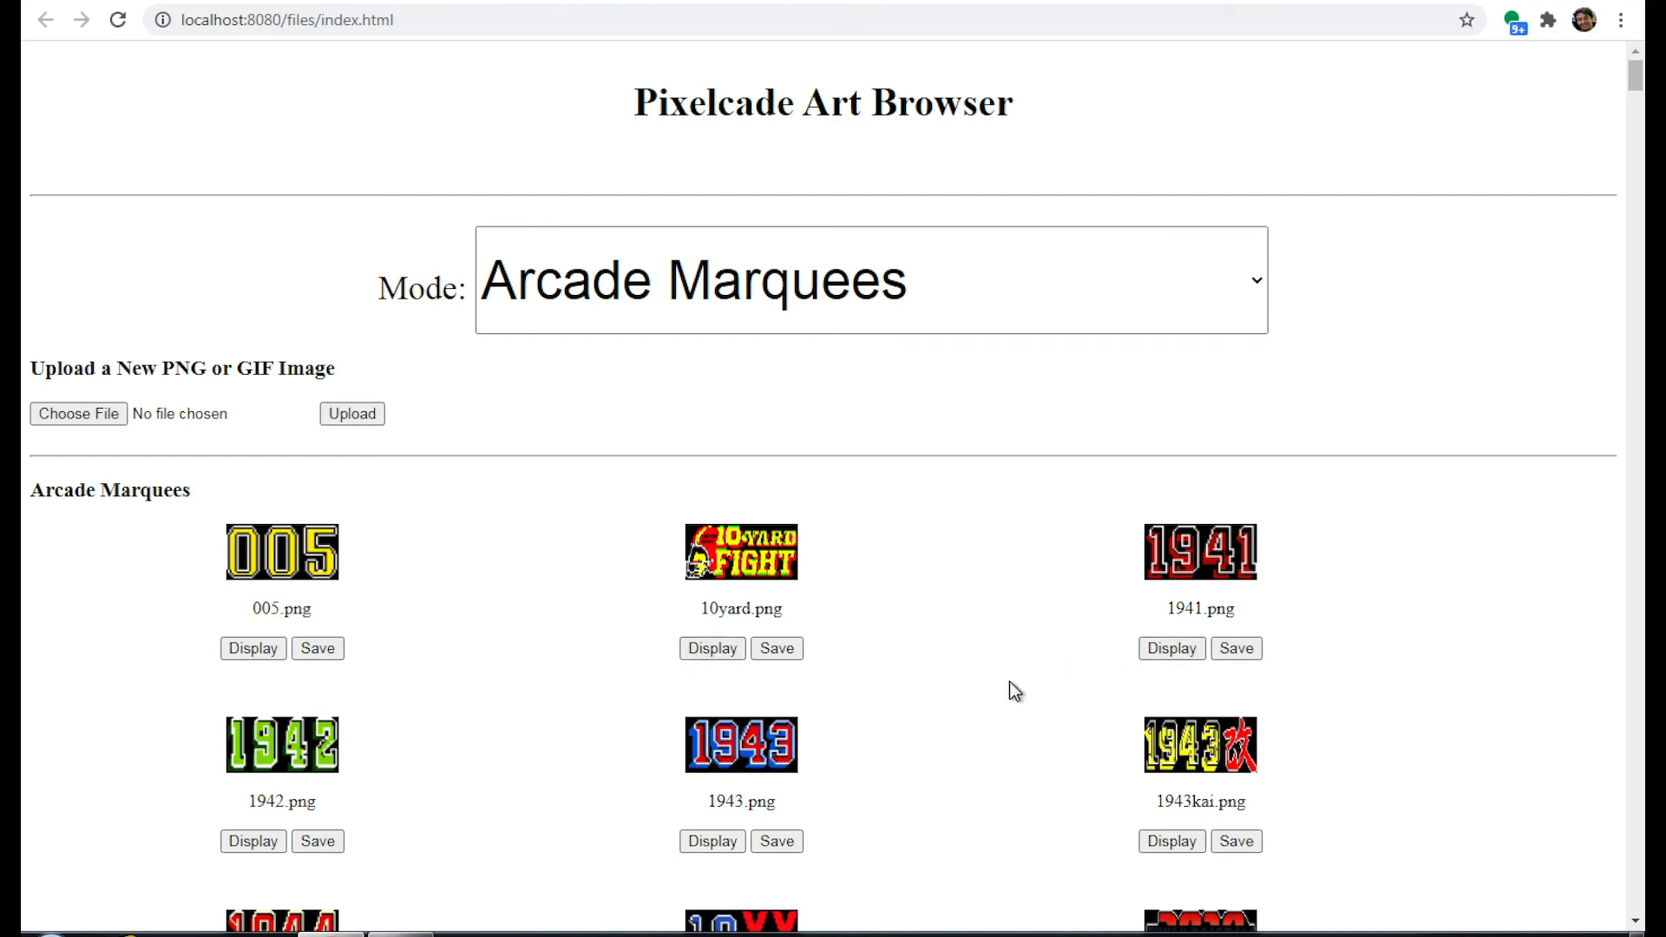
scroll(down, 3)
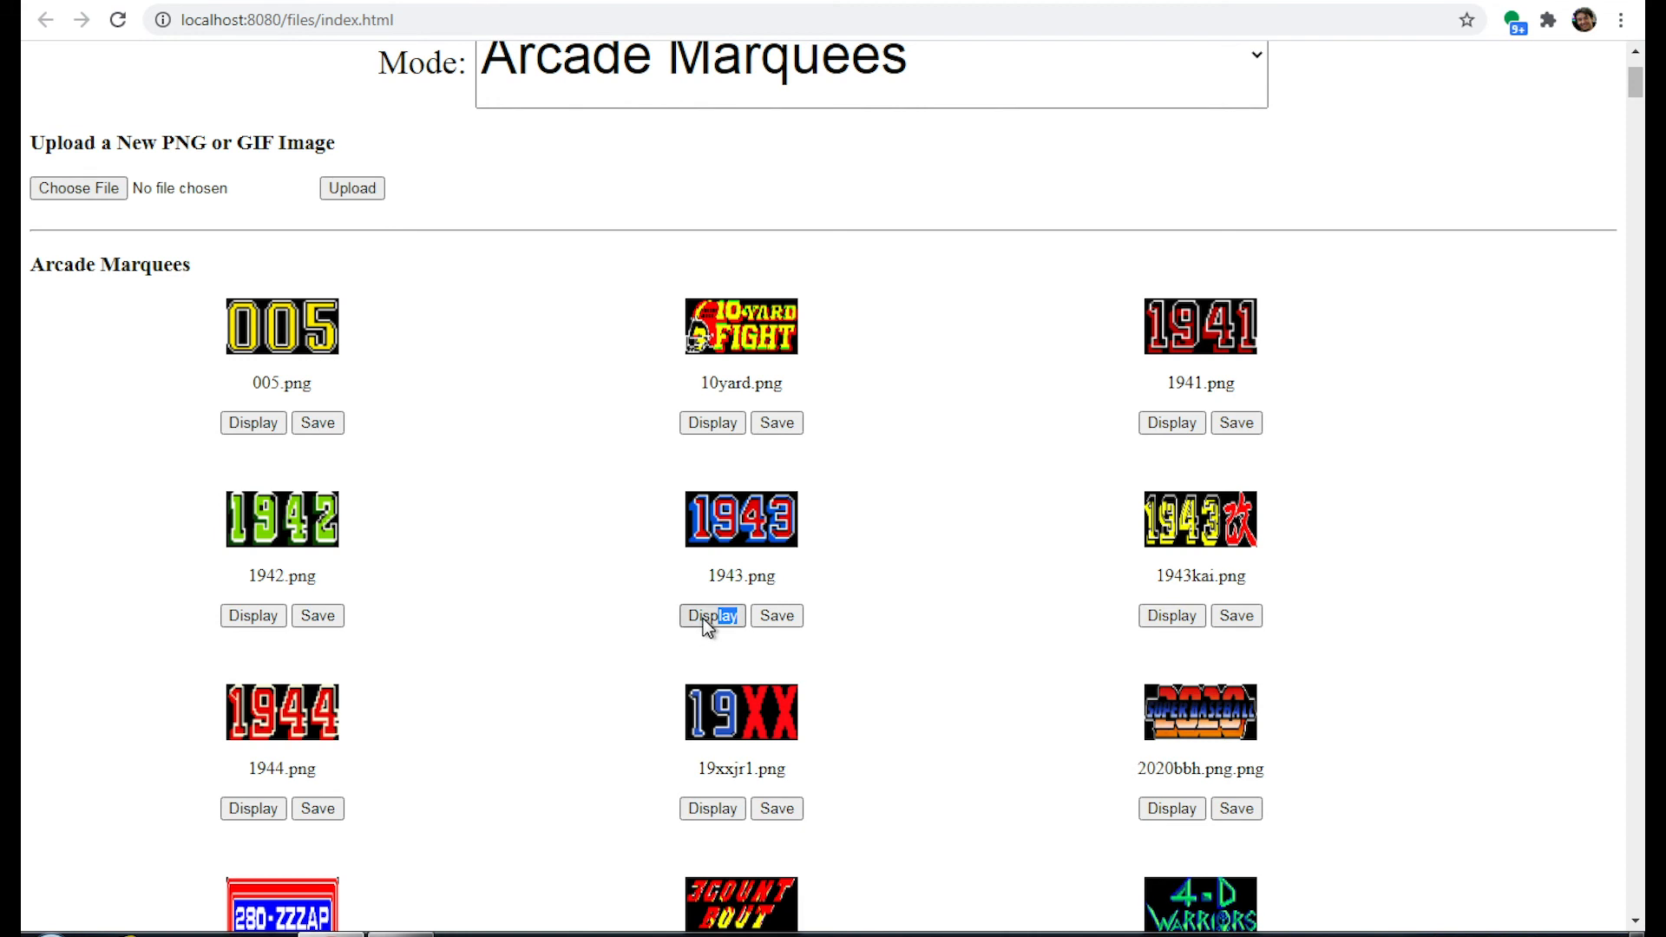
click(710, 616)
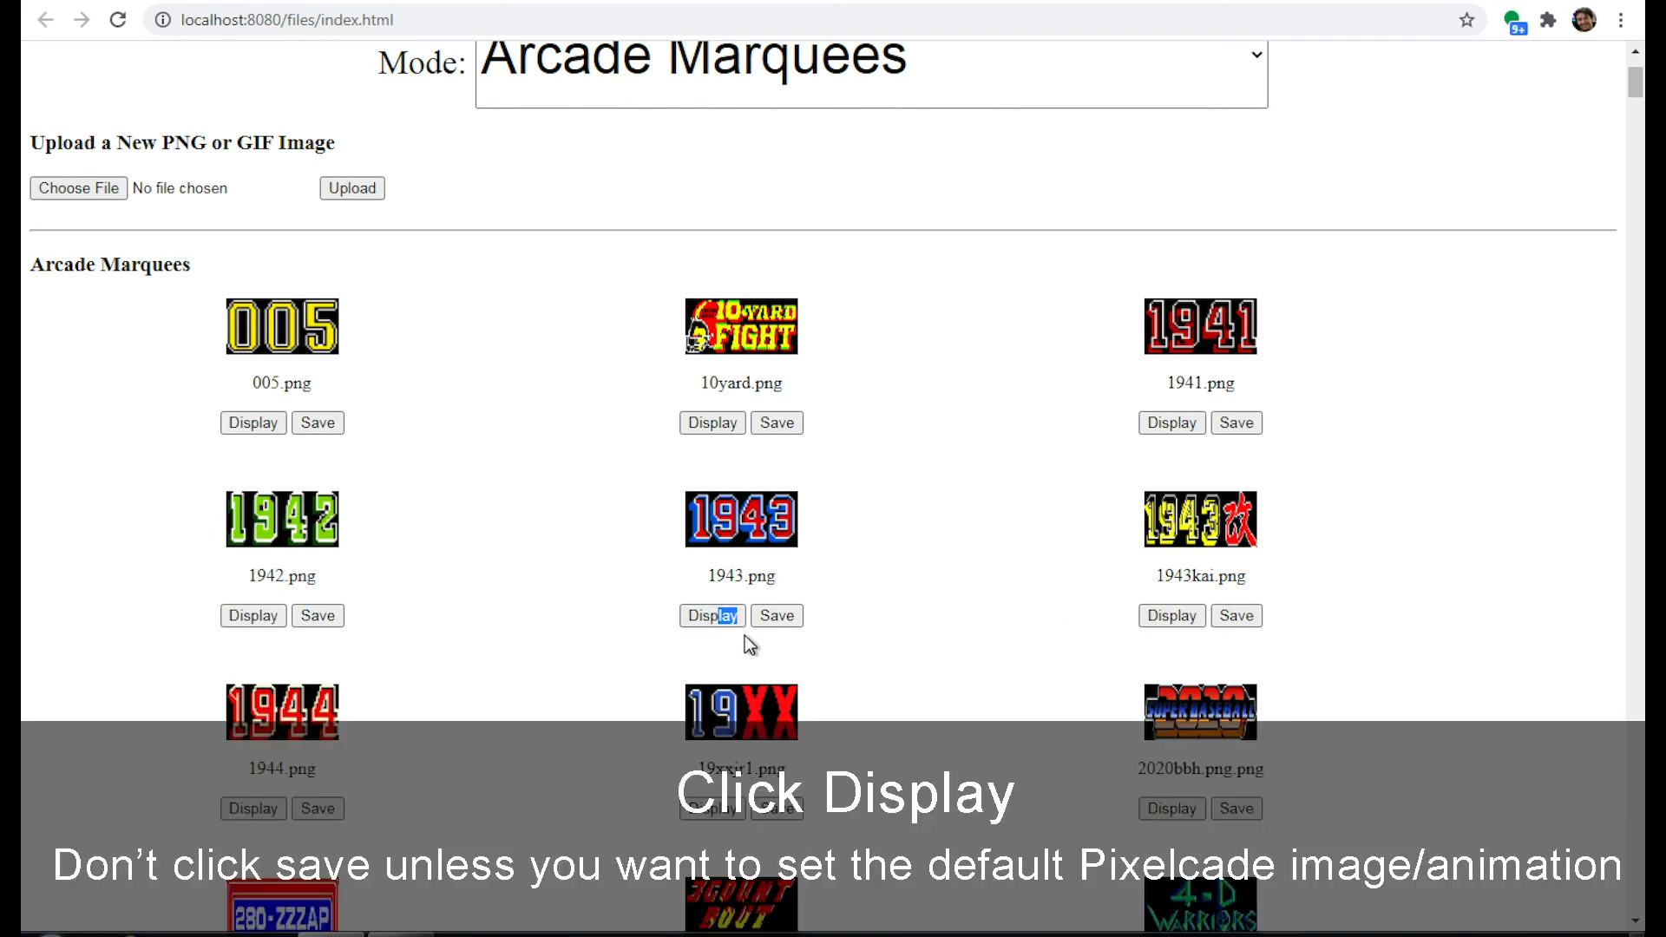
mouse_move(1227, 165)
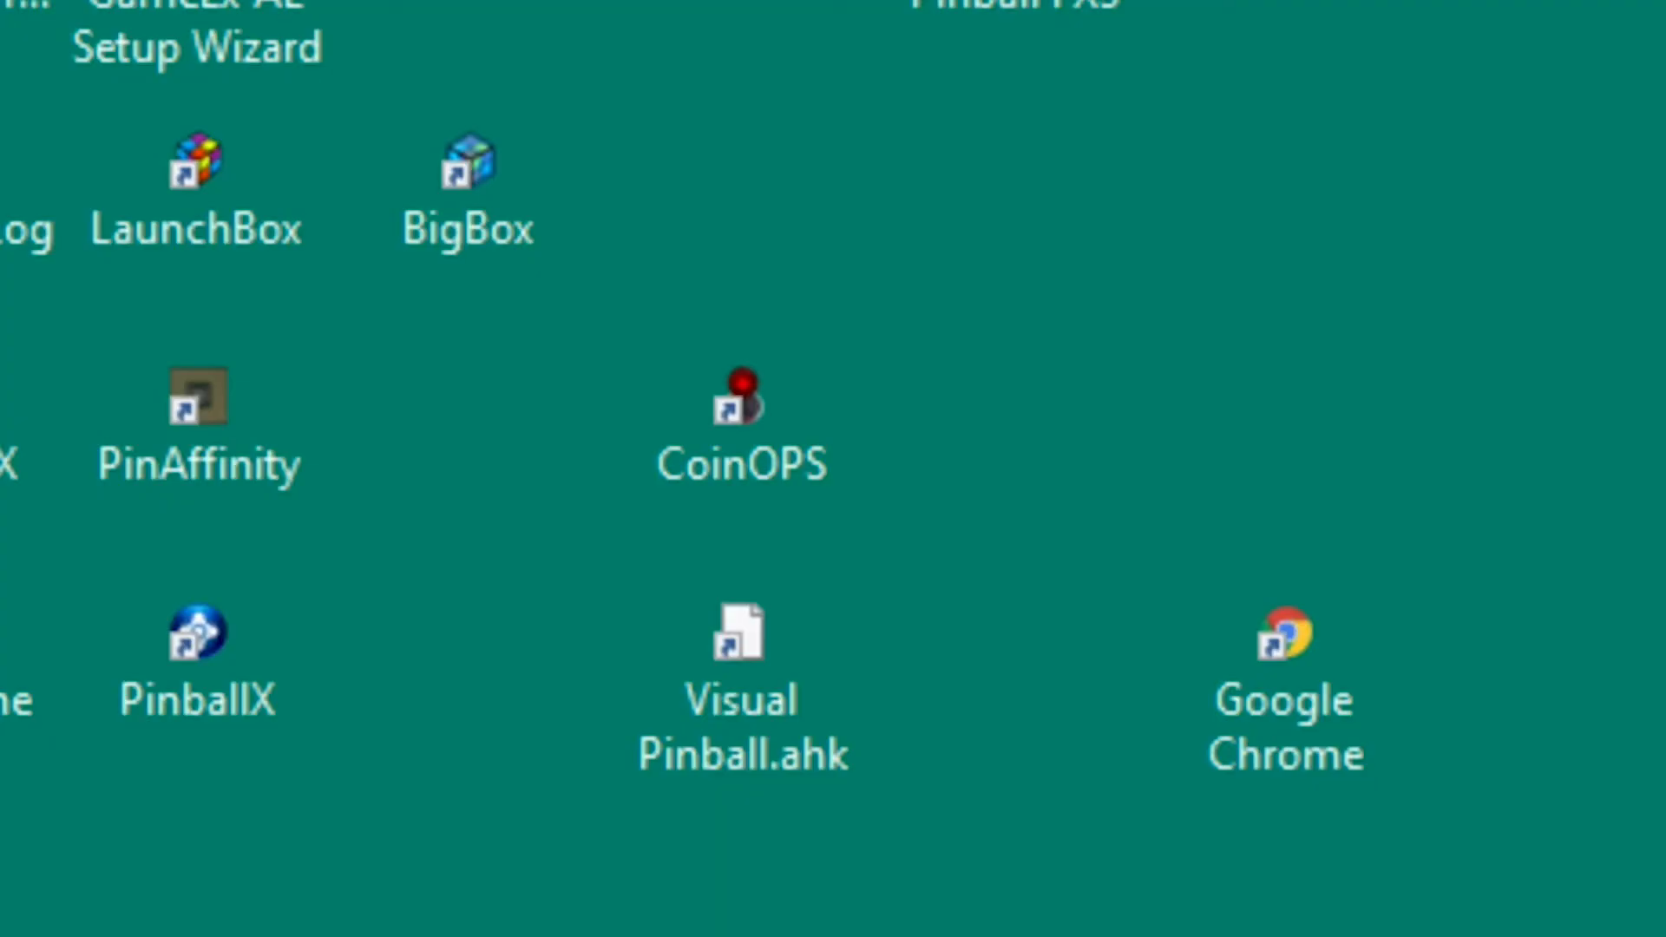
mouse_move(972, 823)
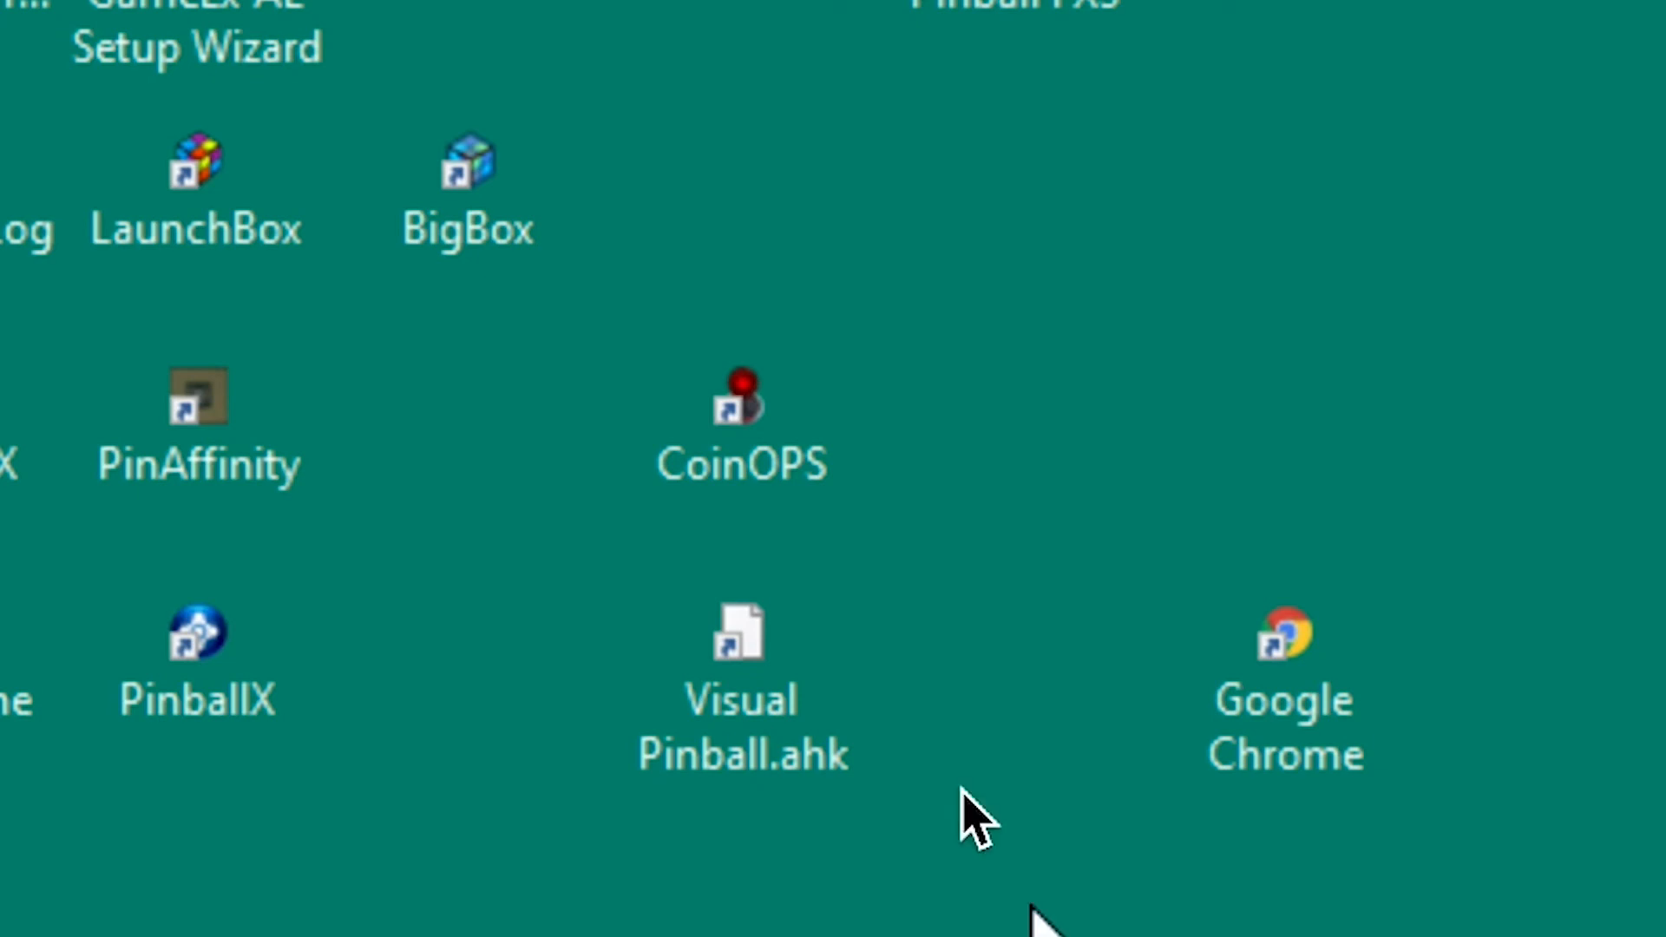
Step: Start CoinOPS from its desktop shortcut
click(742, 409)
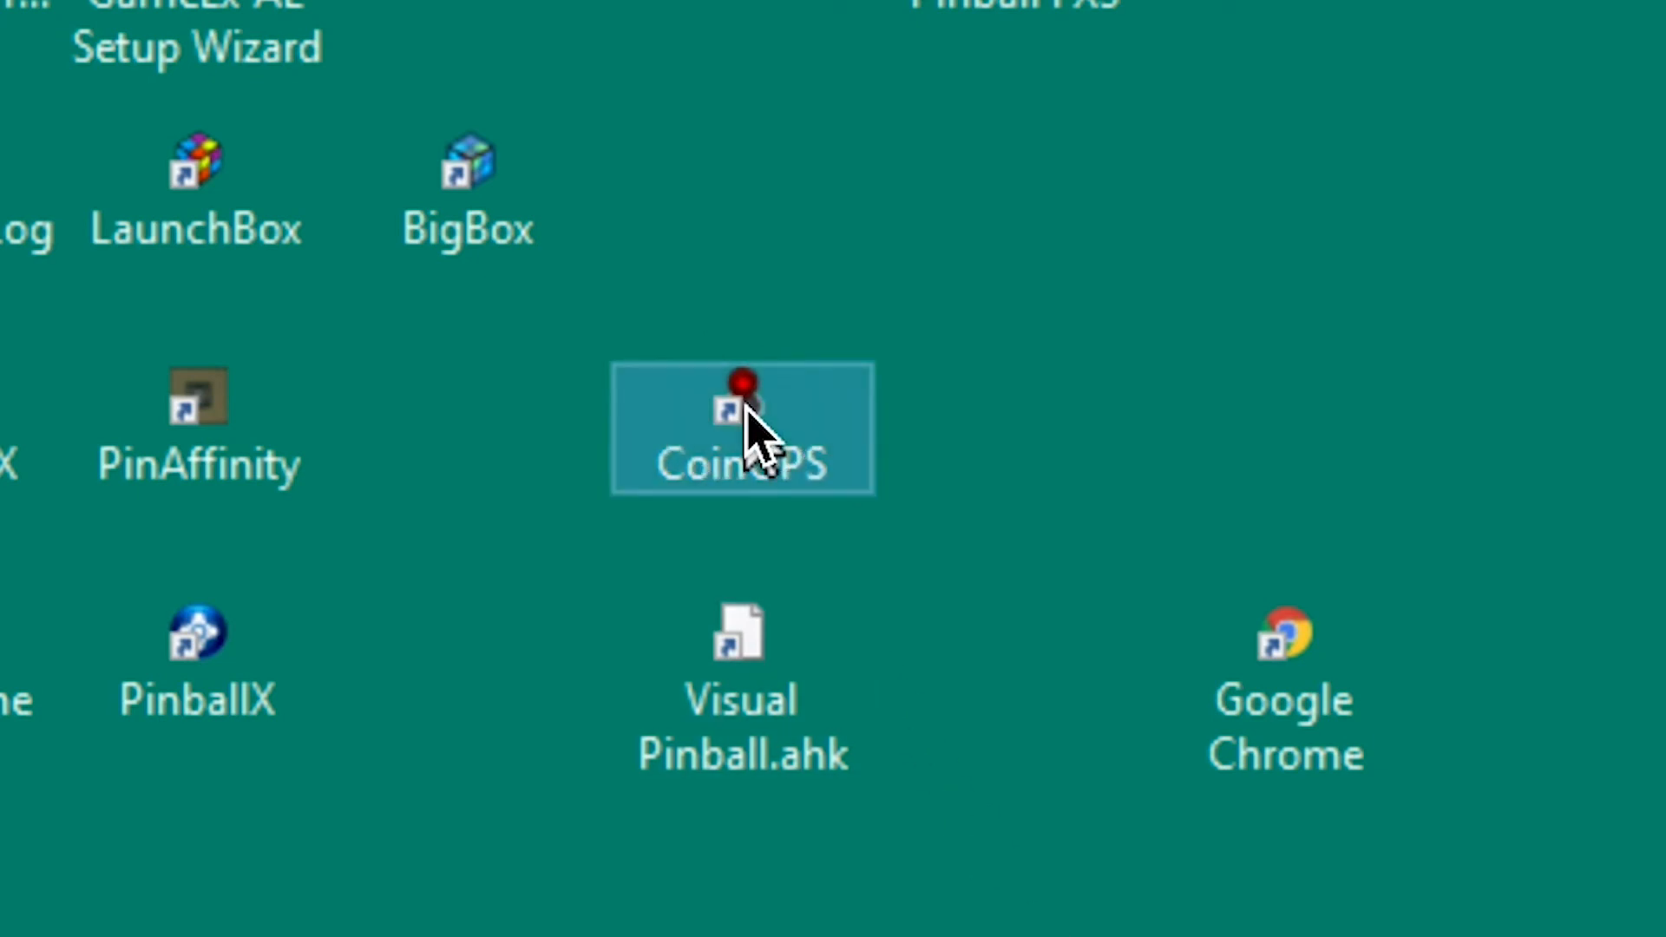
double_click(742, 430)
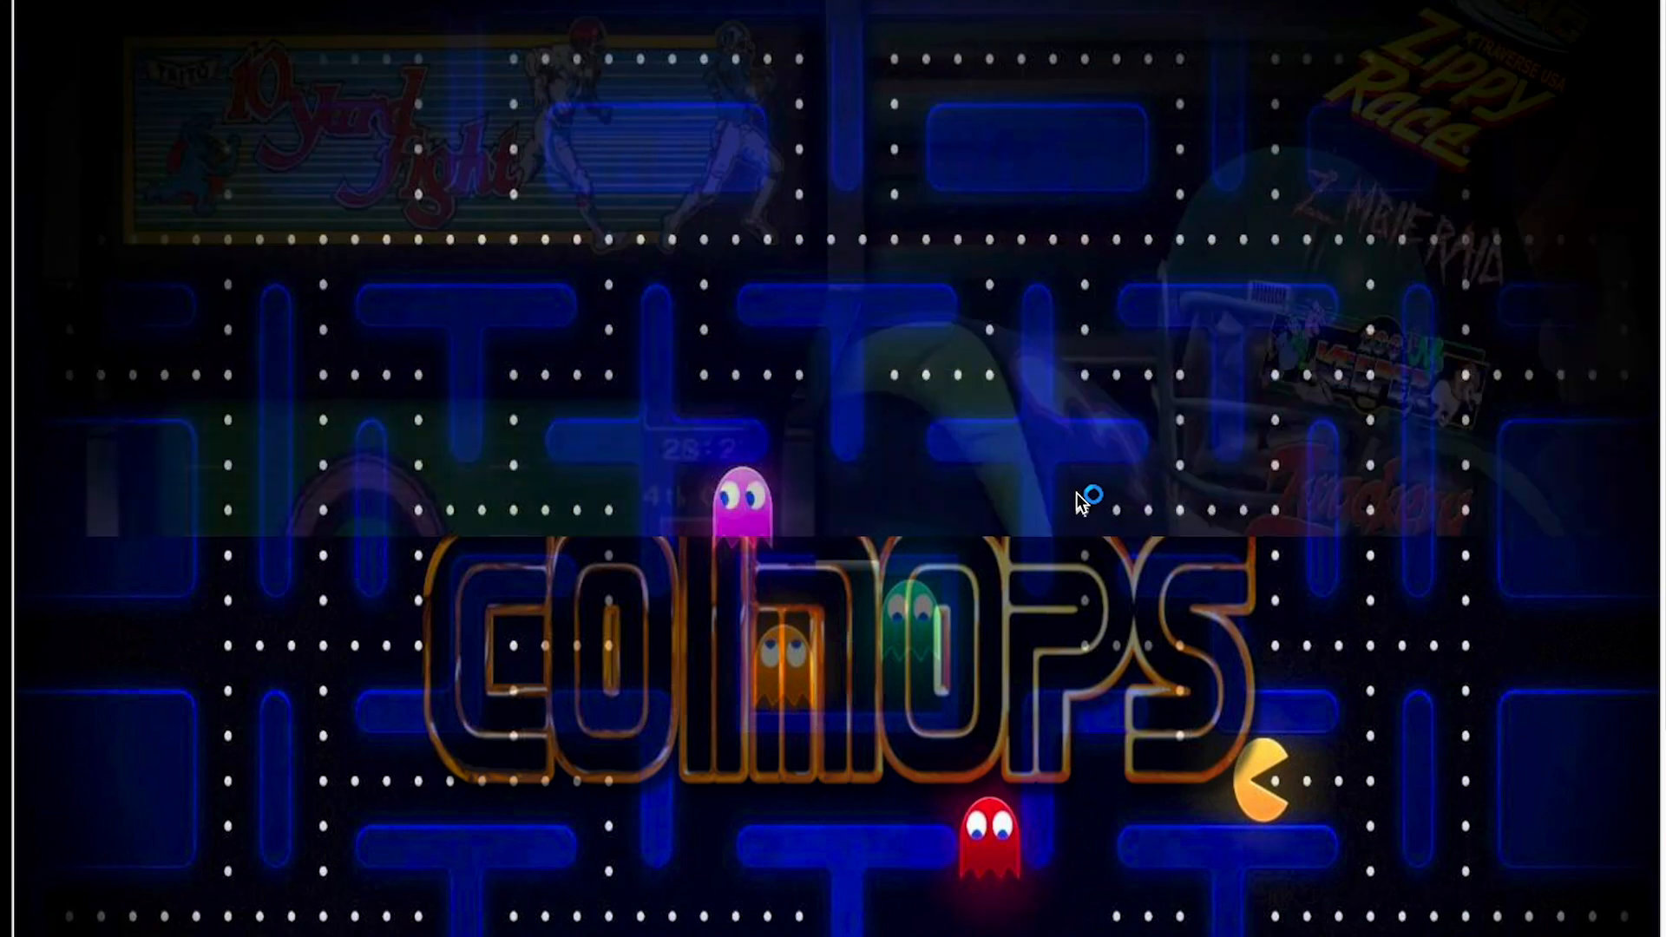